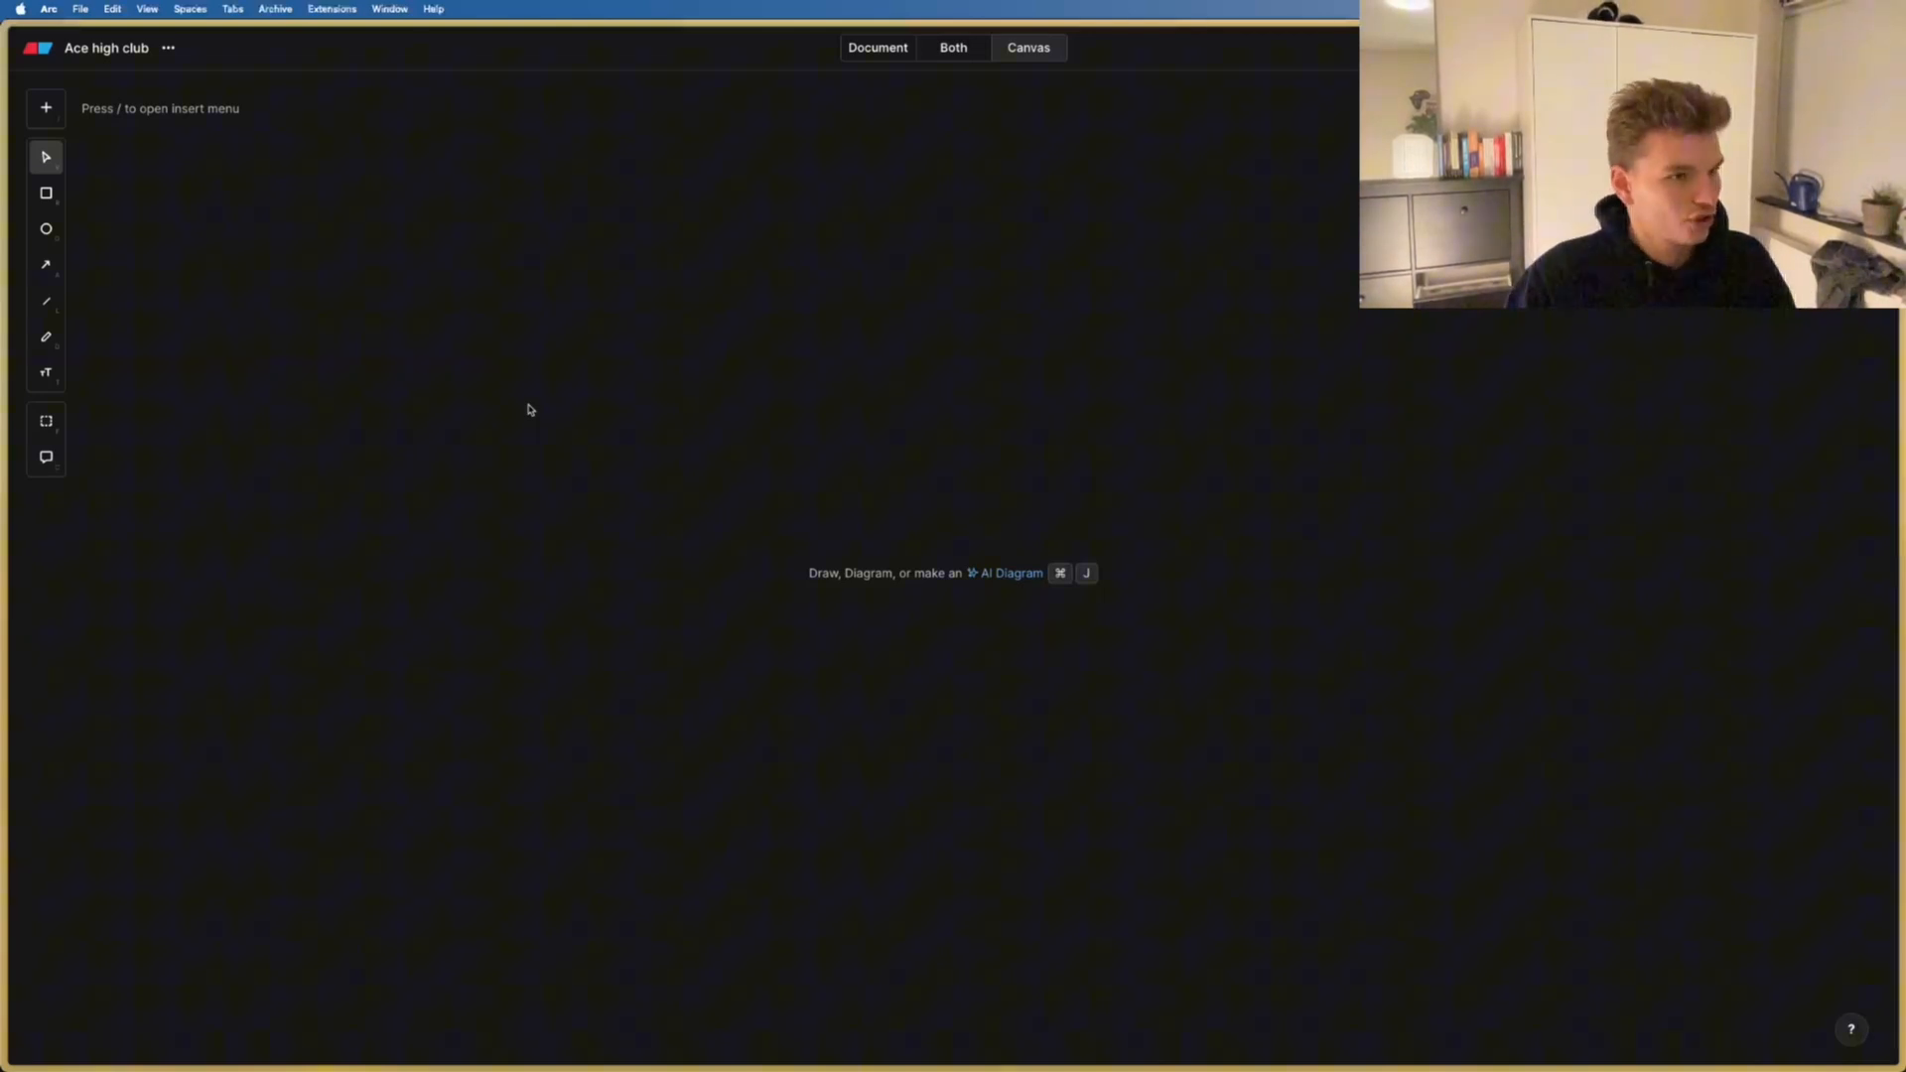
Step: Insert a browser window frame on the left and place a 'Client' label above it
click(47, 108)
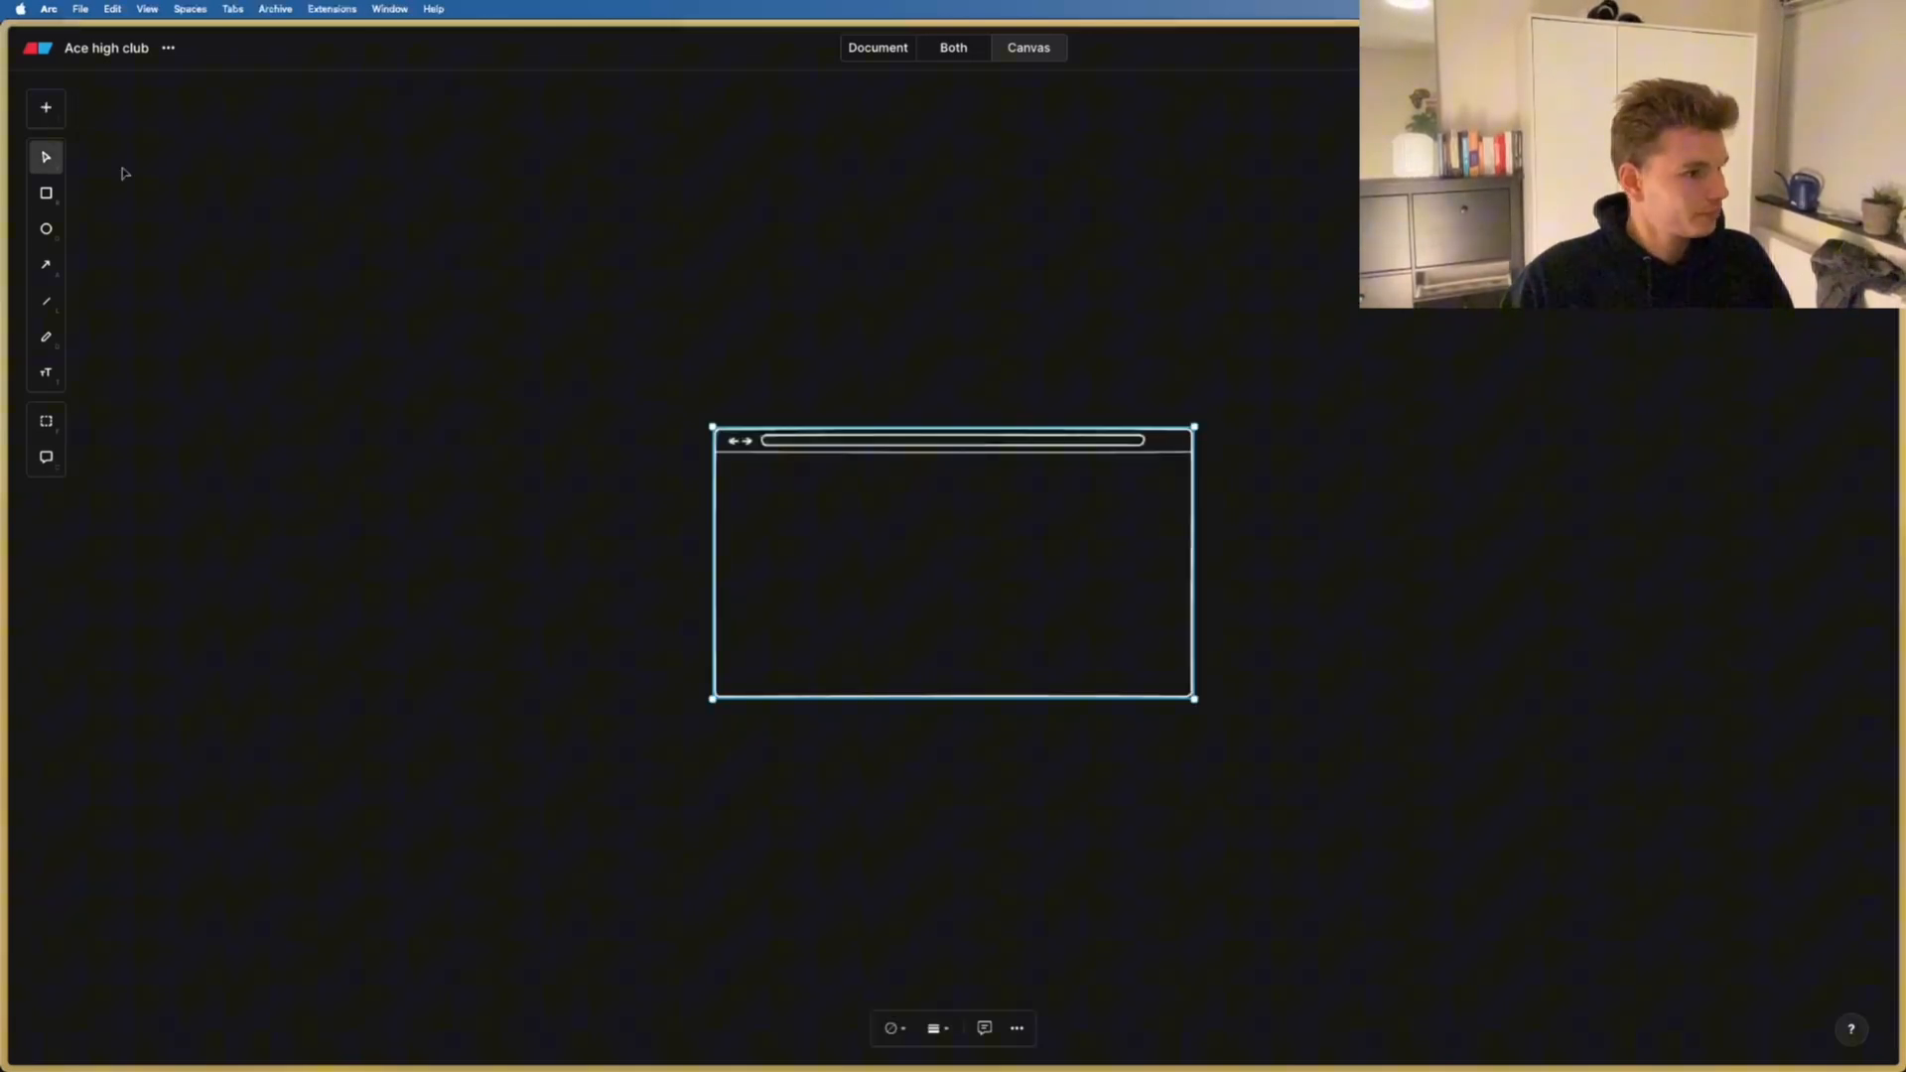
drag(952, 562, 423, 504)
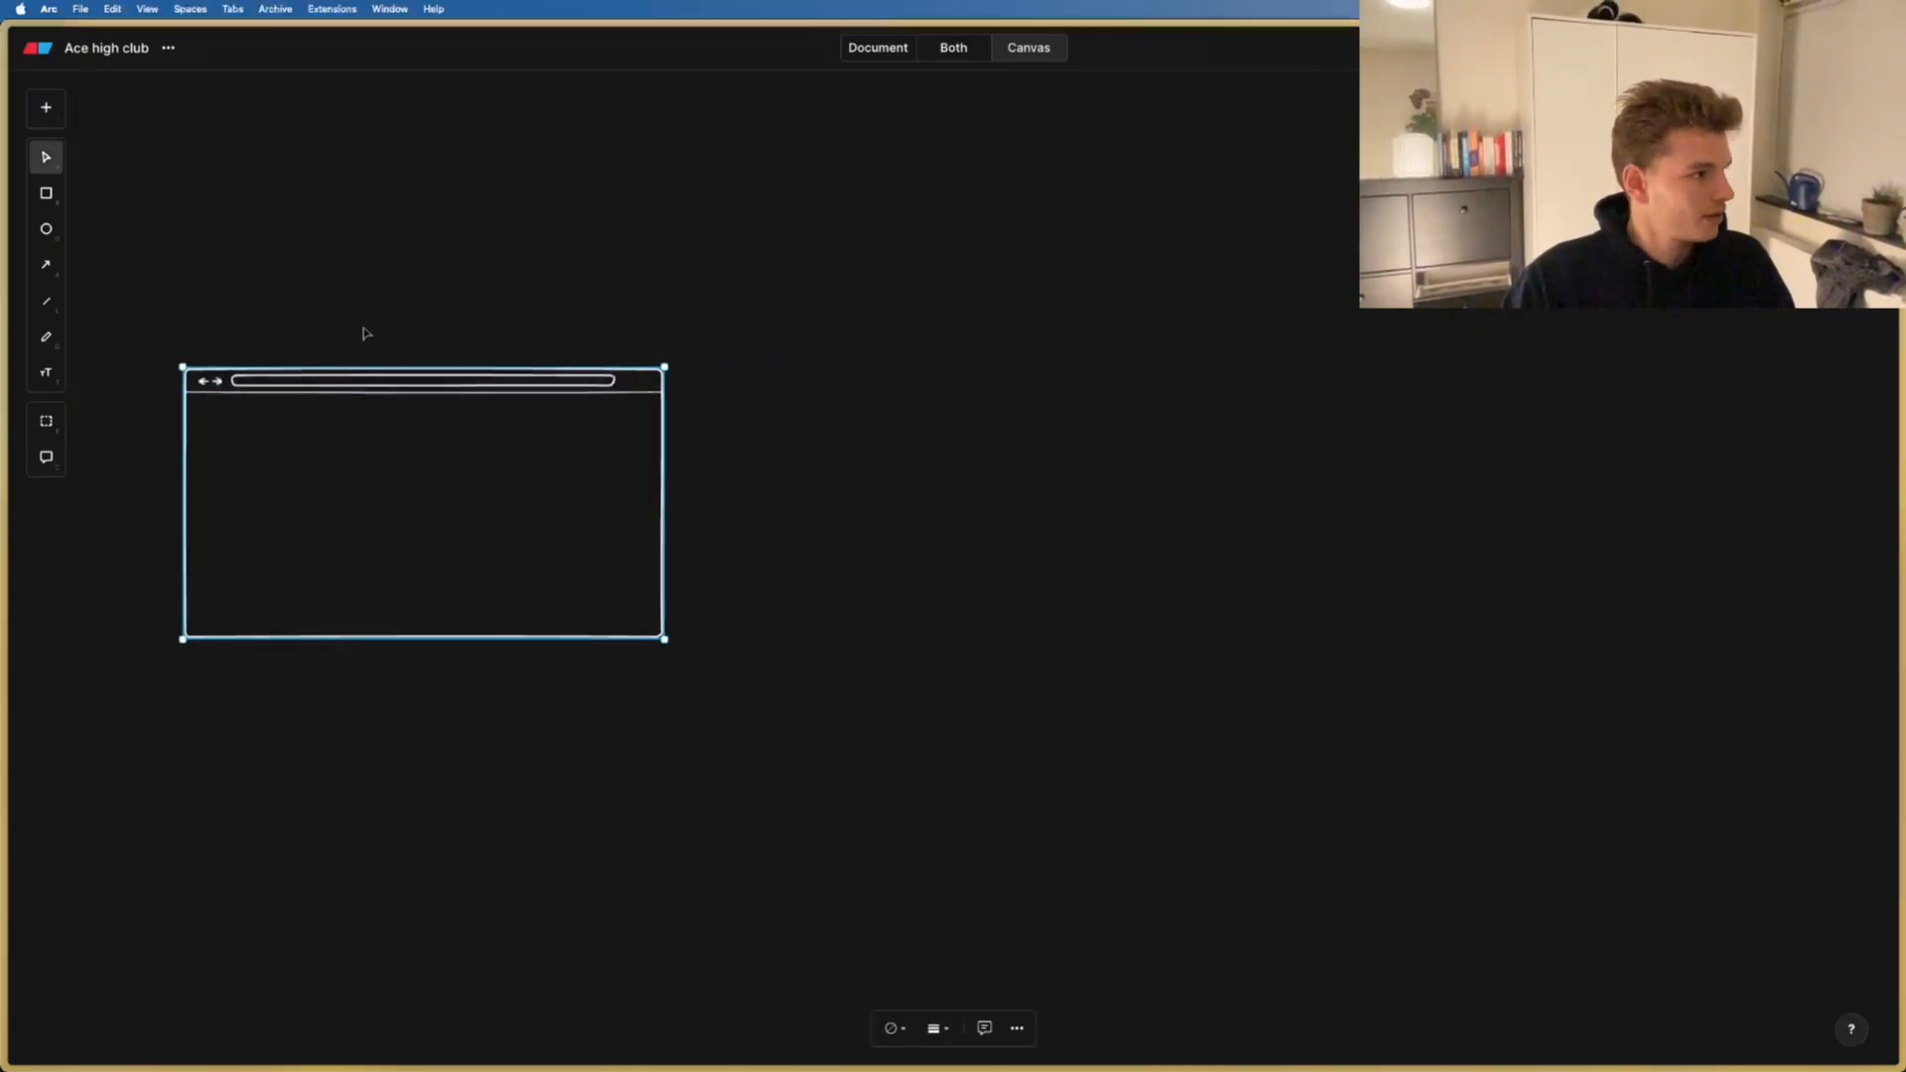
text(Client)
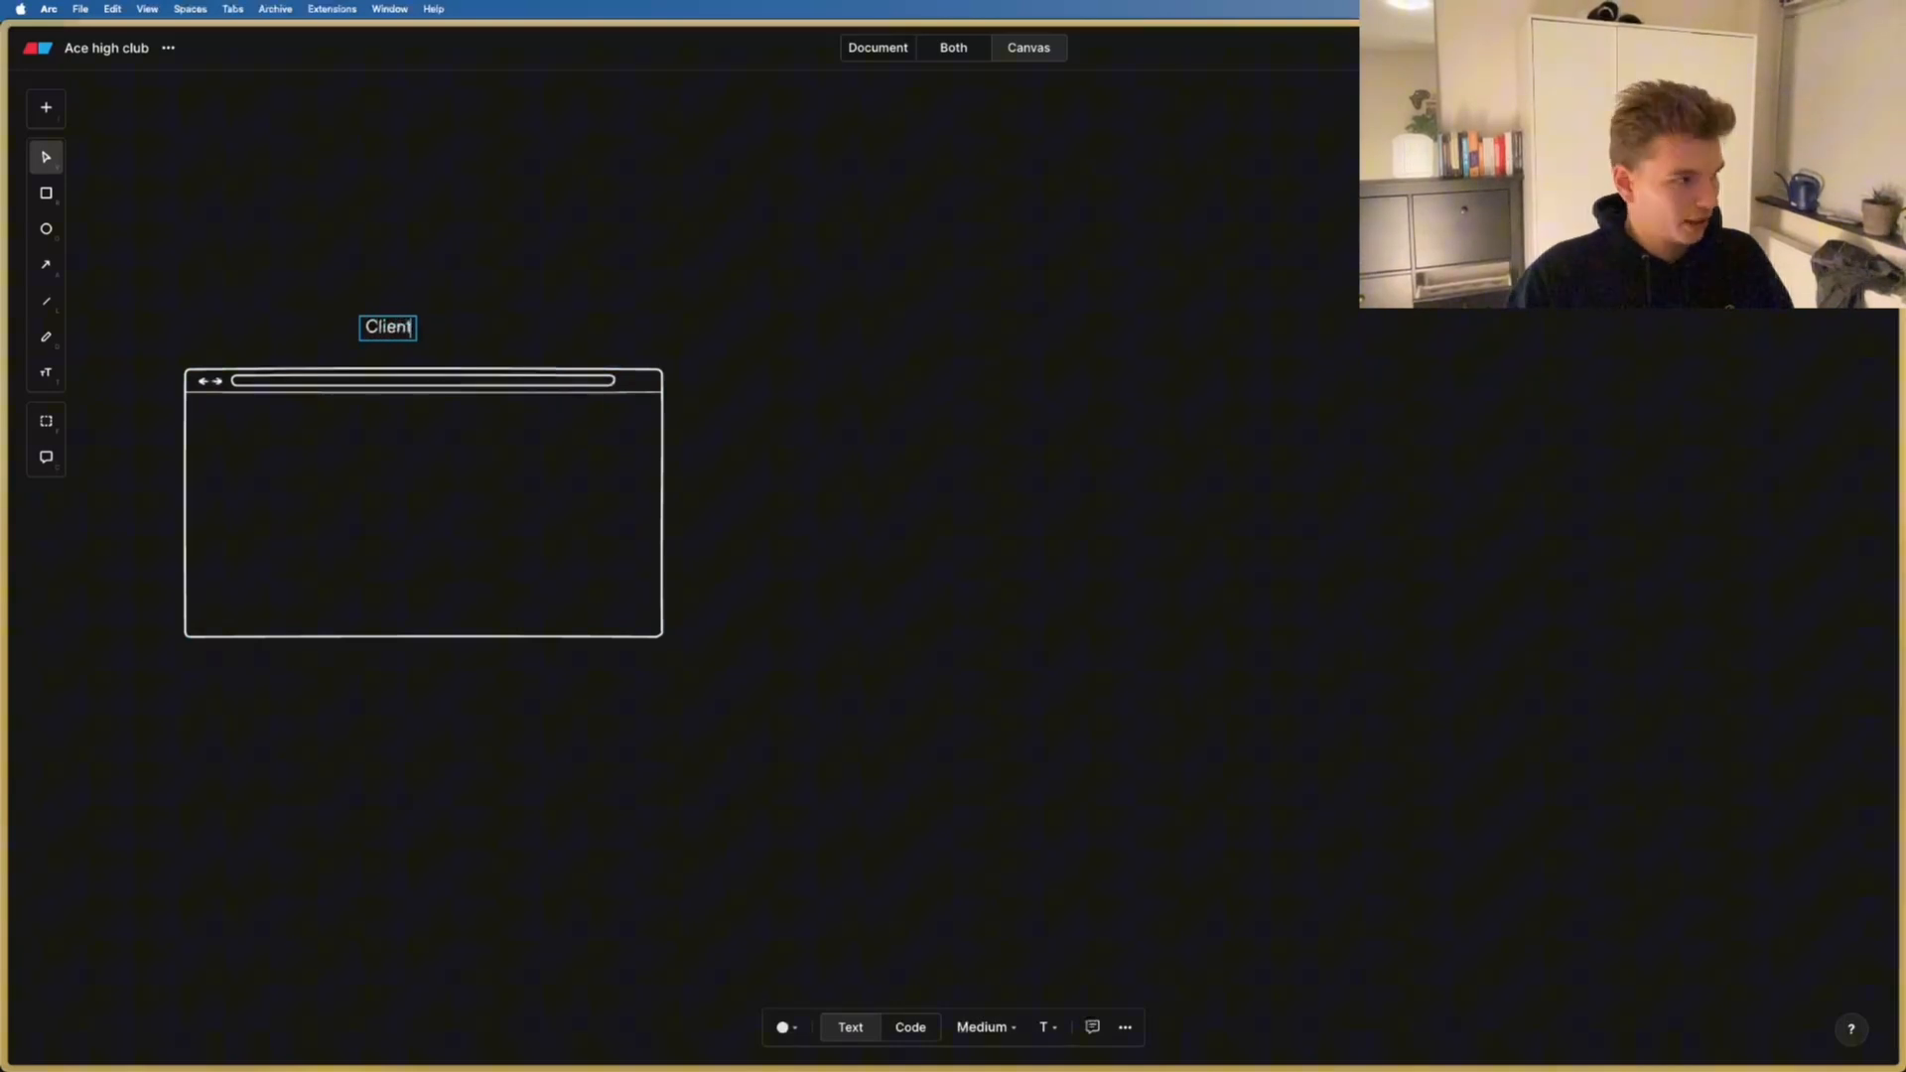
drag(386, 326, 207, 347)
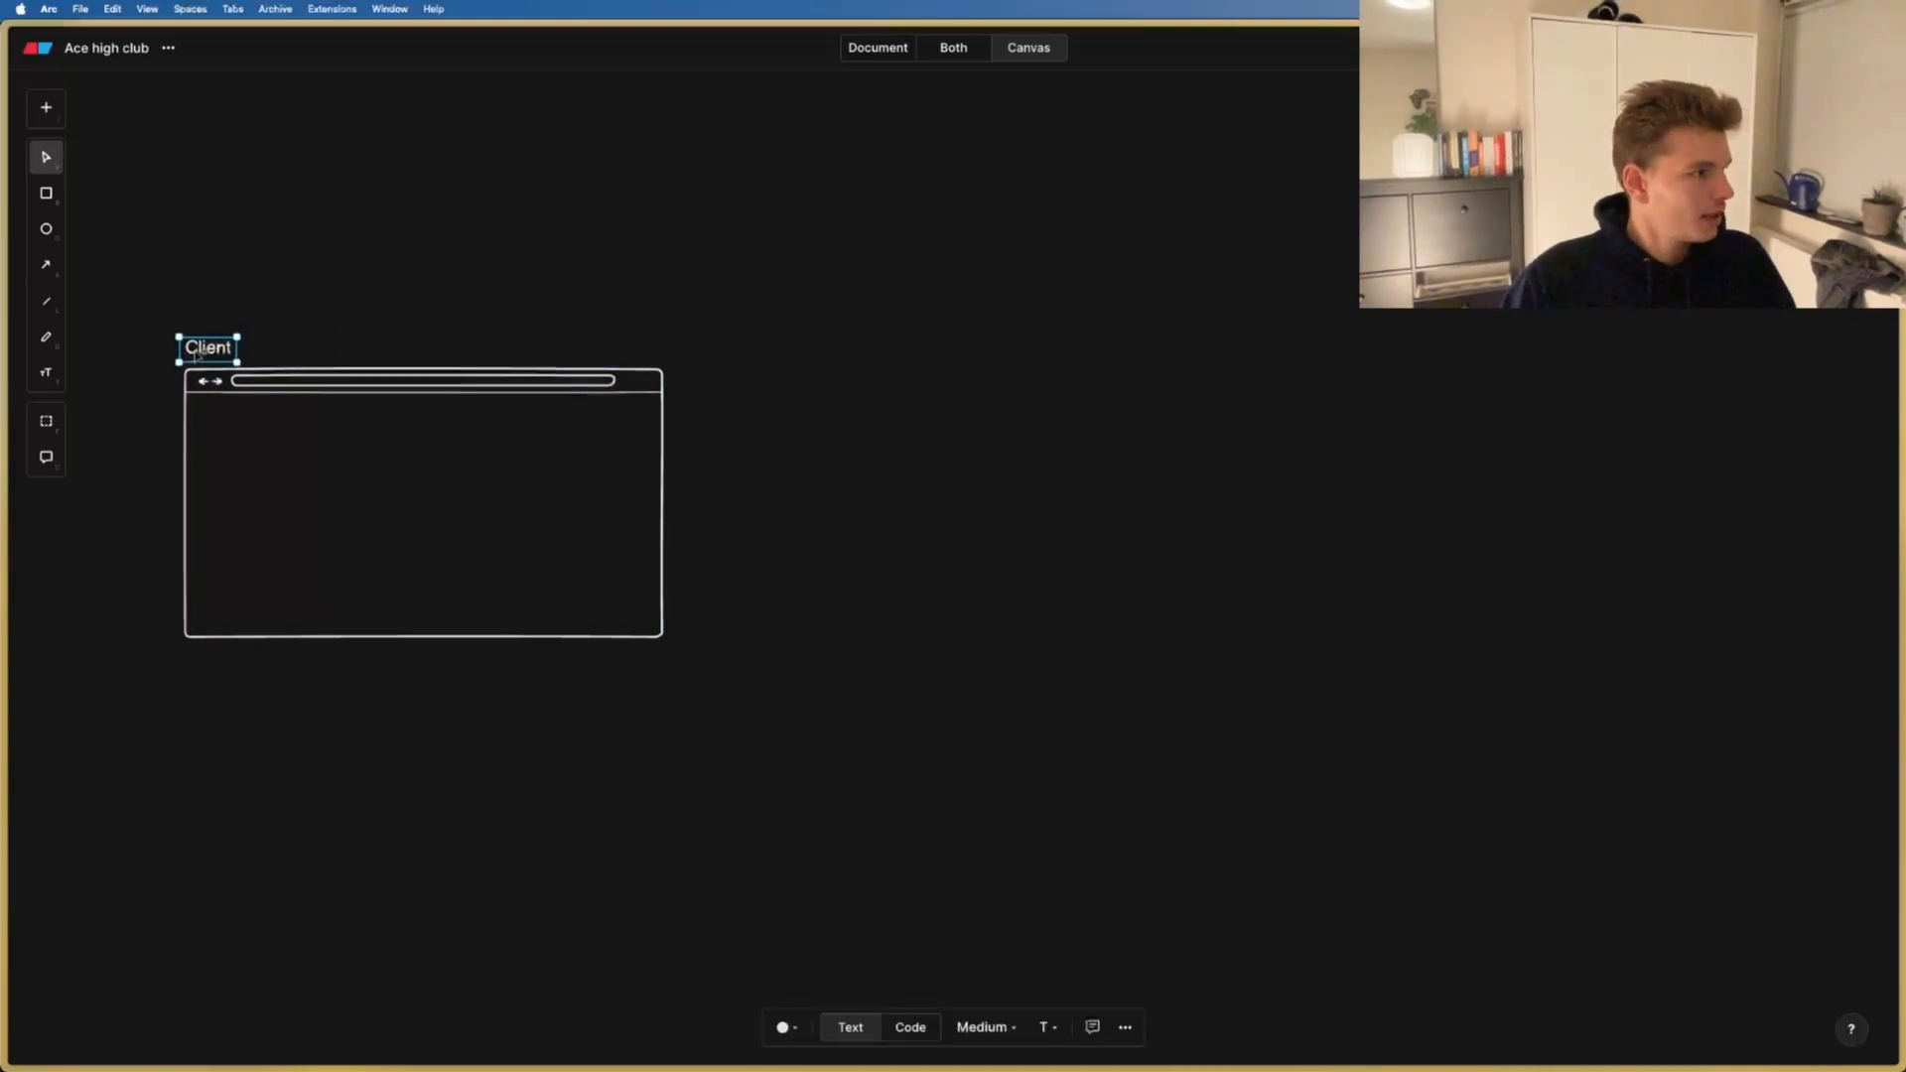
click(905, 486)
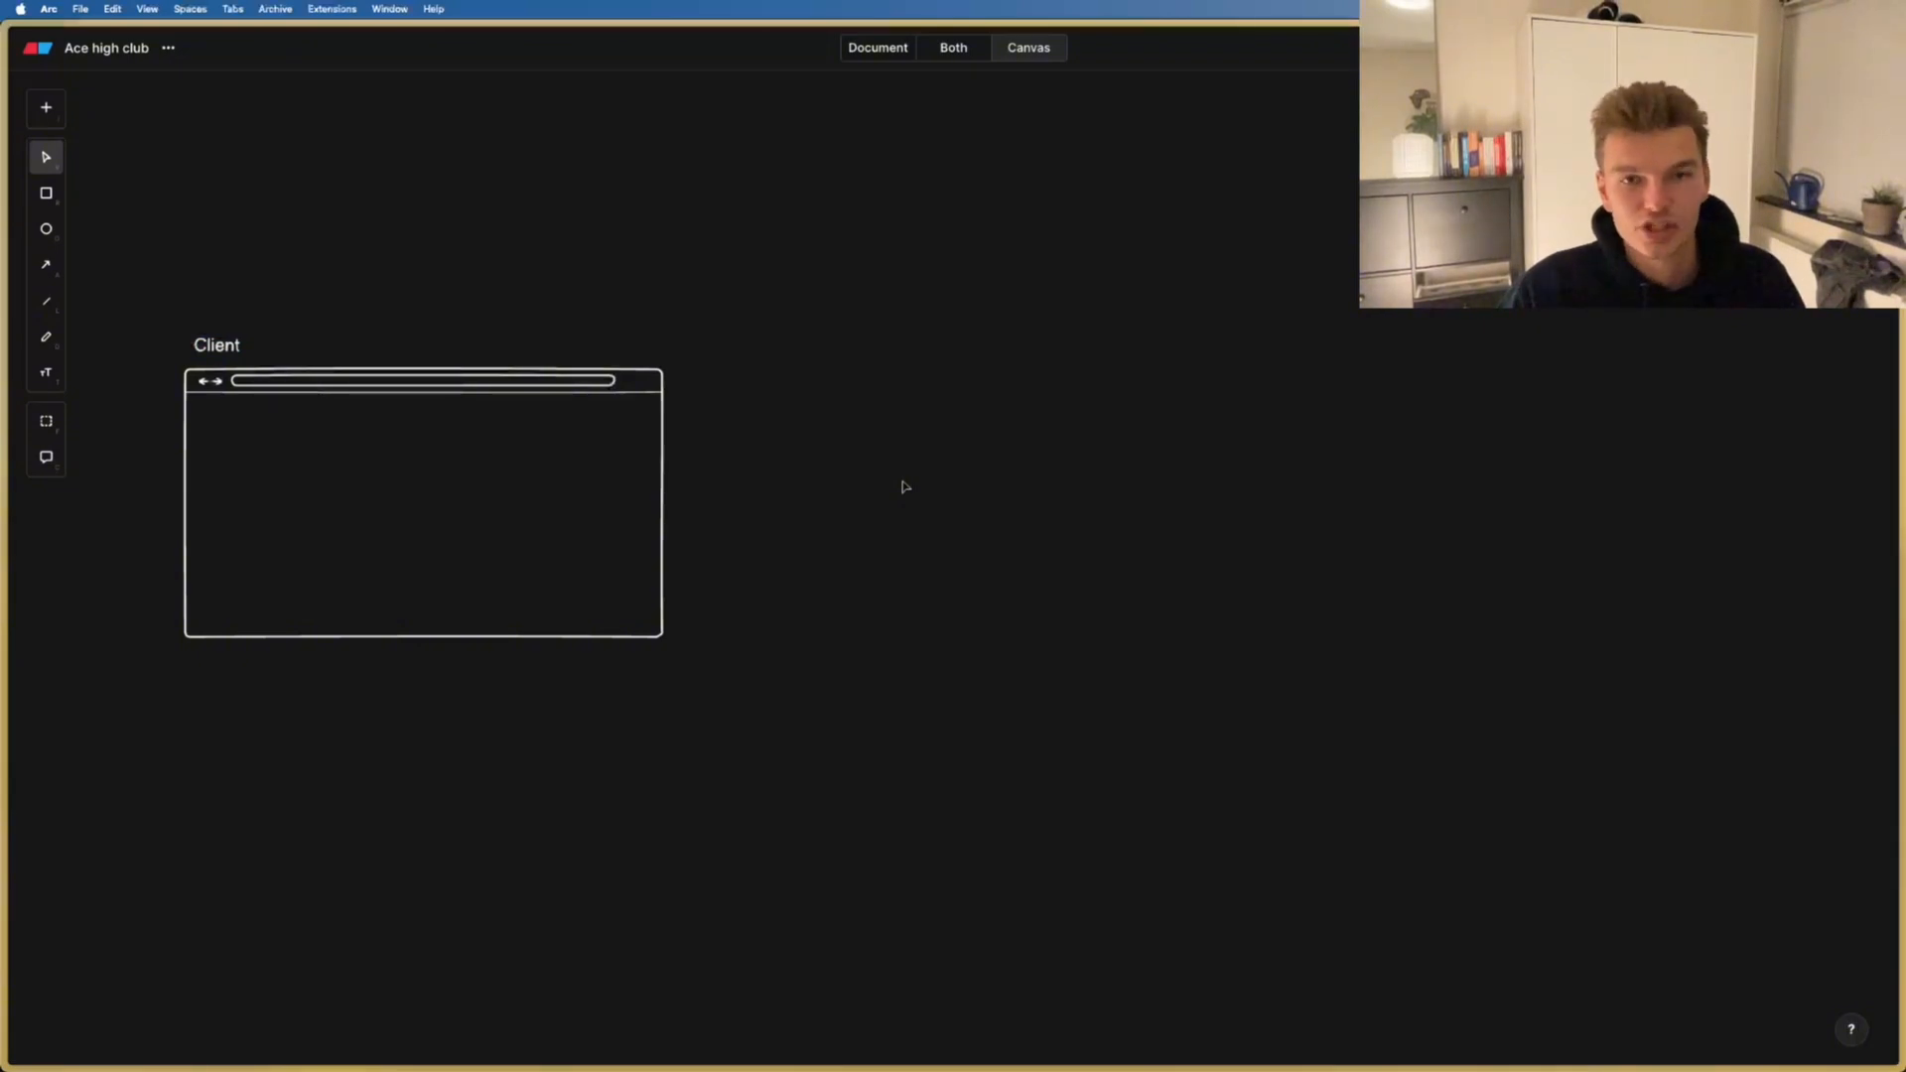
mouse_move(1150, 489)
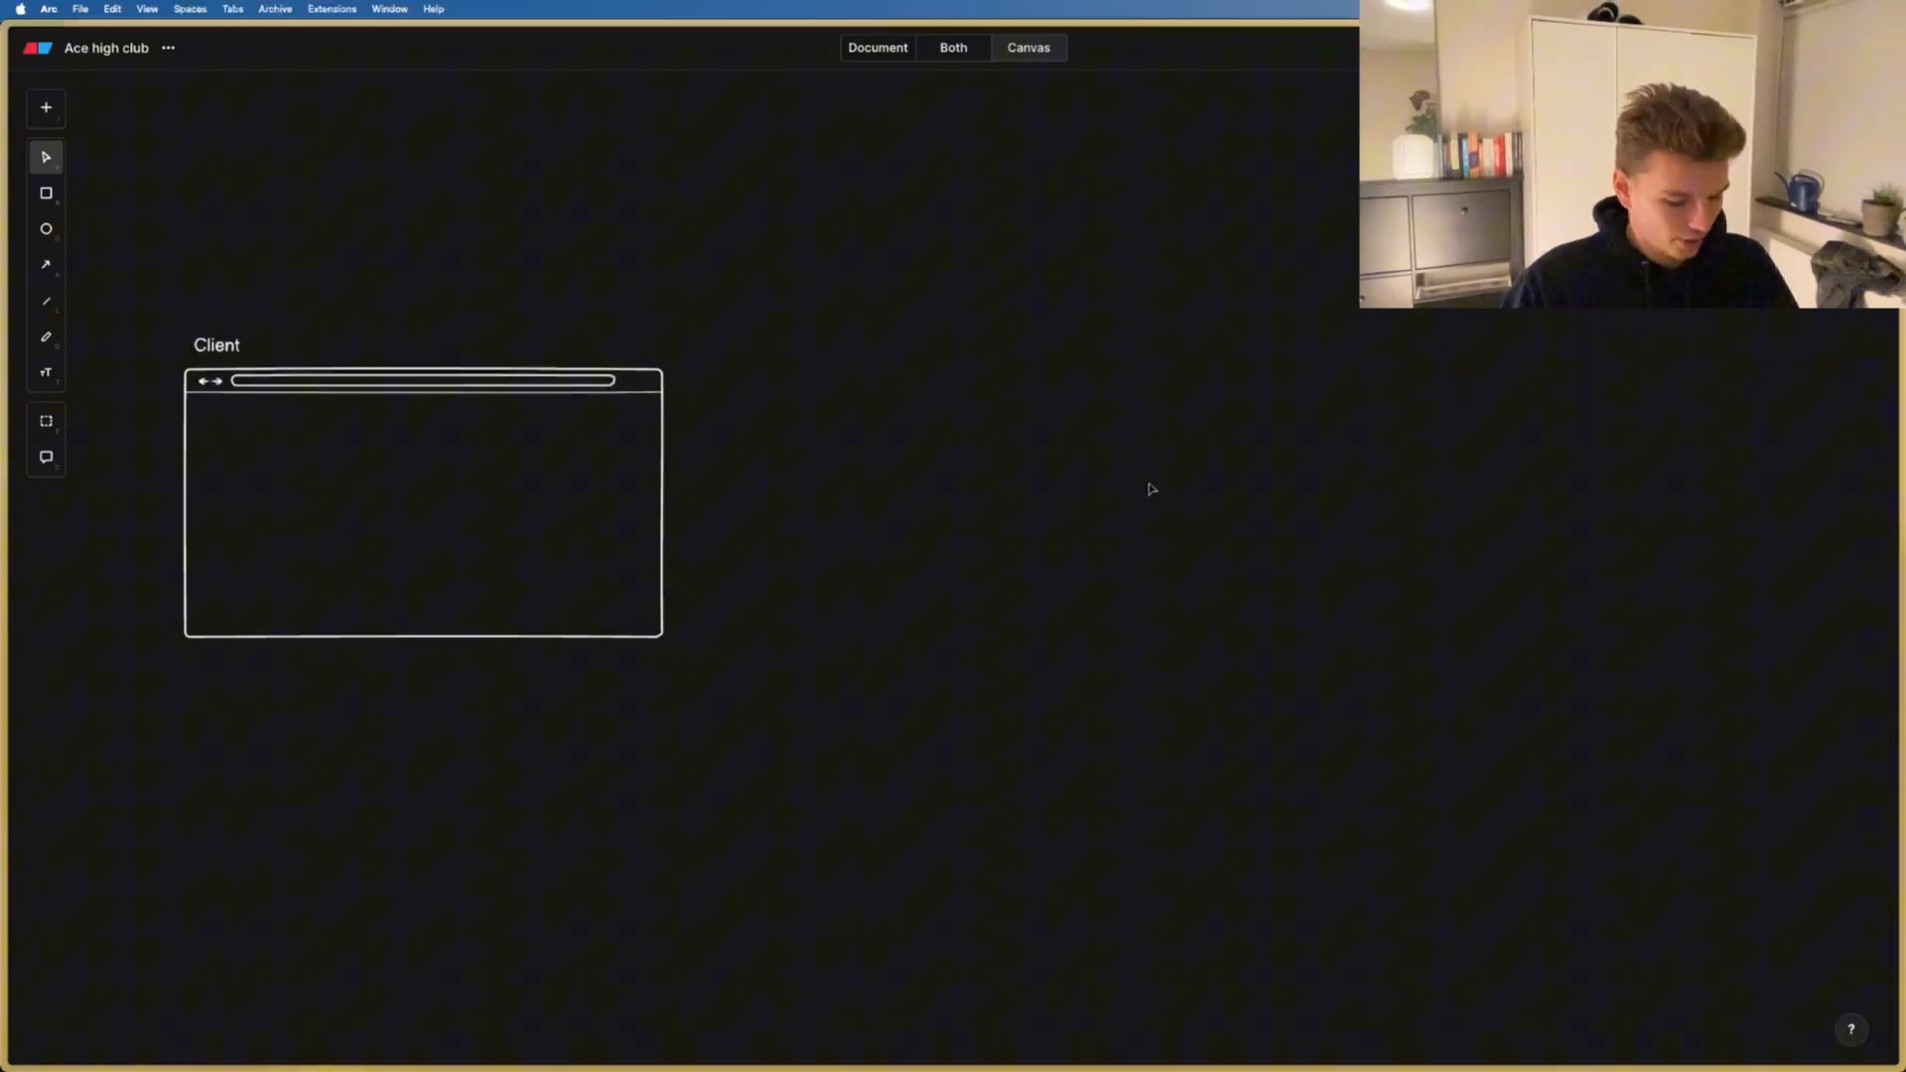
Step: Draw a large 'Server' box on the right and a tall narrow rectangle in the middle
drag(1149, 370, 1612, 584)
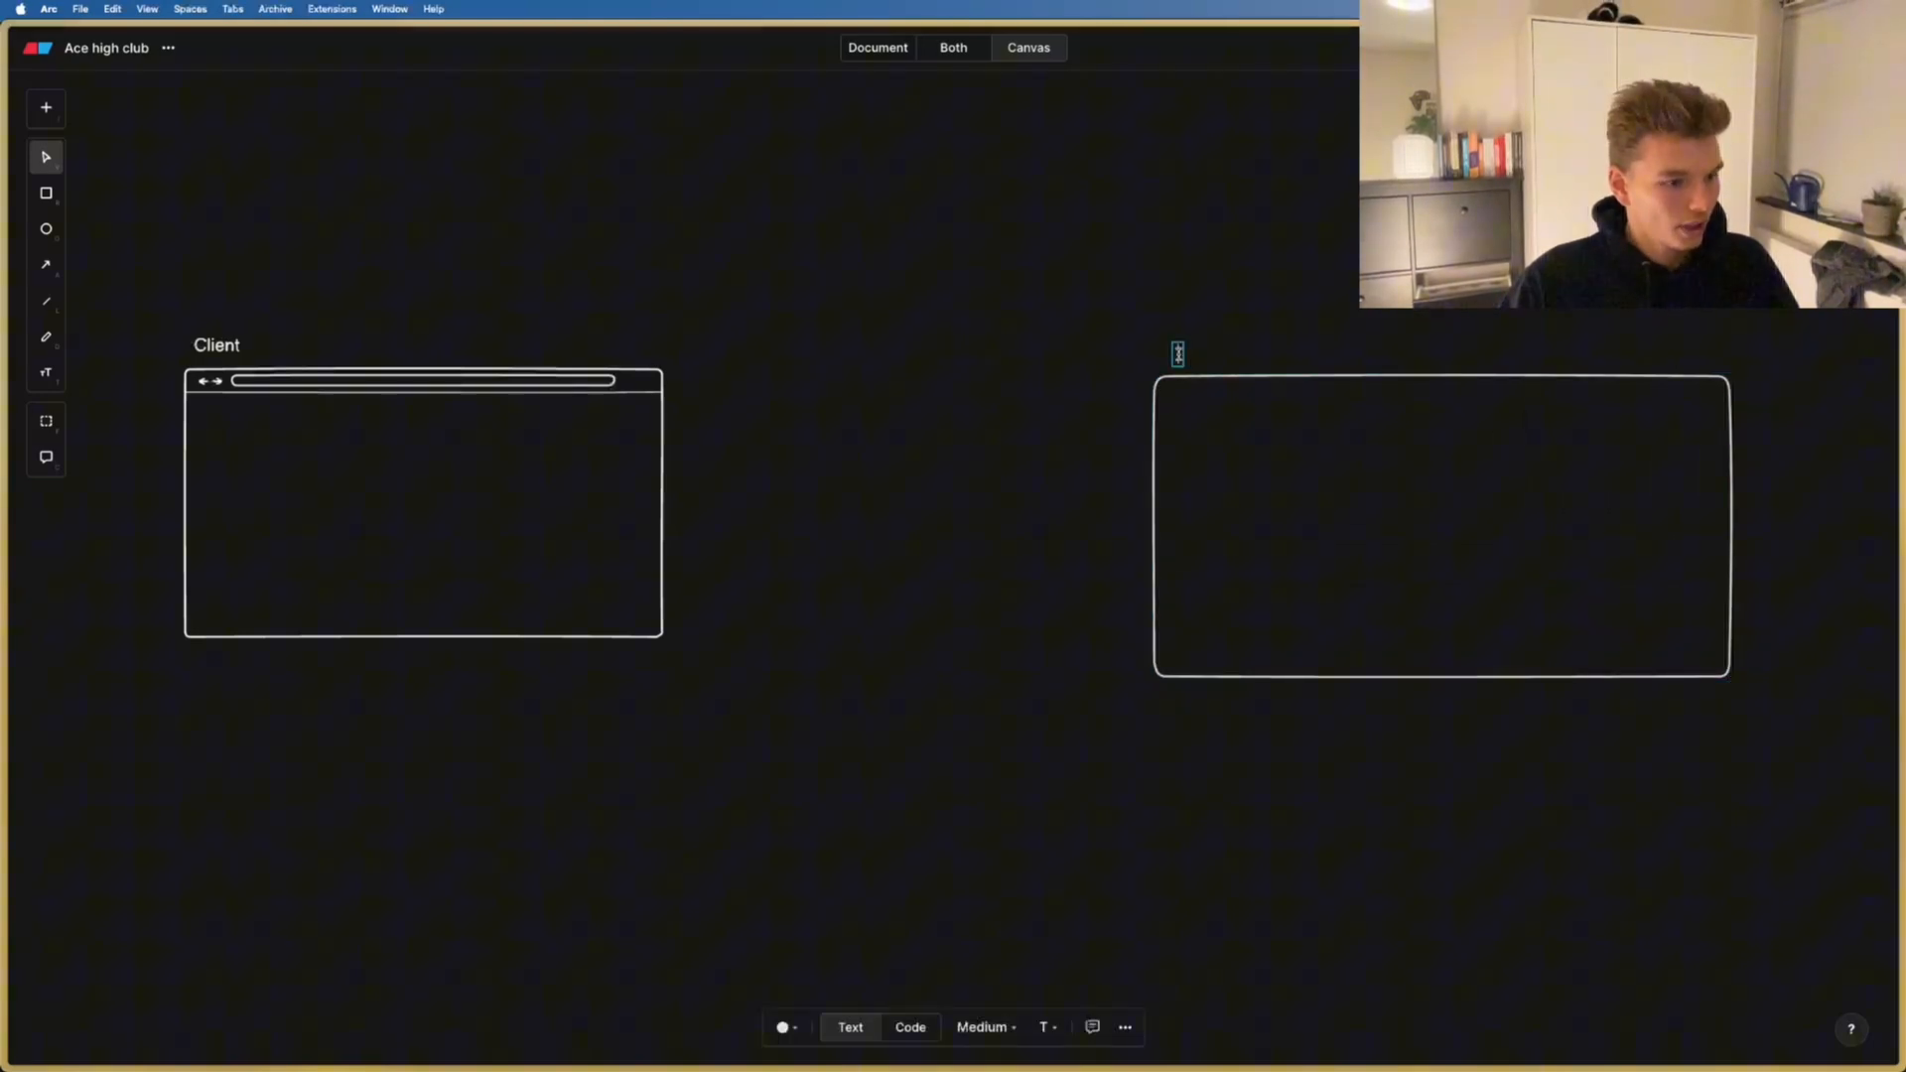
text(Server)
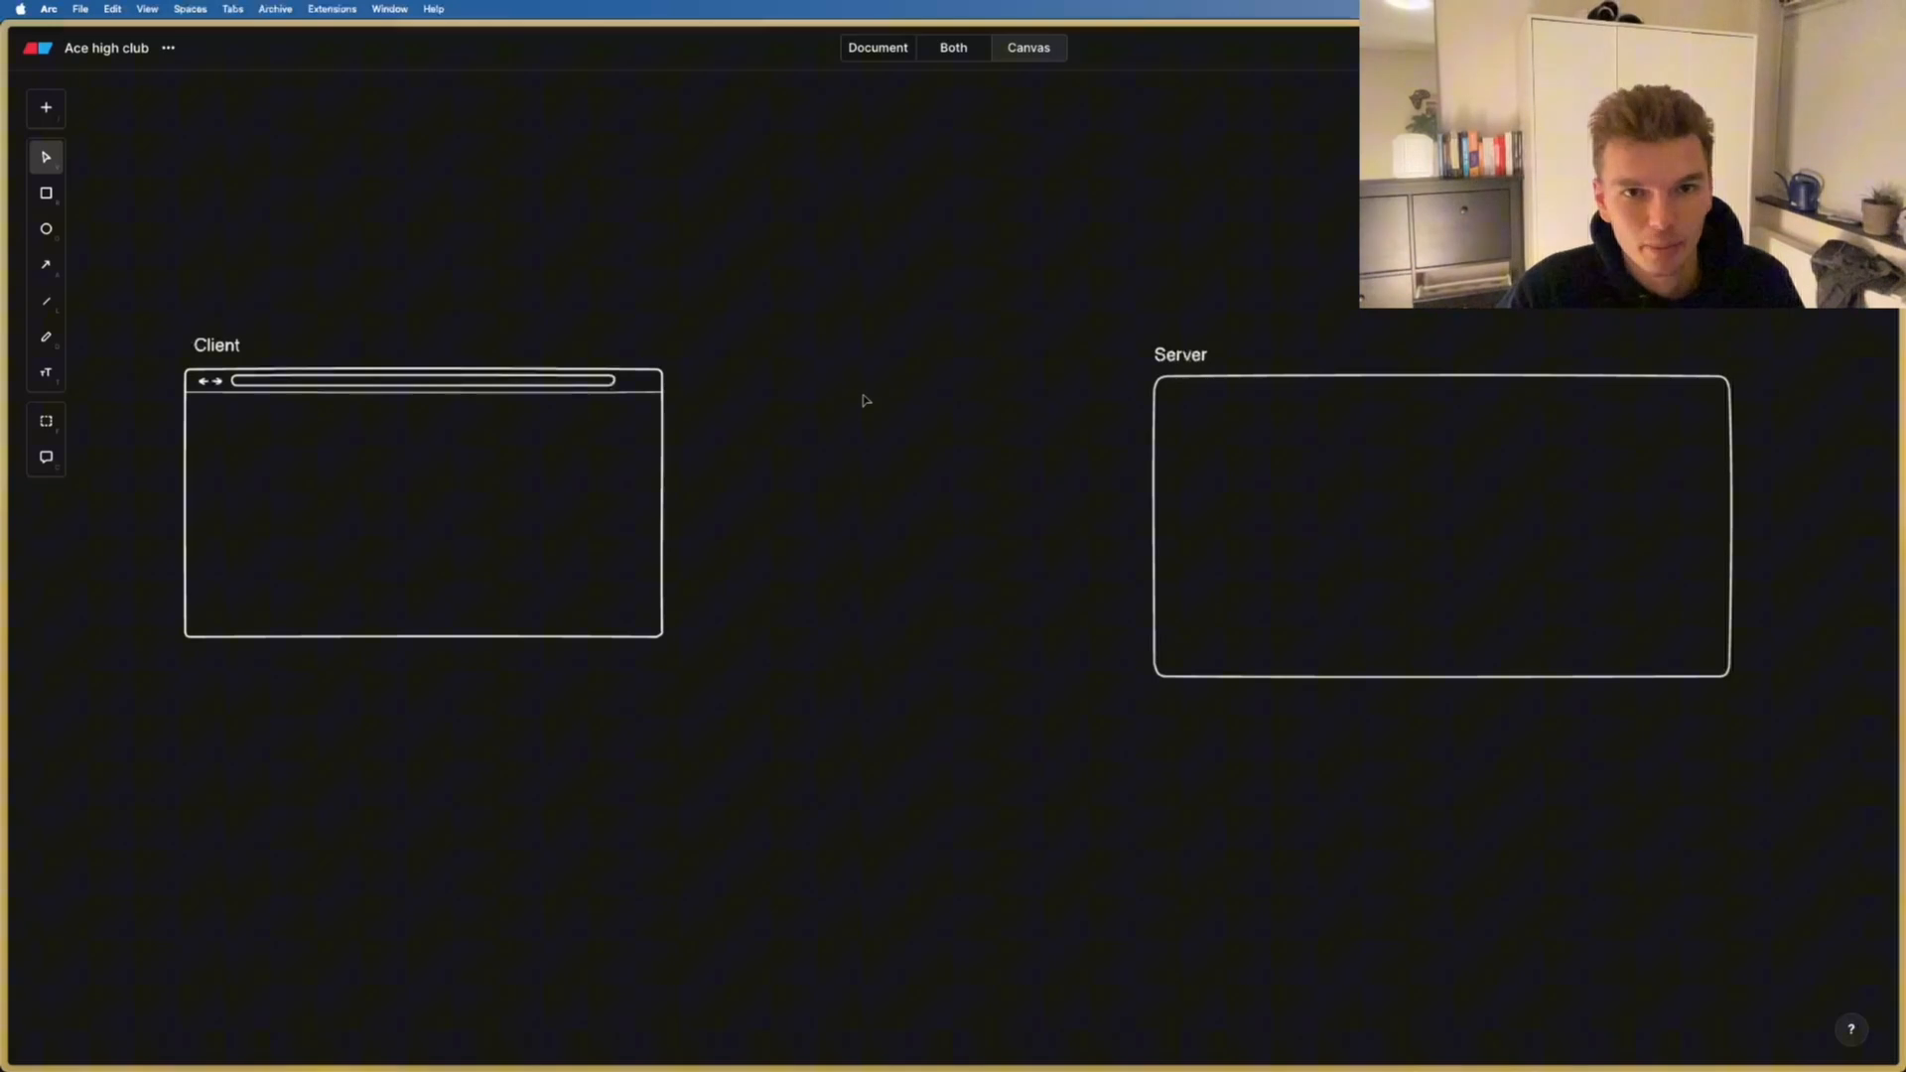
click(422, 486)
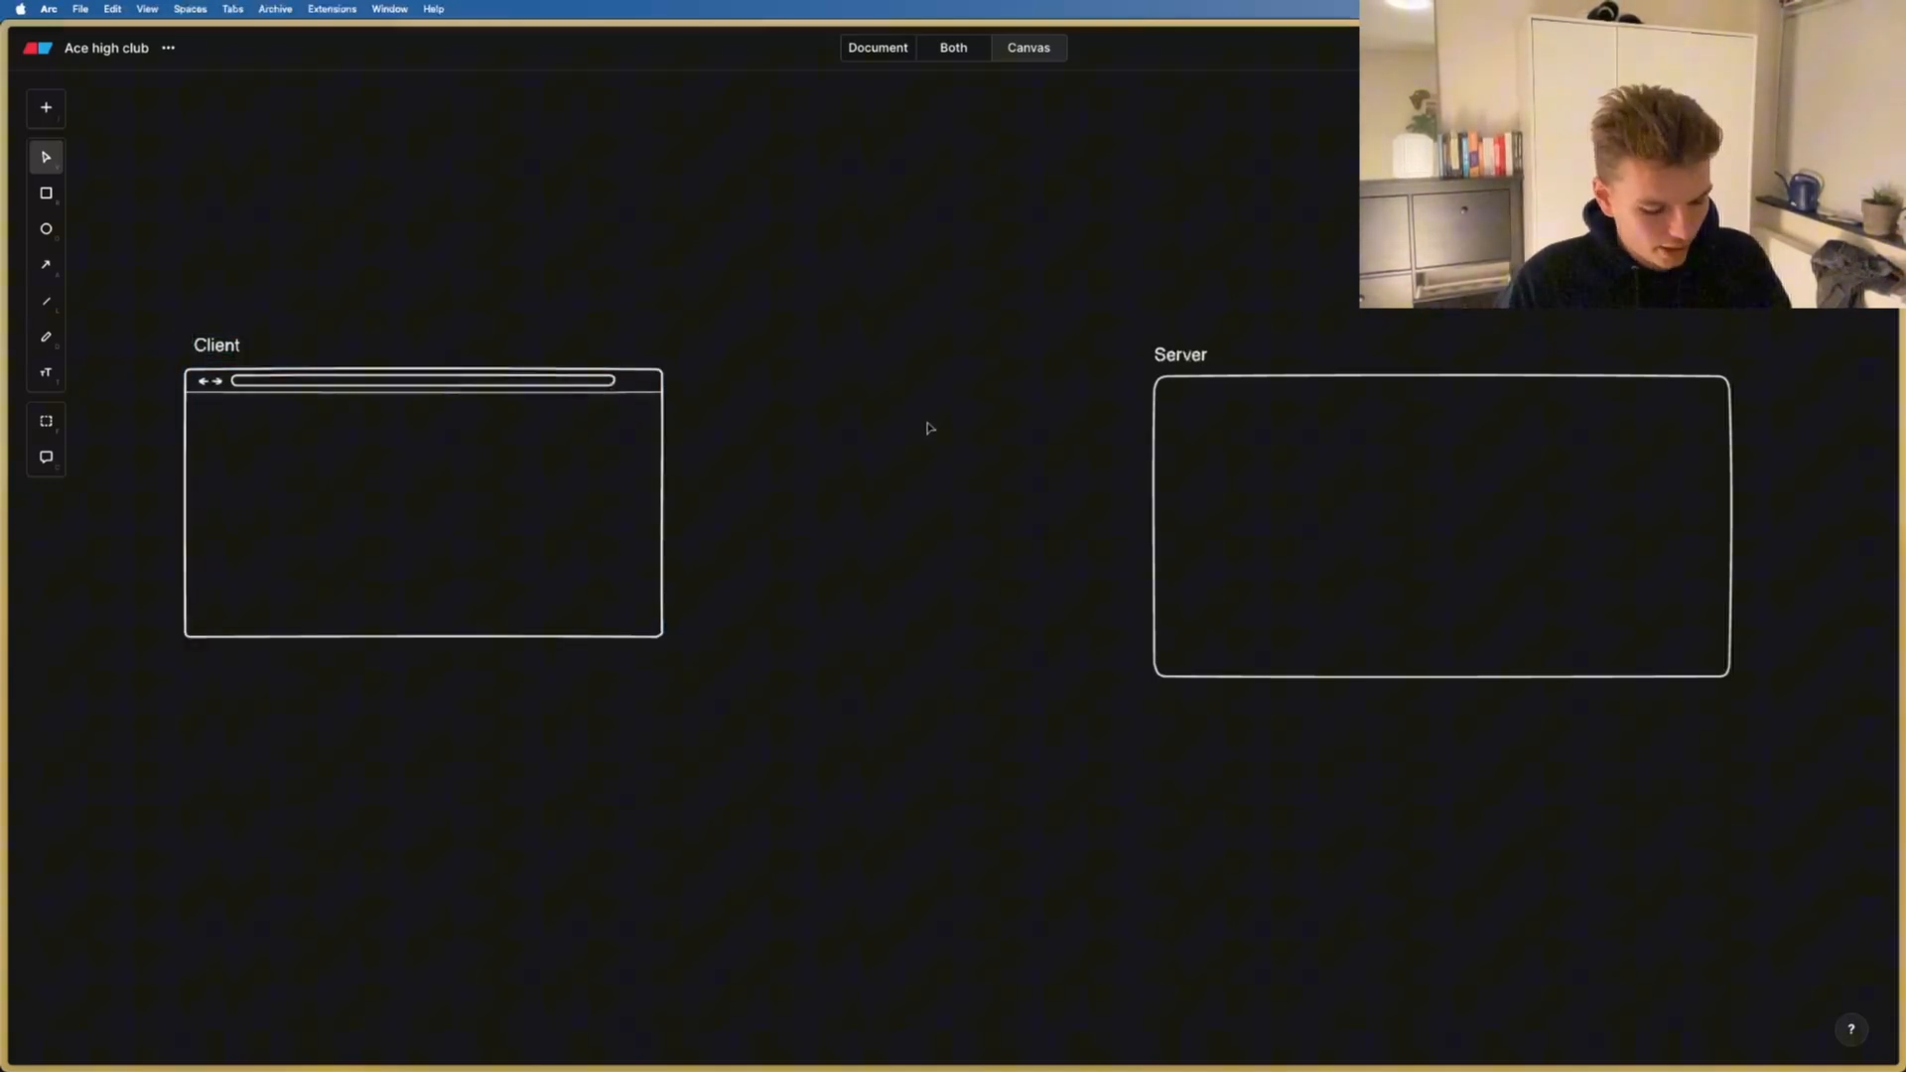
drag(824, 203, 957, 295)
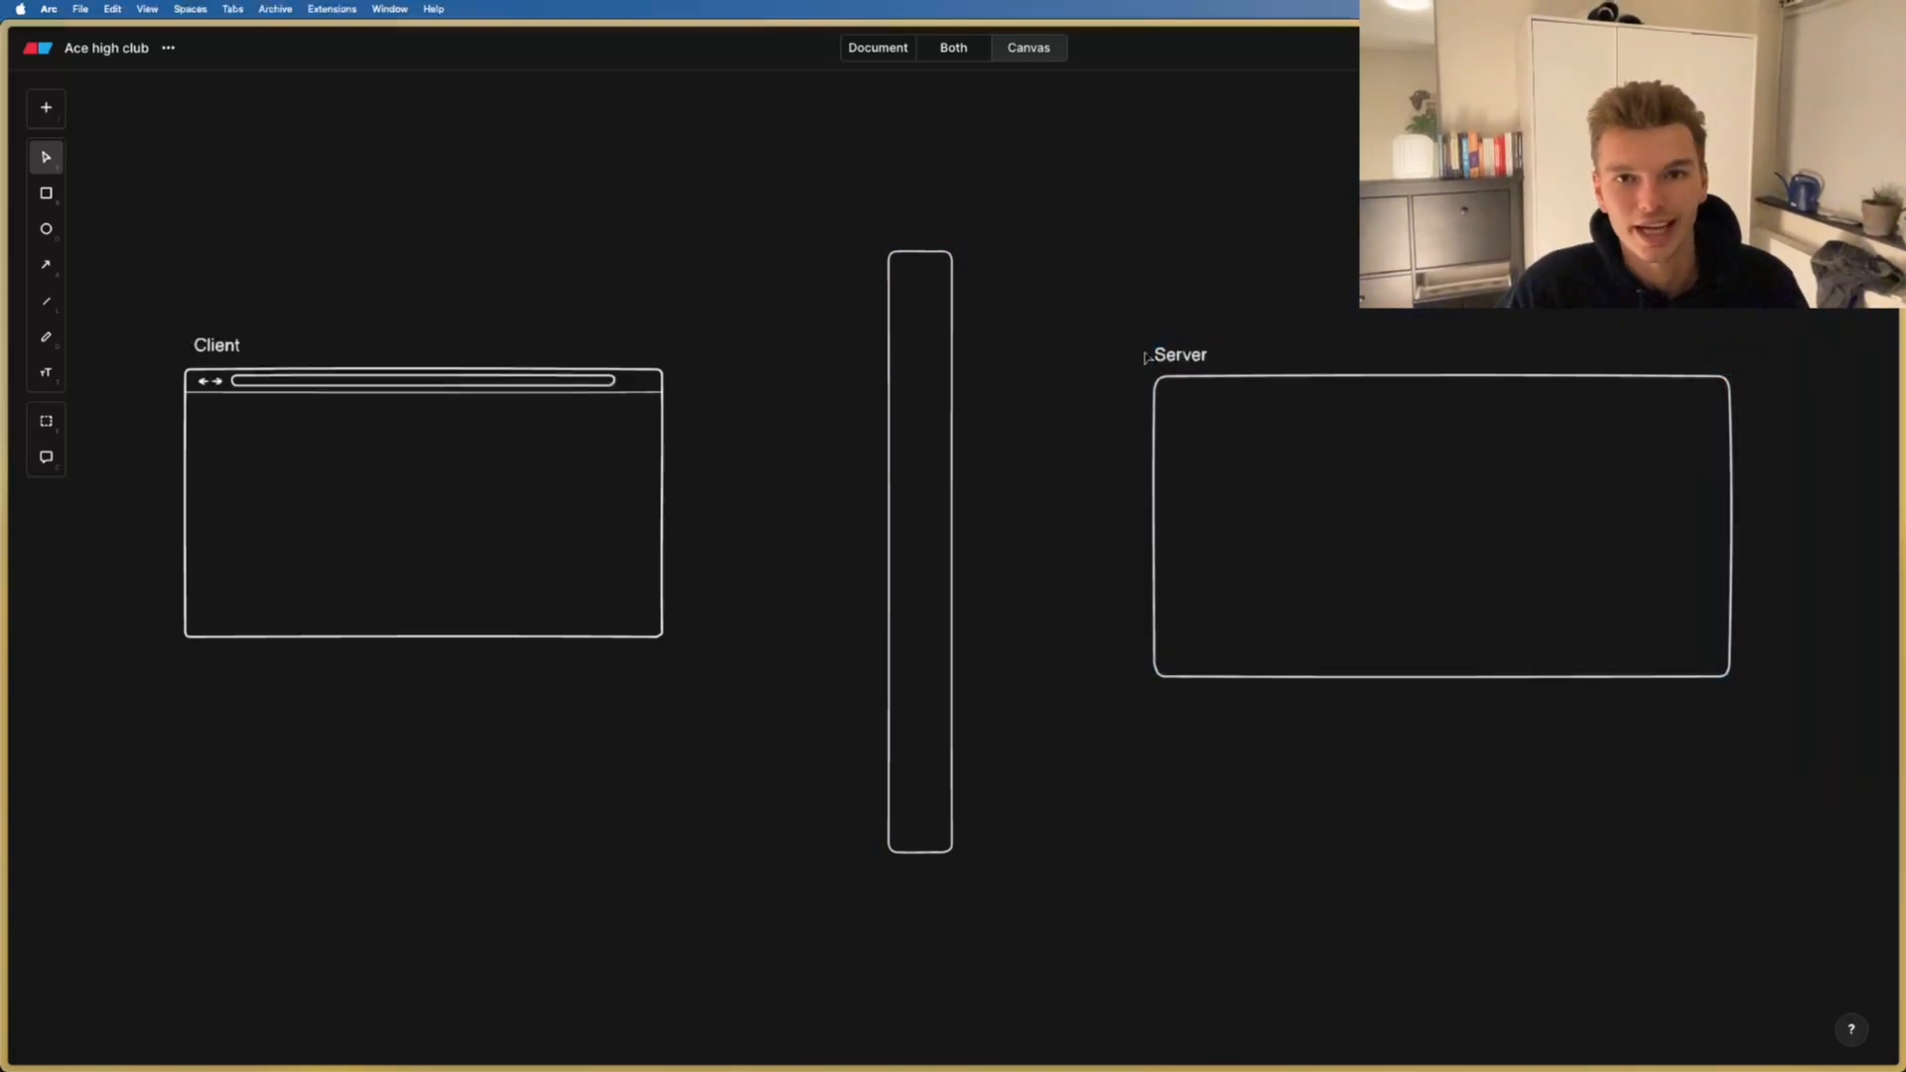
click(422, 504)
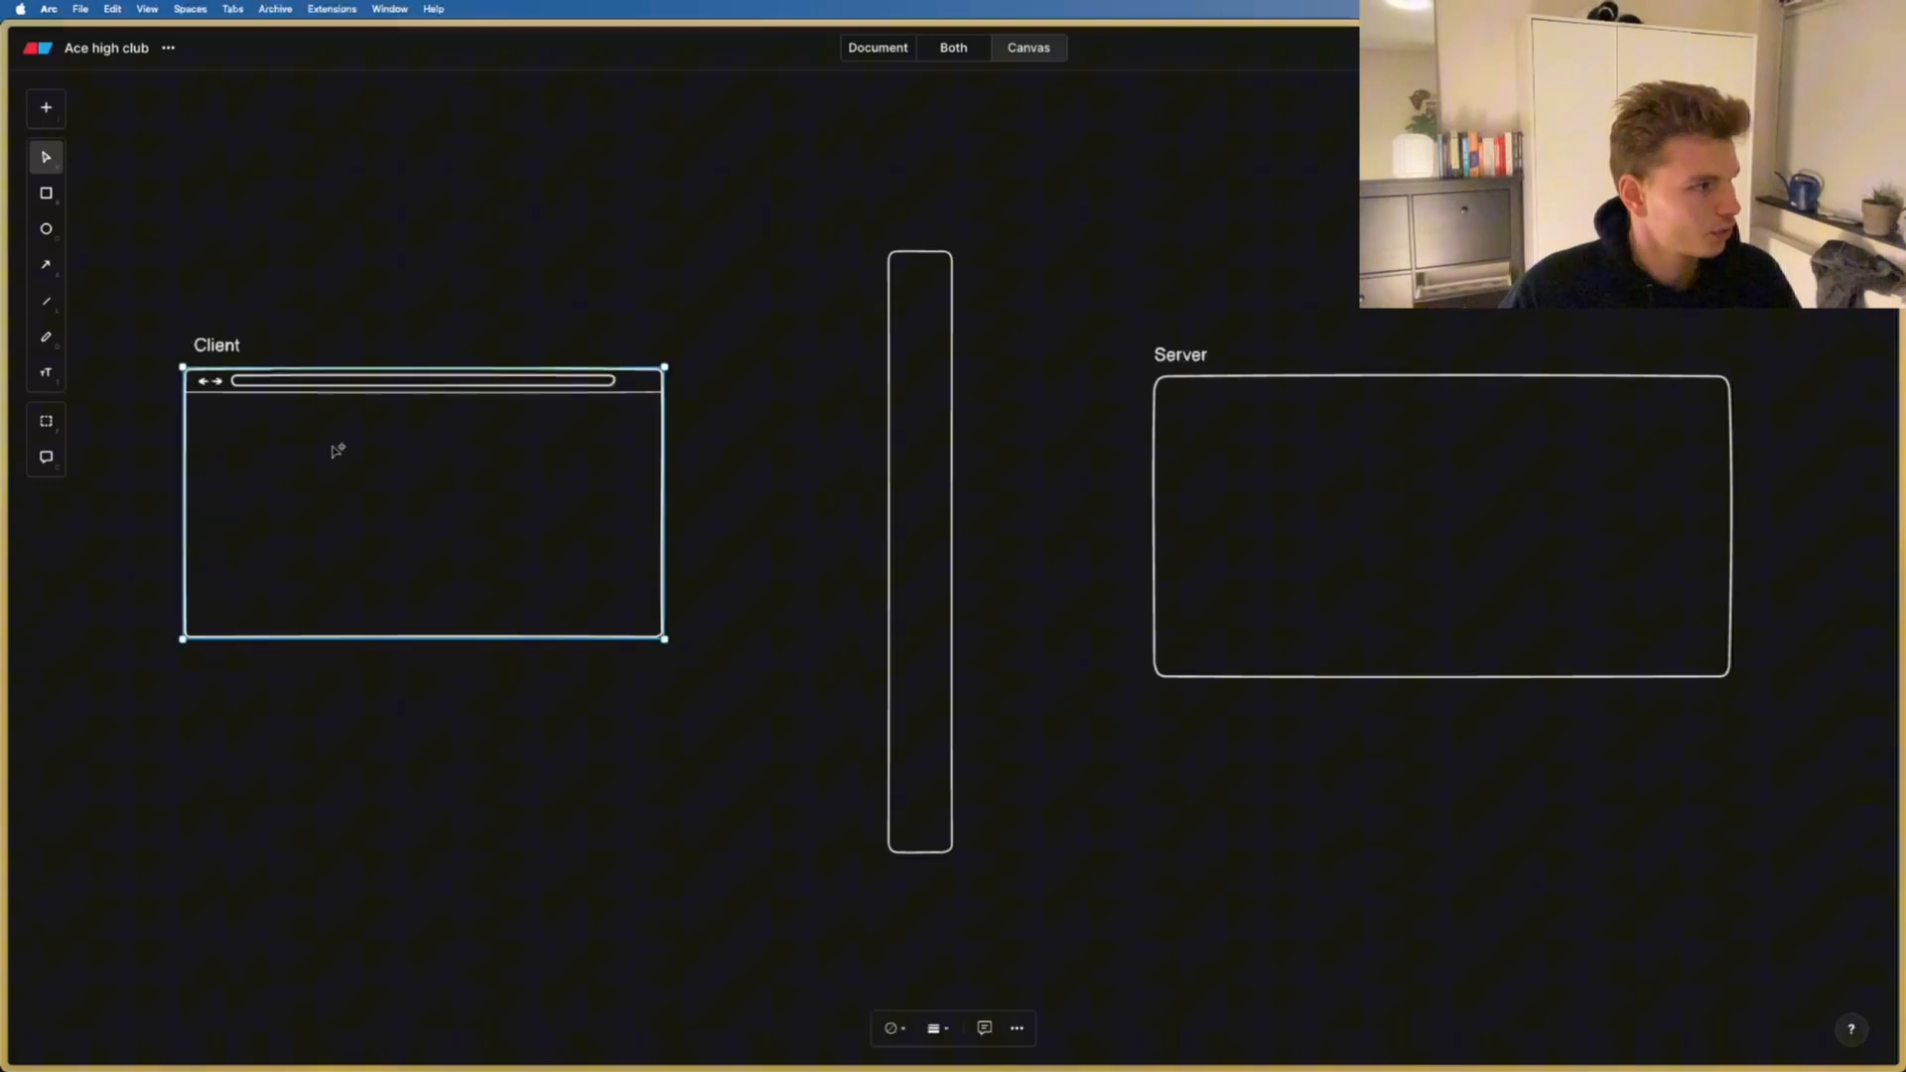
click(349, 252)
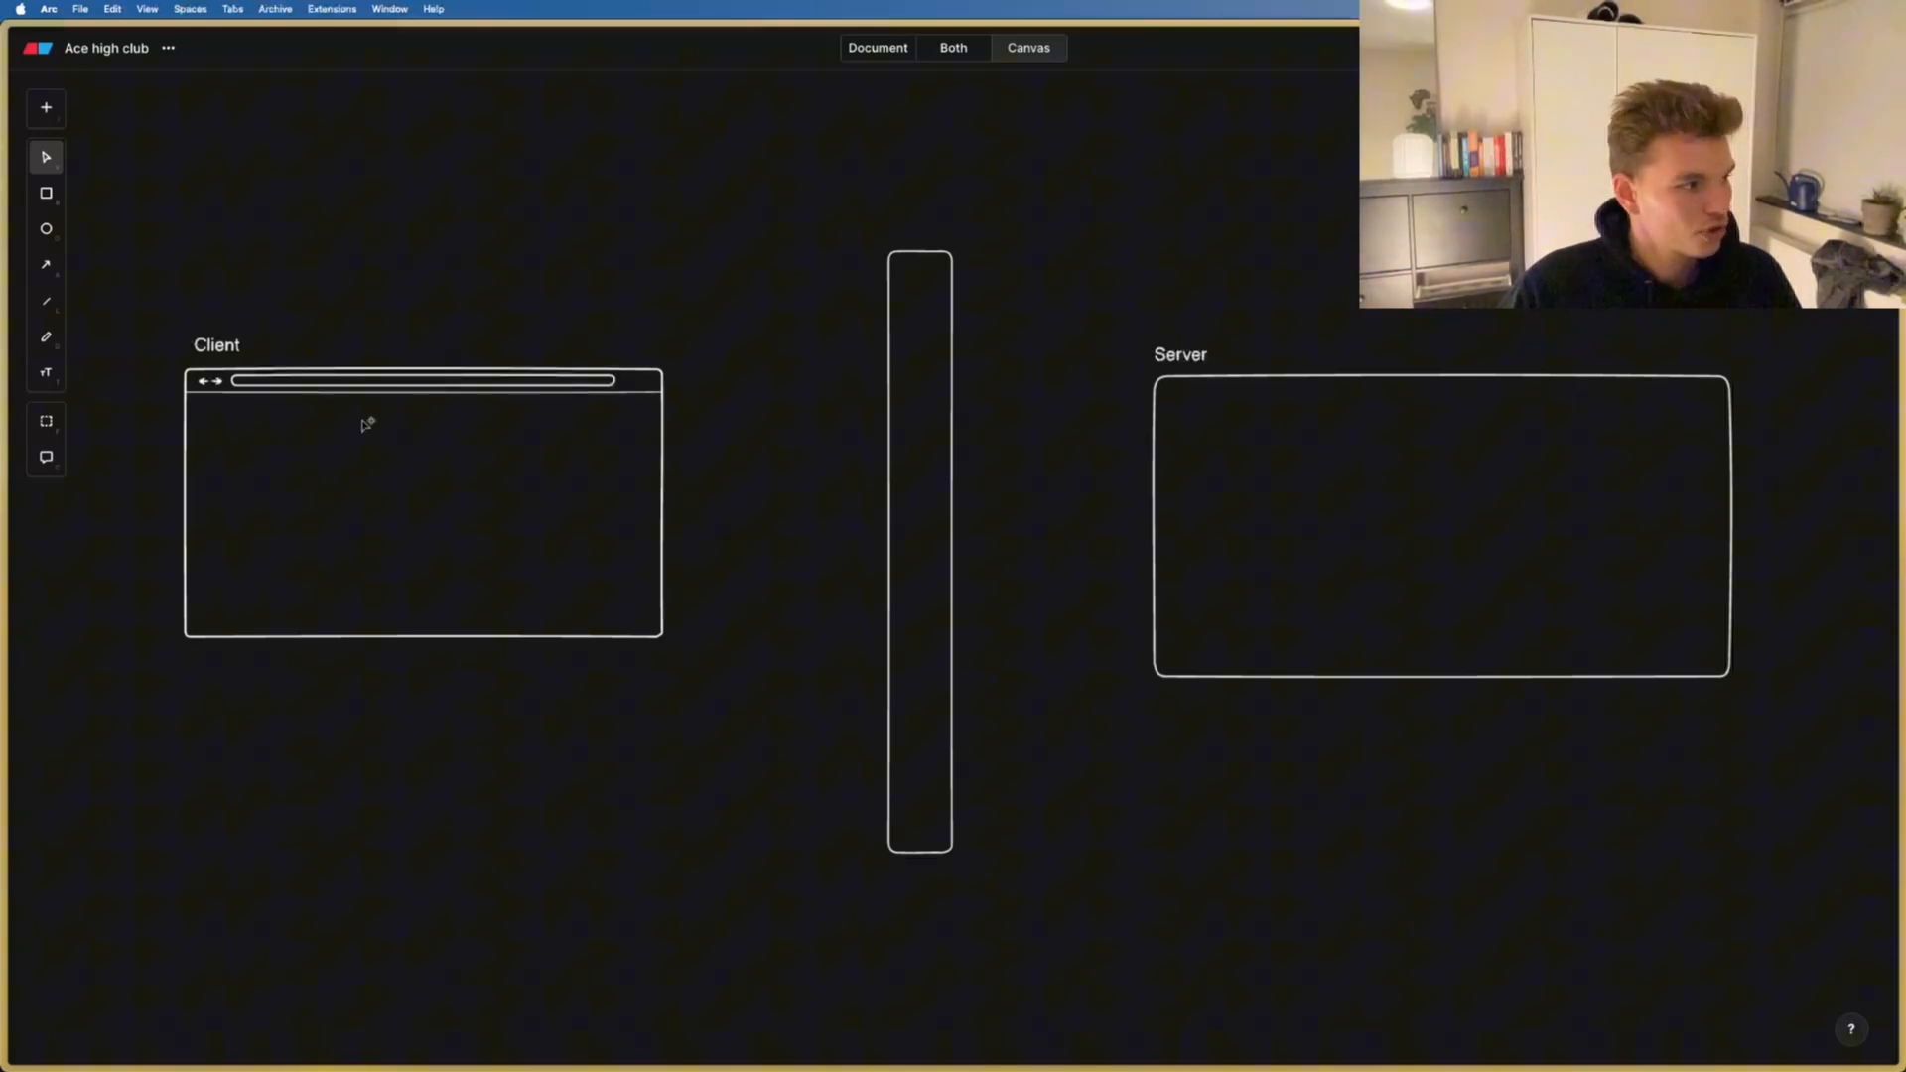
mouse_move(1234, 424)
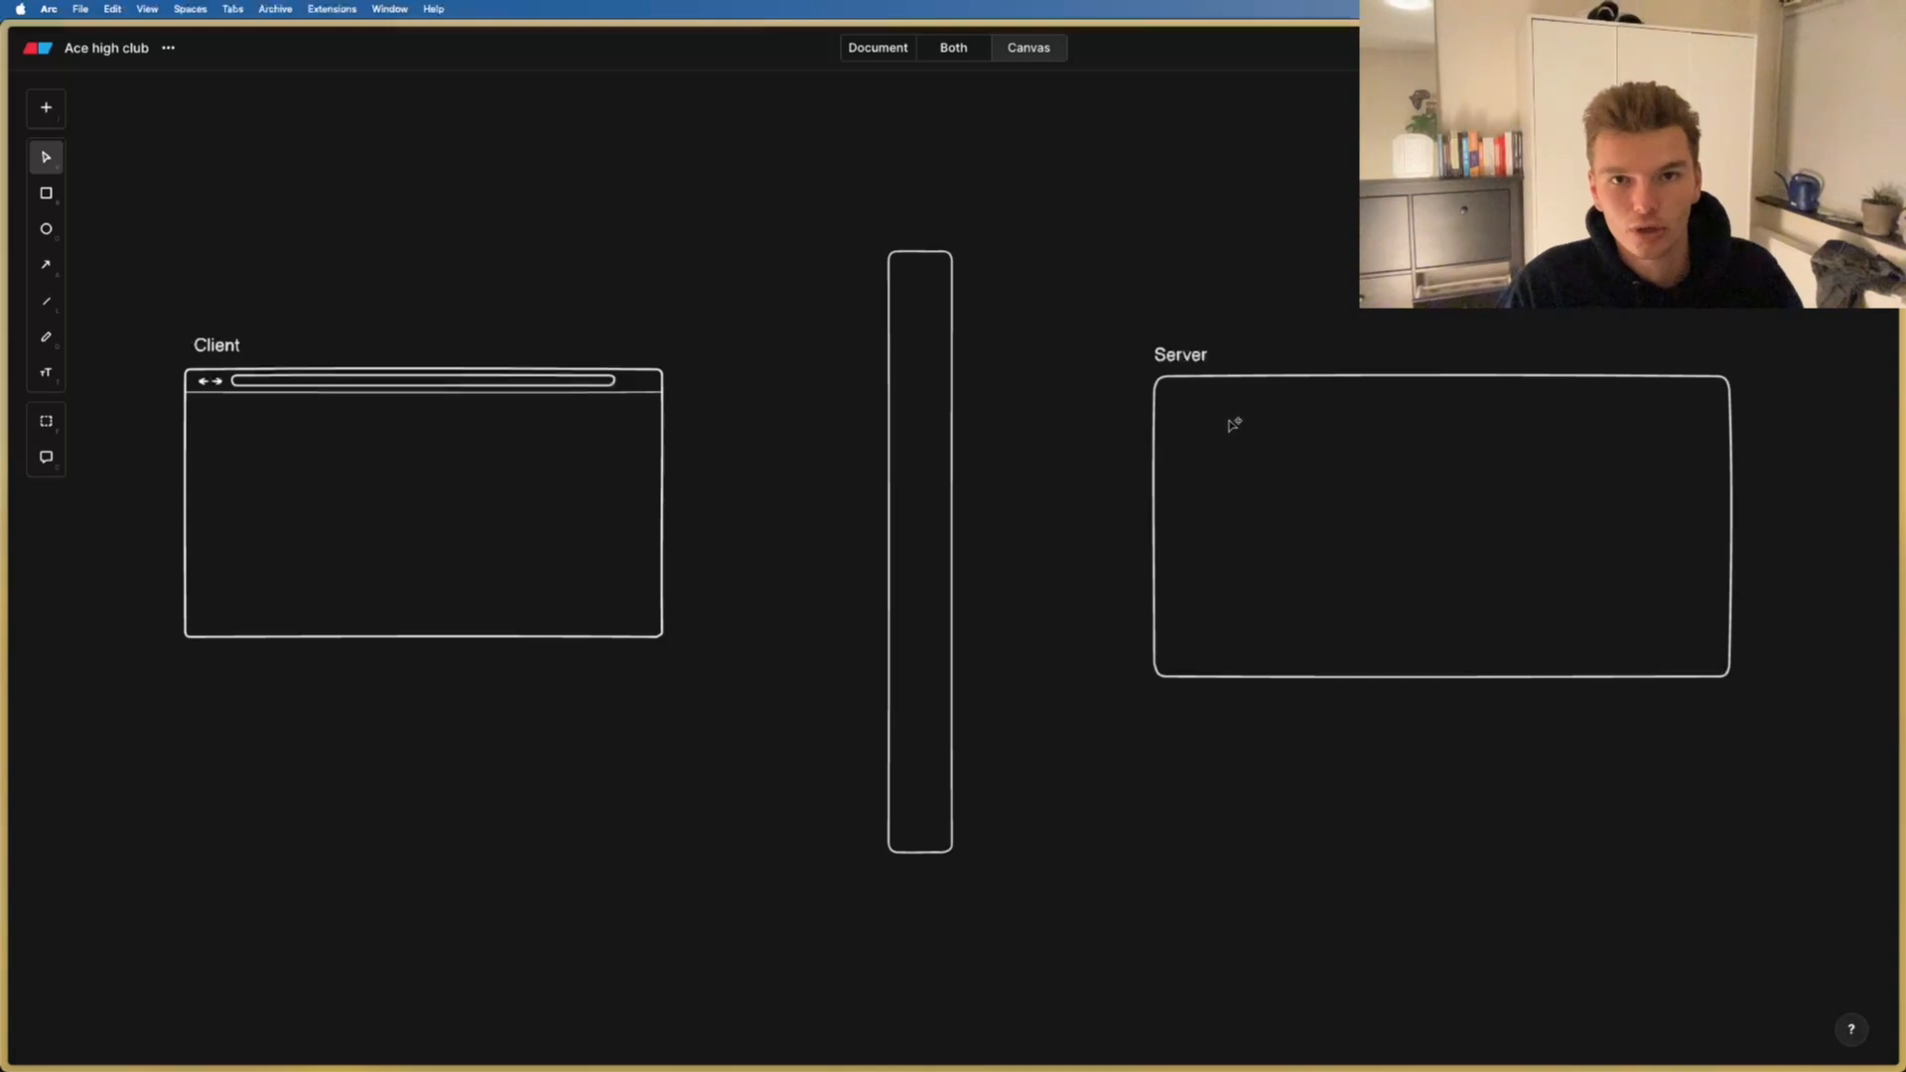
mouse_move(1209, 357)
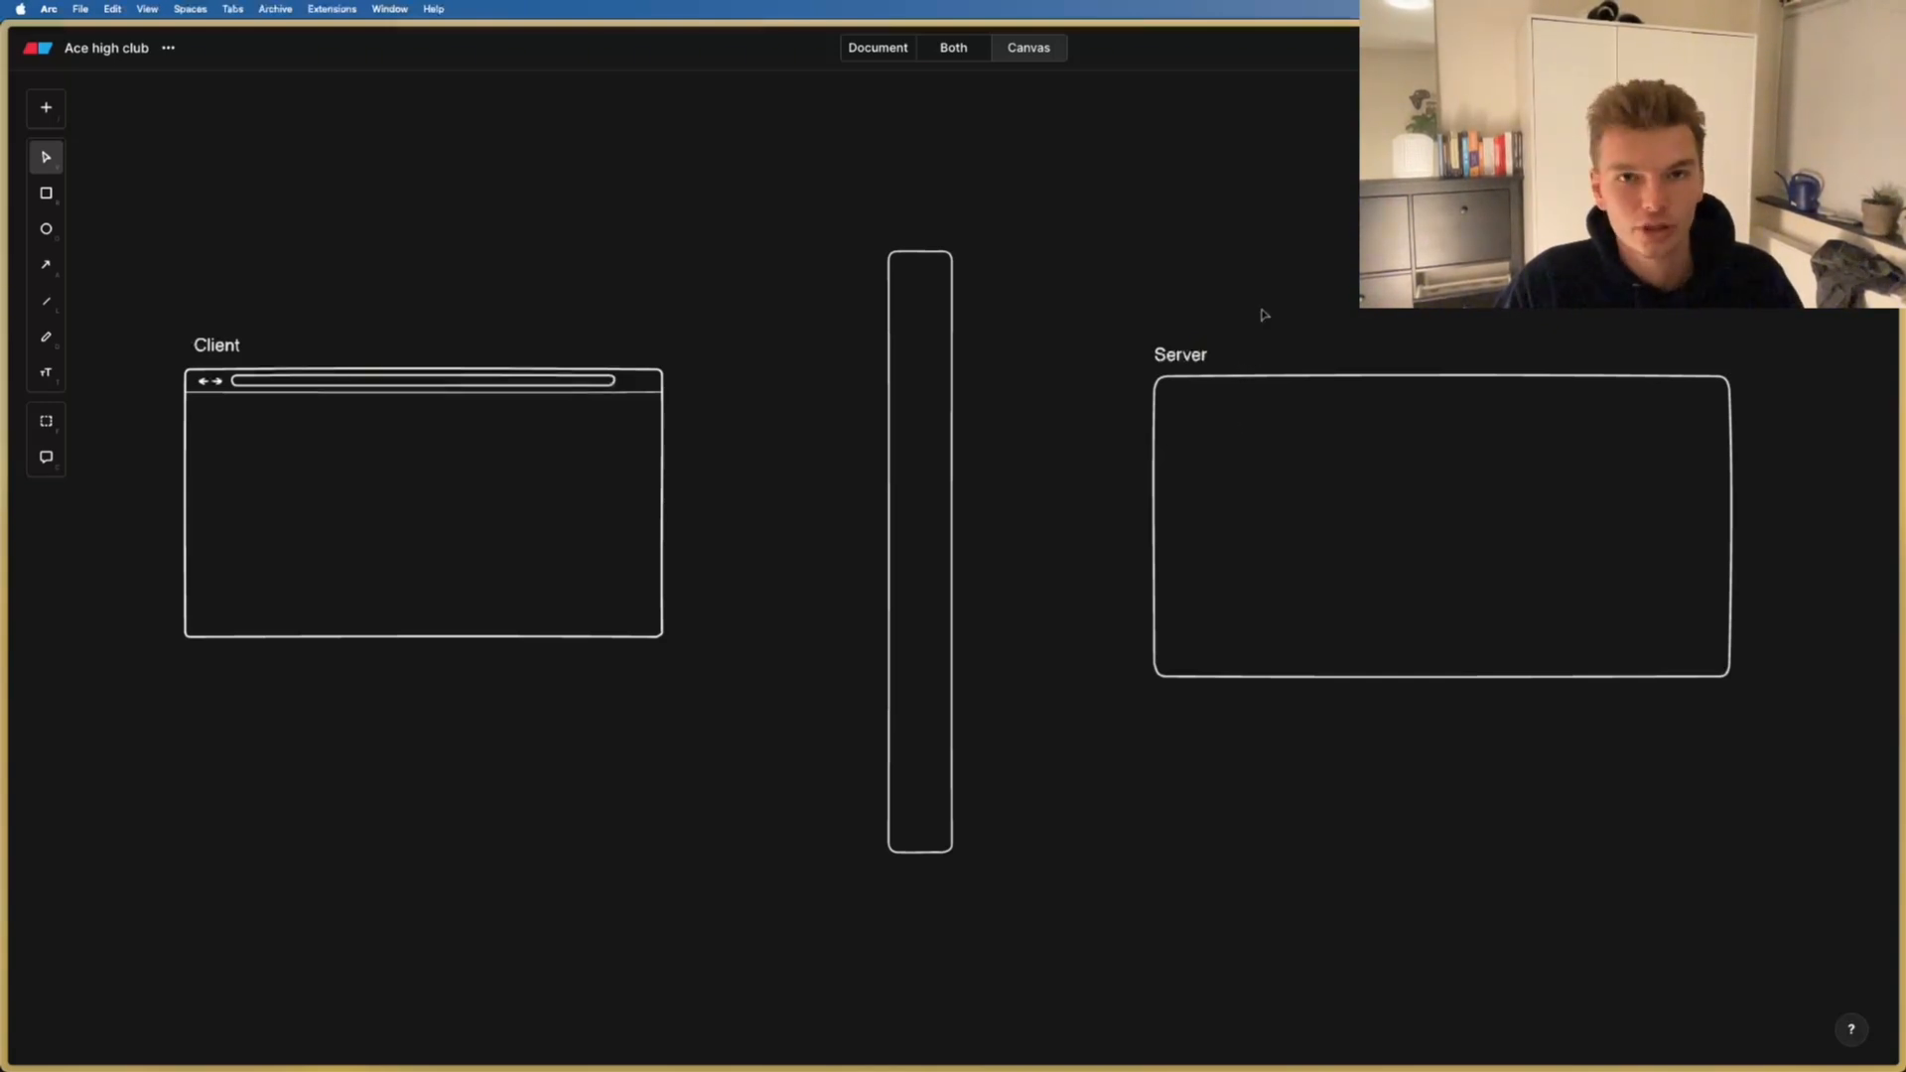
mouse_move(140, 288)
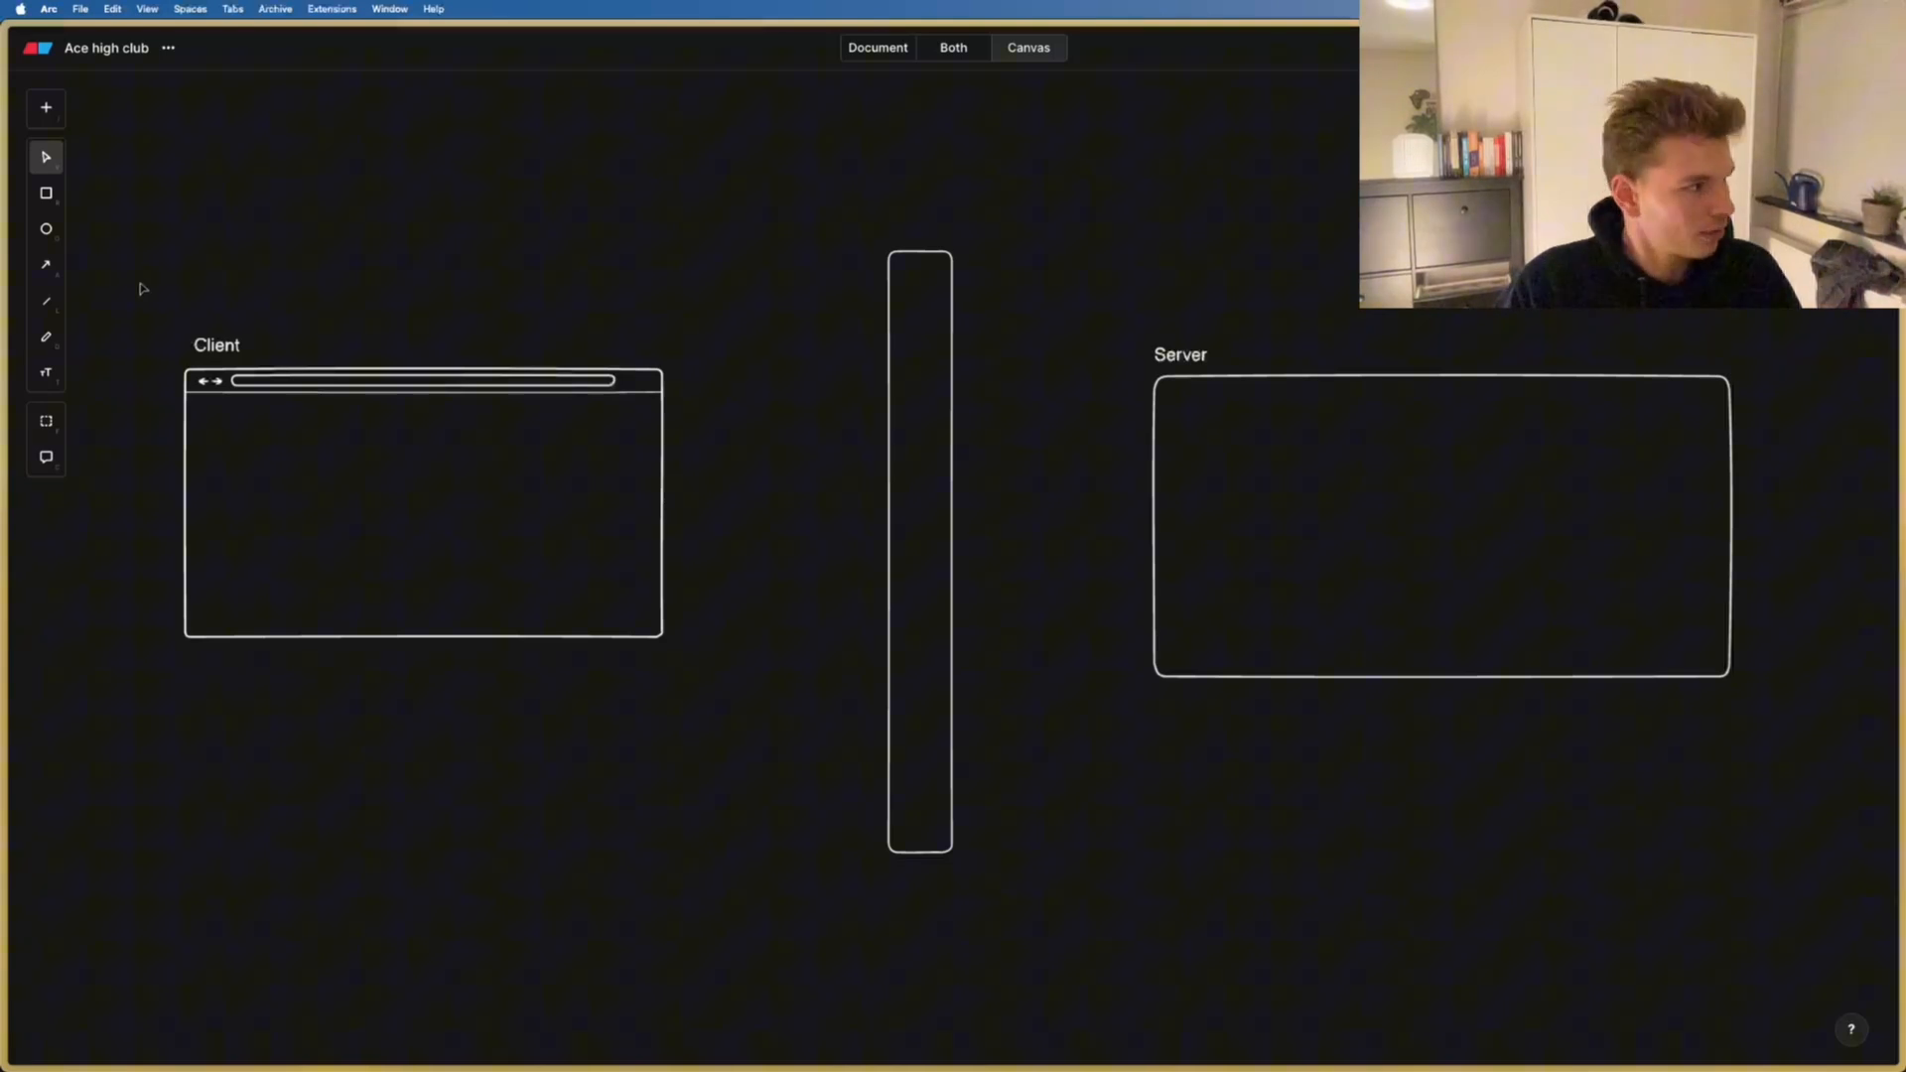
mouse_move(709, 736)
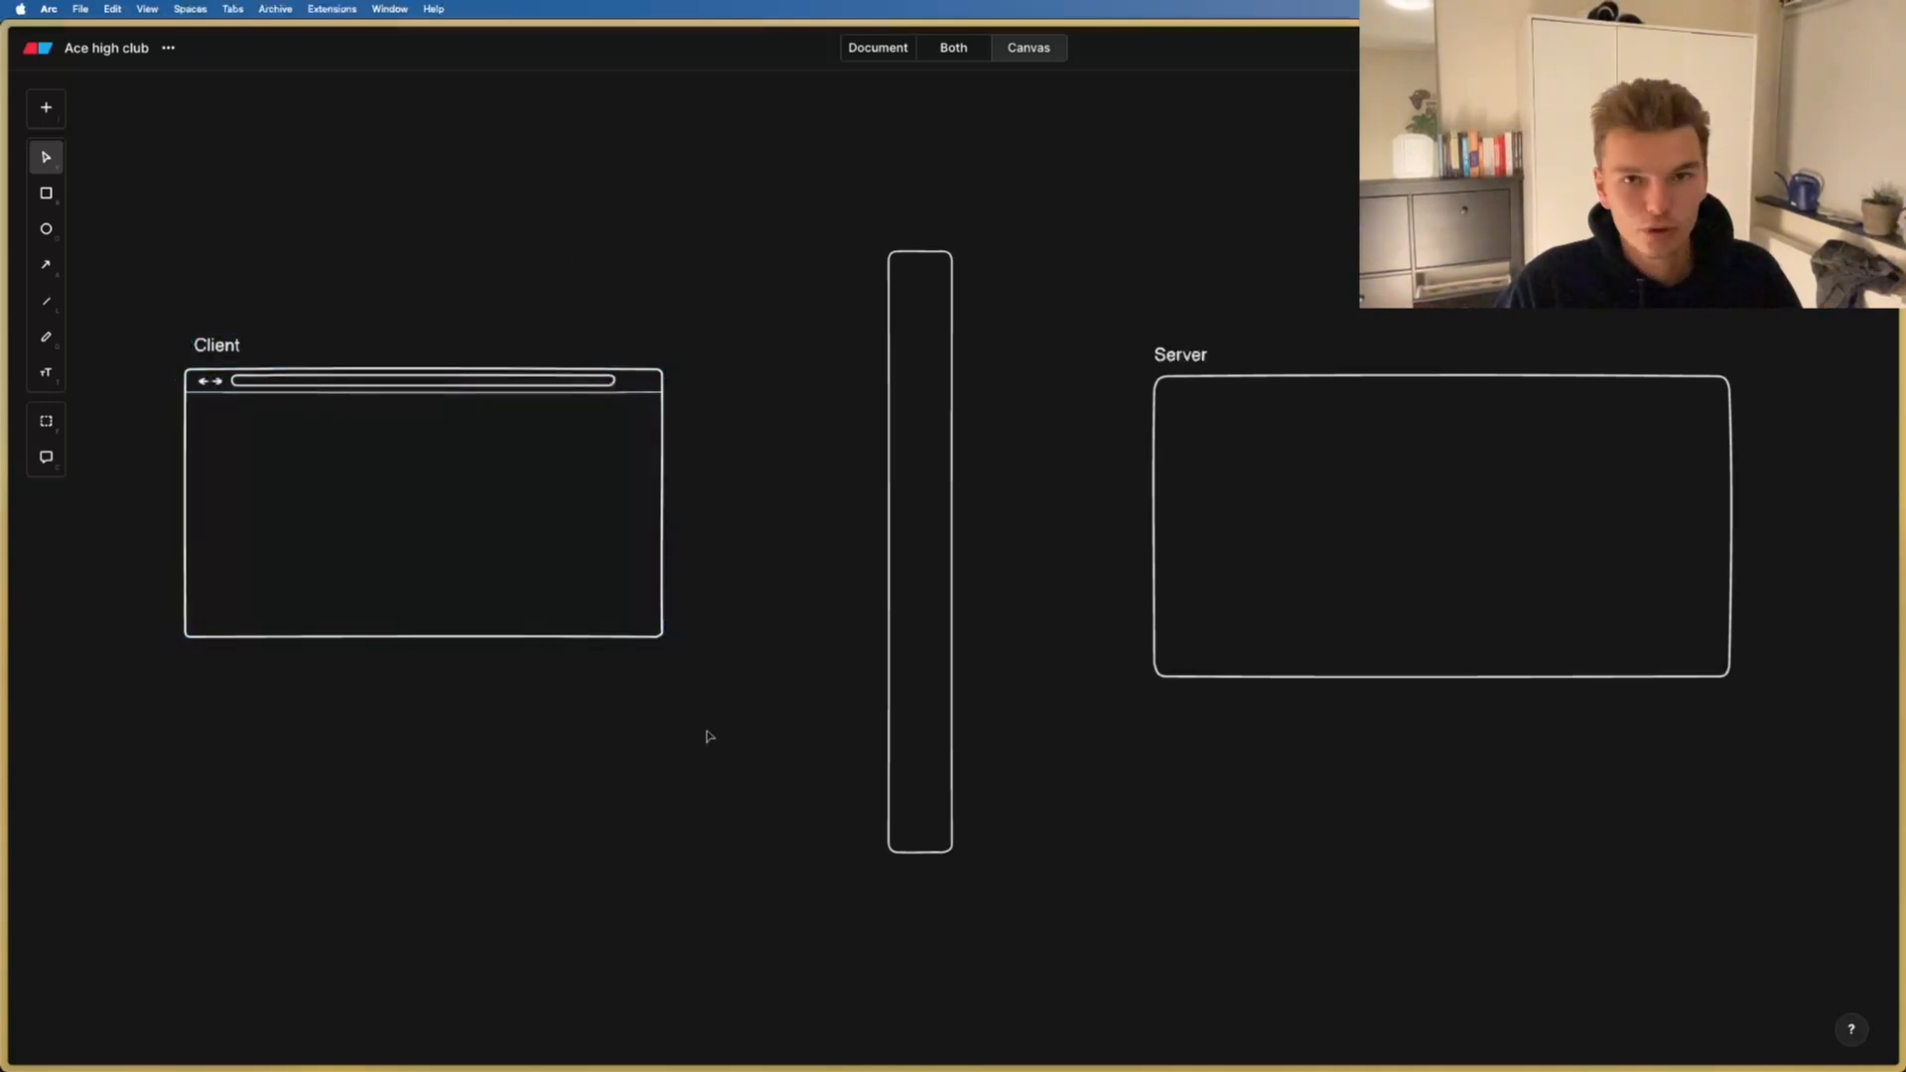
mouse_move(713, 716)
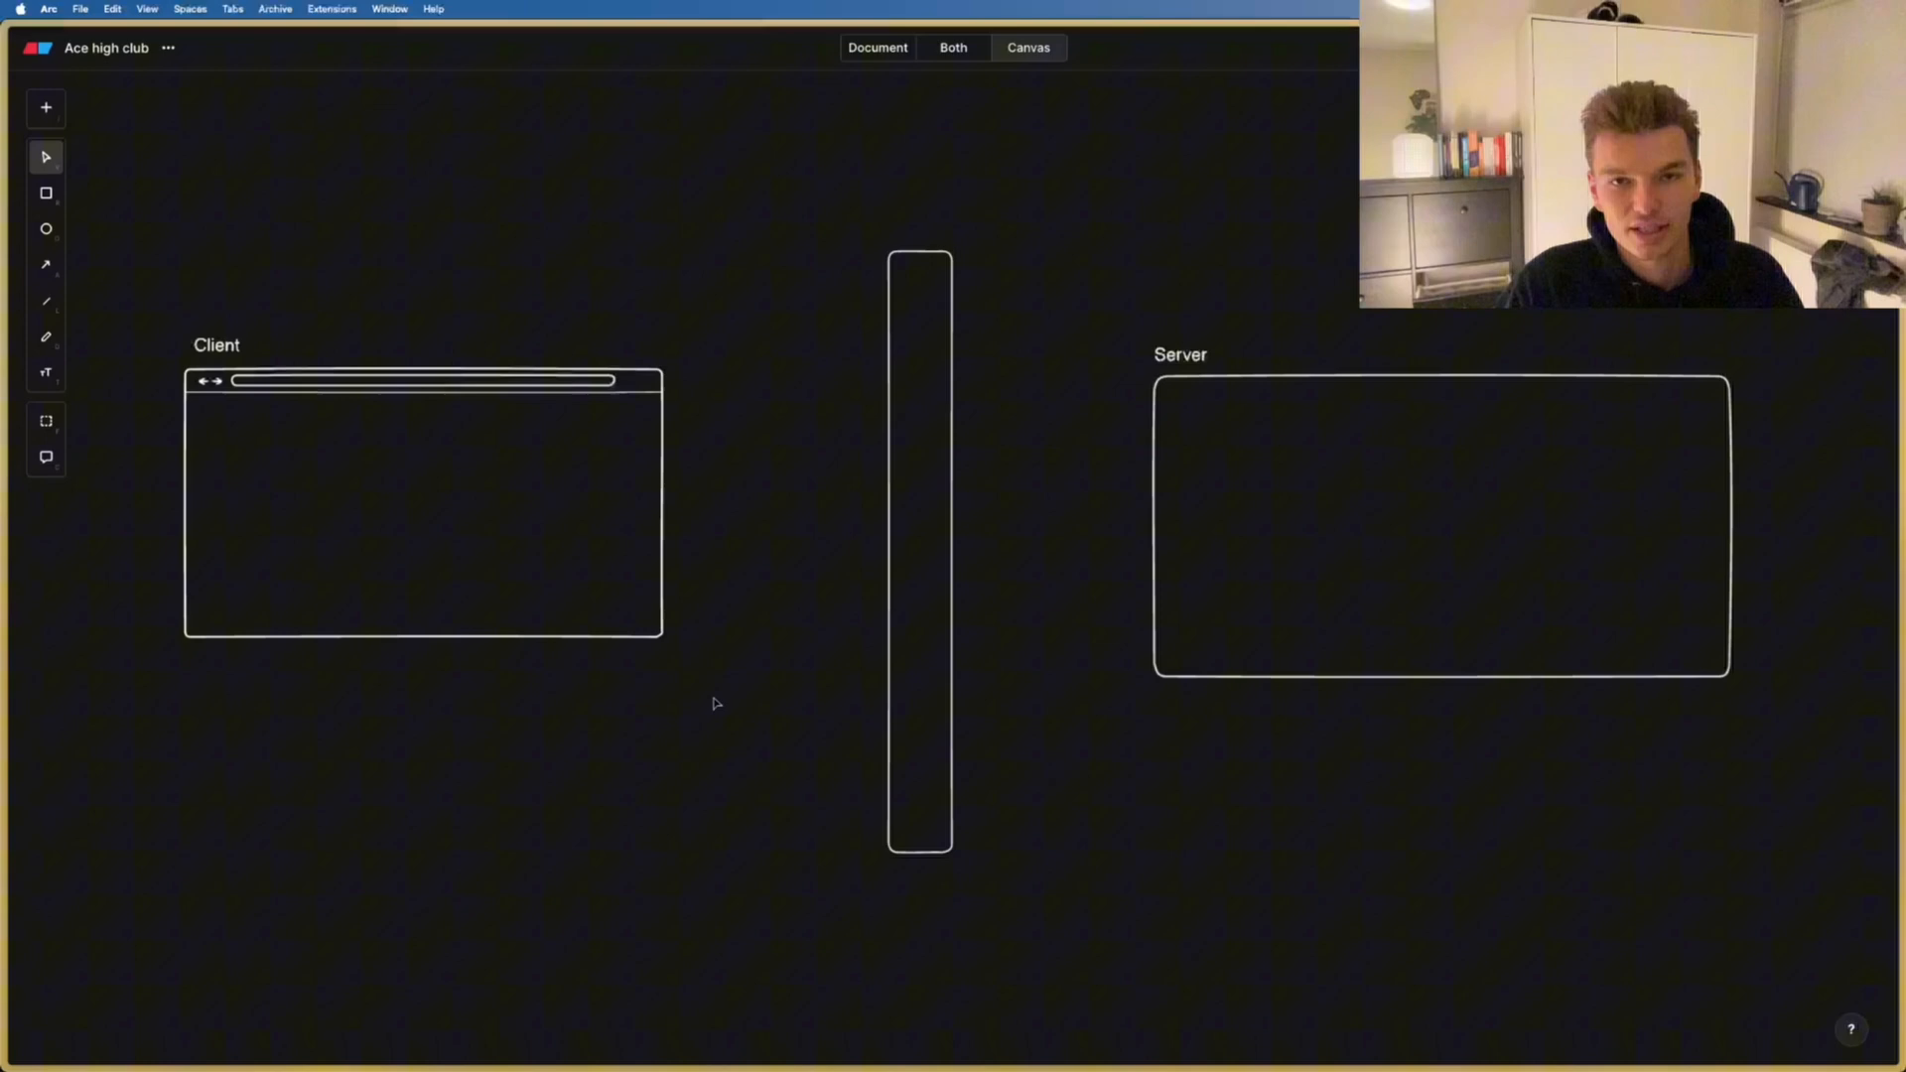
mouse_move(1088, 280)
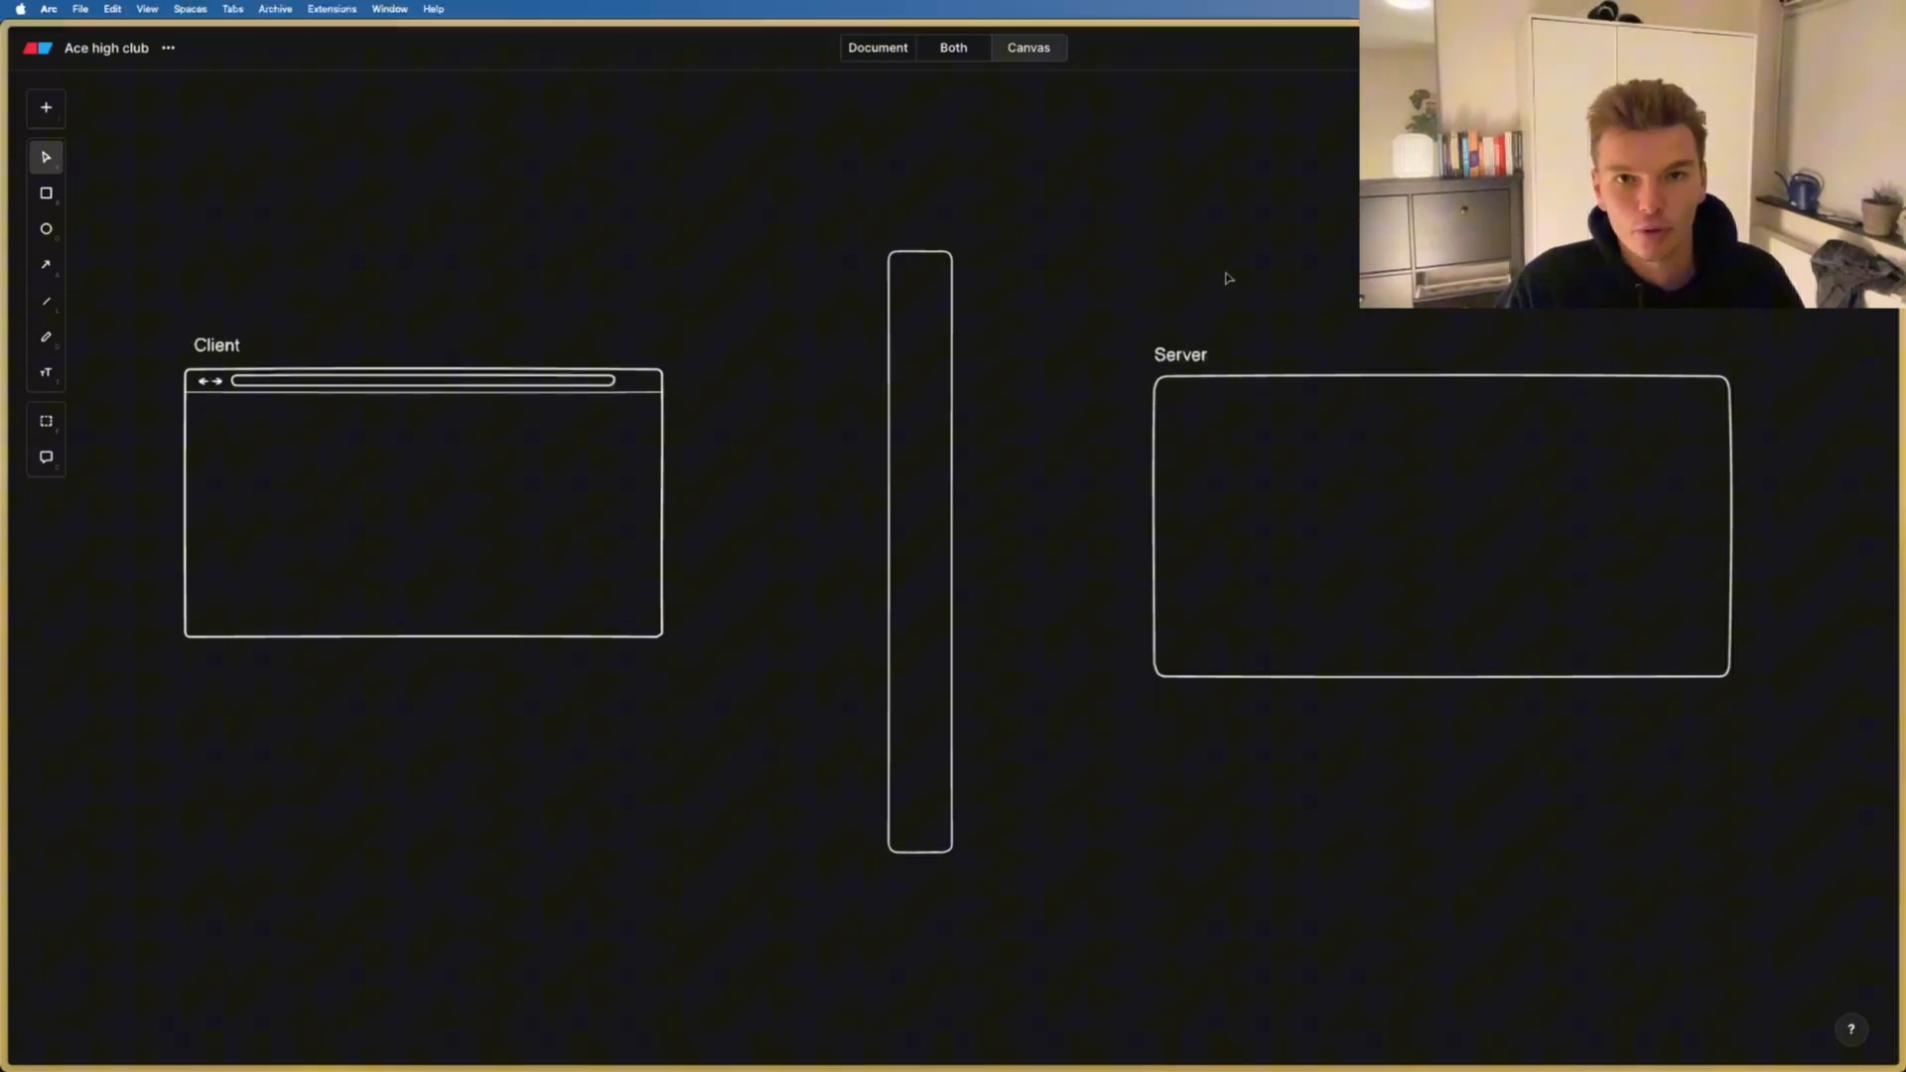
mouse_move(1251, 284)
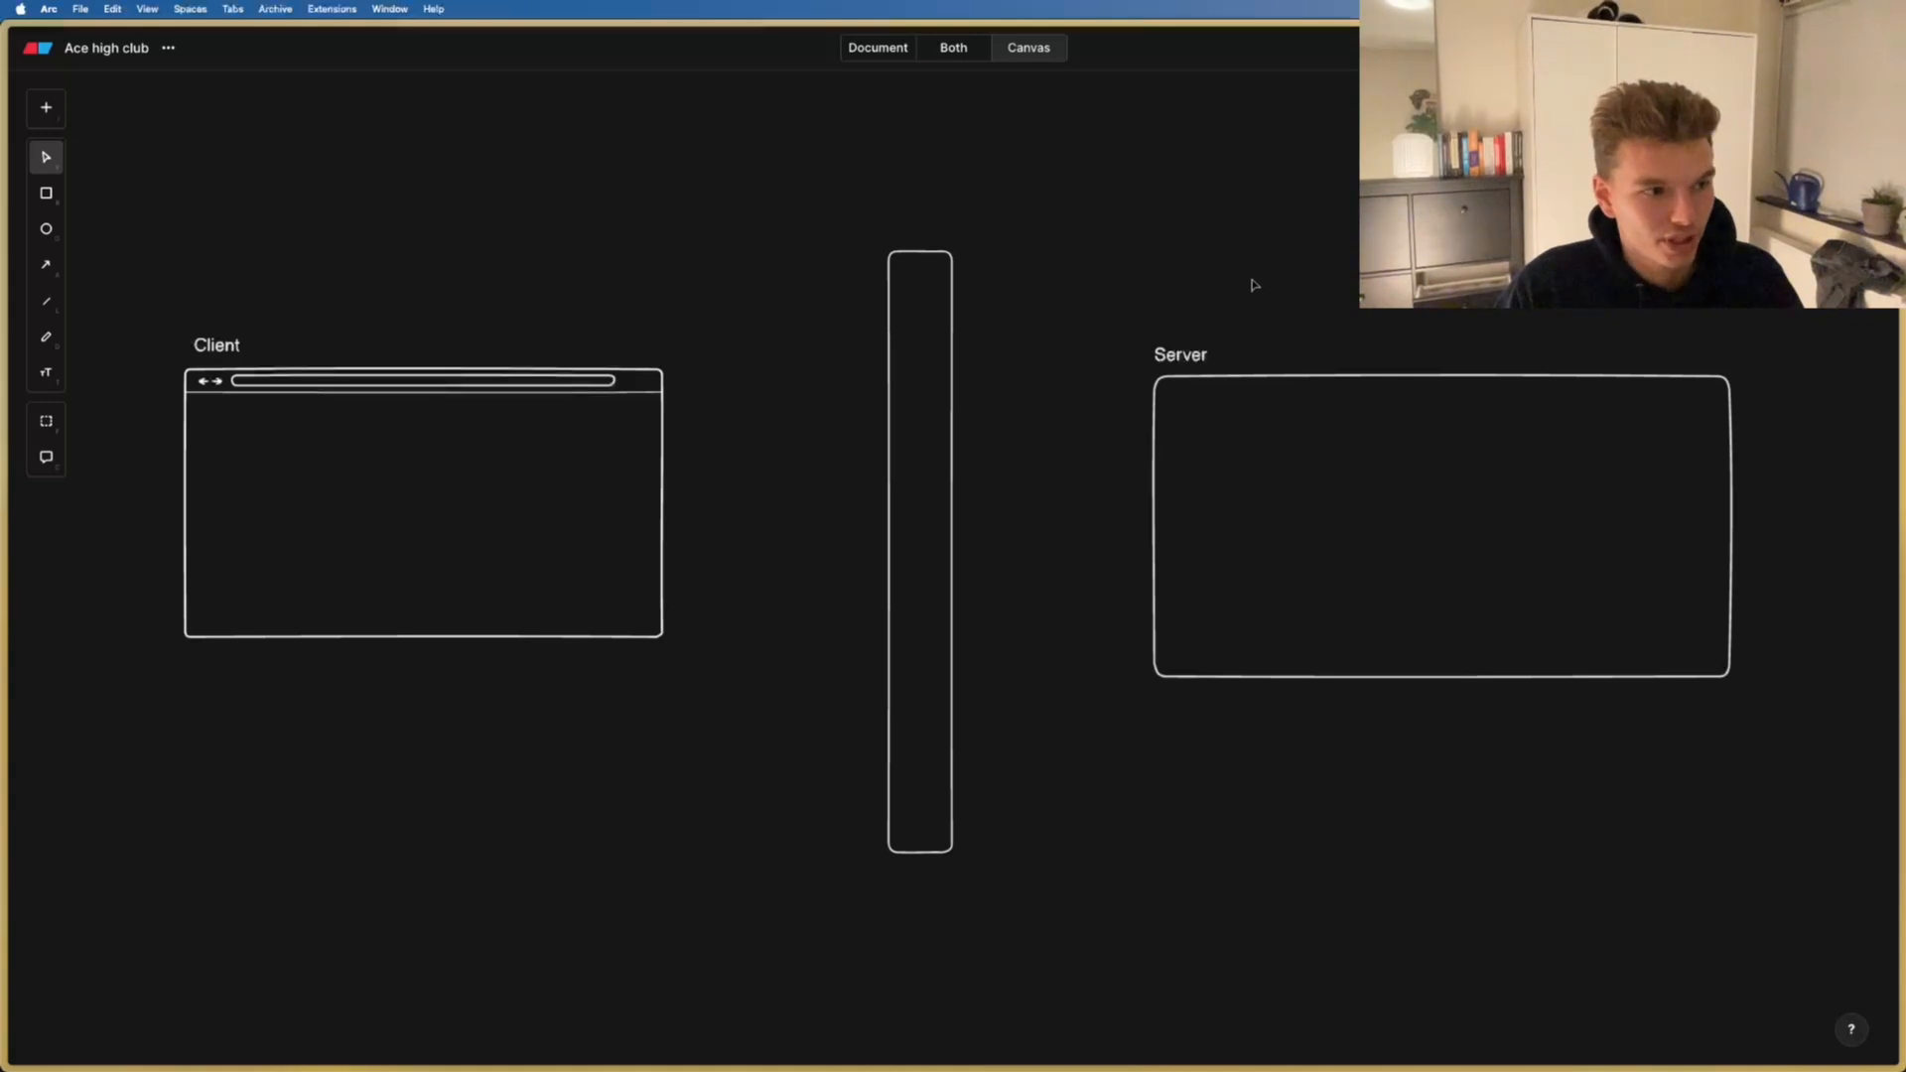
click(1440, 529)
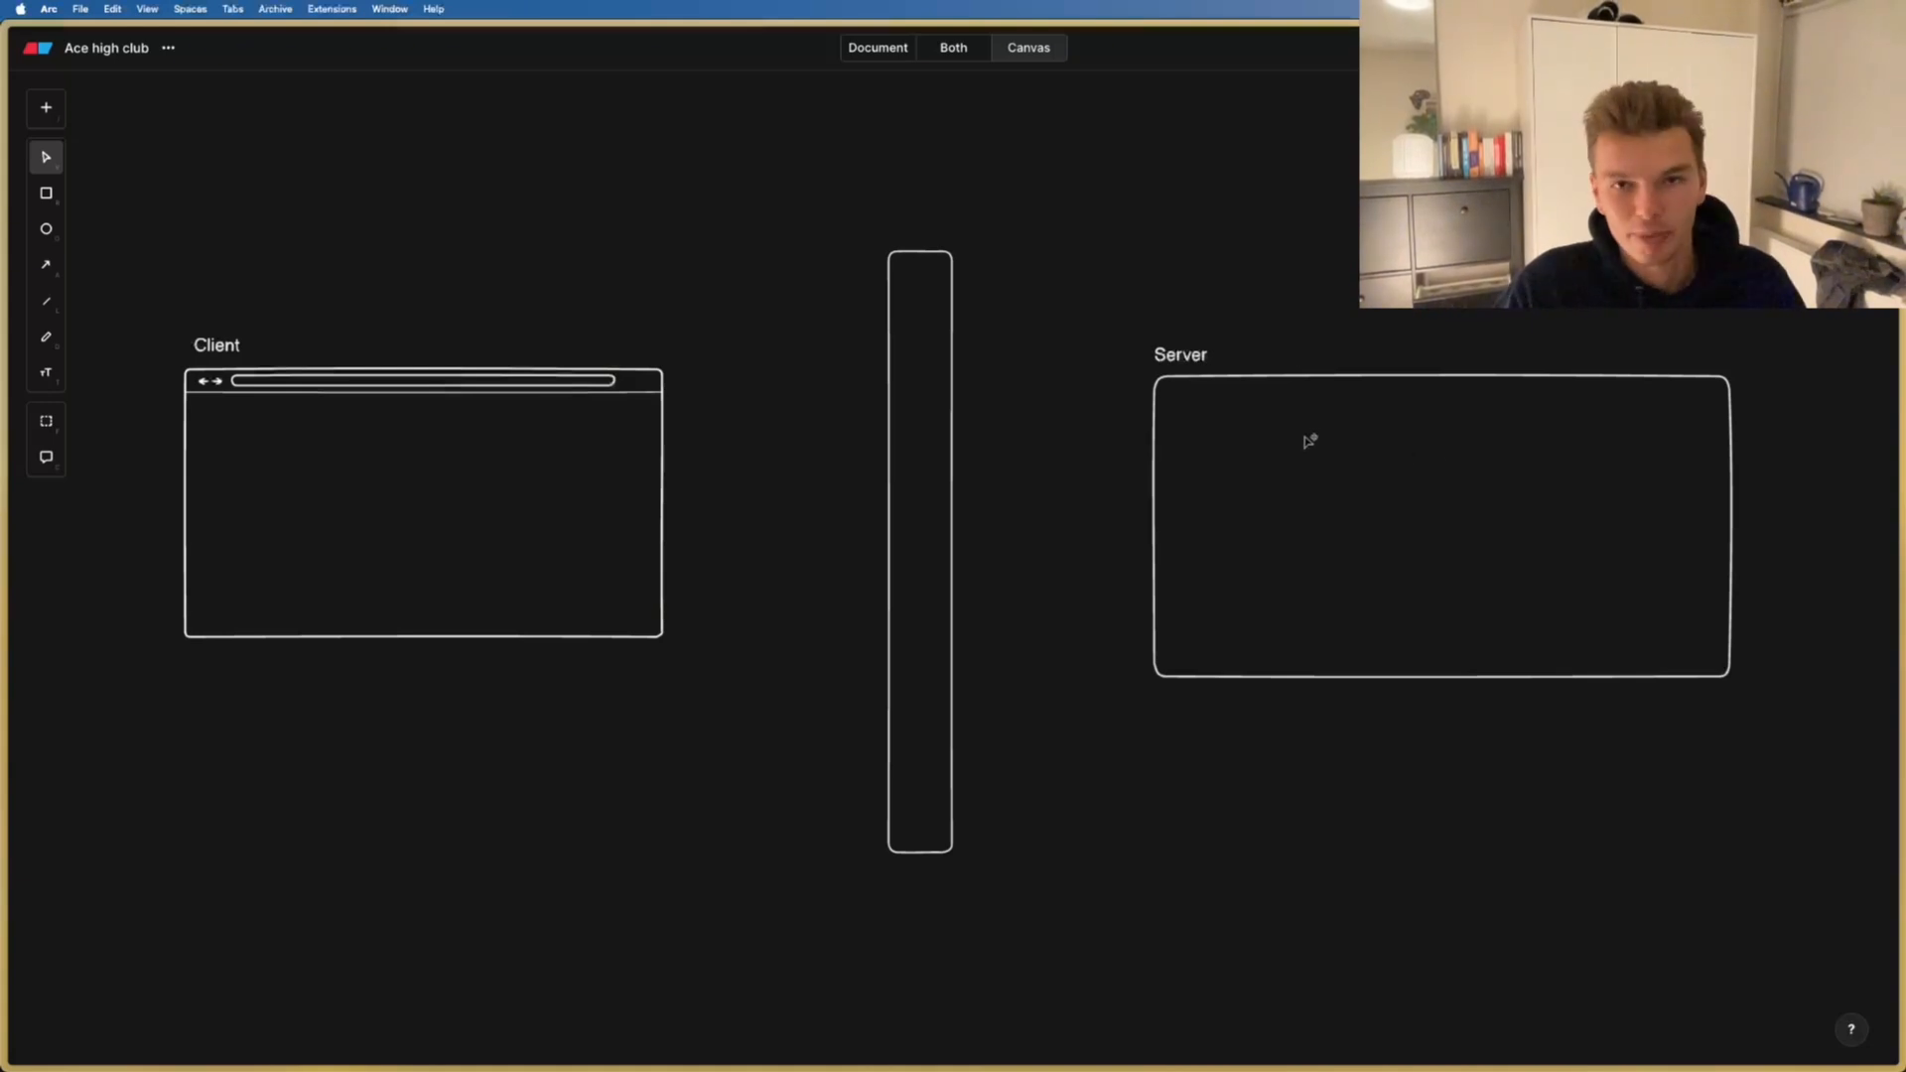
mouse_move(1250, 439)
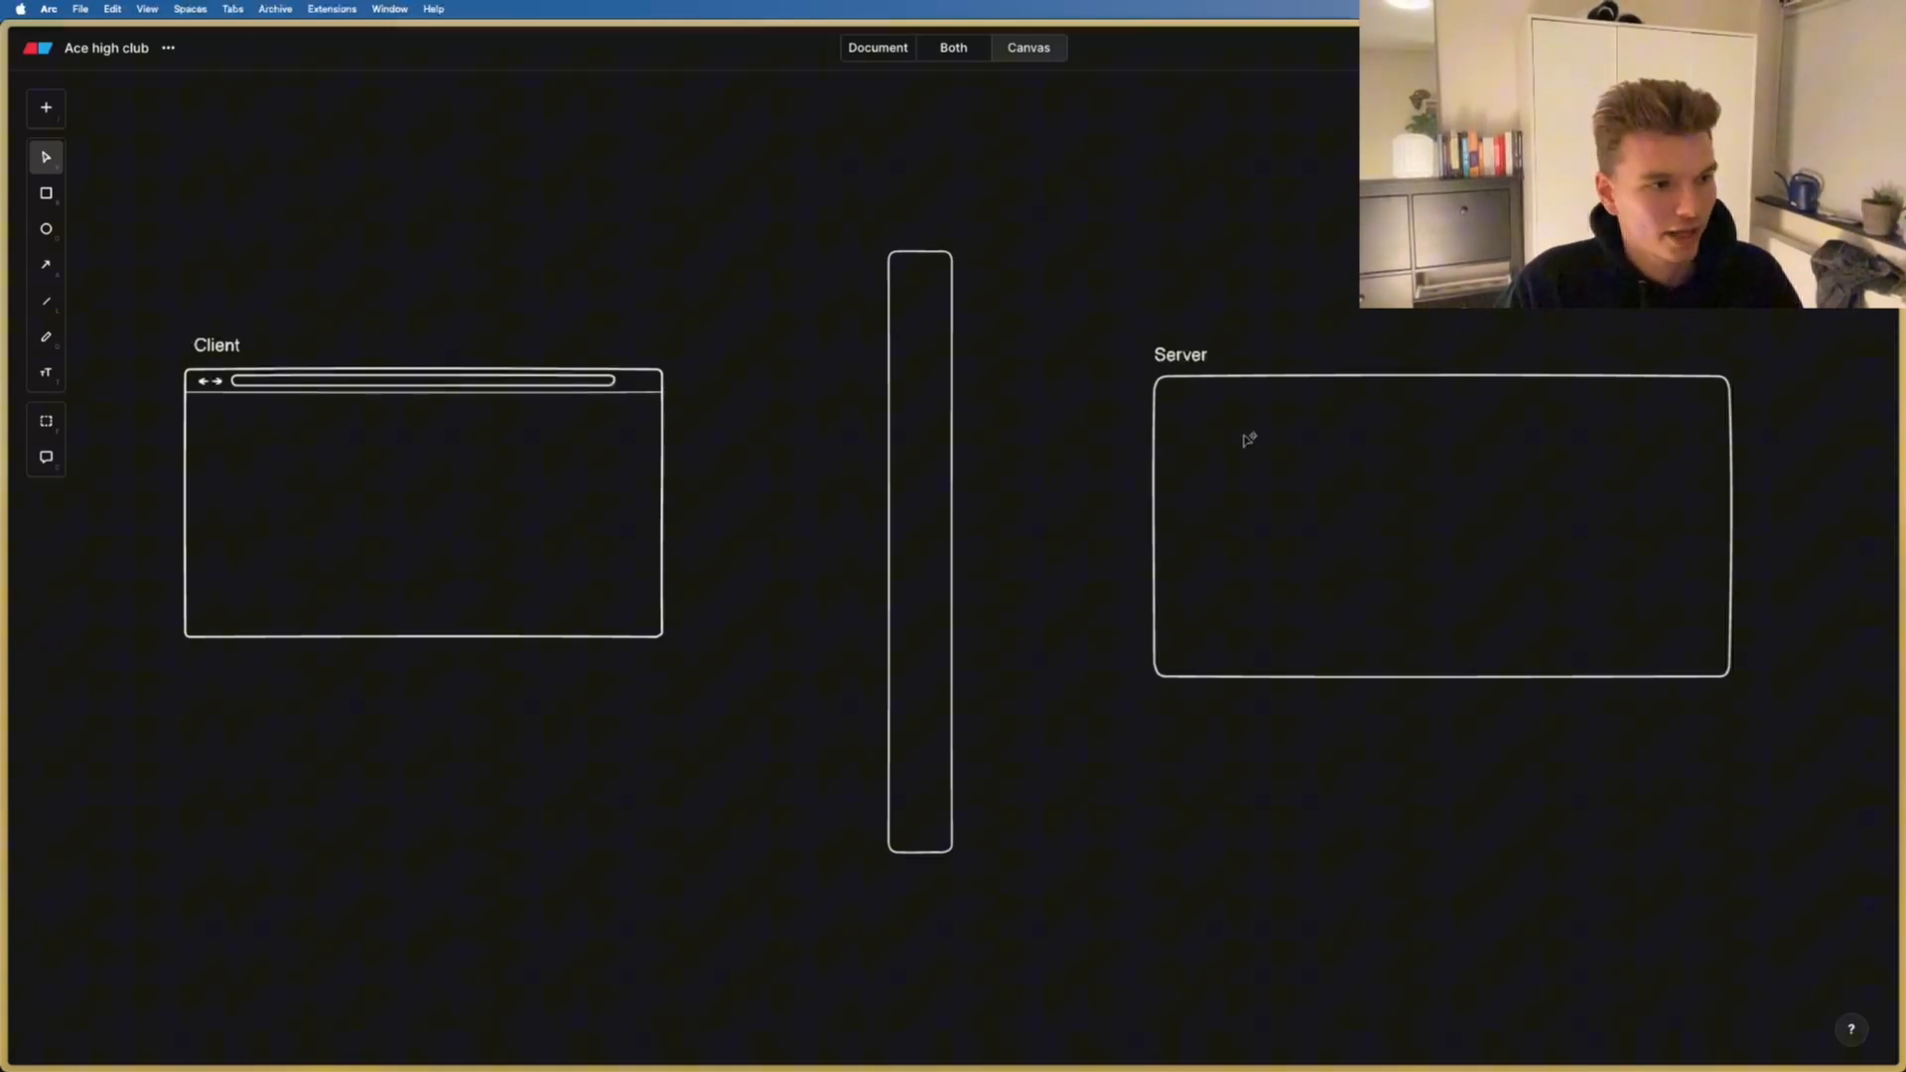
Step: Type 'Function that you want to execute' inside the Server box
click(1439, 527)
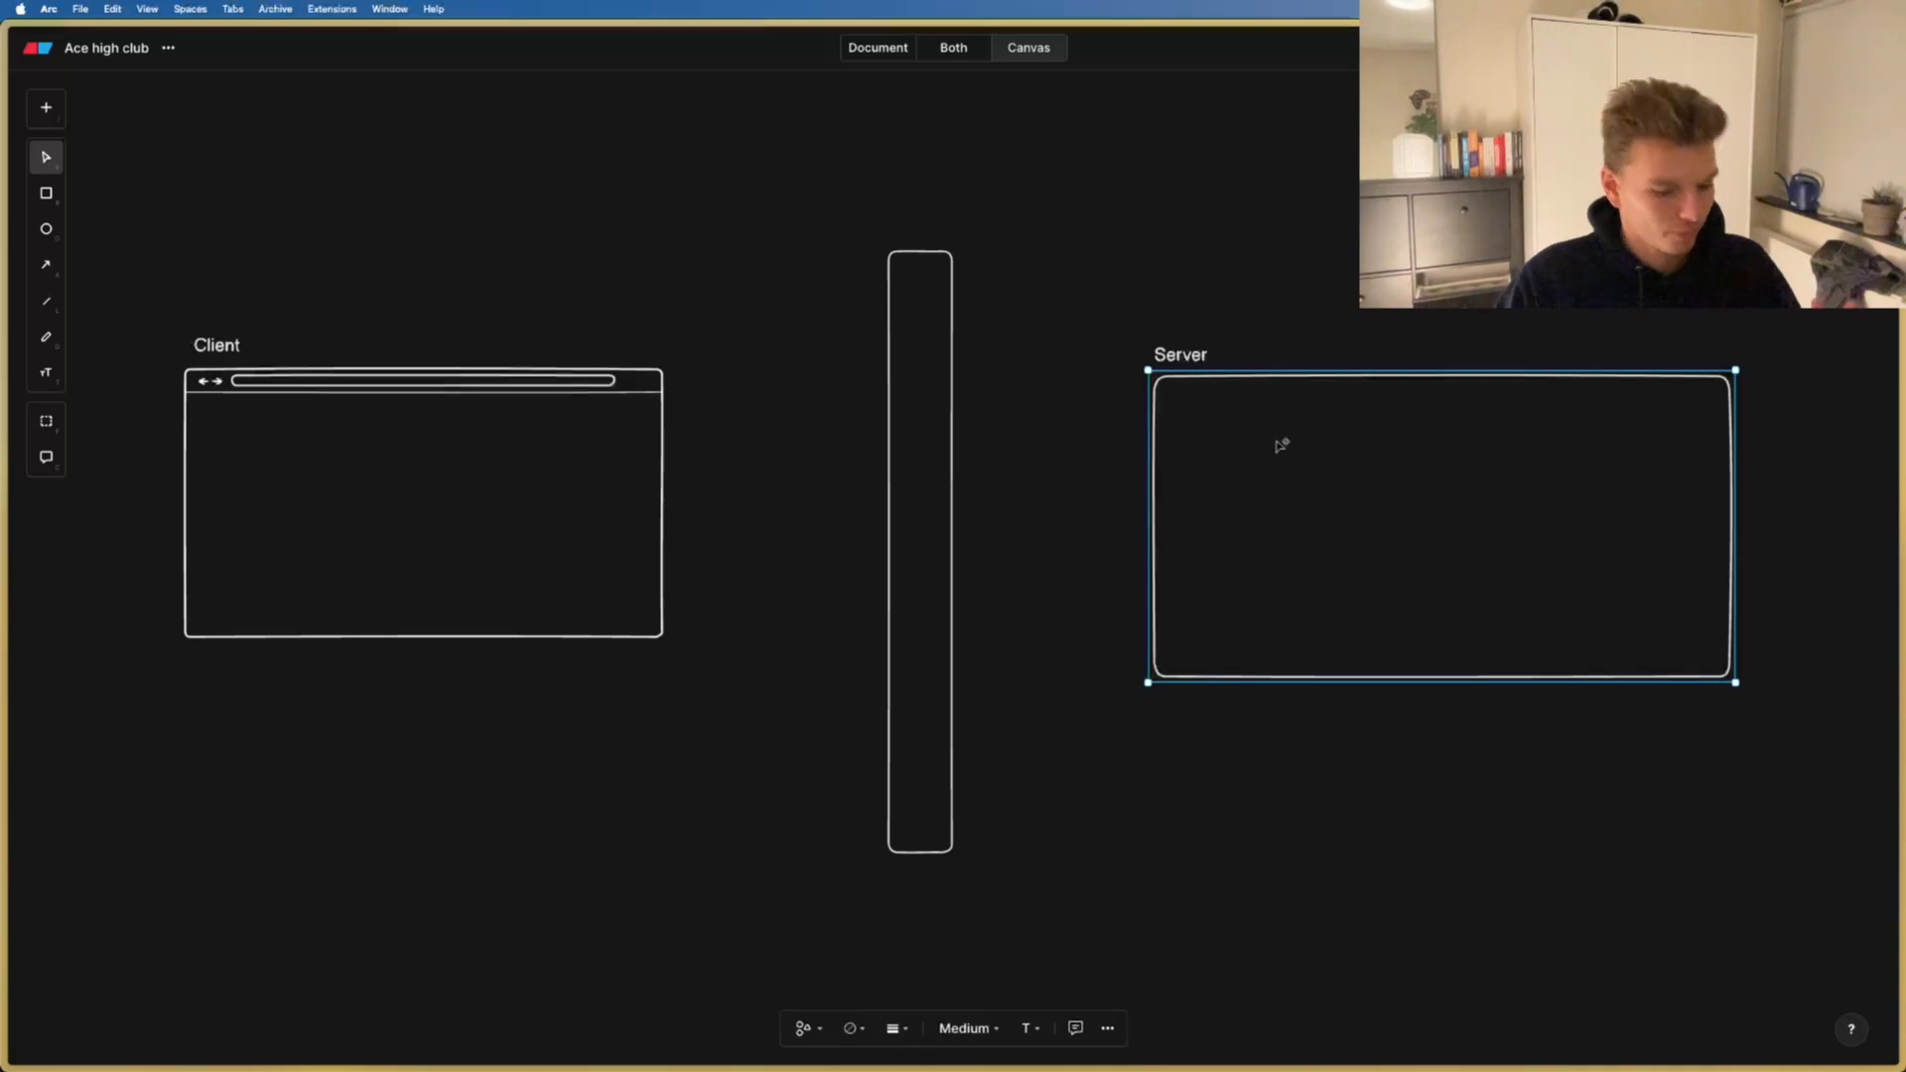
text(Function that you want to exe)
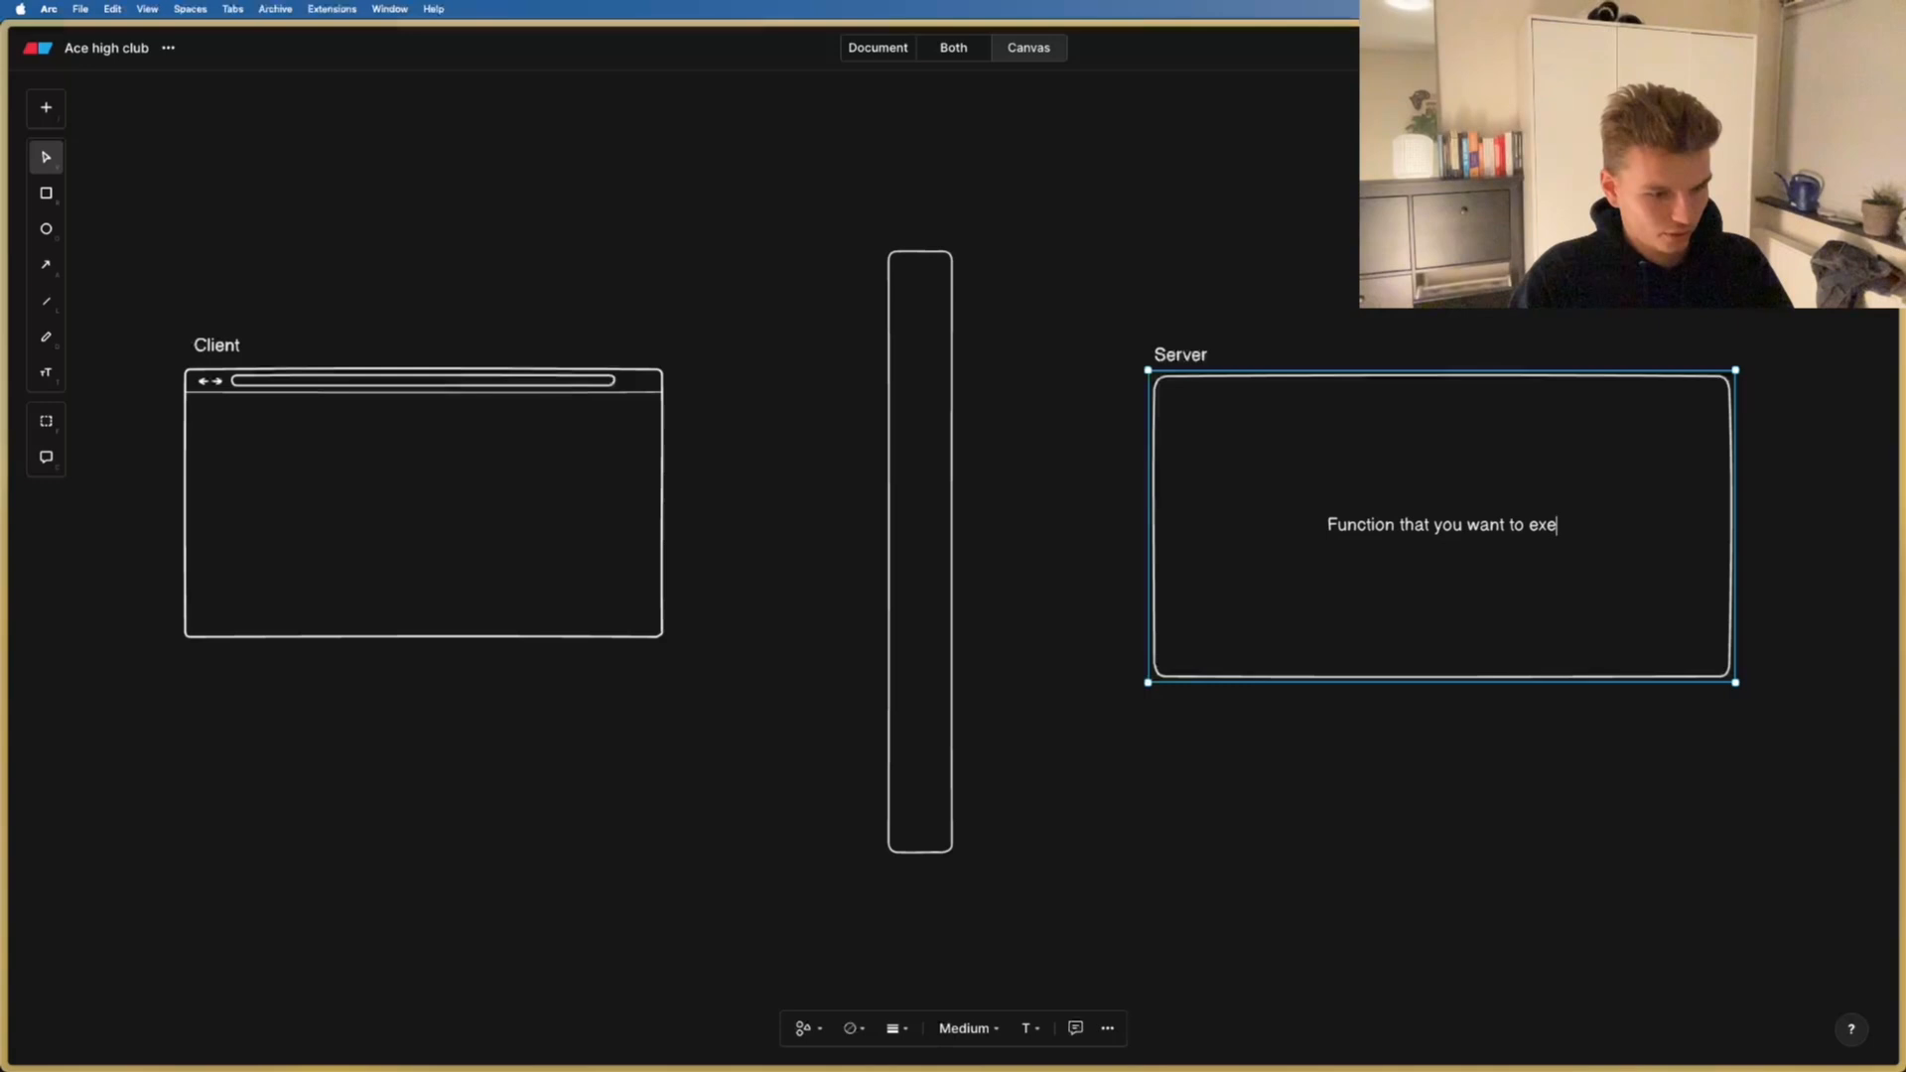
text(cute on)
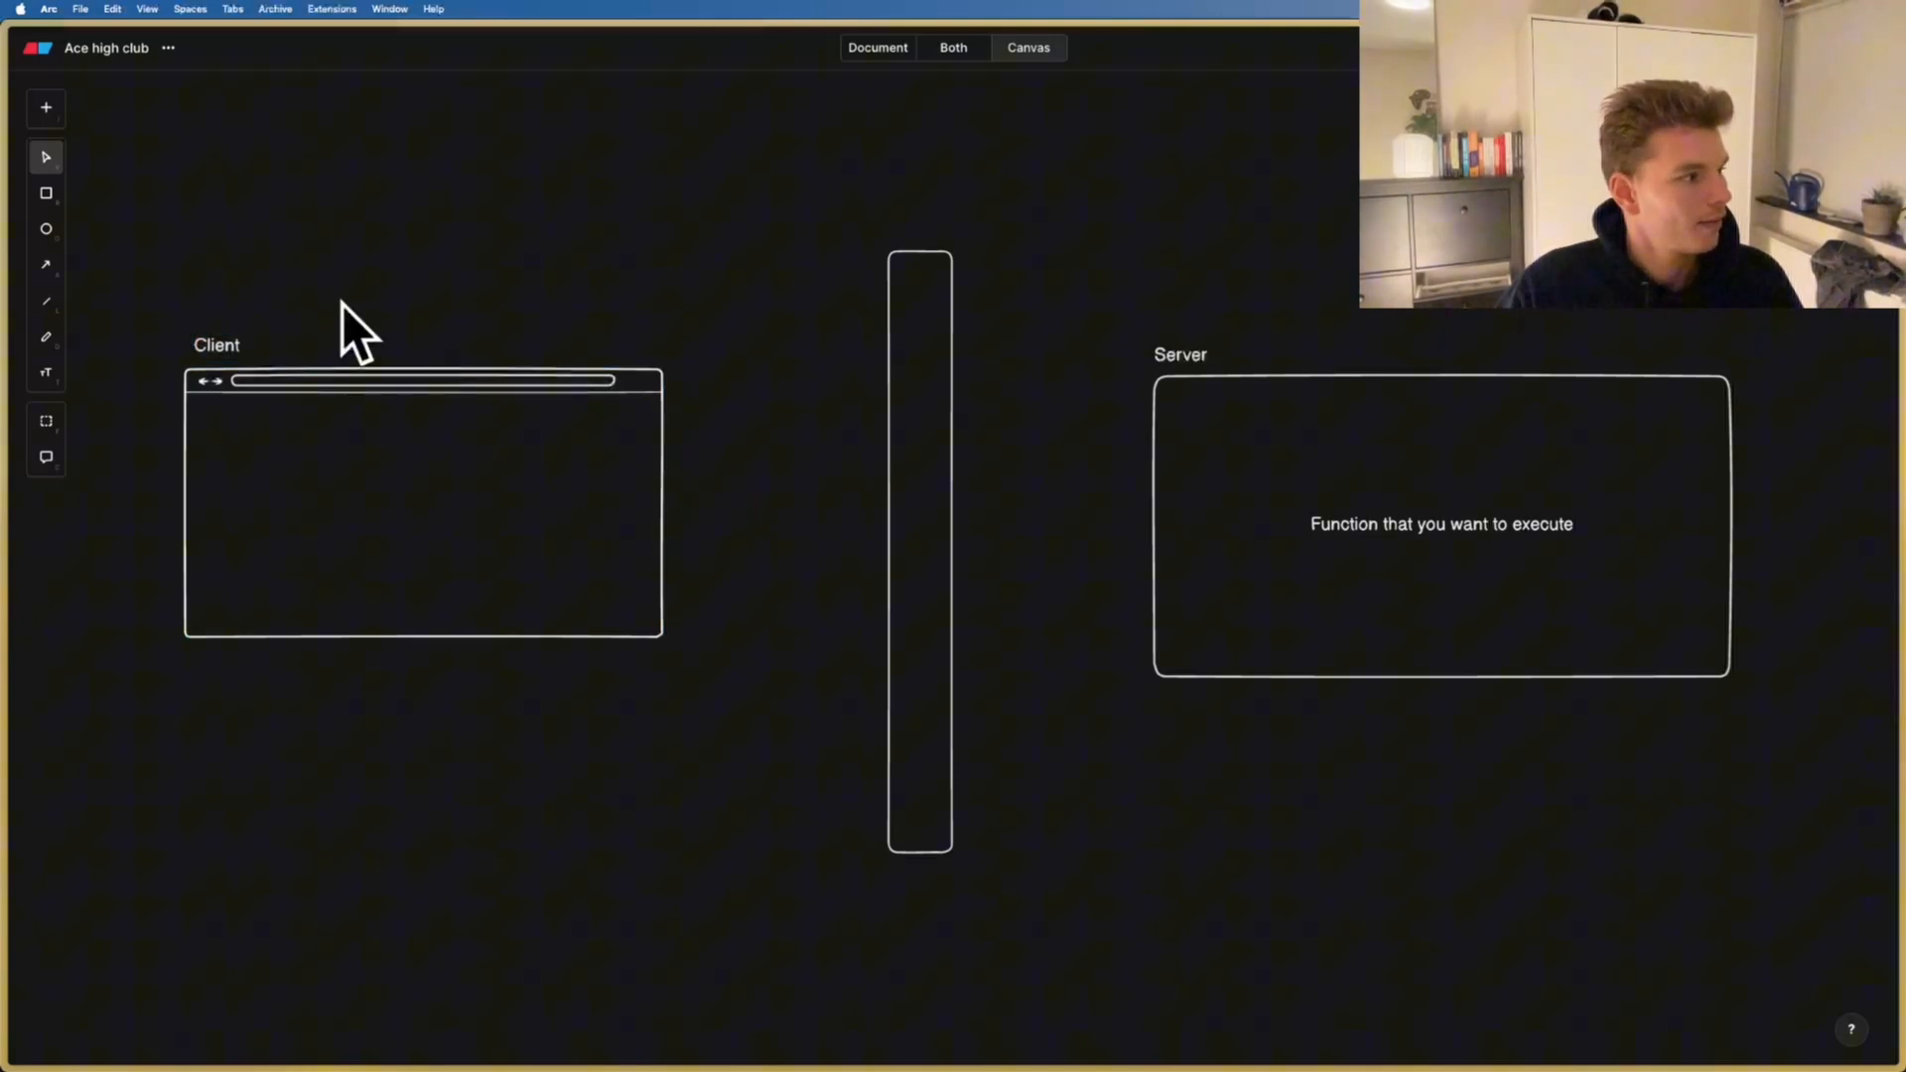
mouse_move(496, 274)
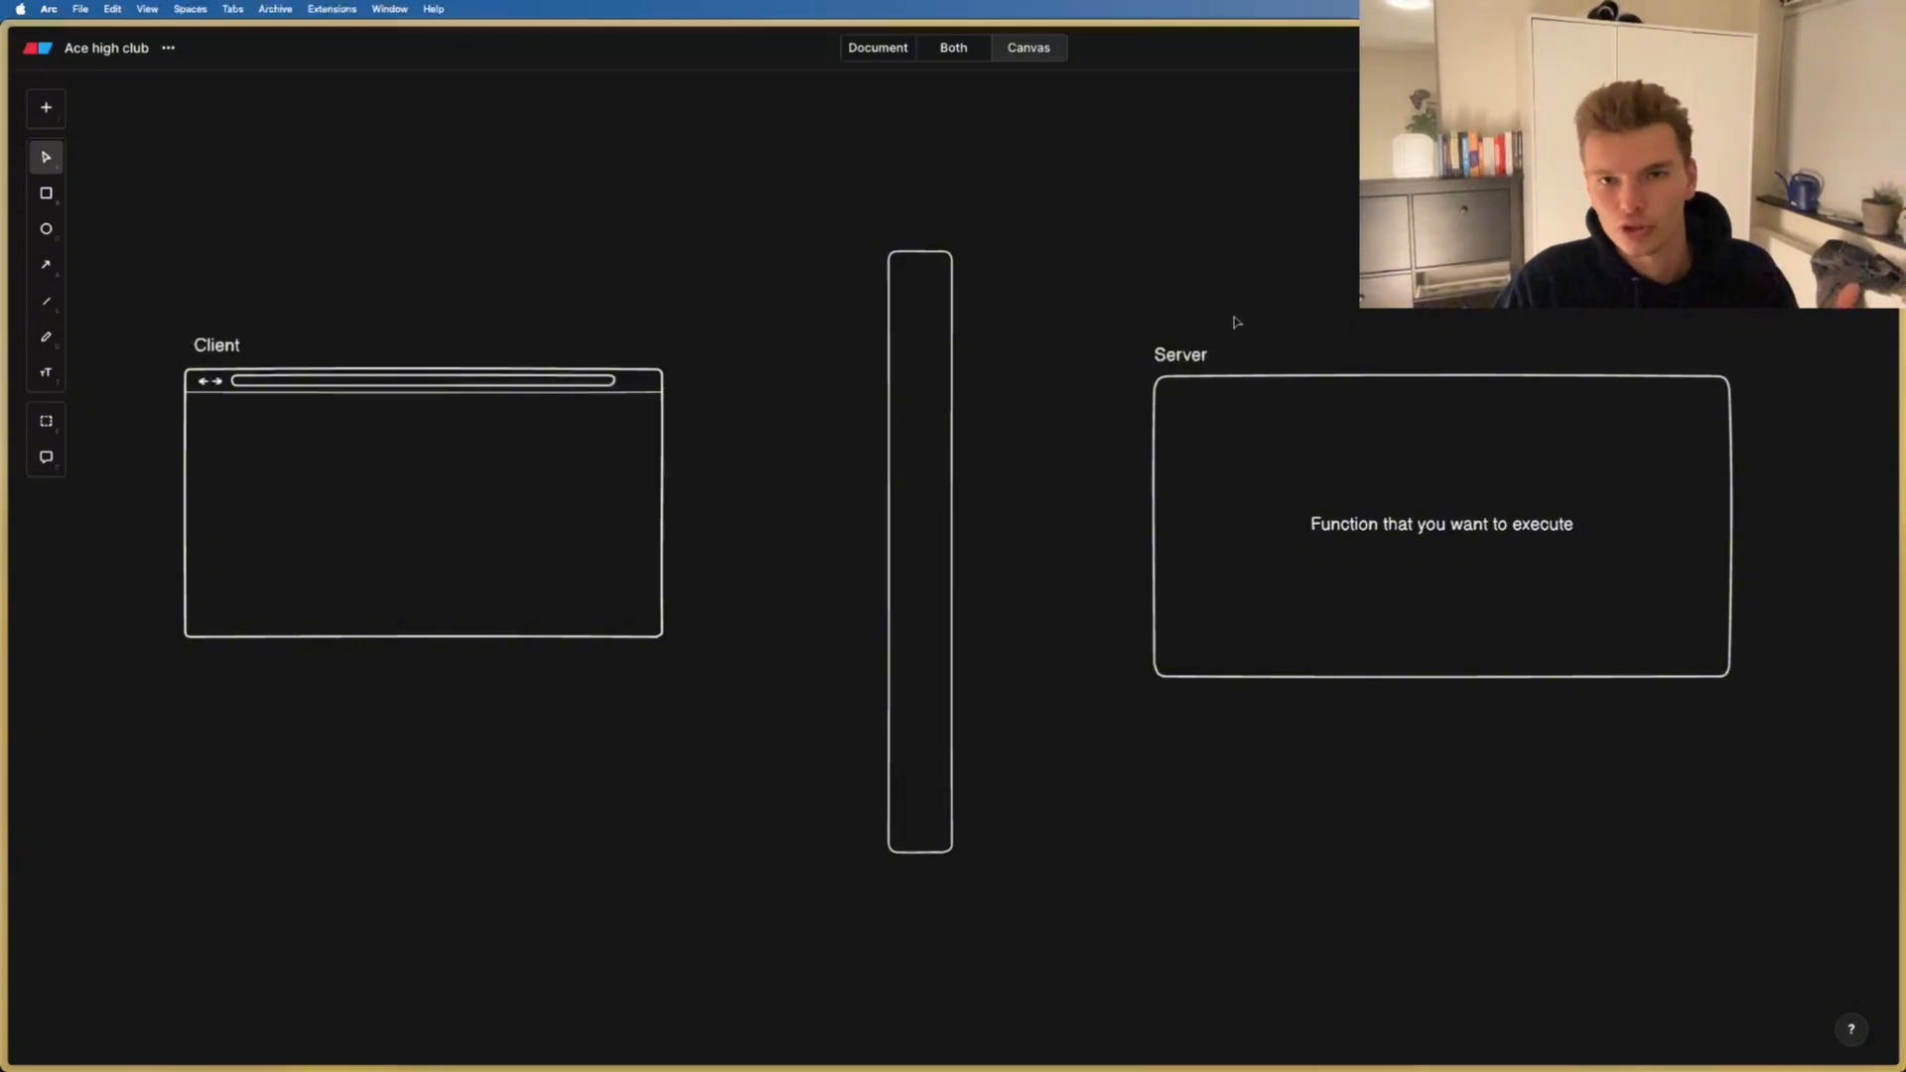
click(1441, 524)
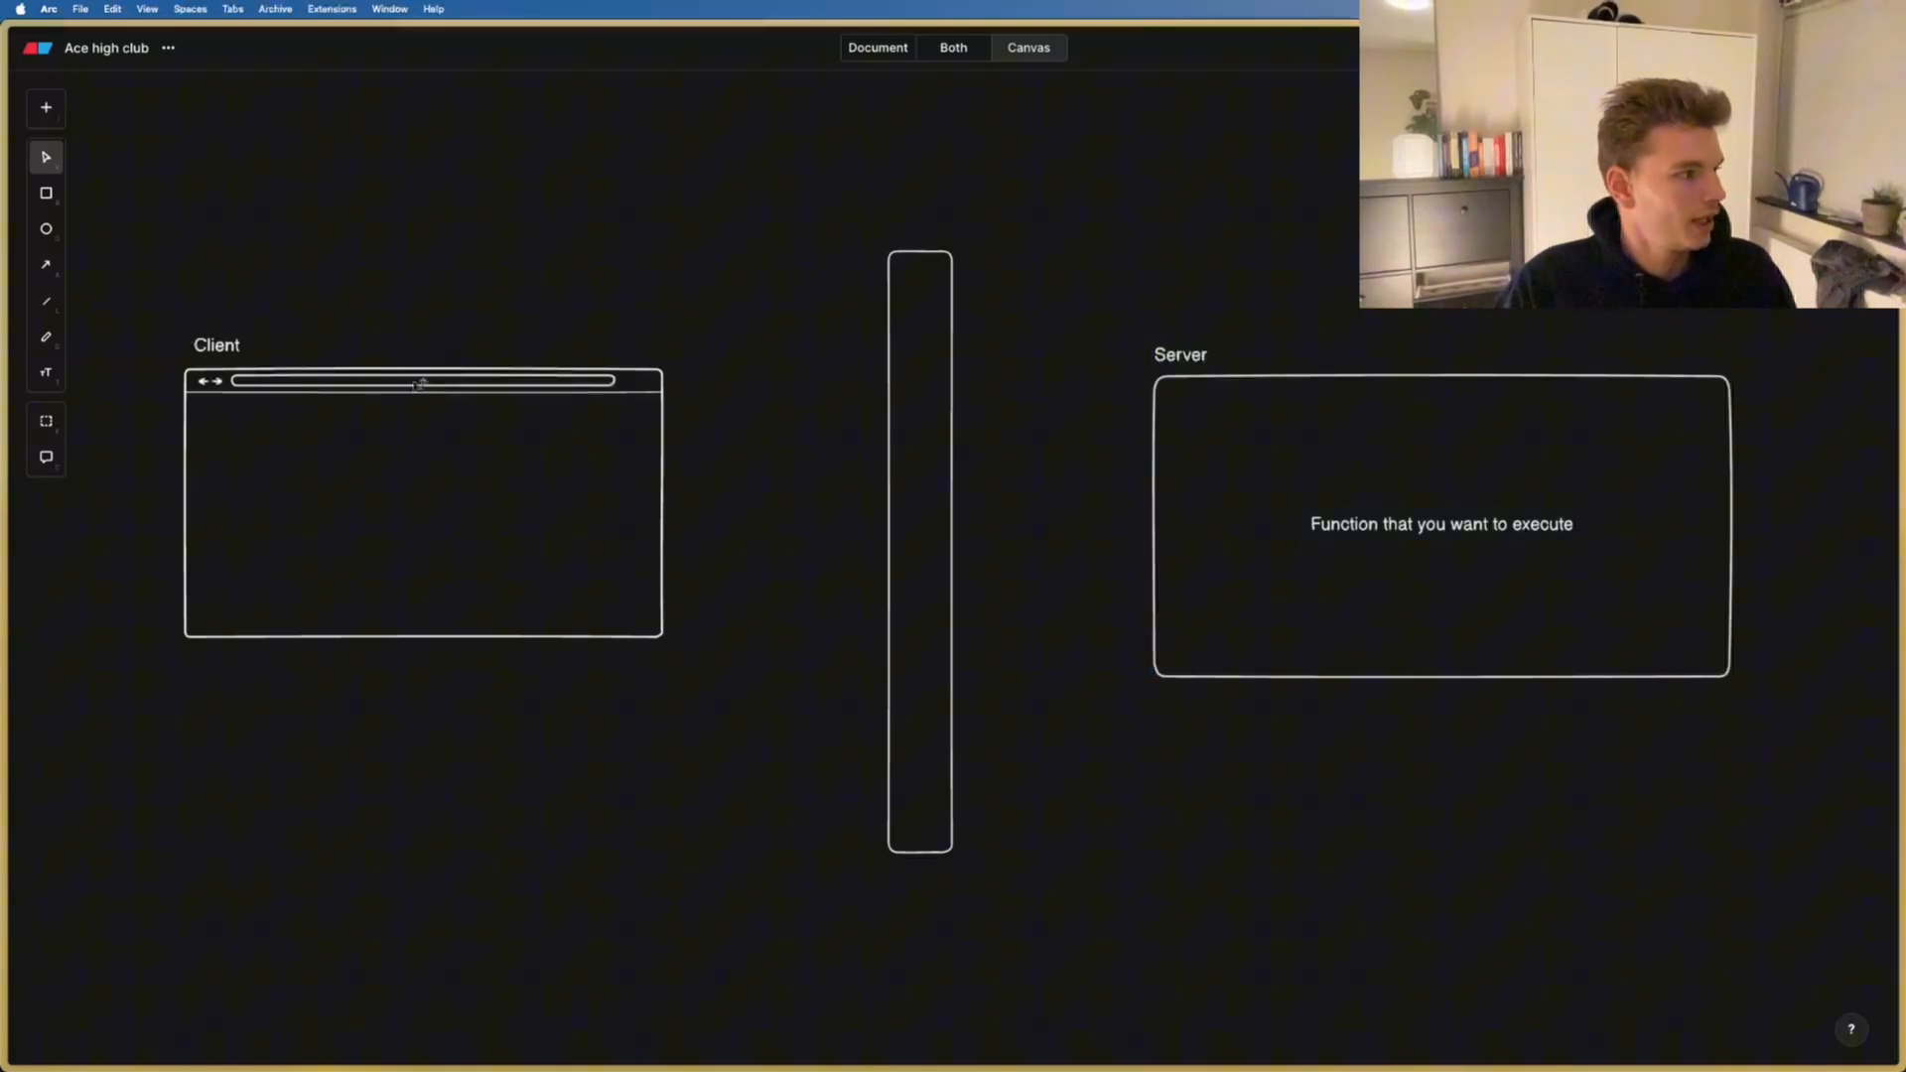
mouse_move(270, 255)
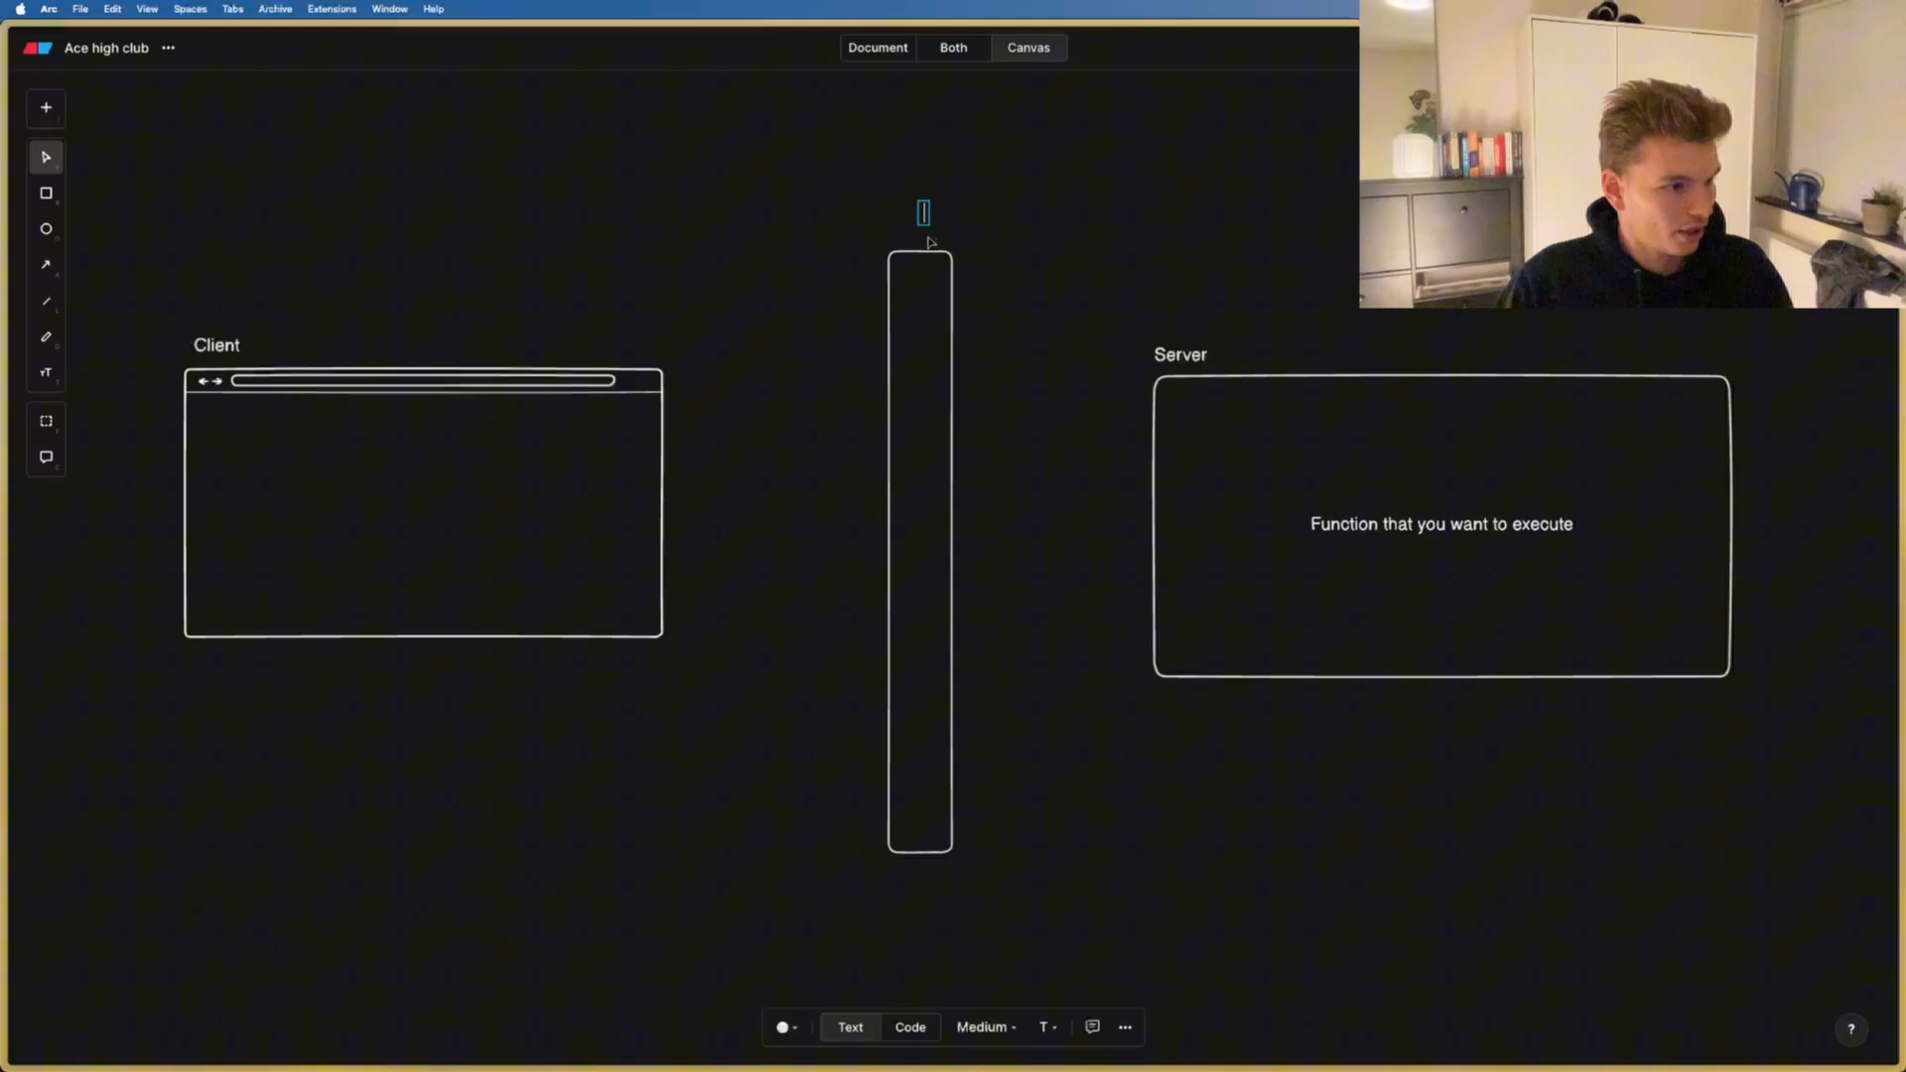
Step: Label the middle column 'Server action' and type the doSomething() function into the Server box
text(Server action)
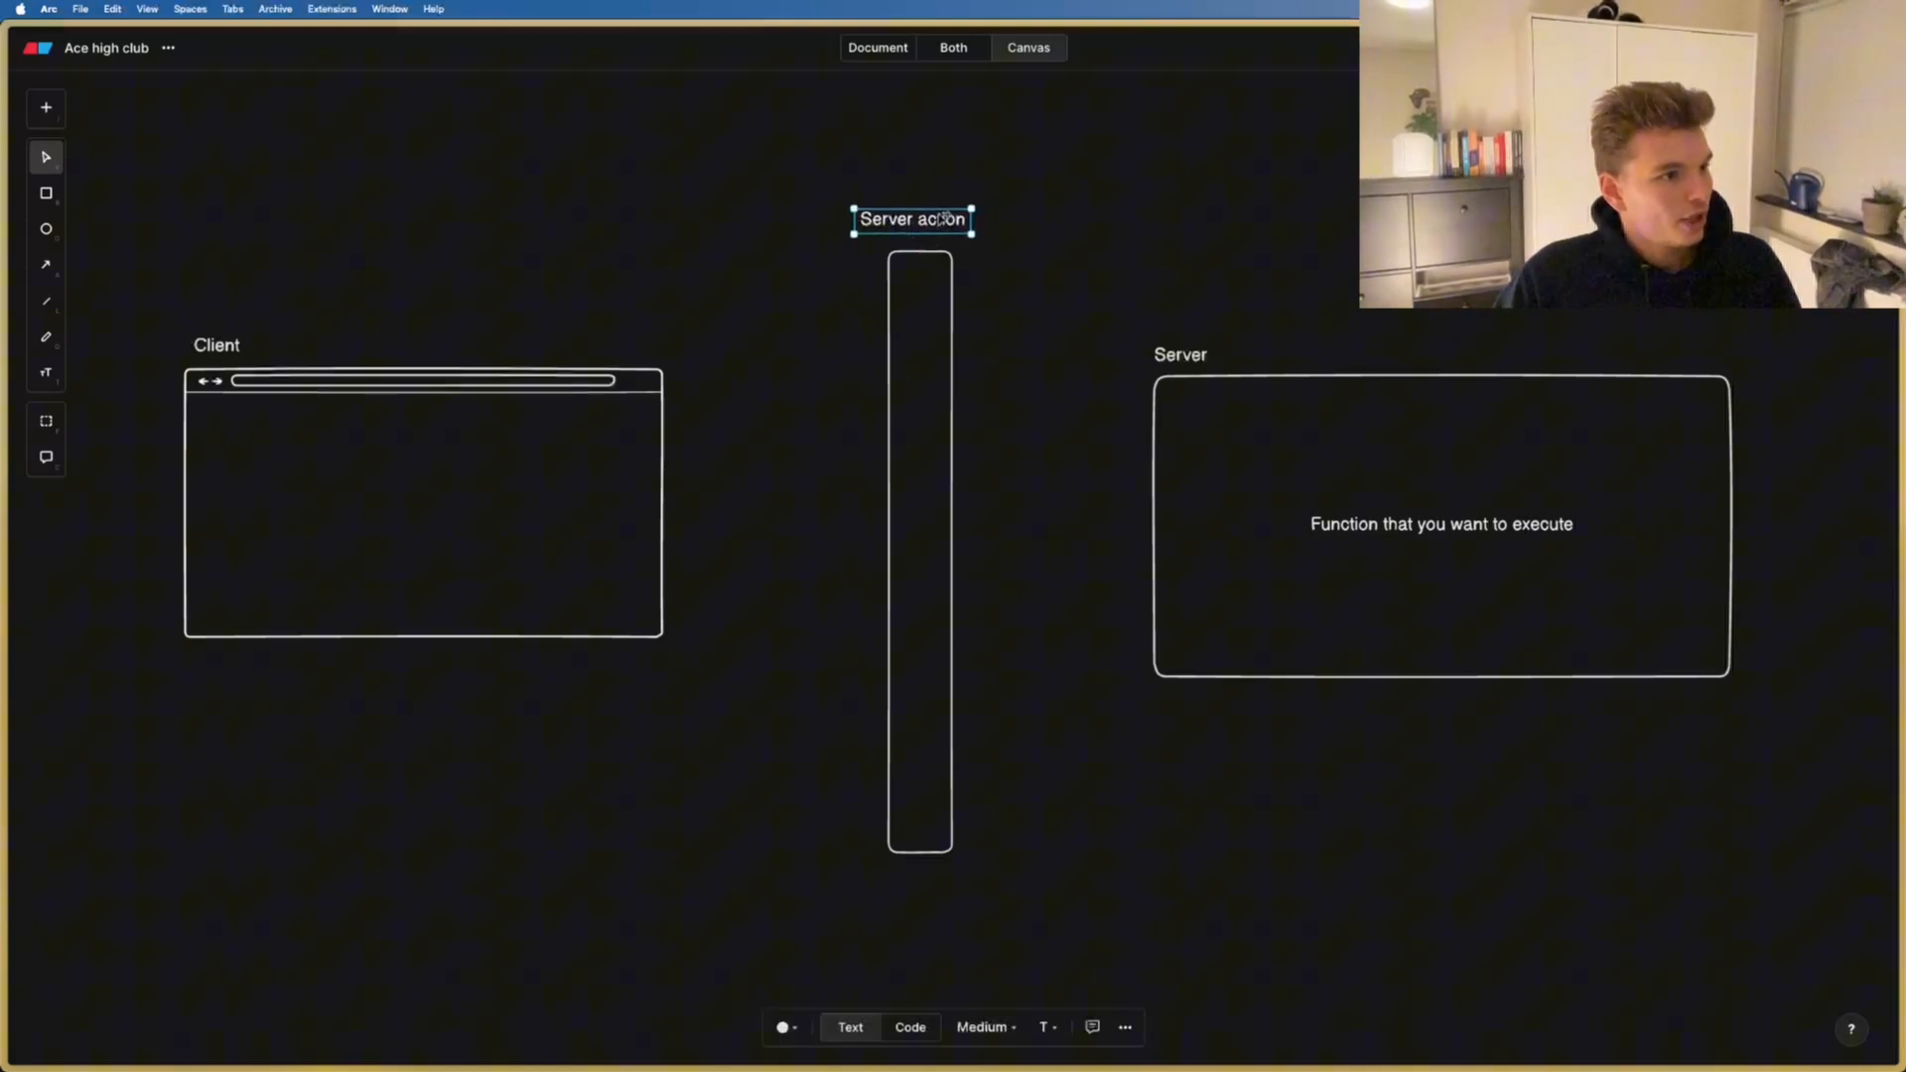
click(1171, 285)
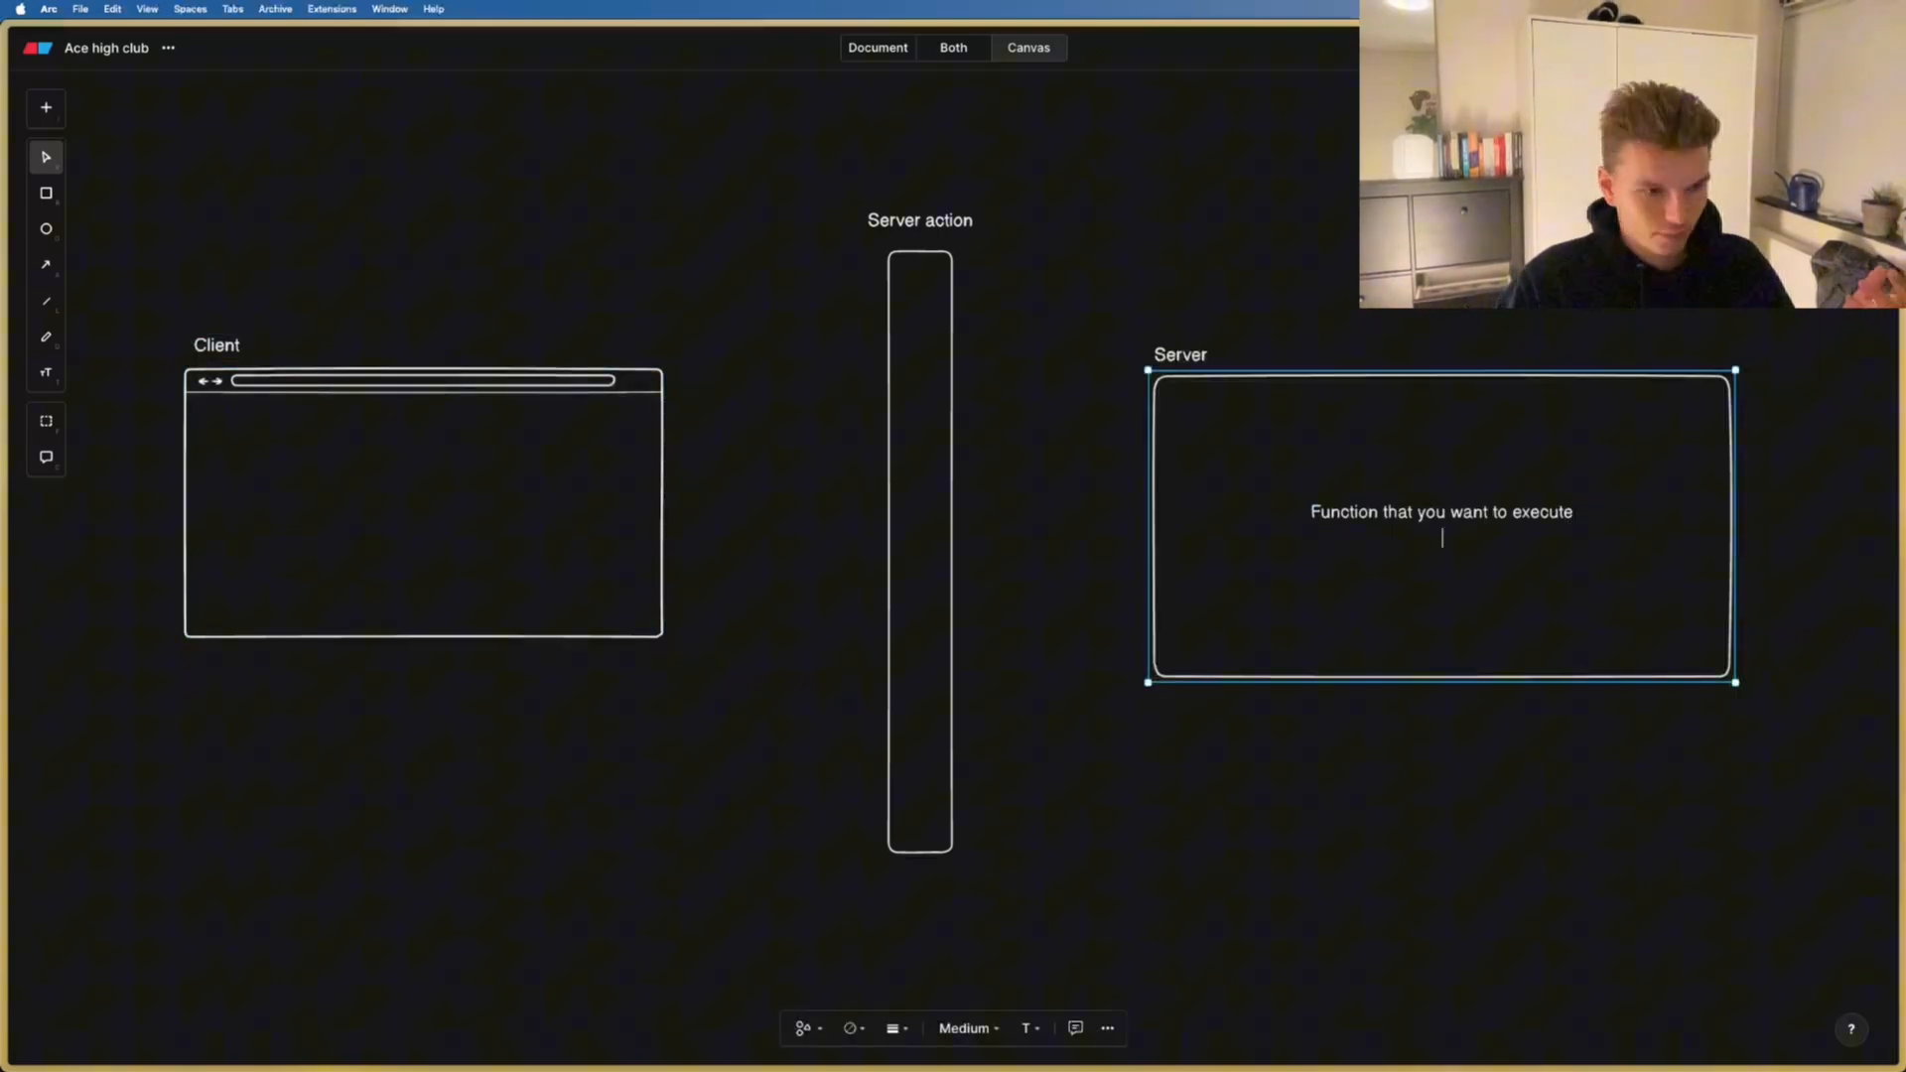
text(function do)
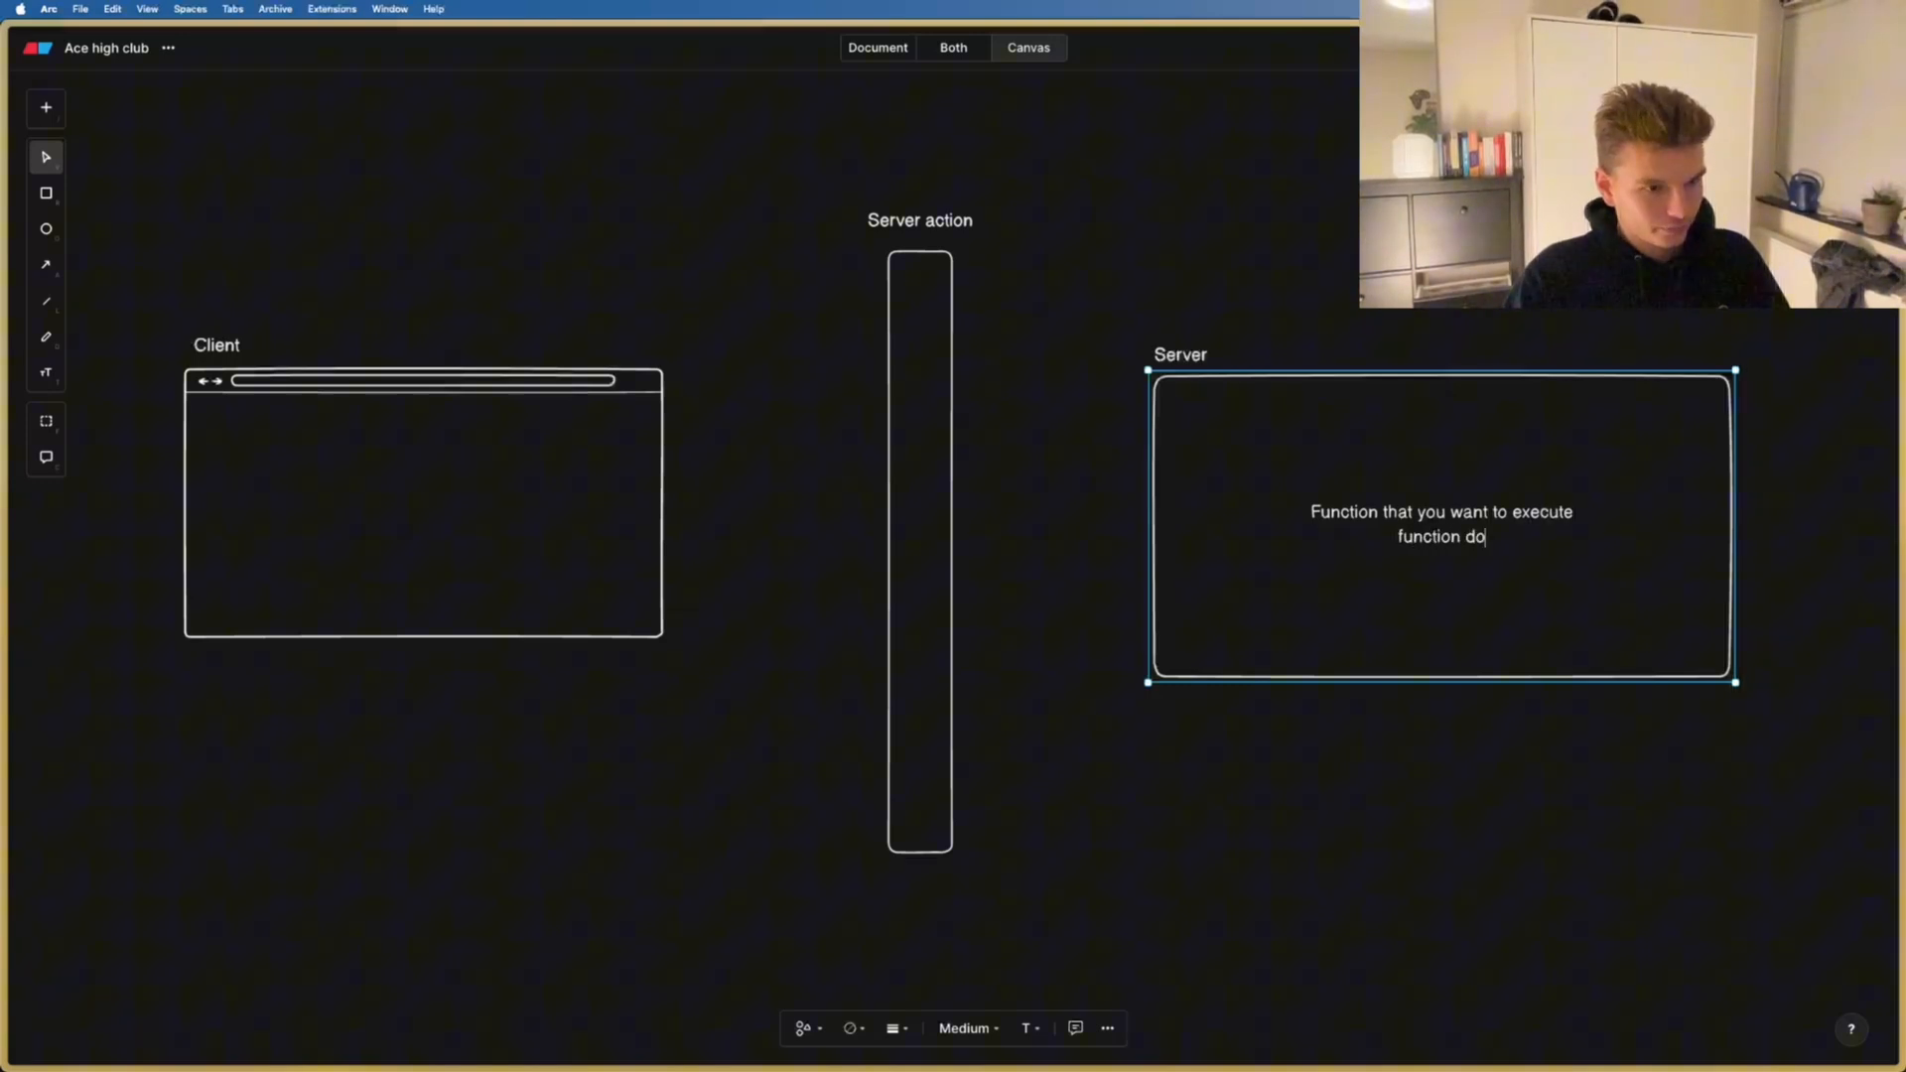
text(Something())
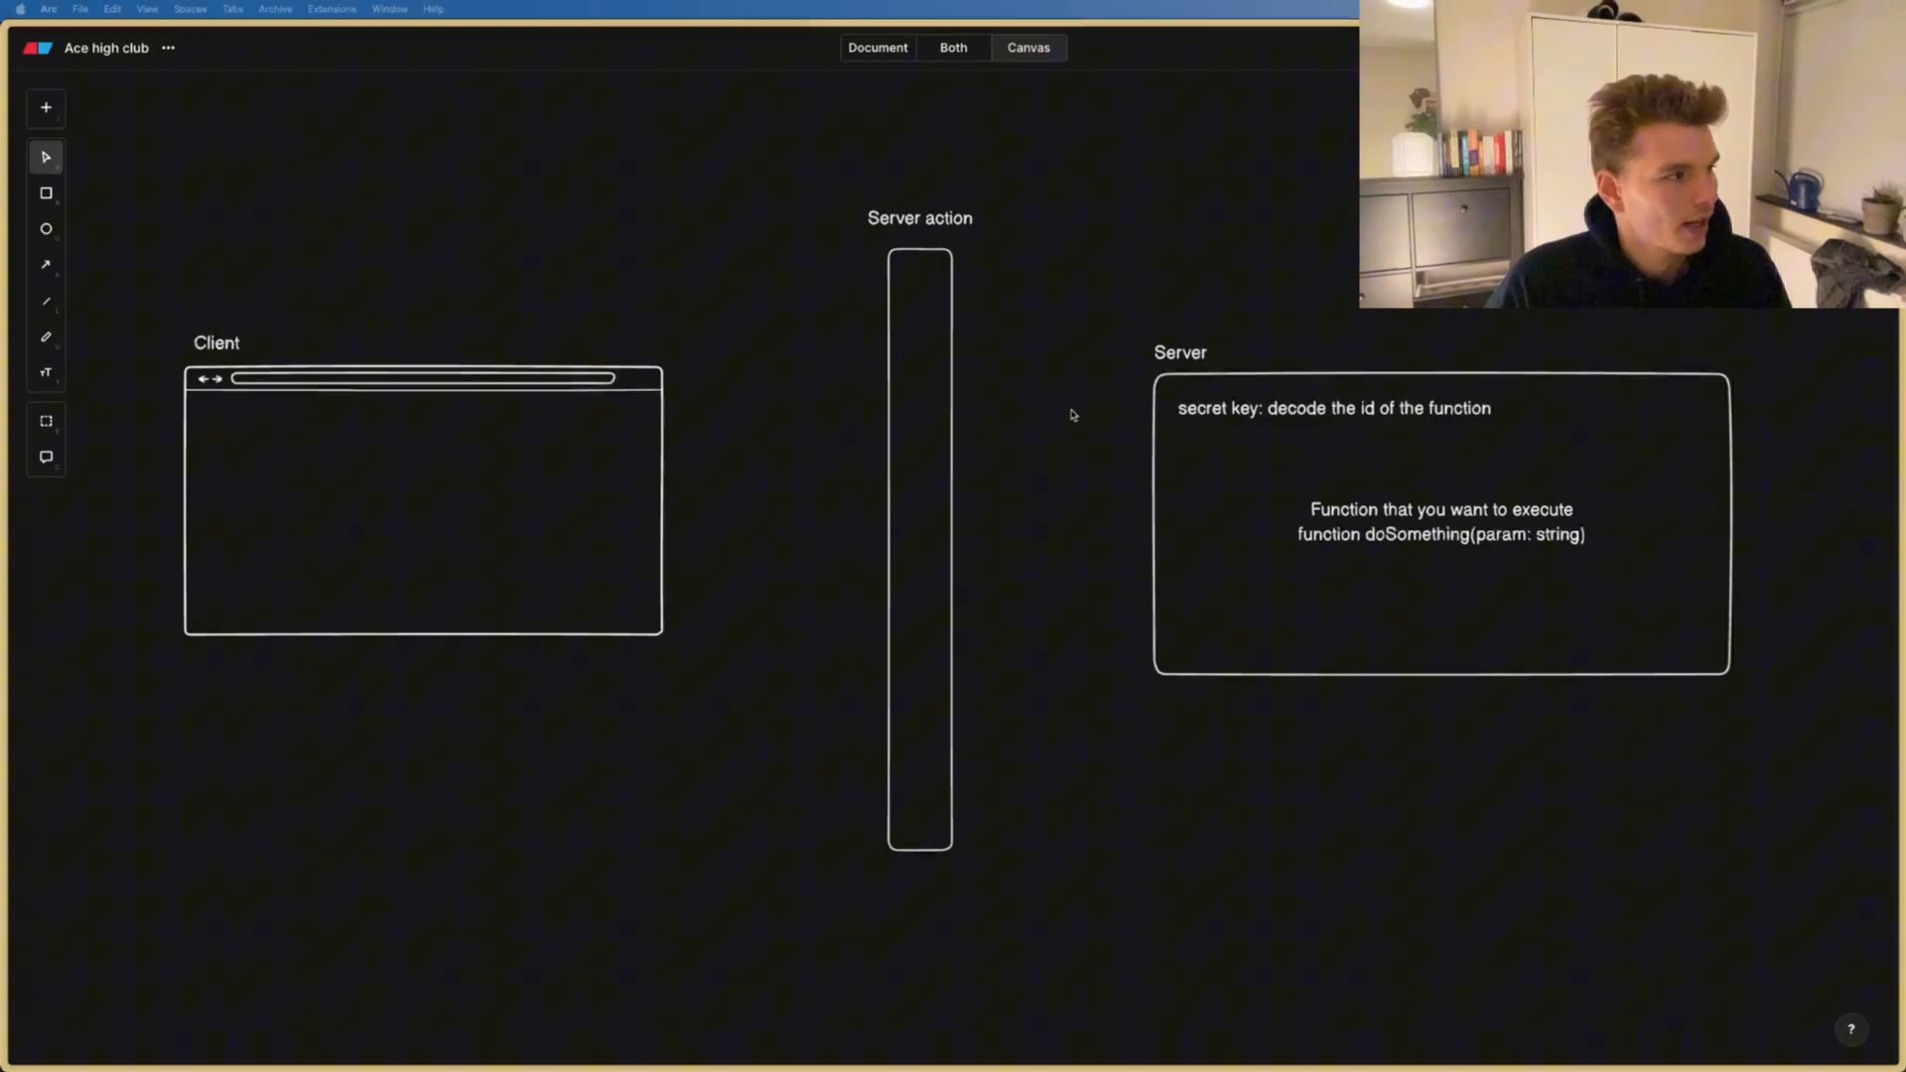
mouse_move(736, 401)
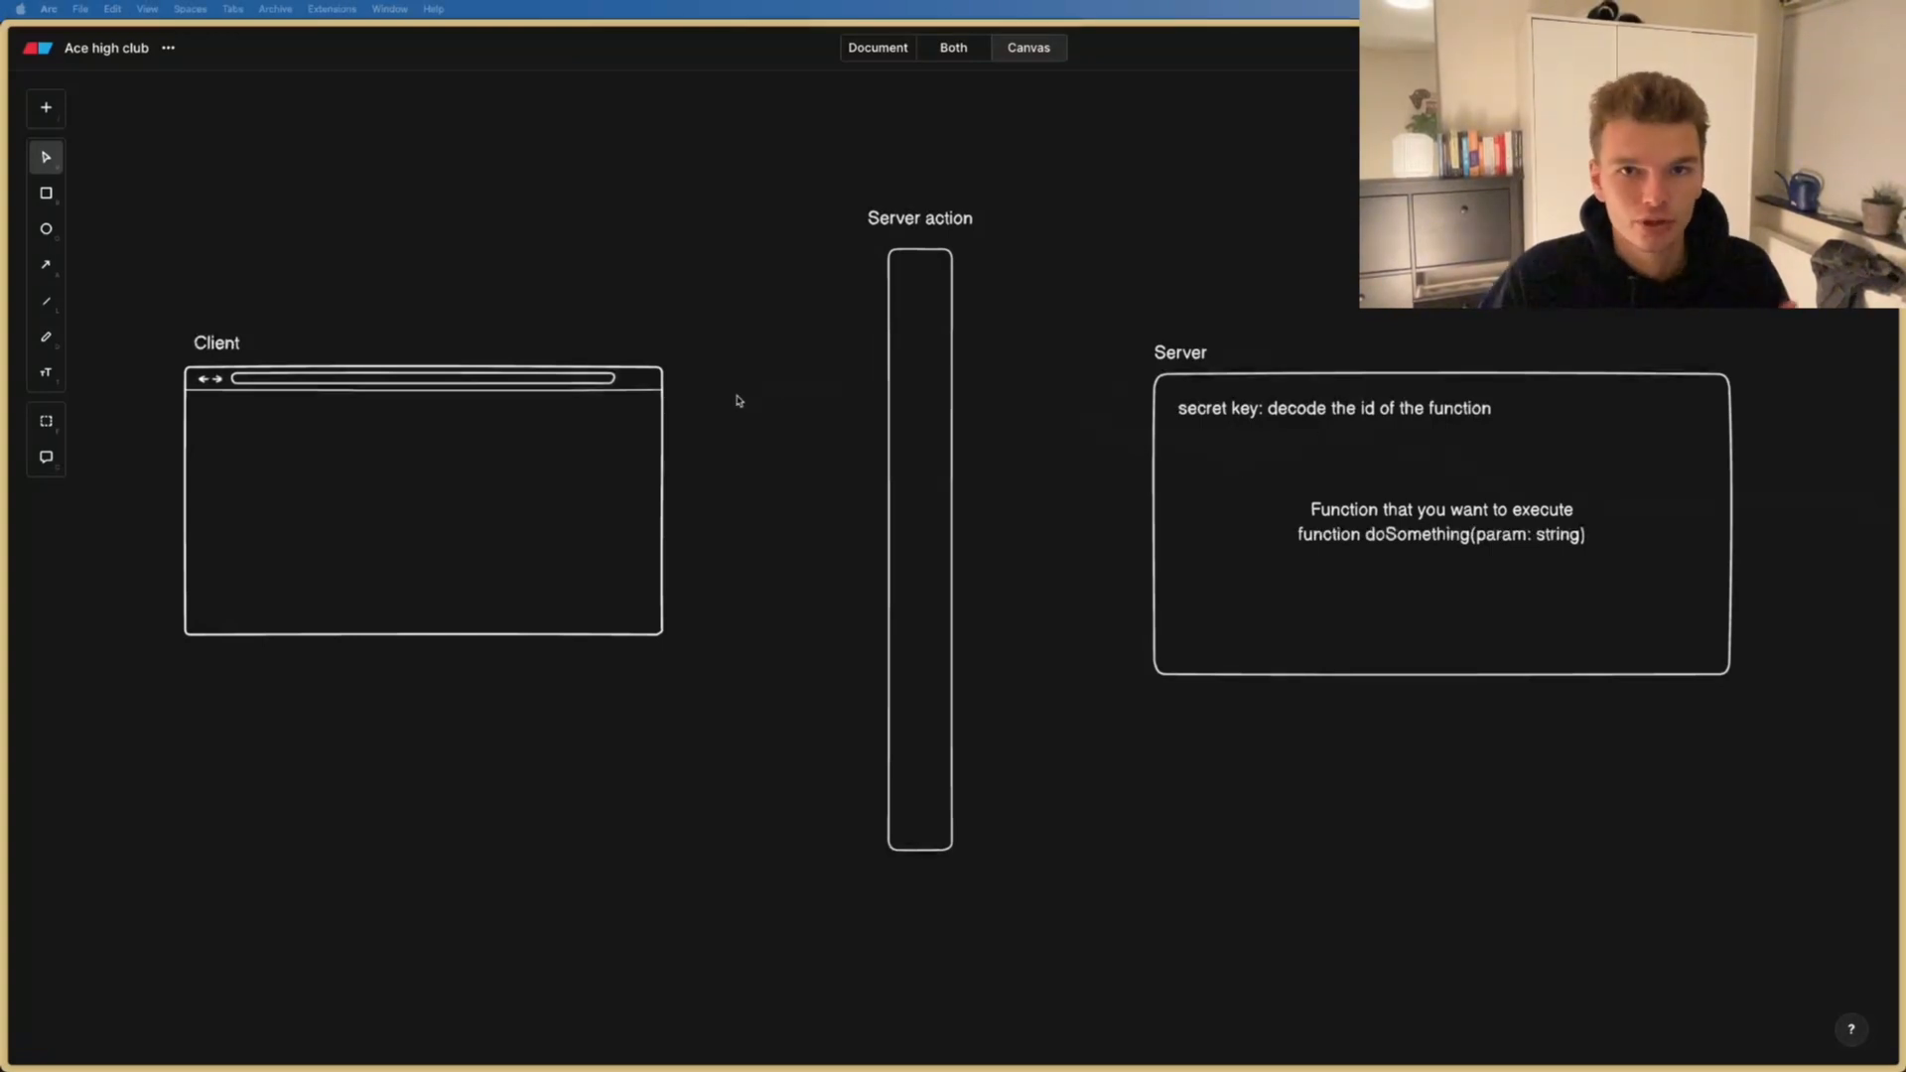
mouse_move(1227, 733)
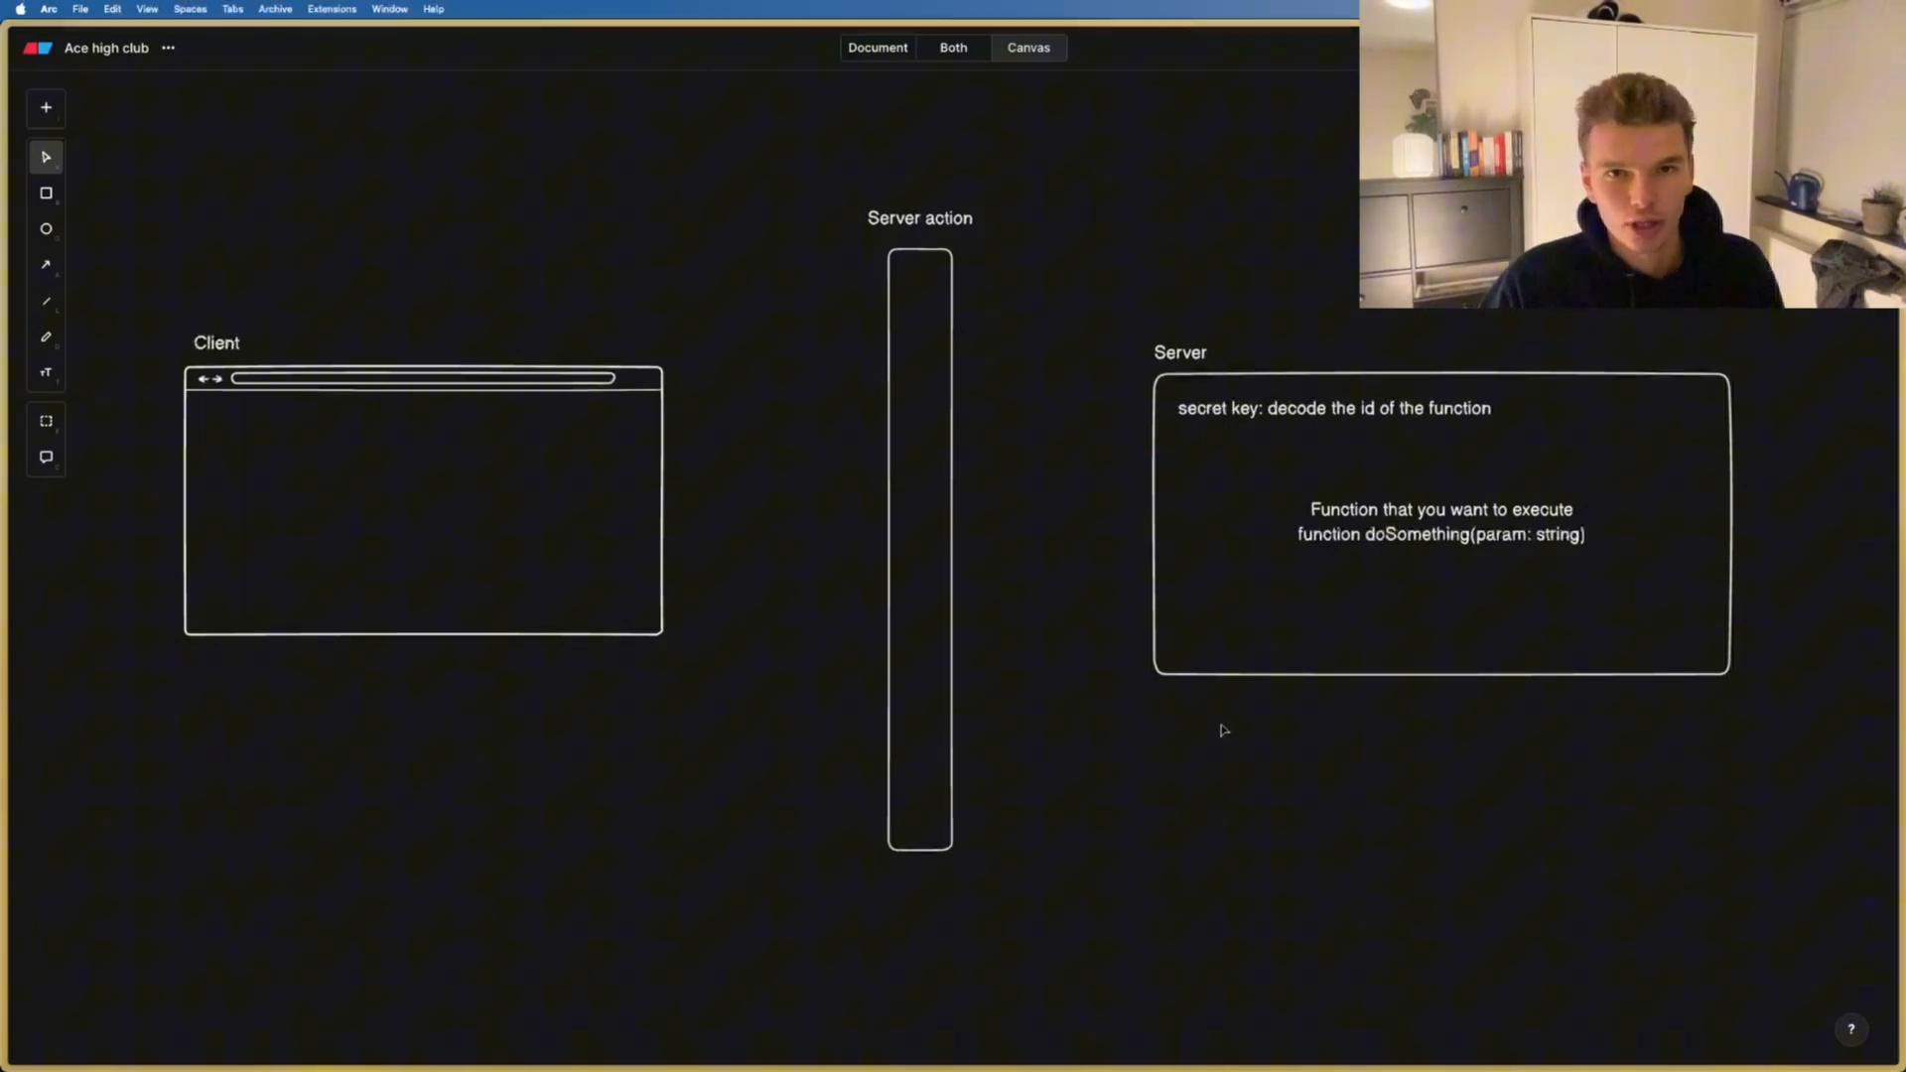
Step: Add a rectangle under Server reading 'endpoint' and 'api/do-something' on two lines
click(47, 193)
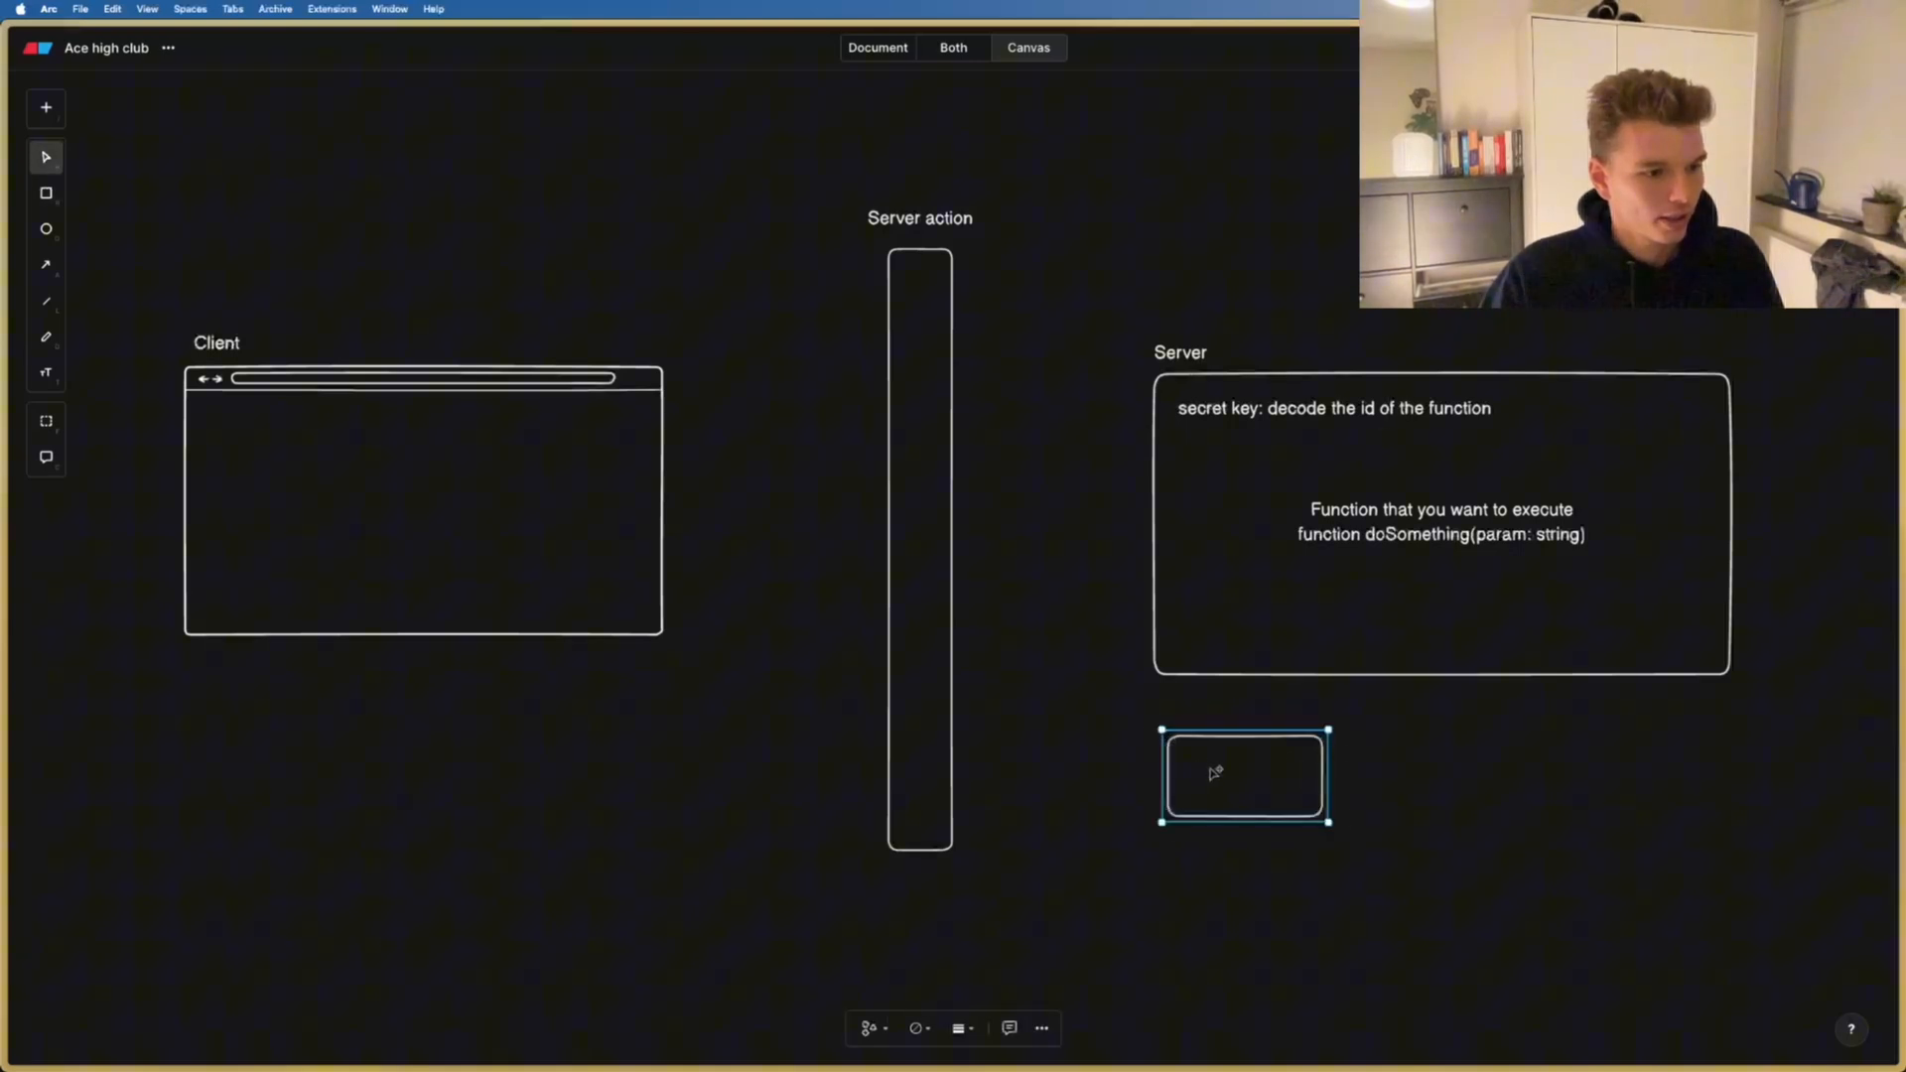
double_click(1244, 776)
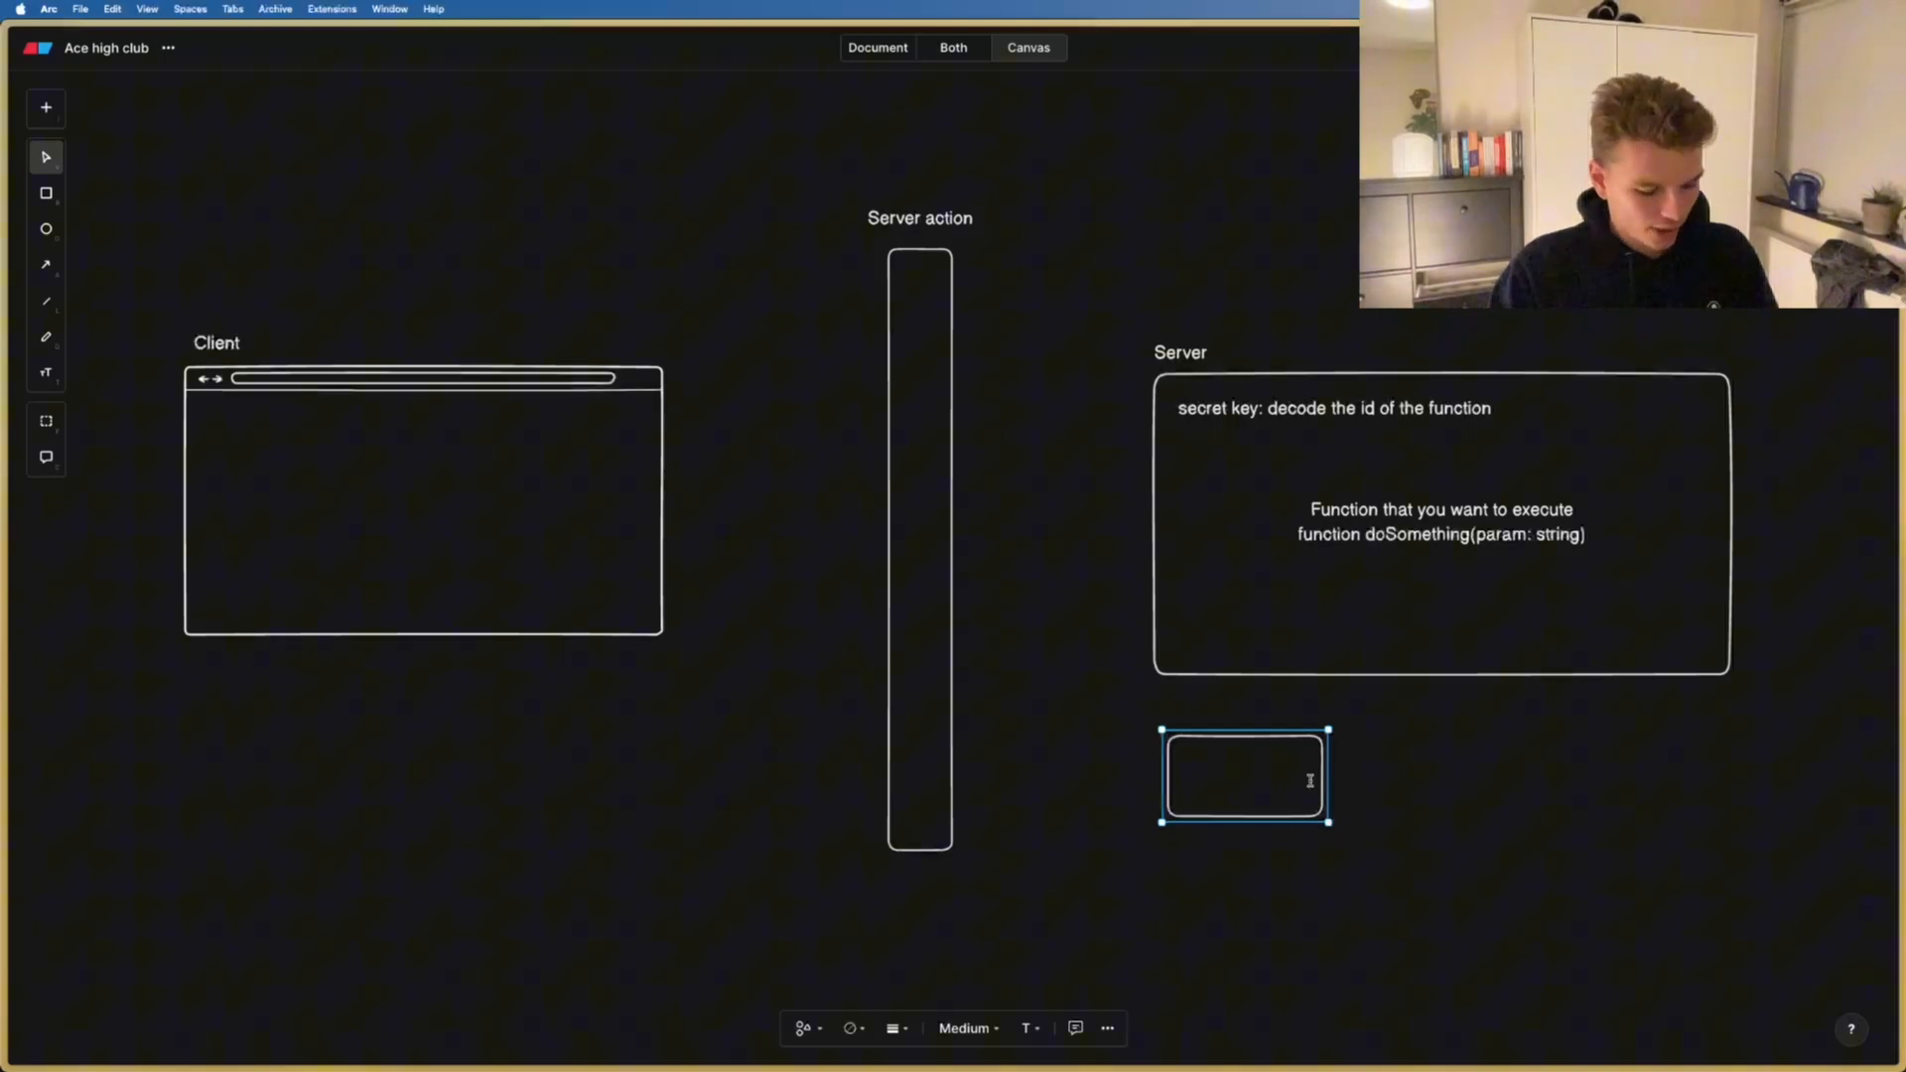
text(endpoint)
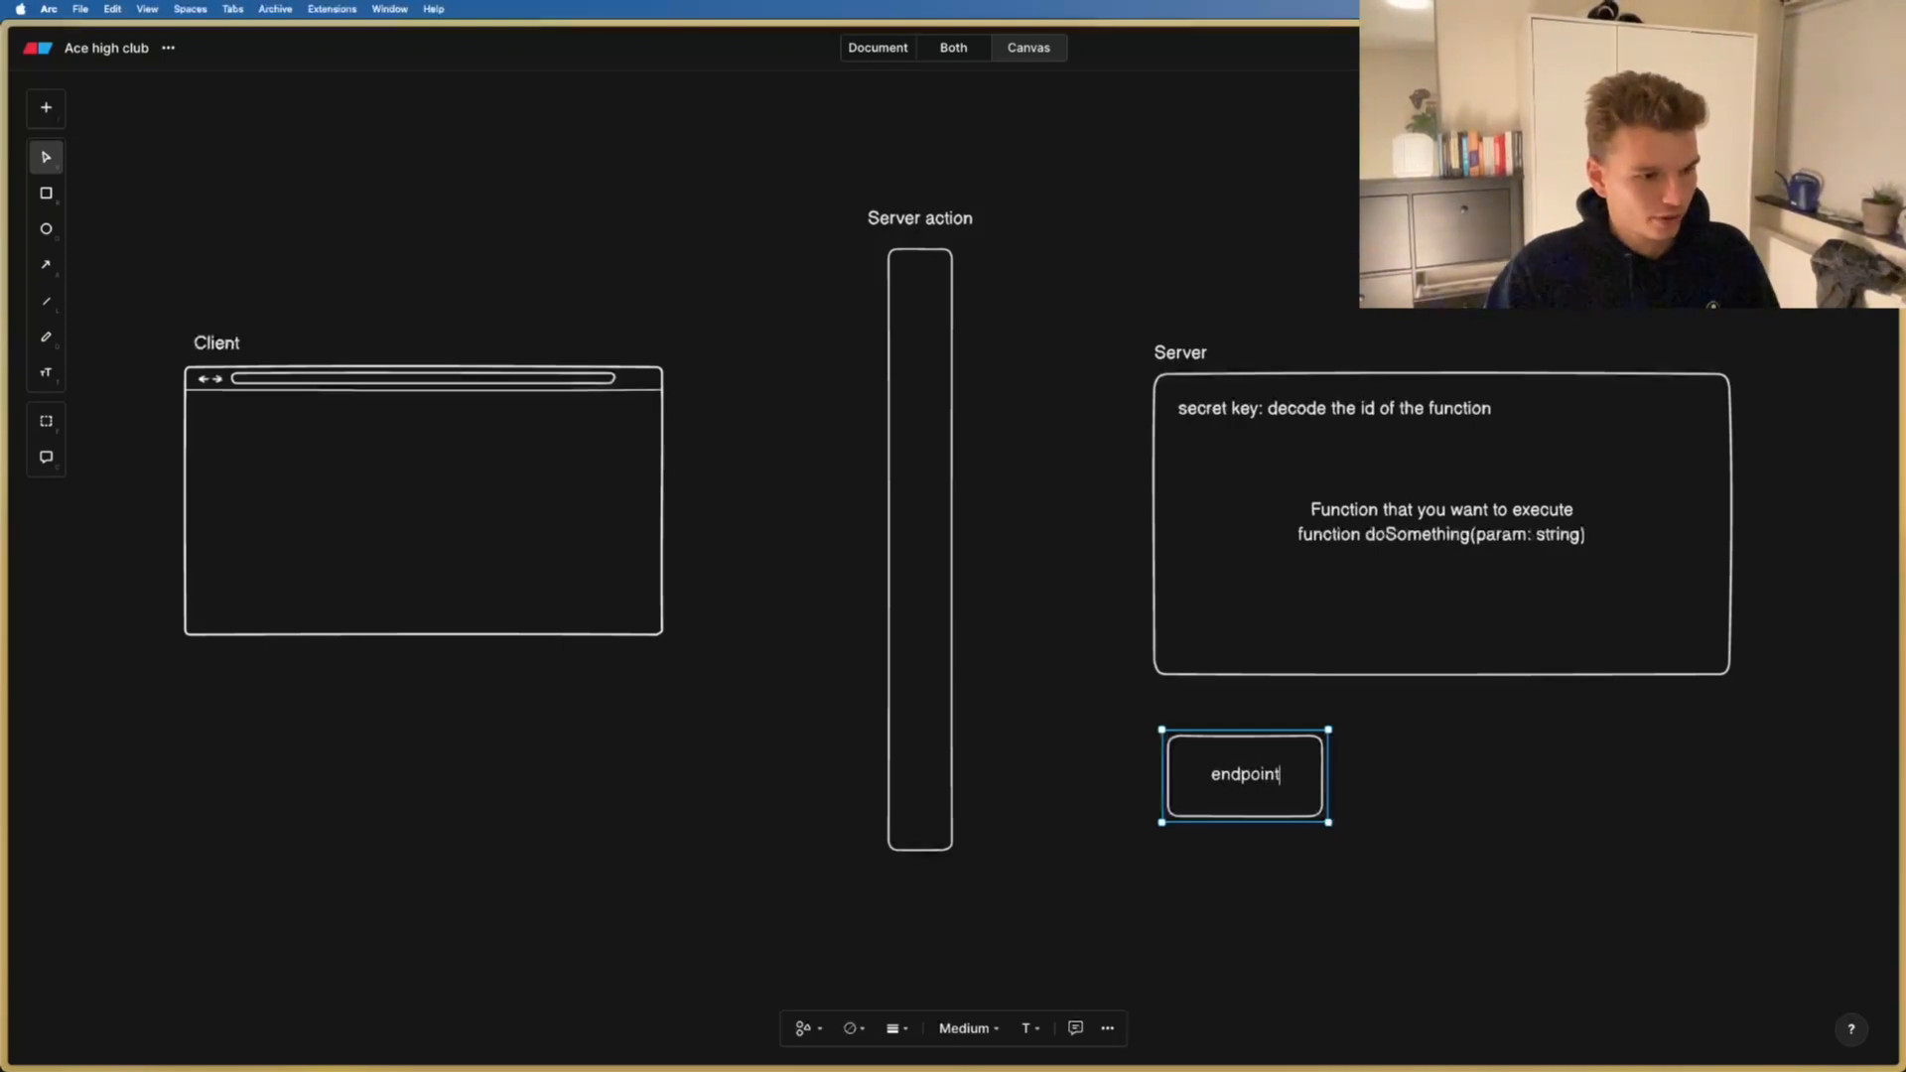
text(api/do-something)
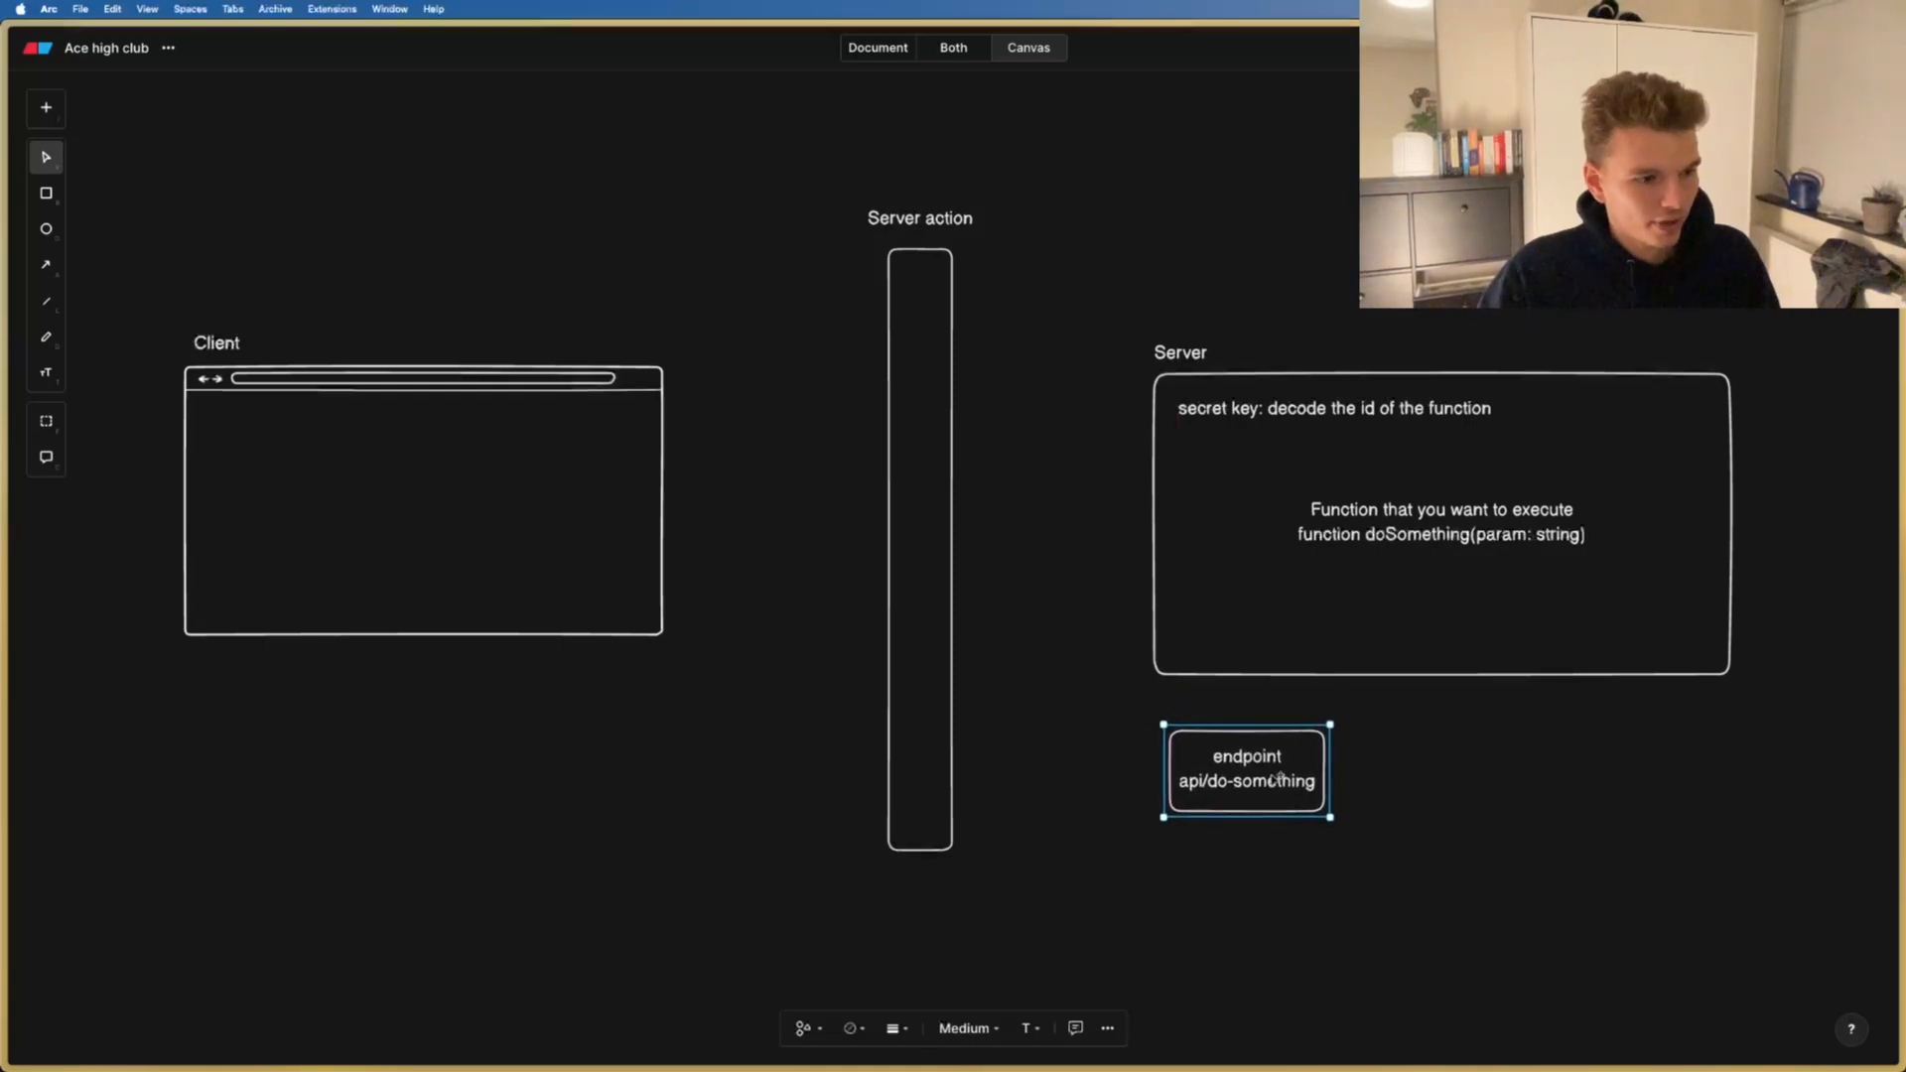
click(1441, 547)
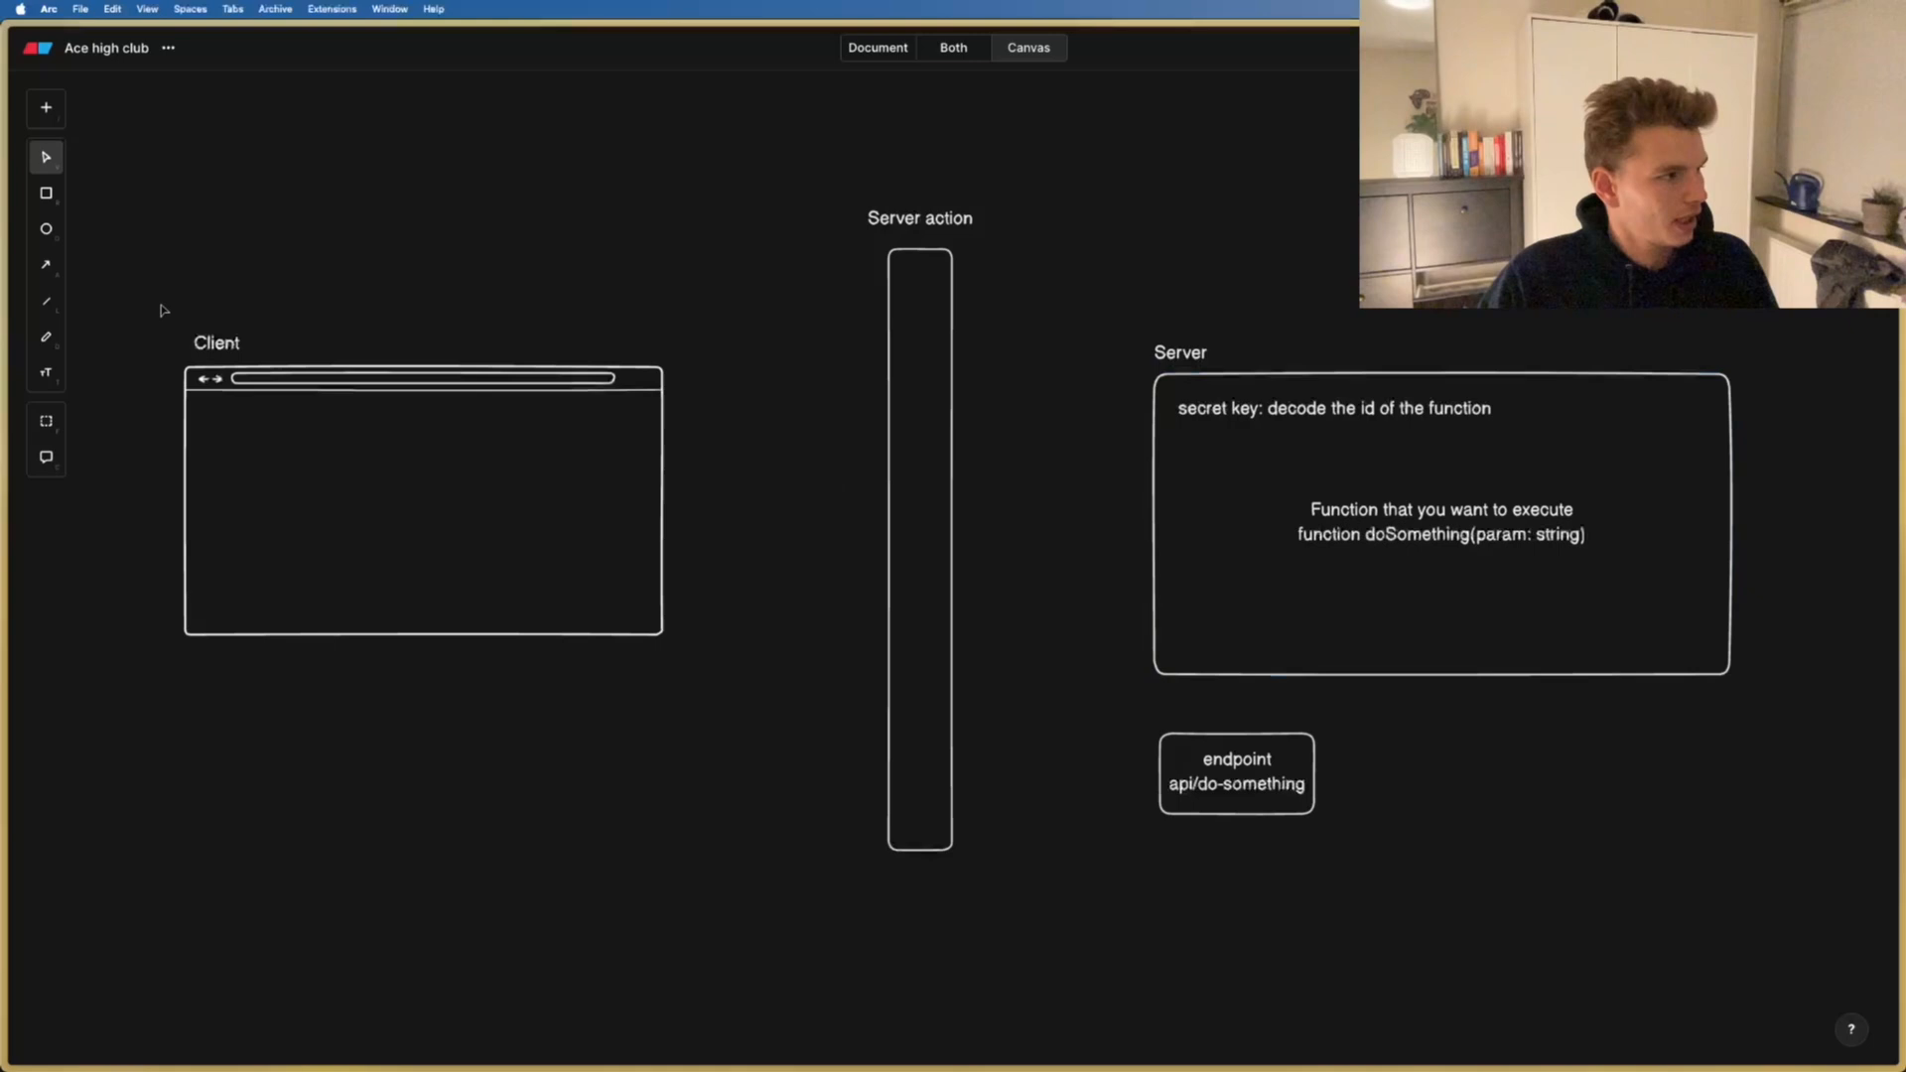
click(1235, 775)
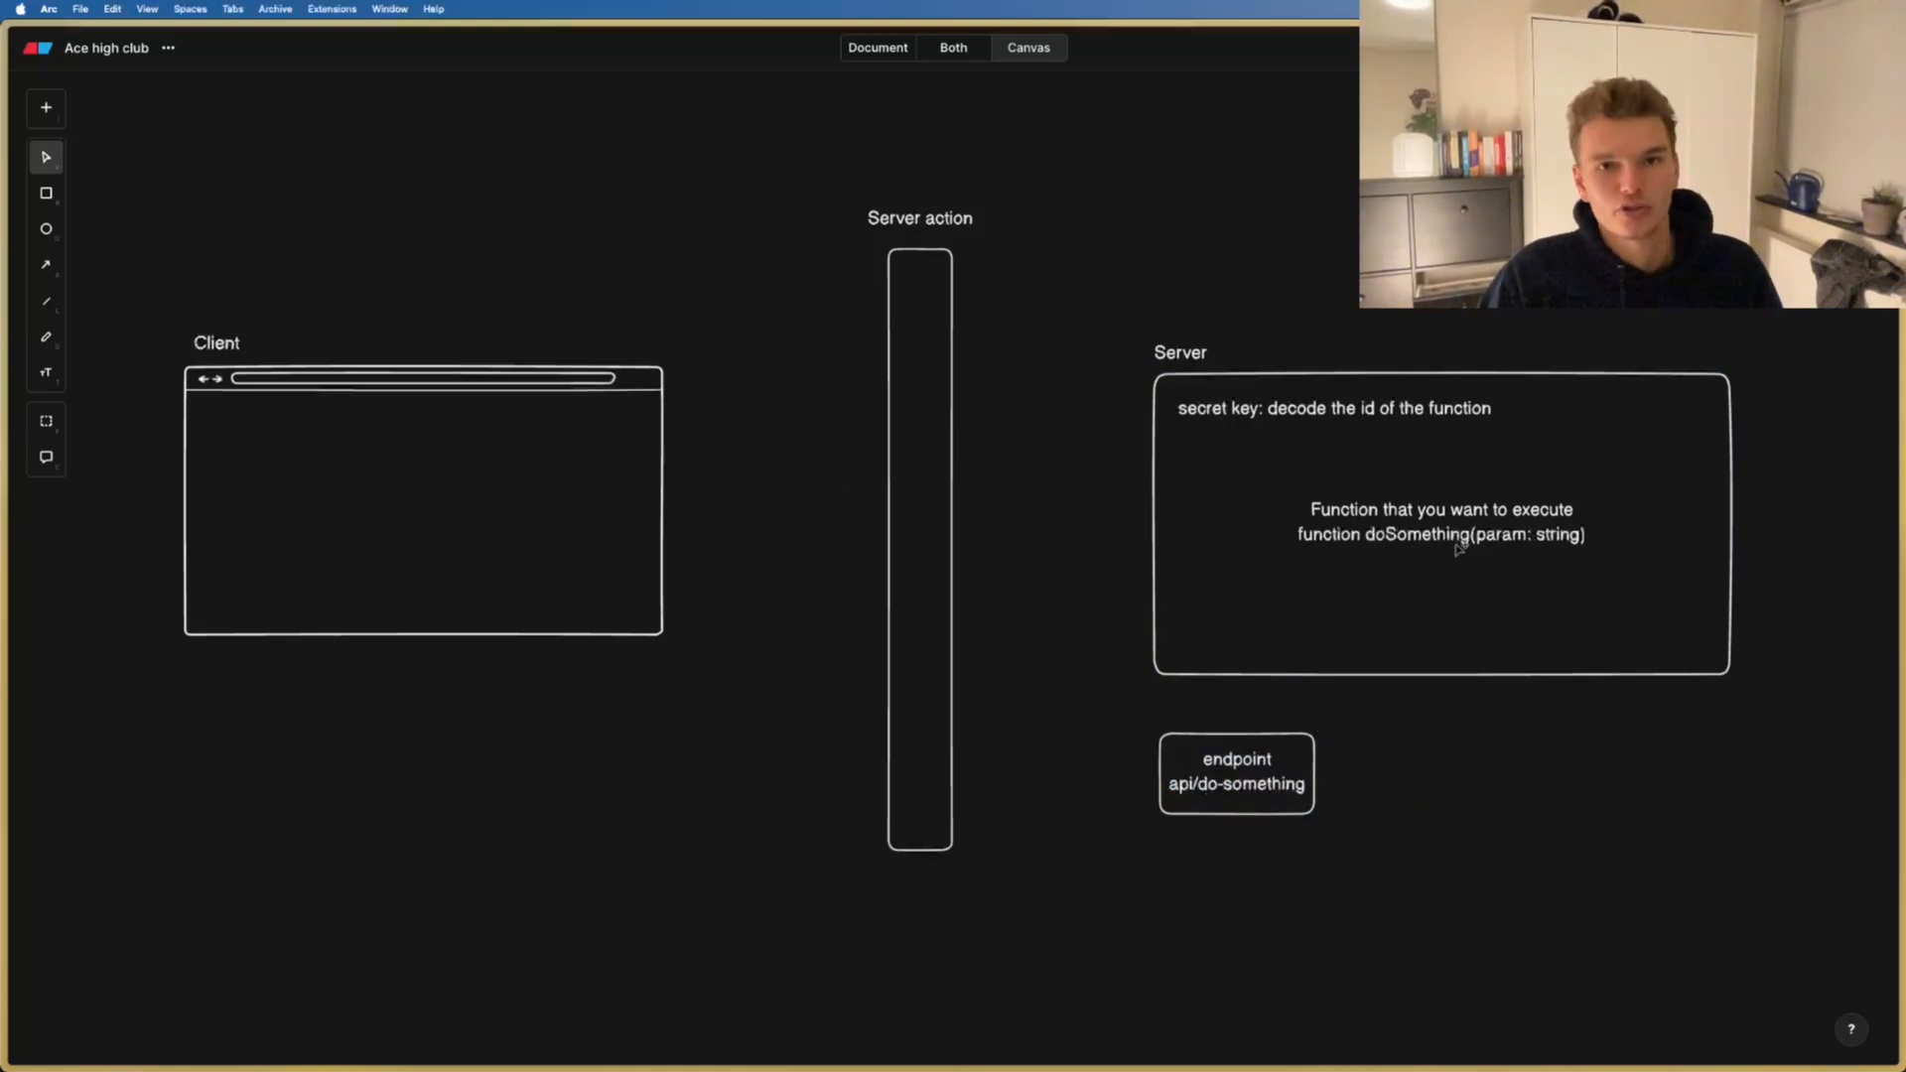
click(422, 503)
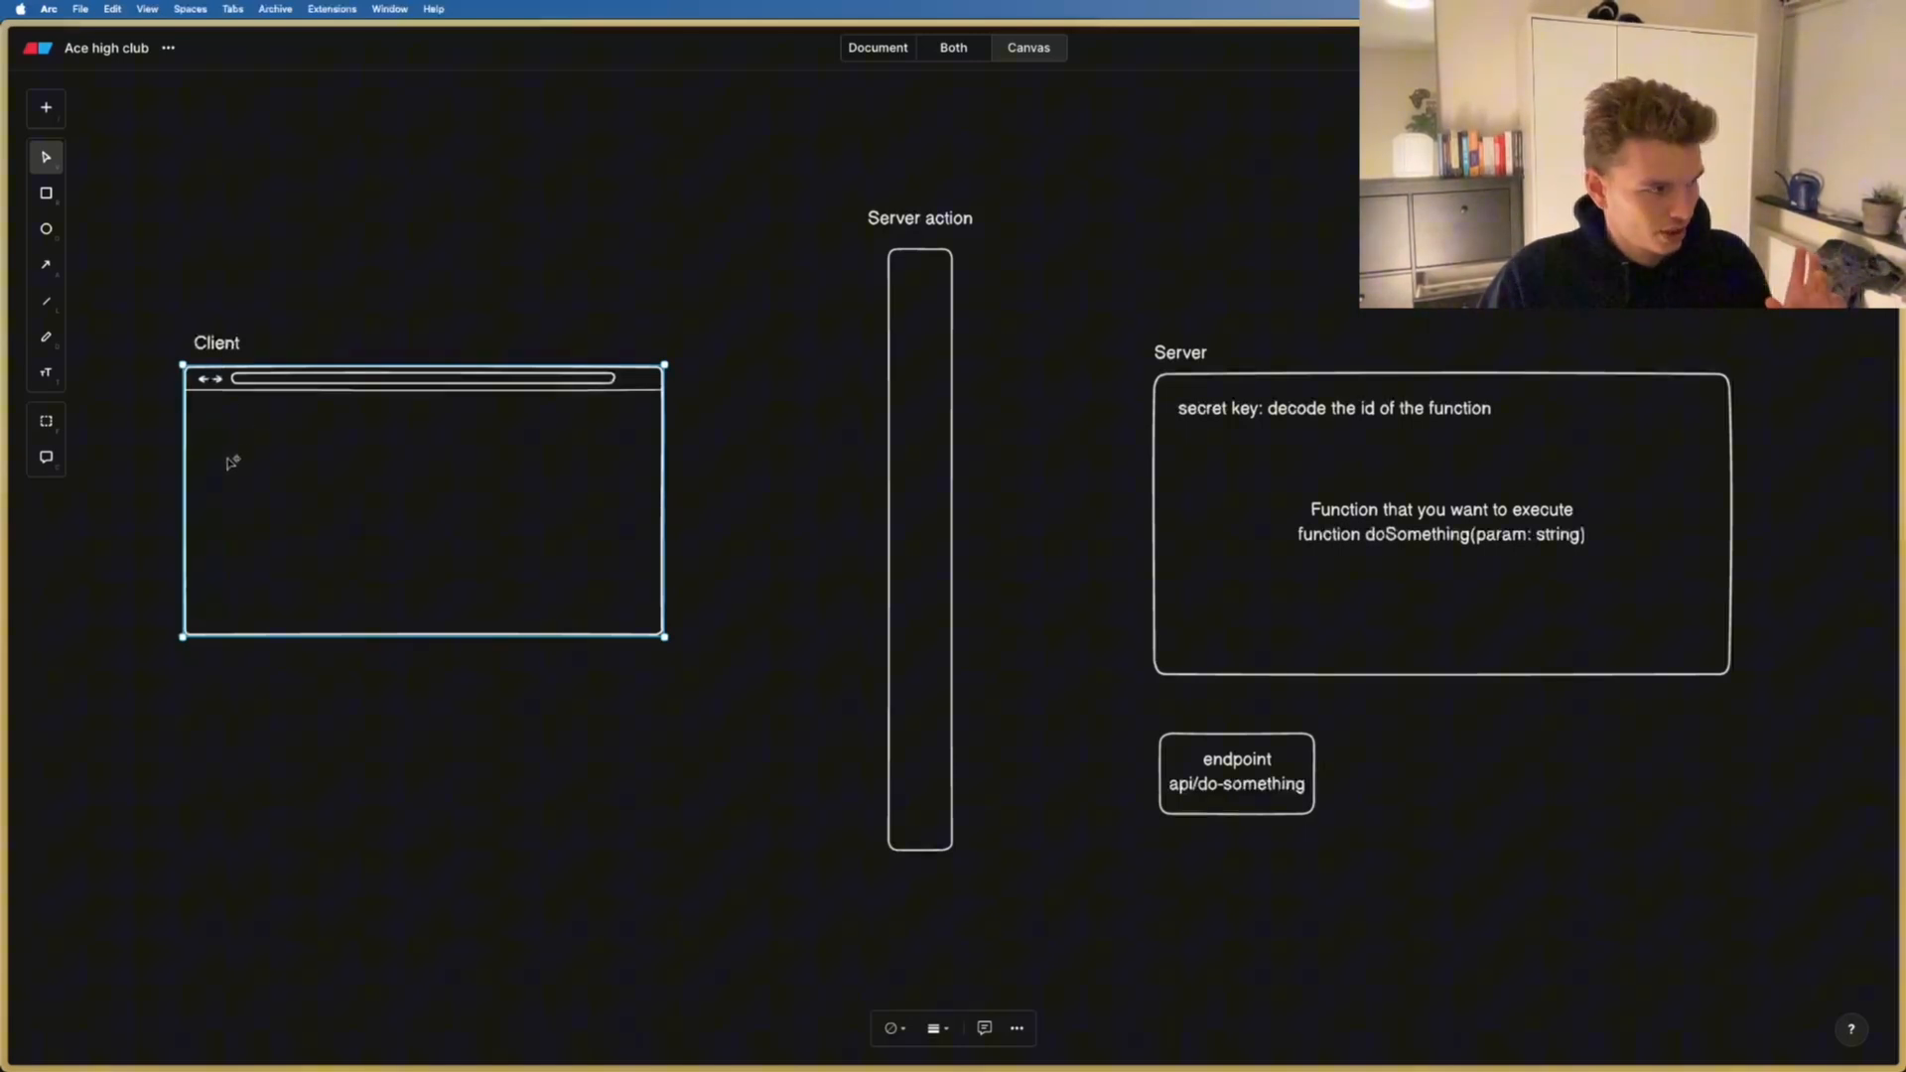
click(1236, 774)
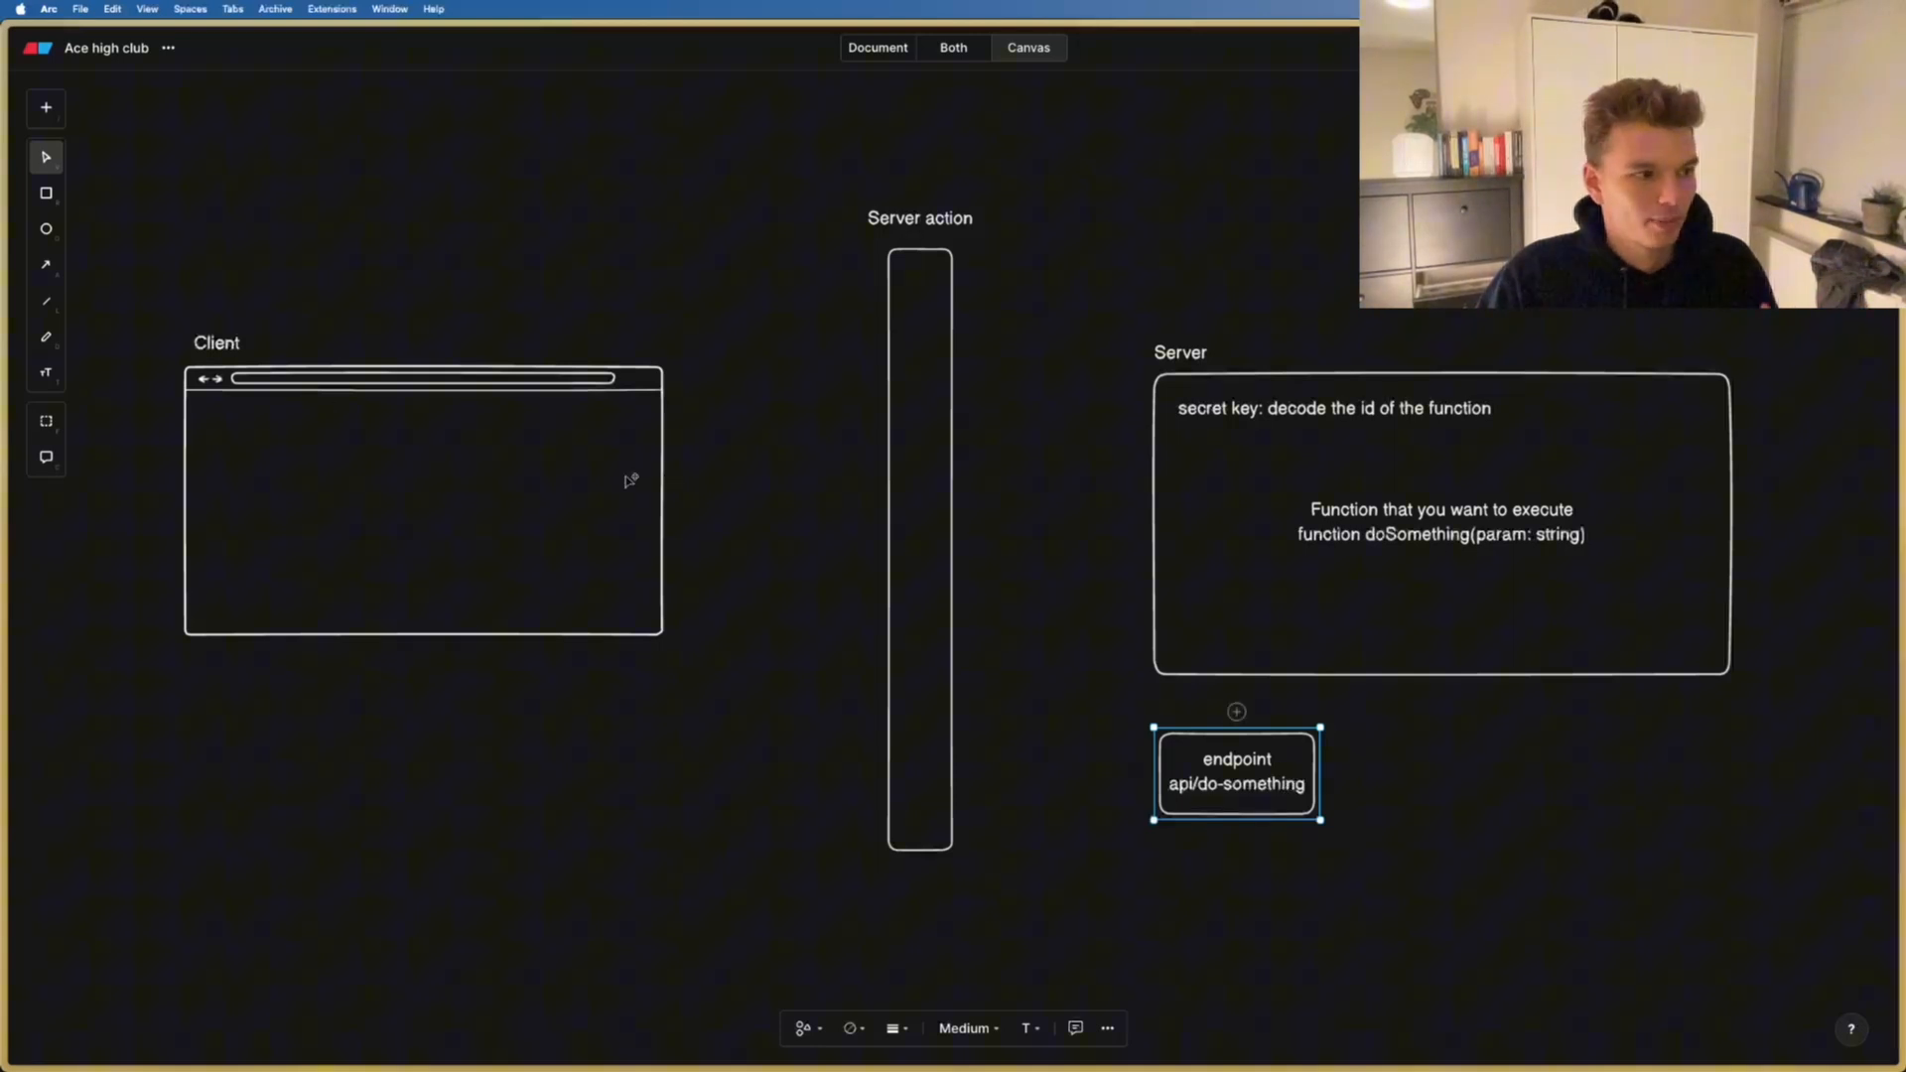
mouse_move(798, 575)
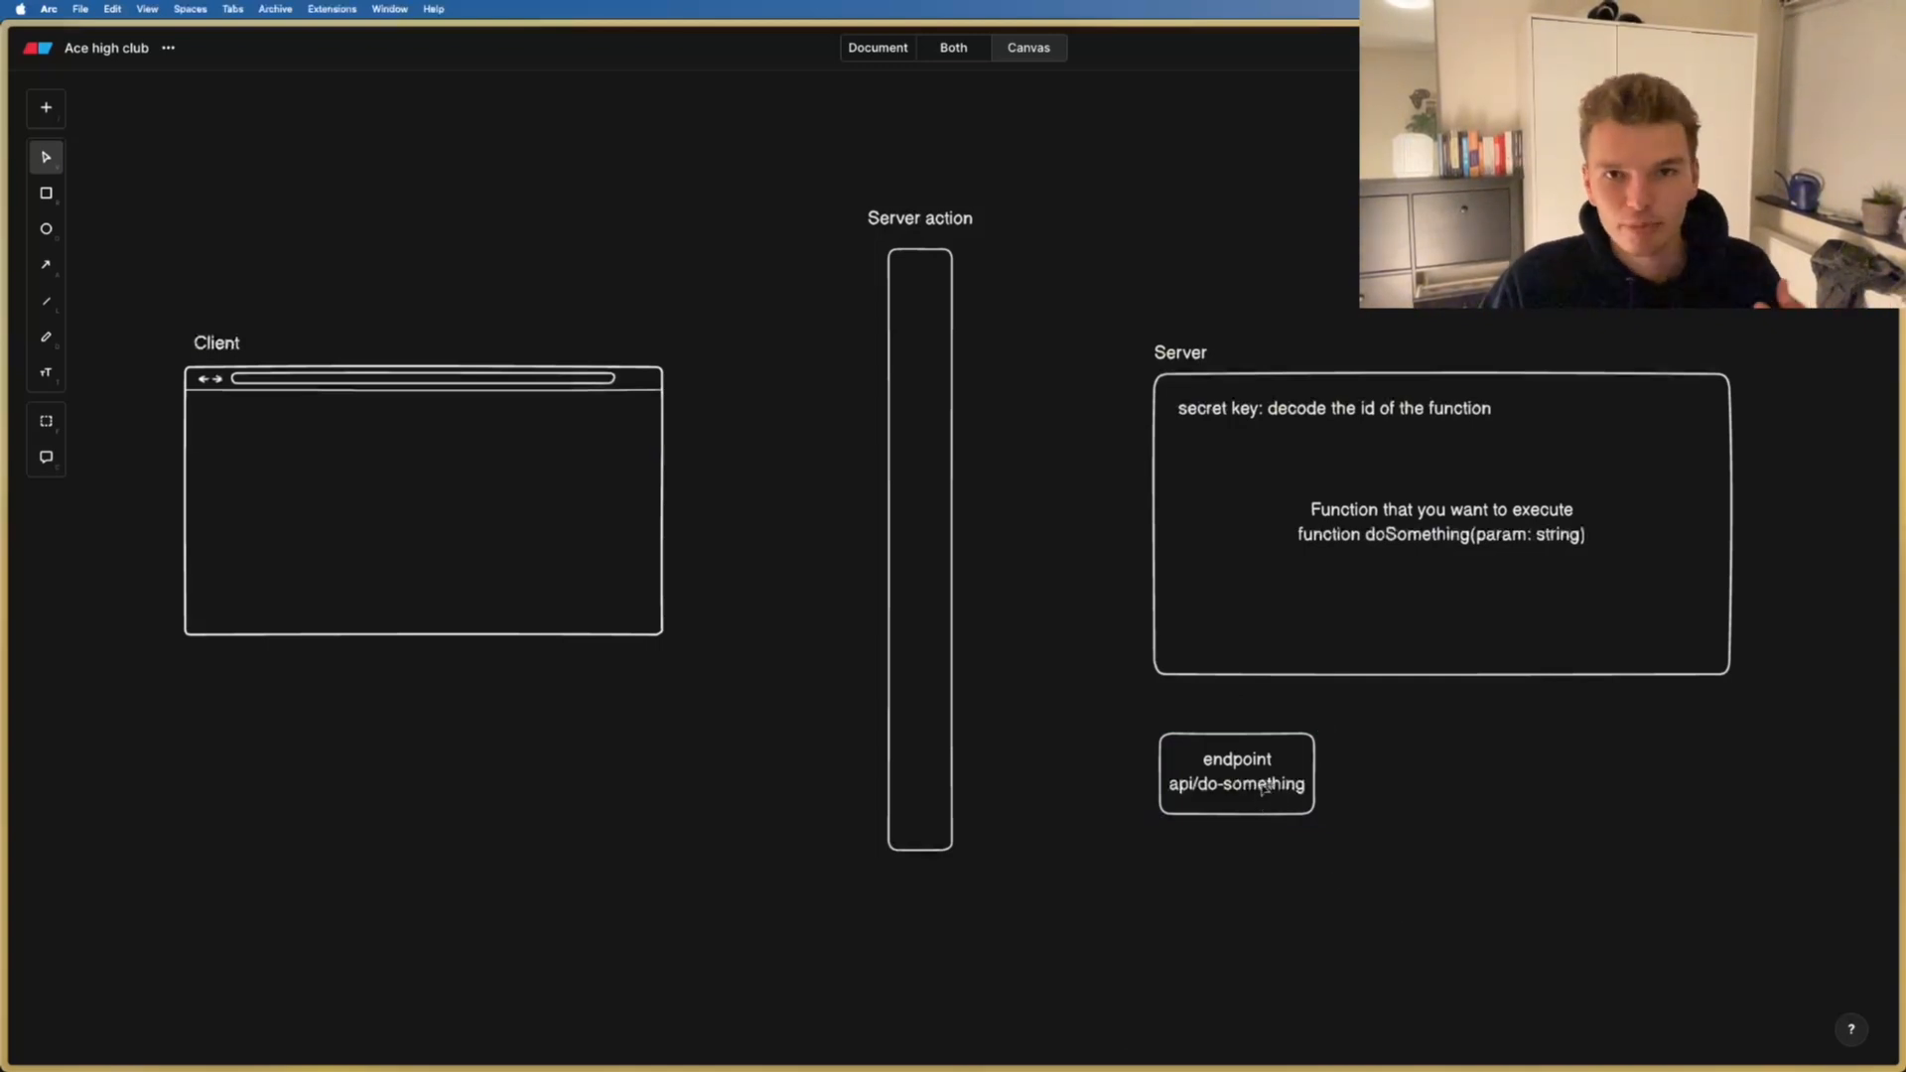
drag(1236, 775, 1346, 847)
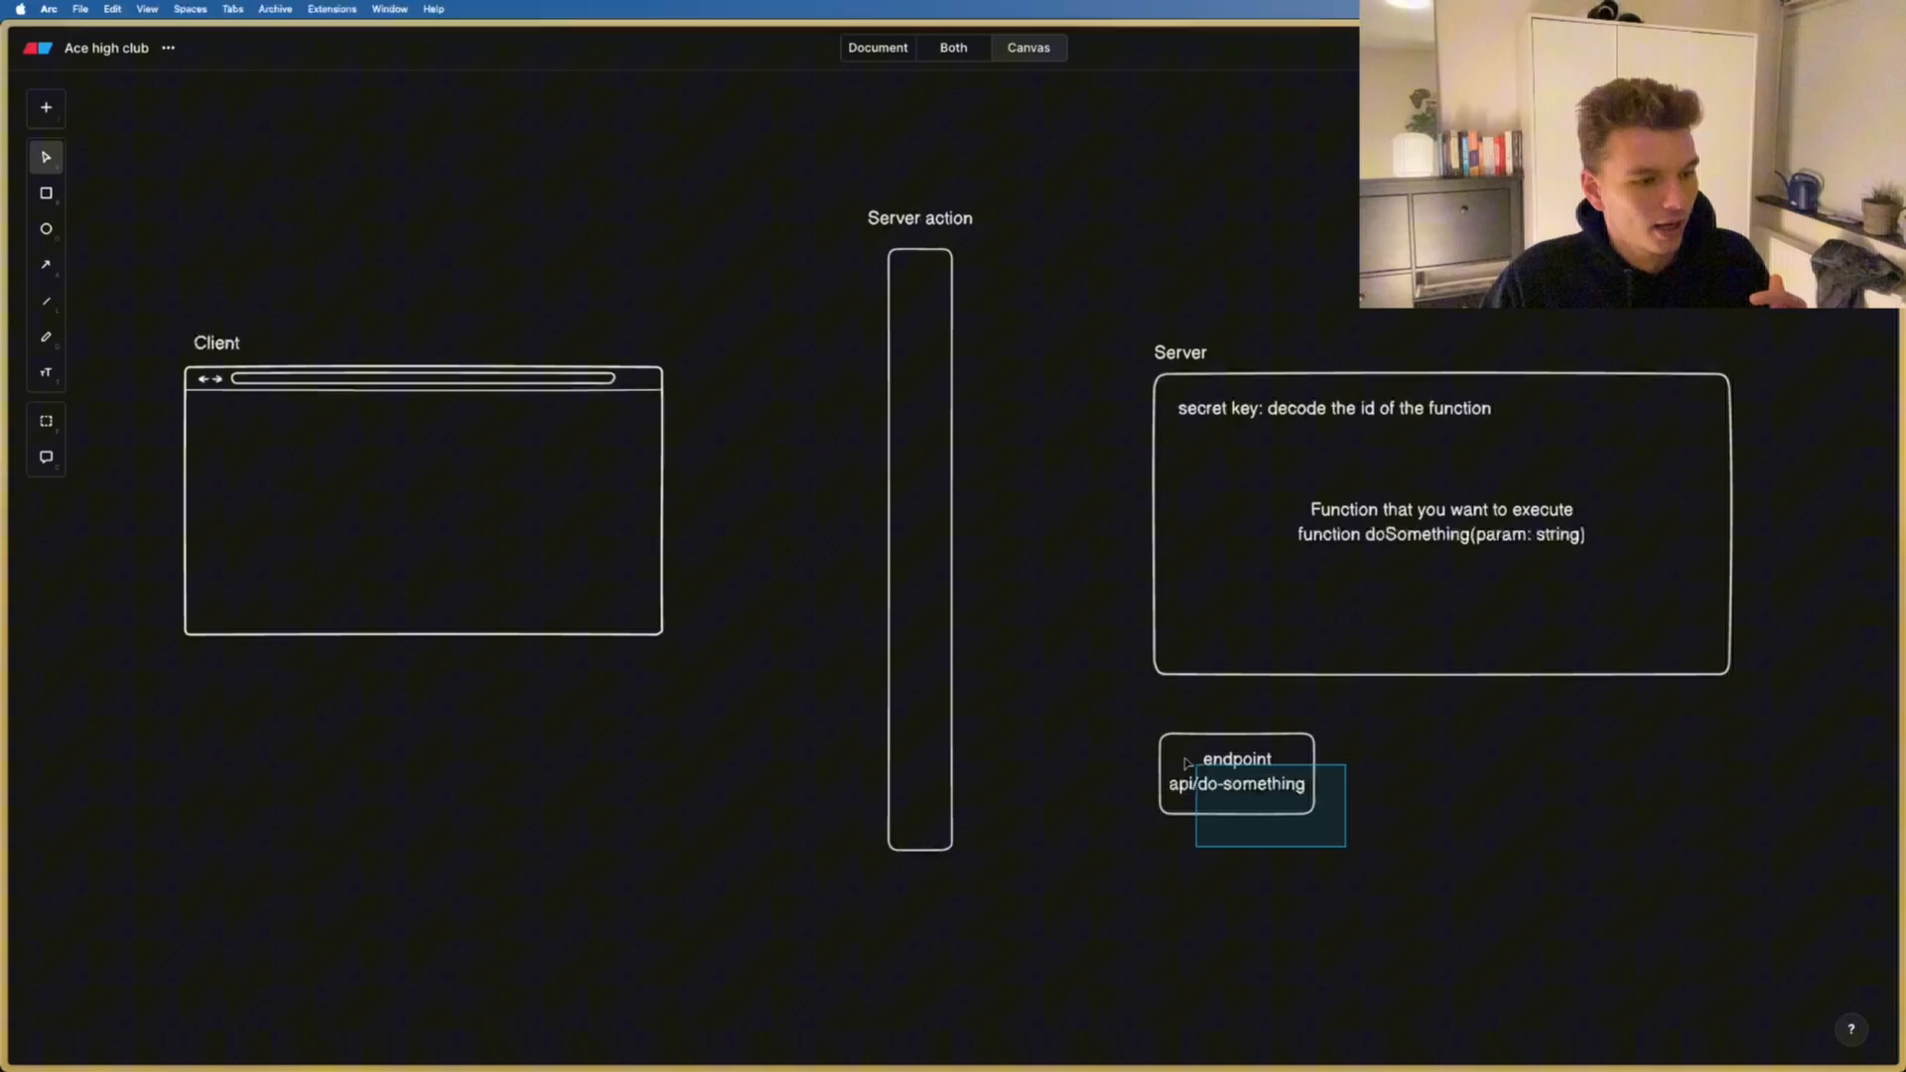
click(1417, 847)
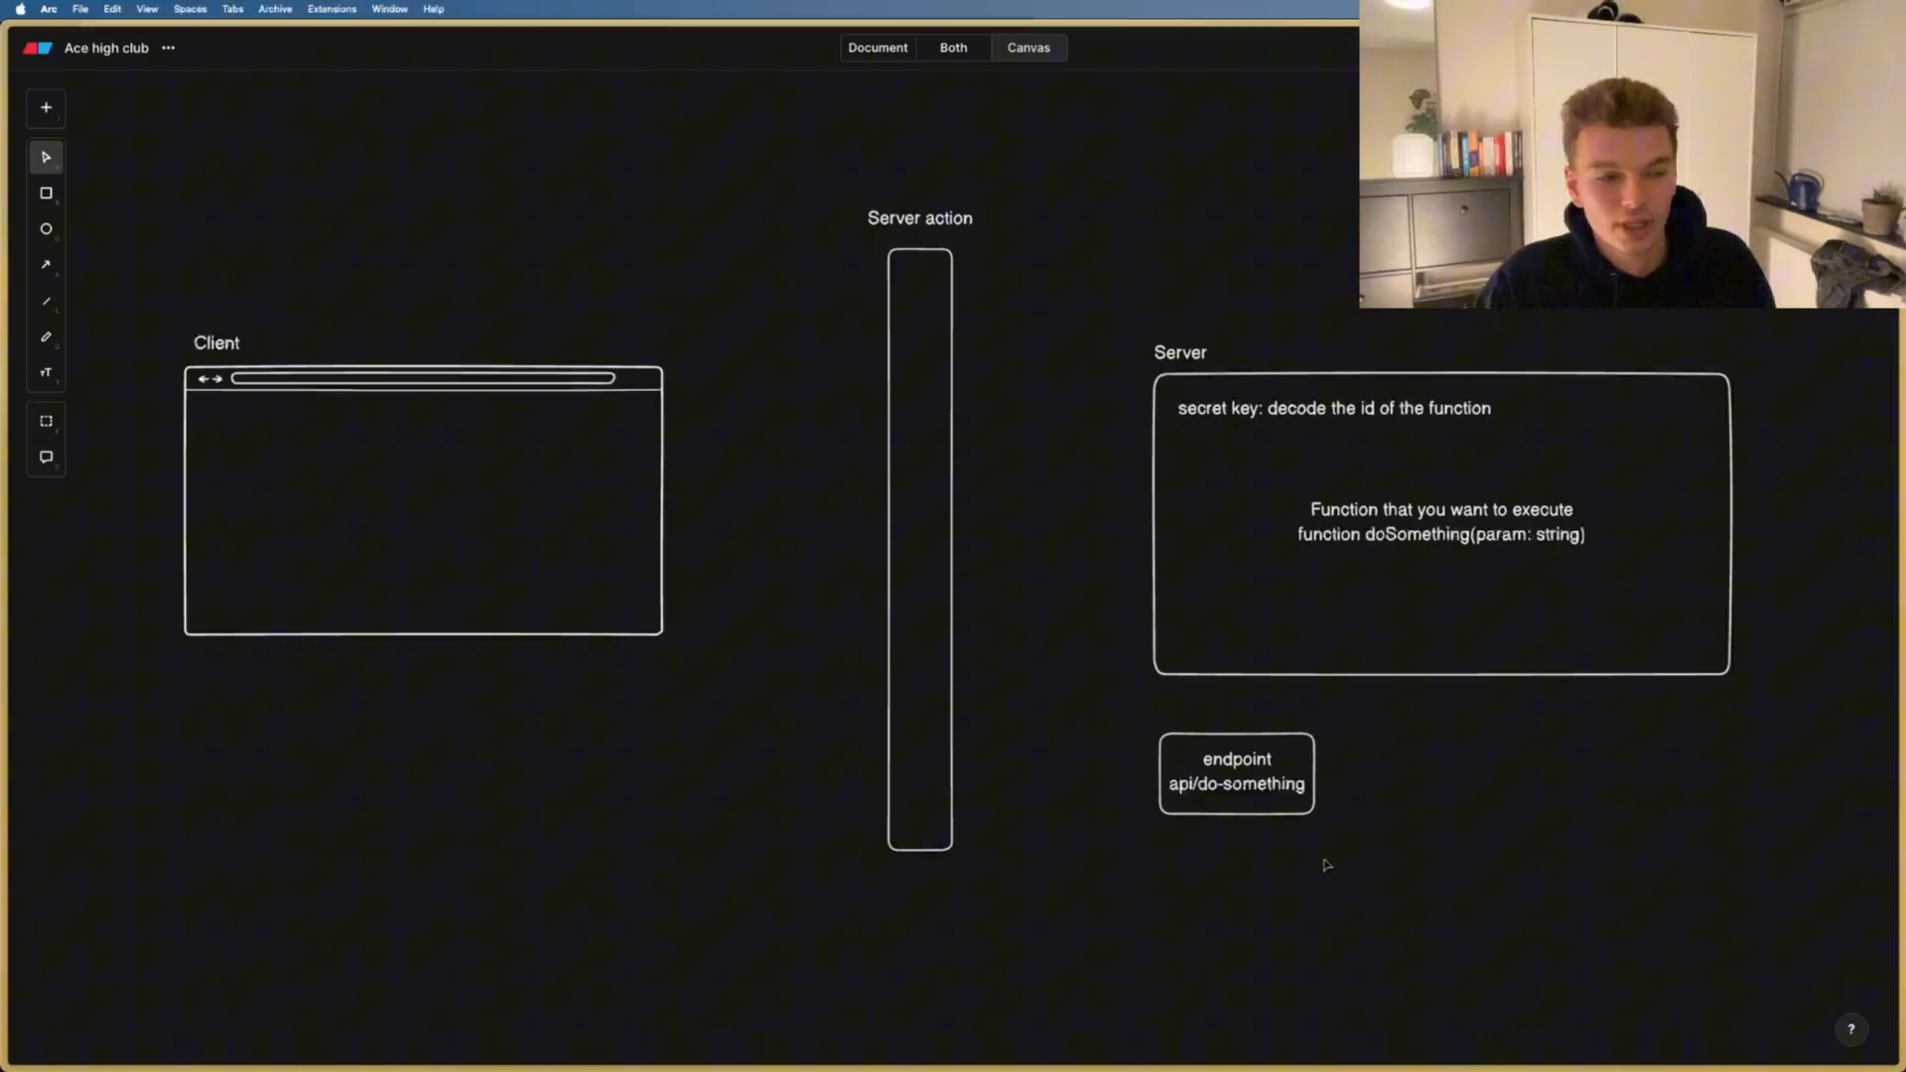
drag(121, 298, 1495, 639)
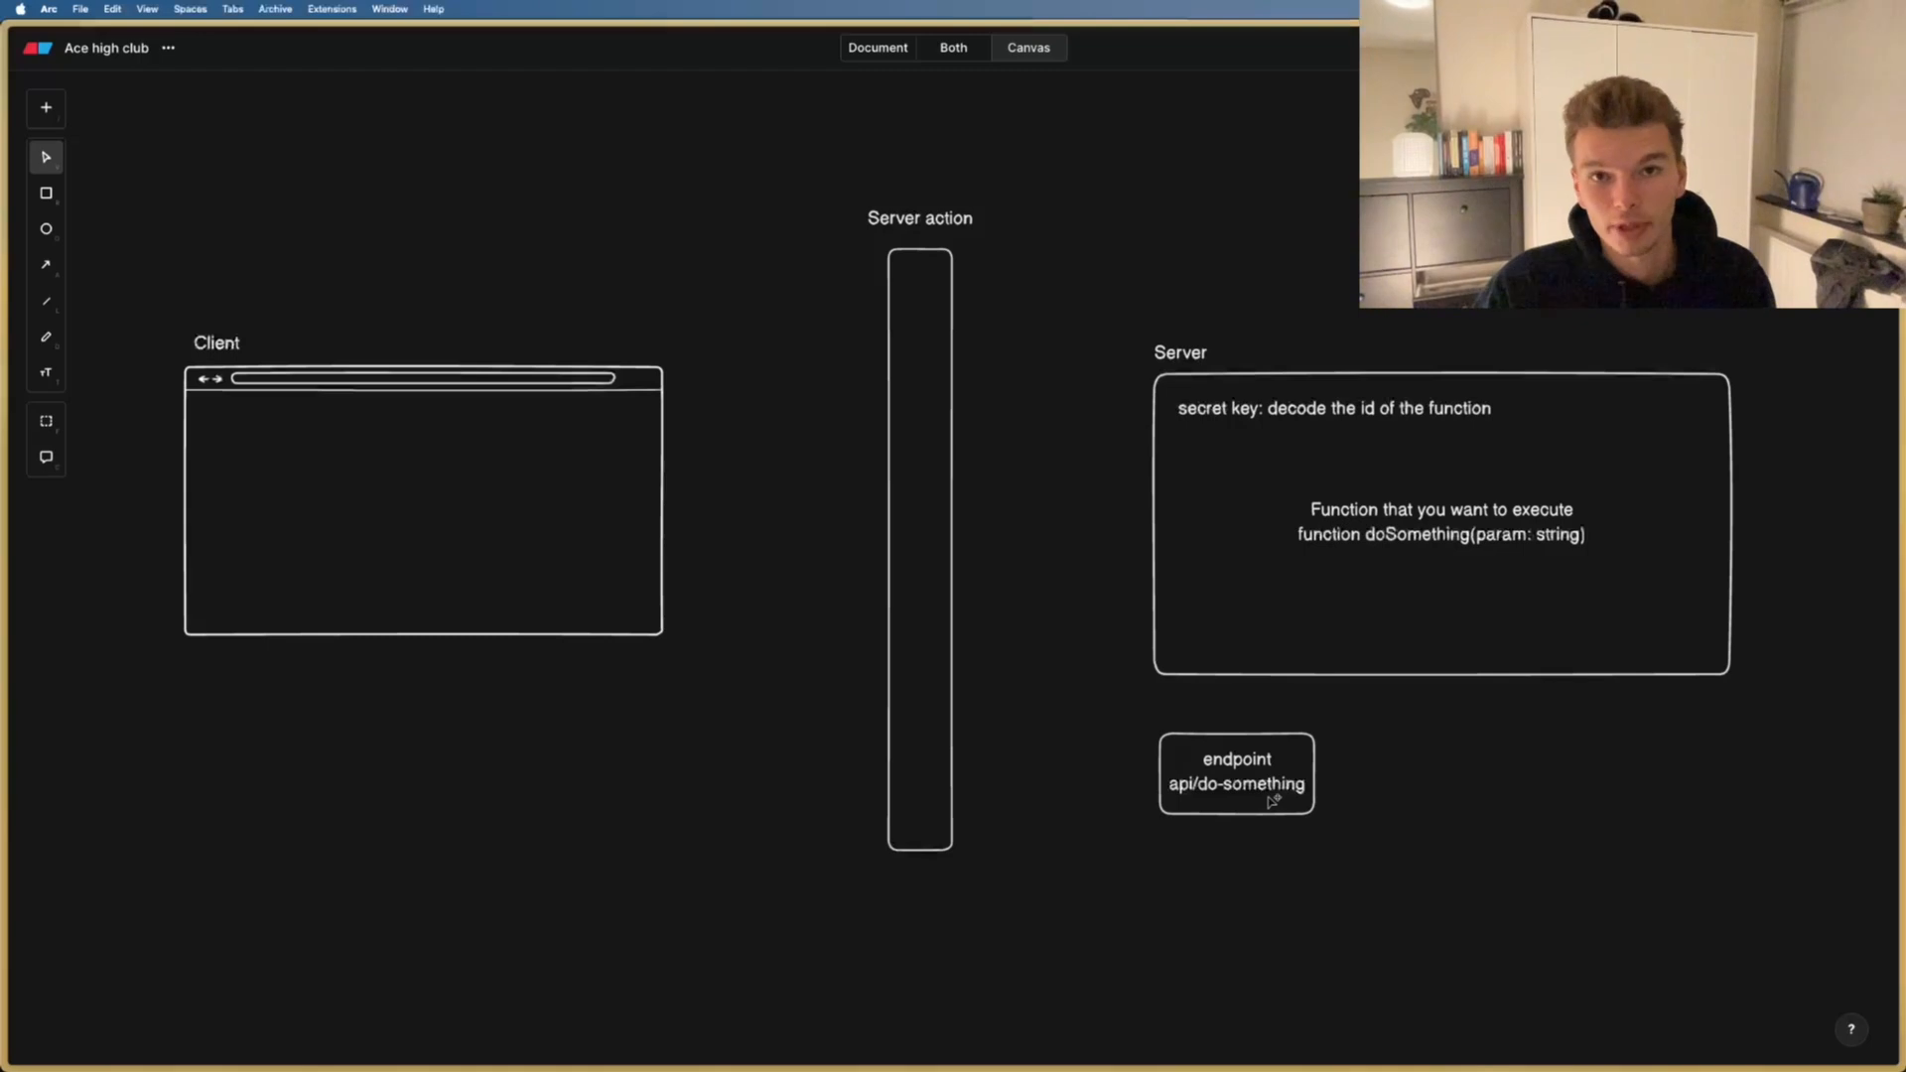
click(1236, 784)
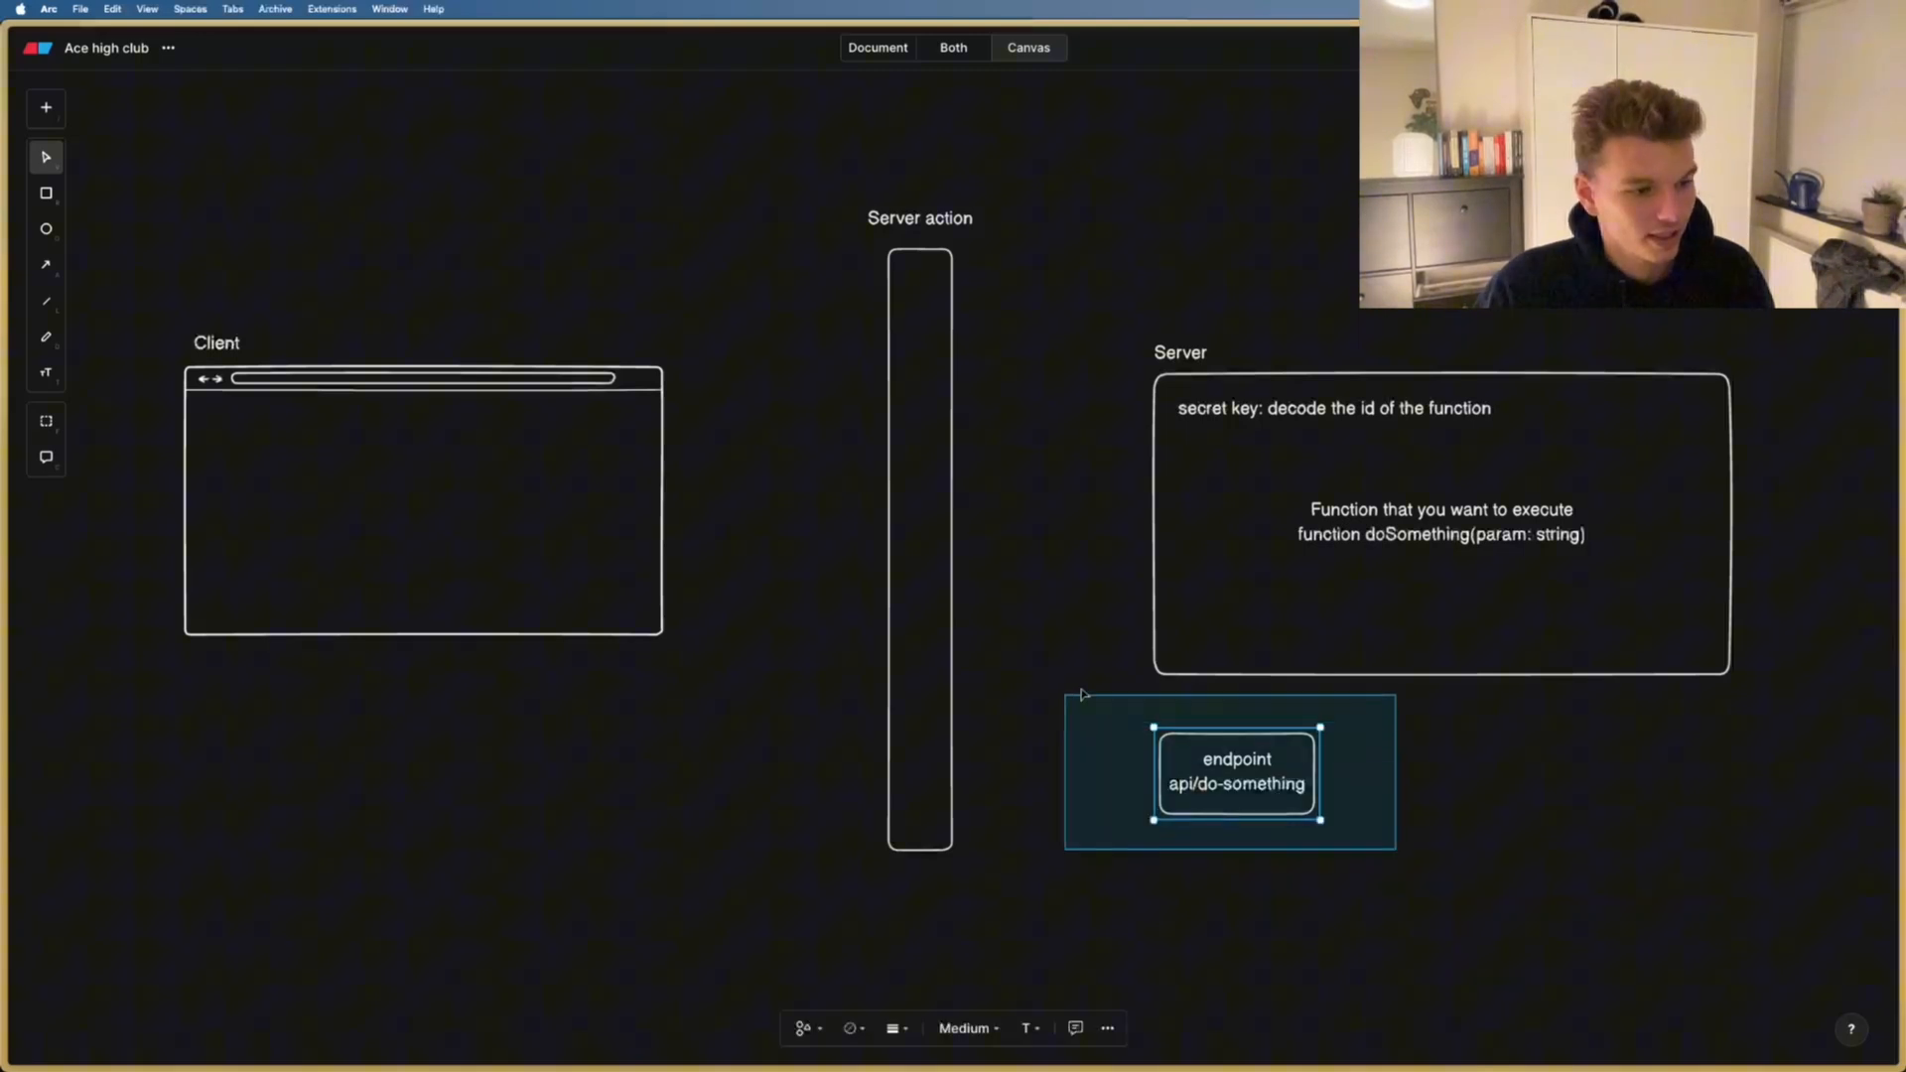
click(1422, 823)
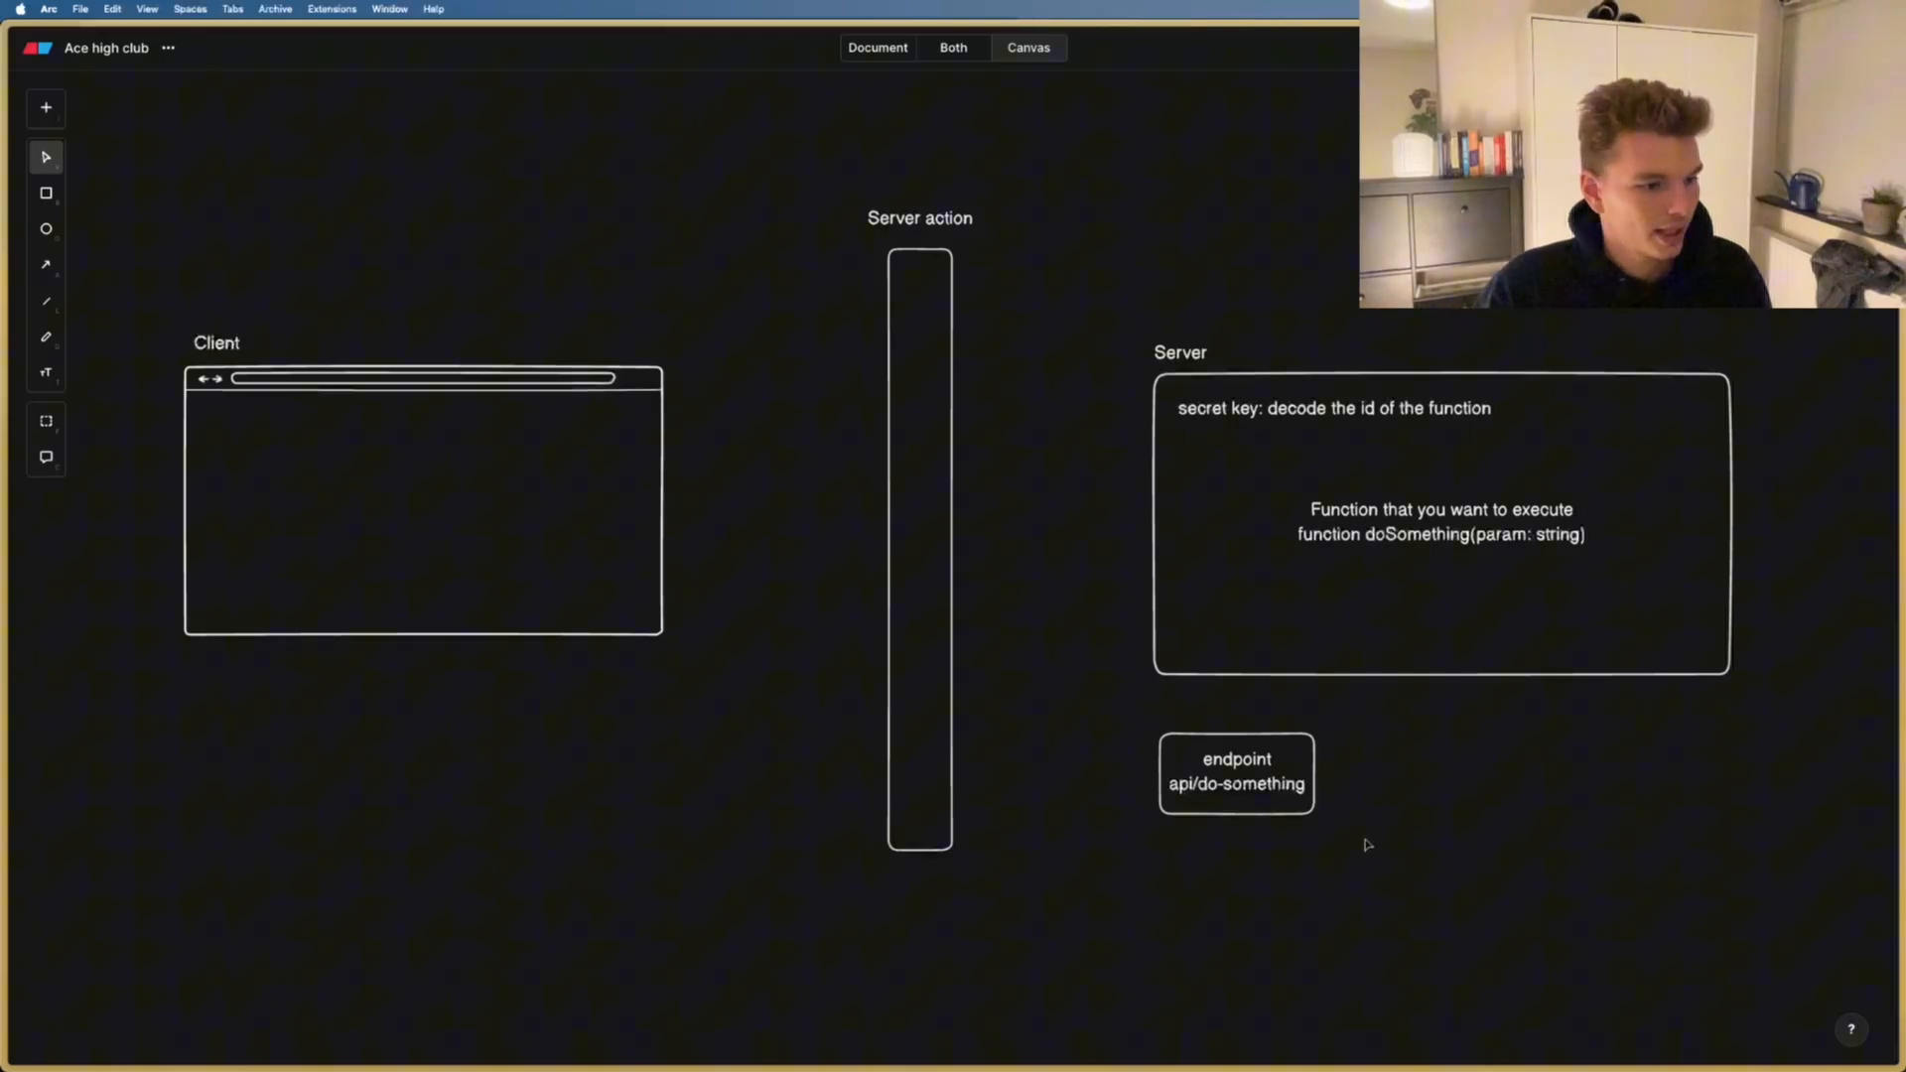
mouse_move(1353, 833)
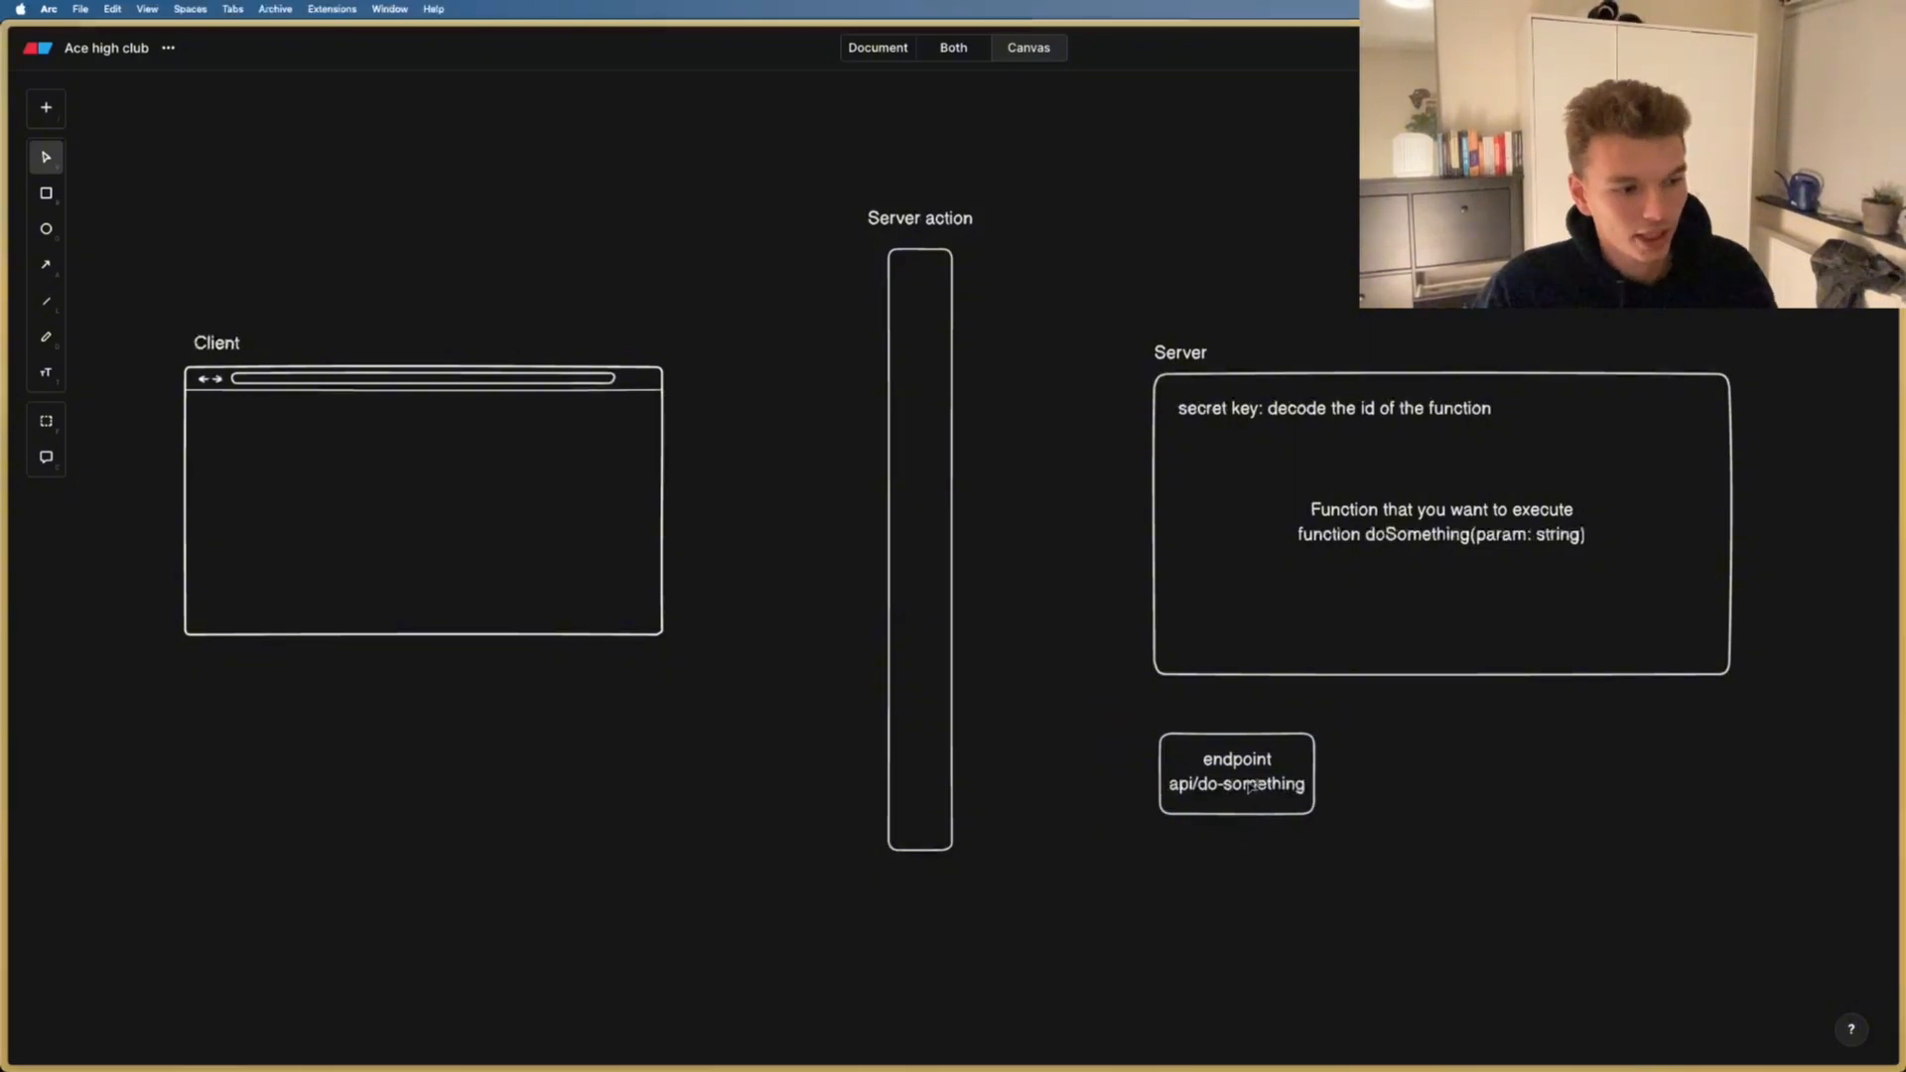
click(1440, 523)
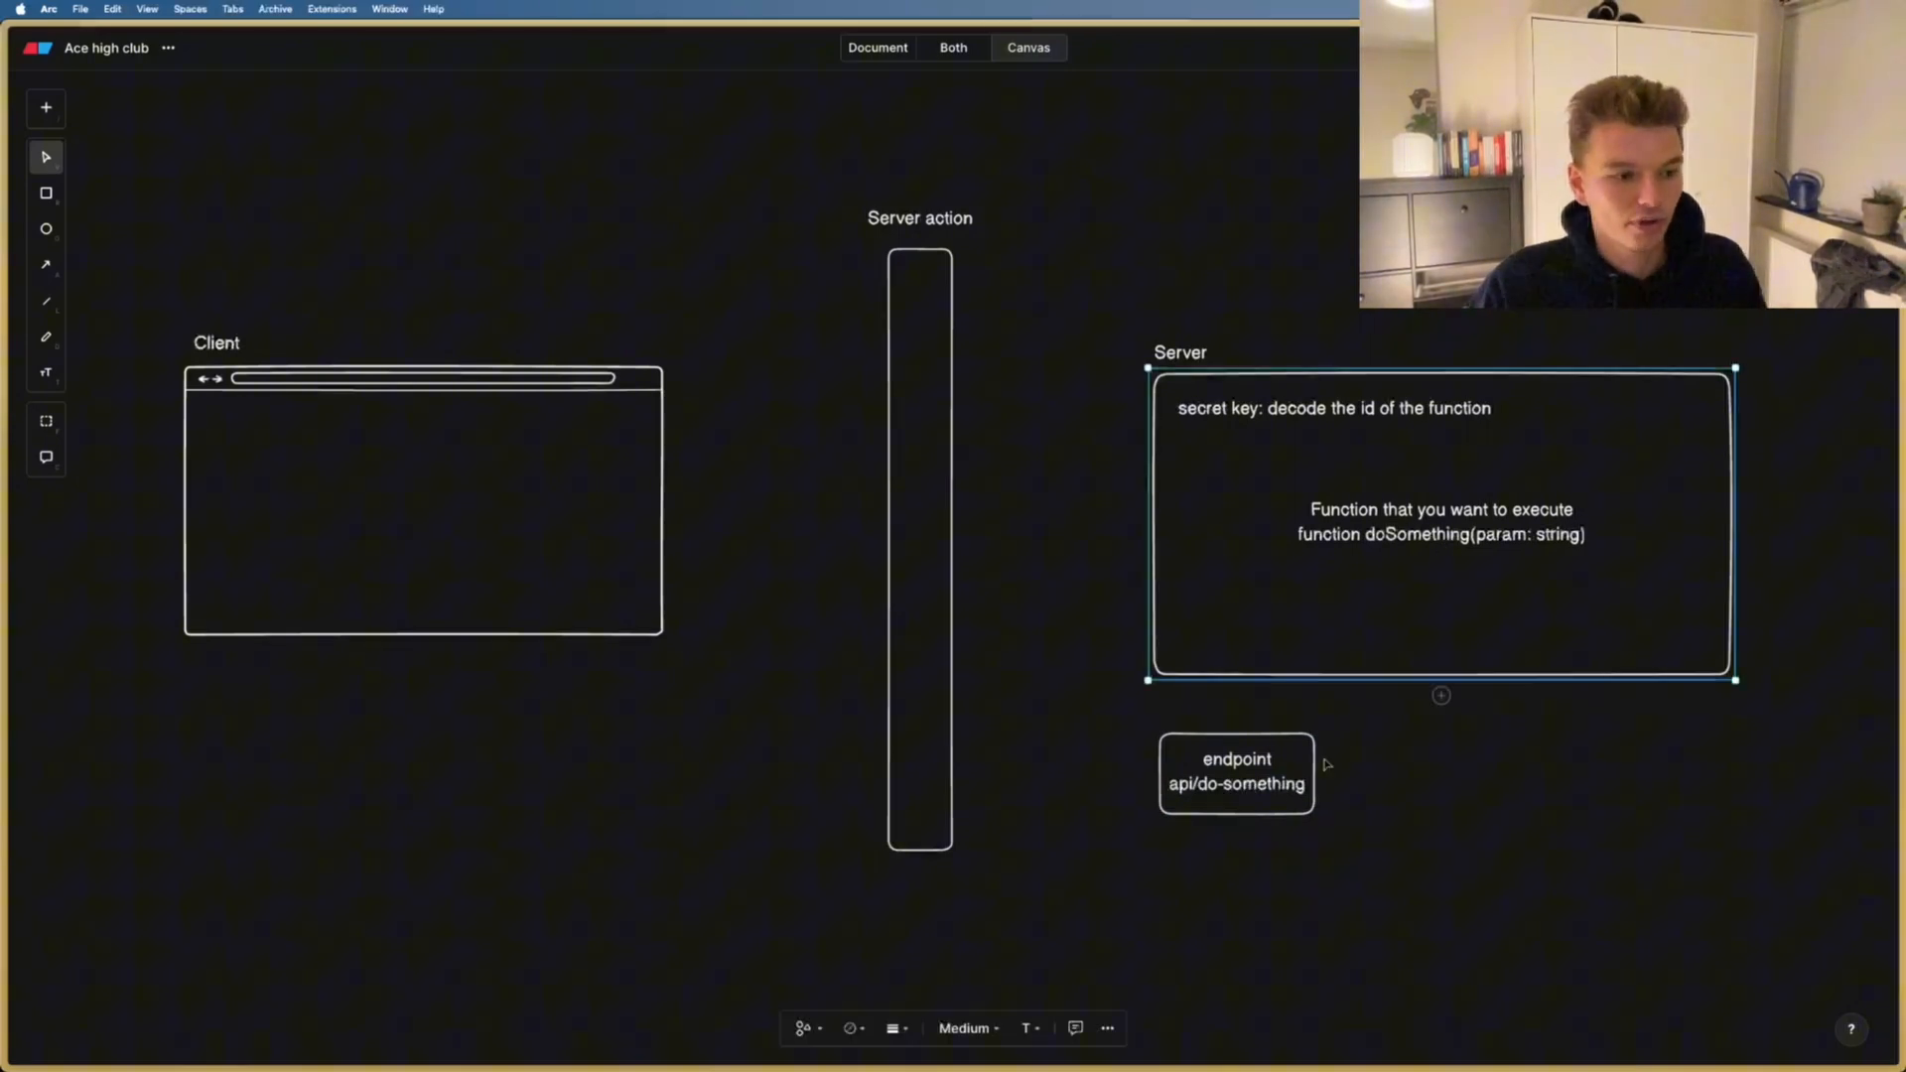
click(1235, 771)
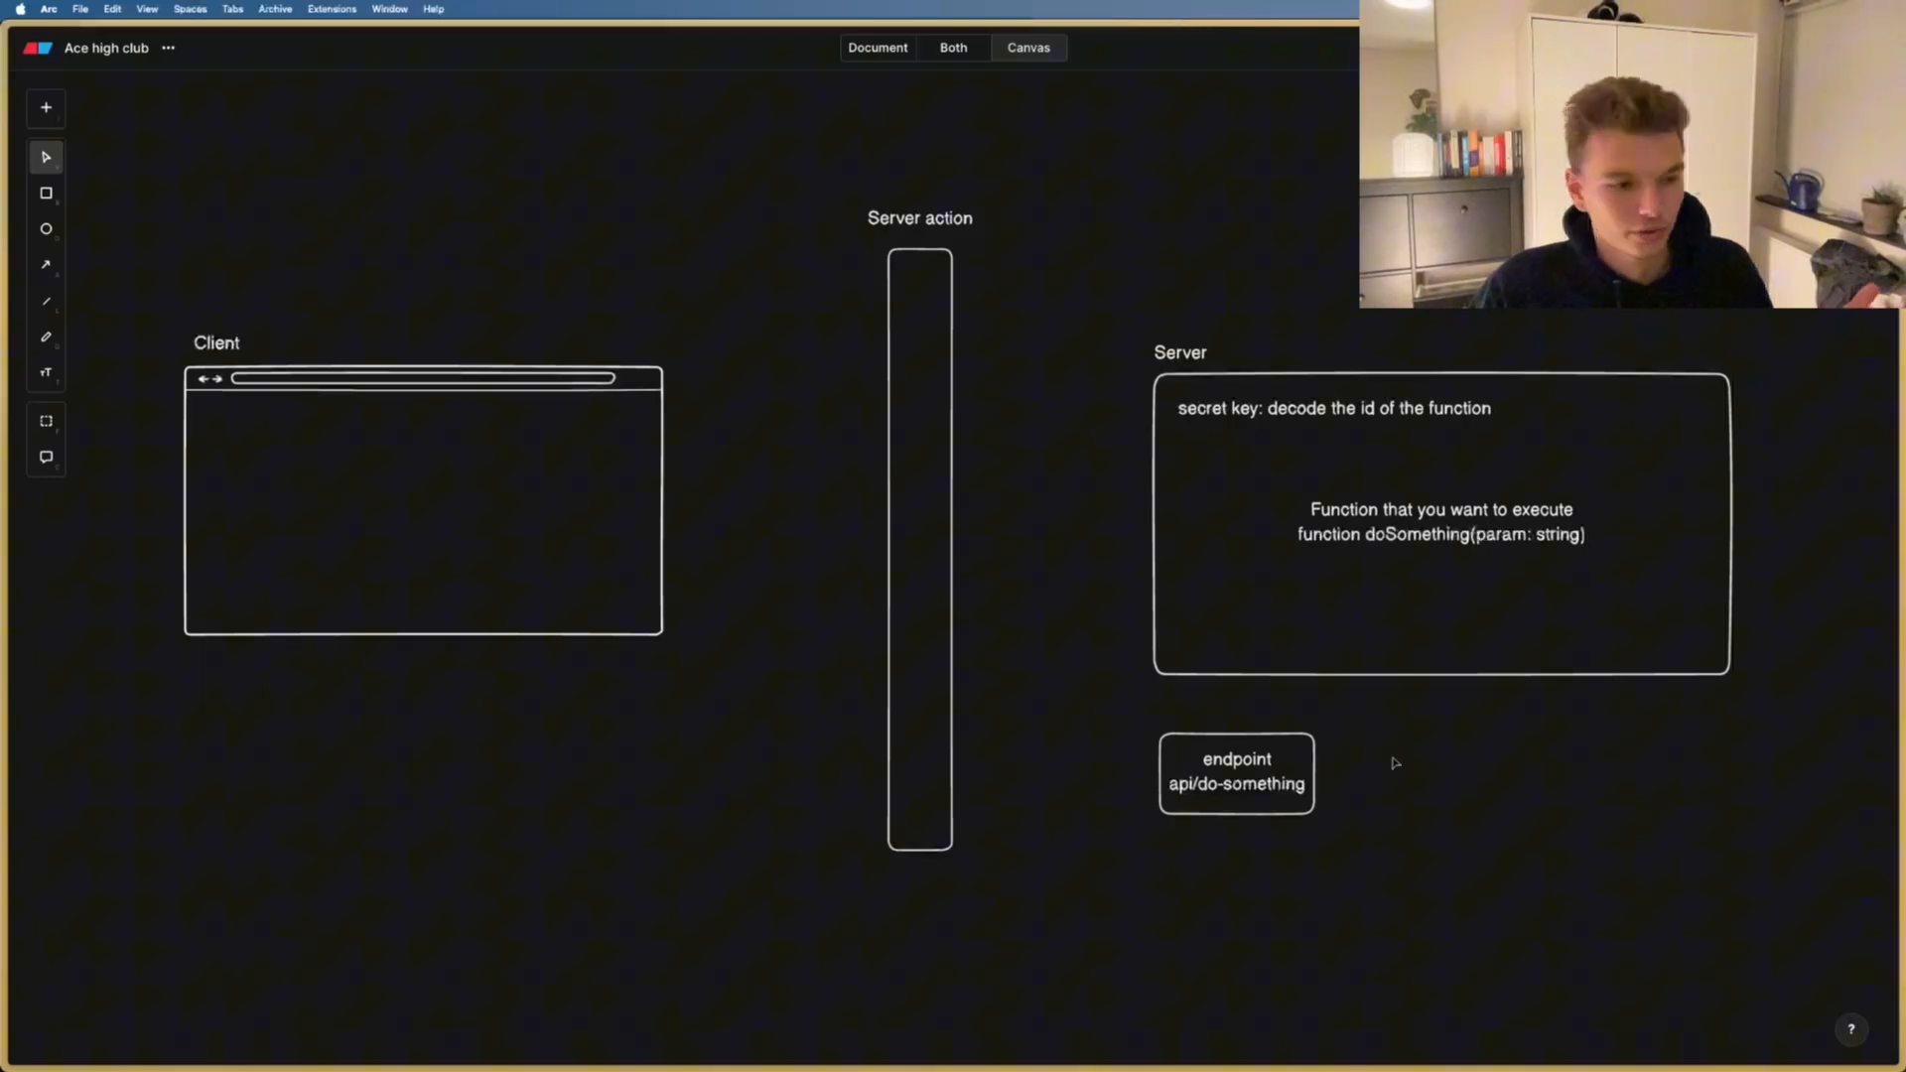
click(1235, 774)
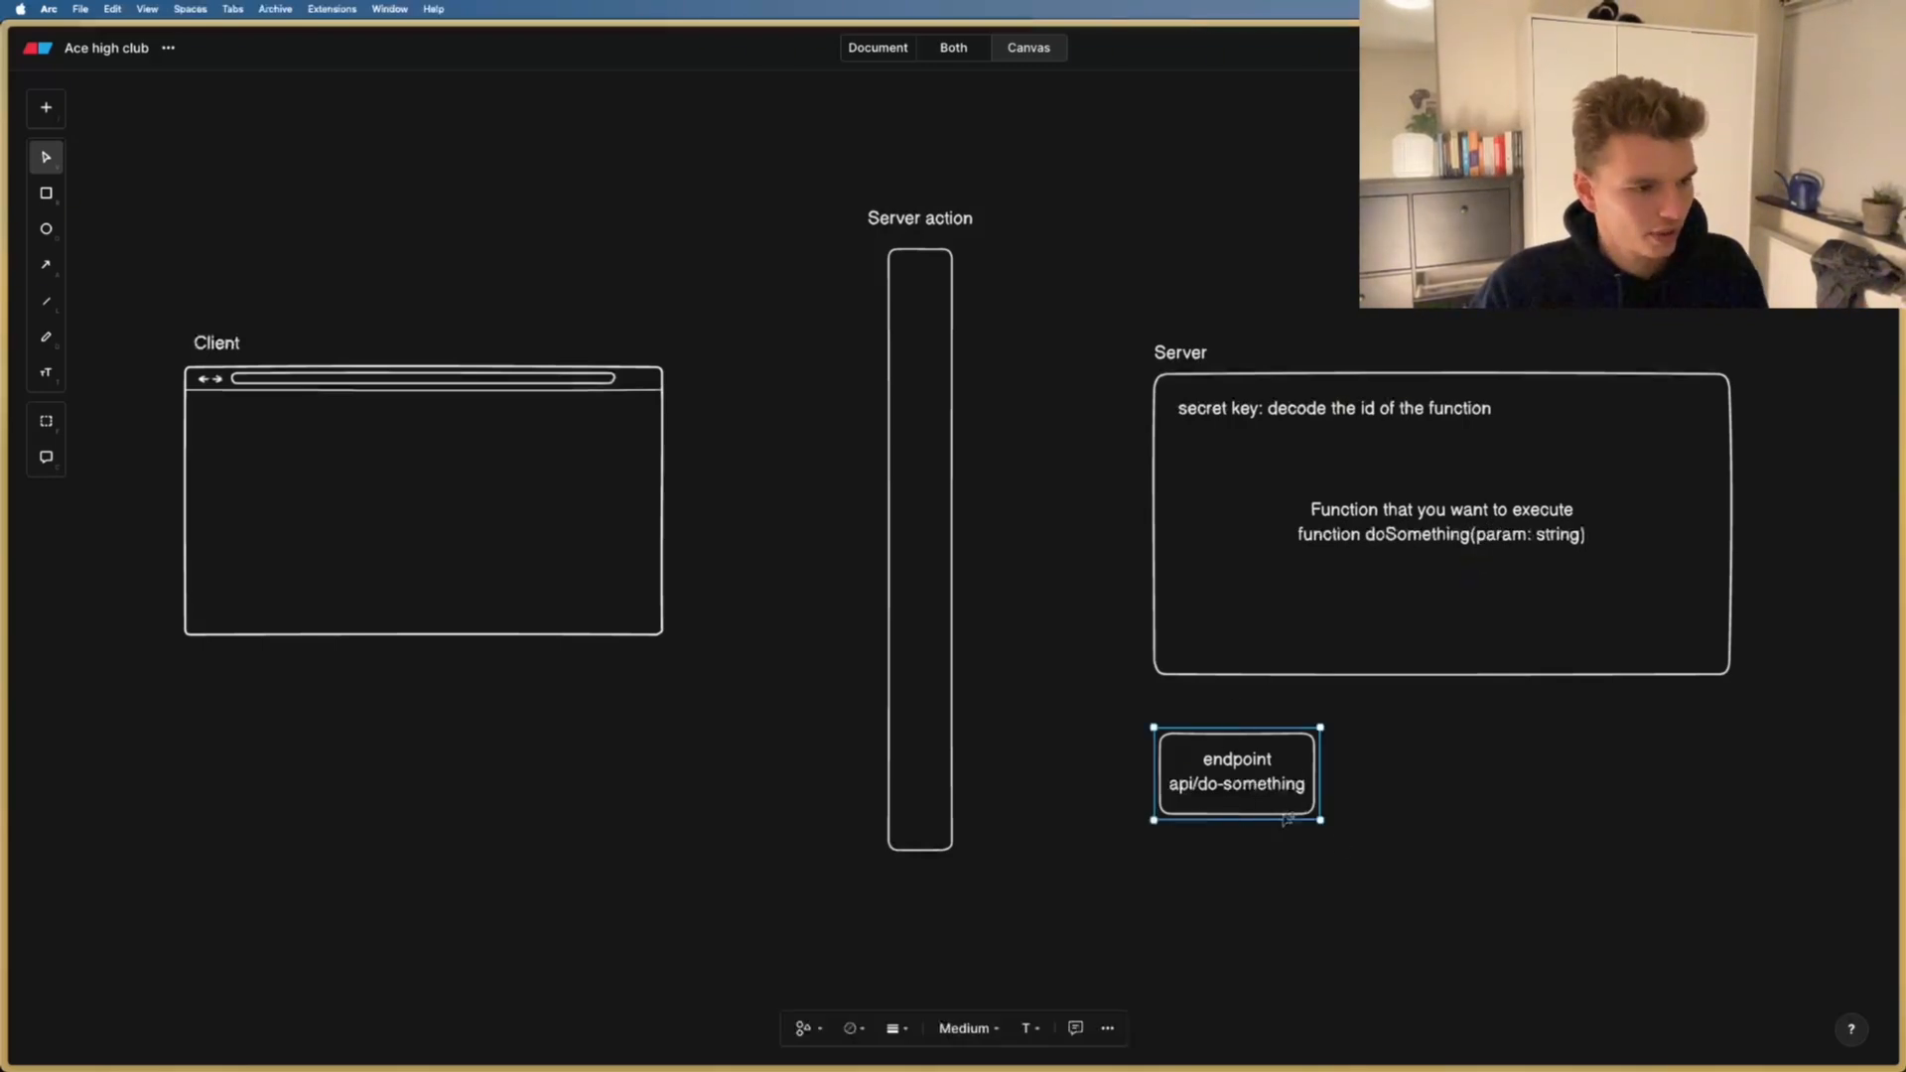
click(1383, 855)
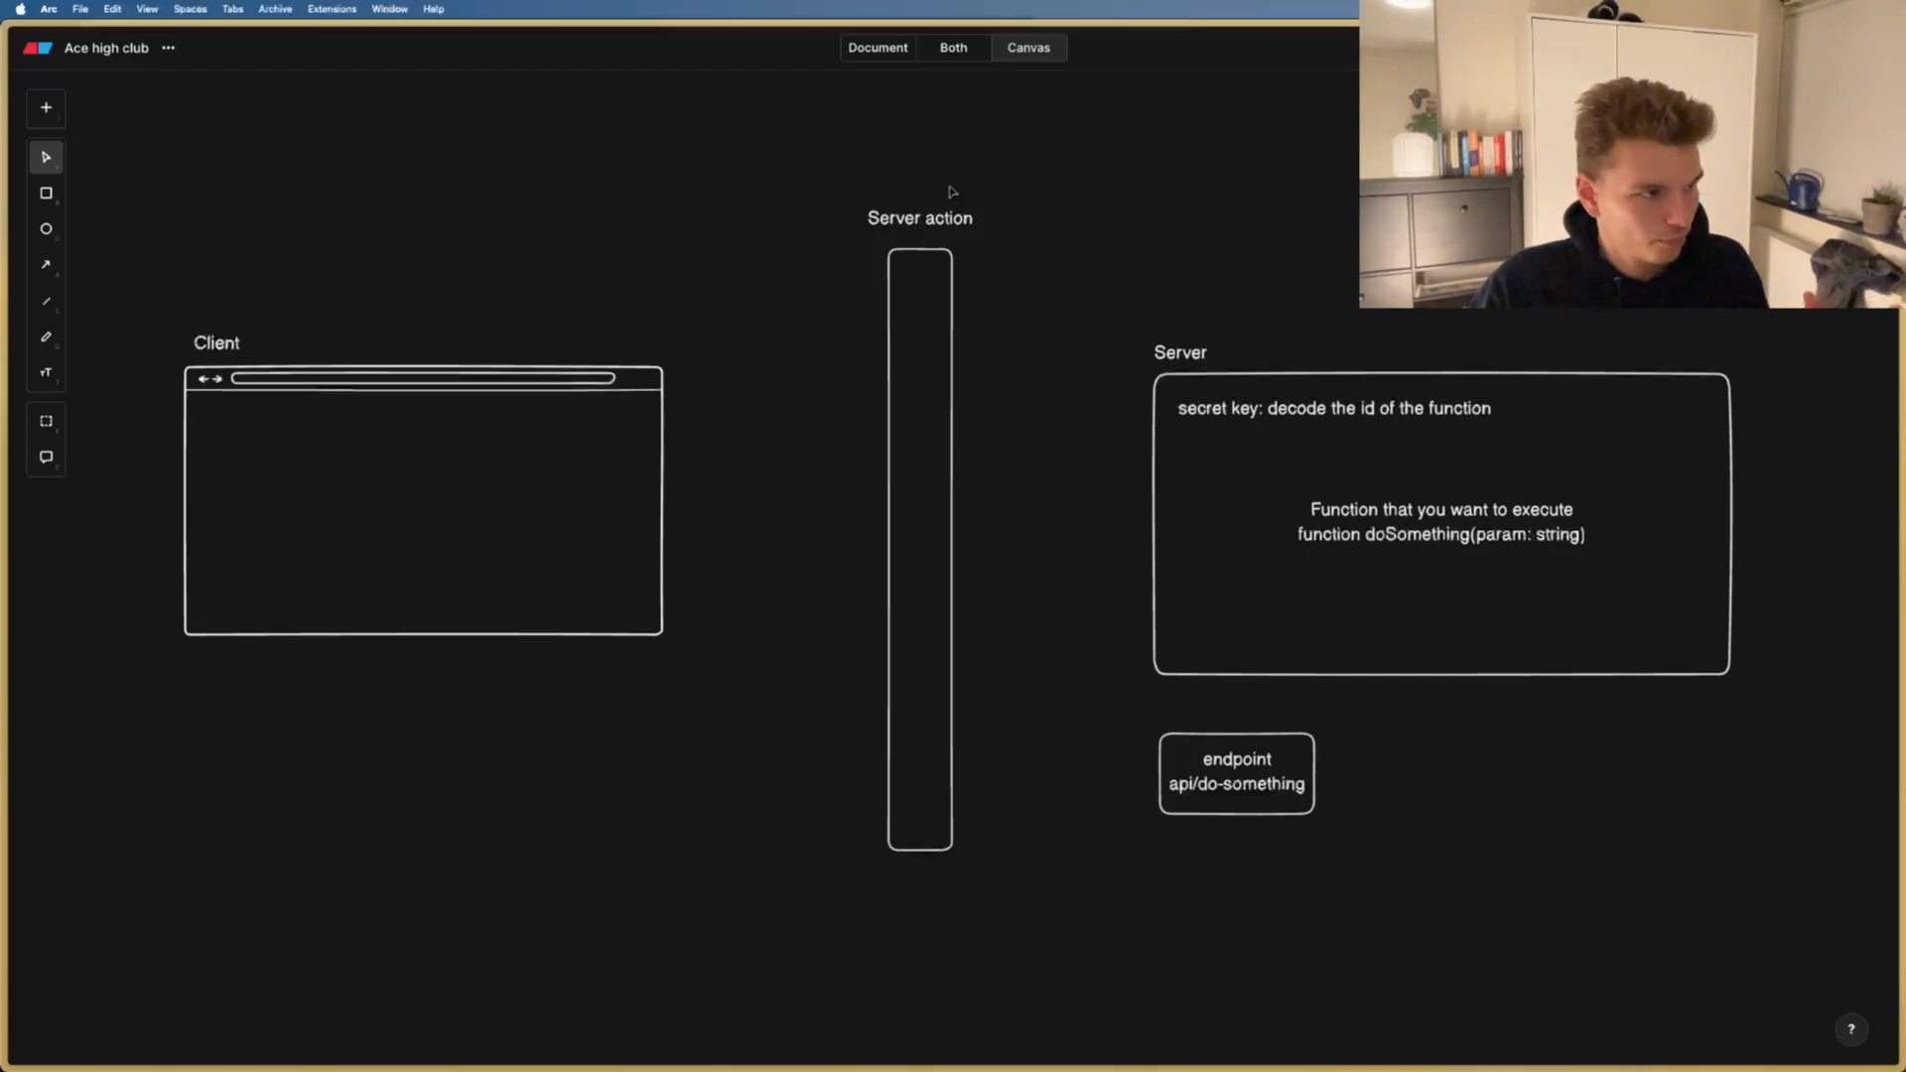
mouse_move(694, 495)
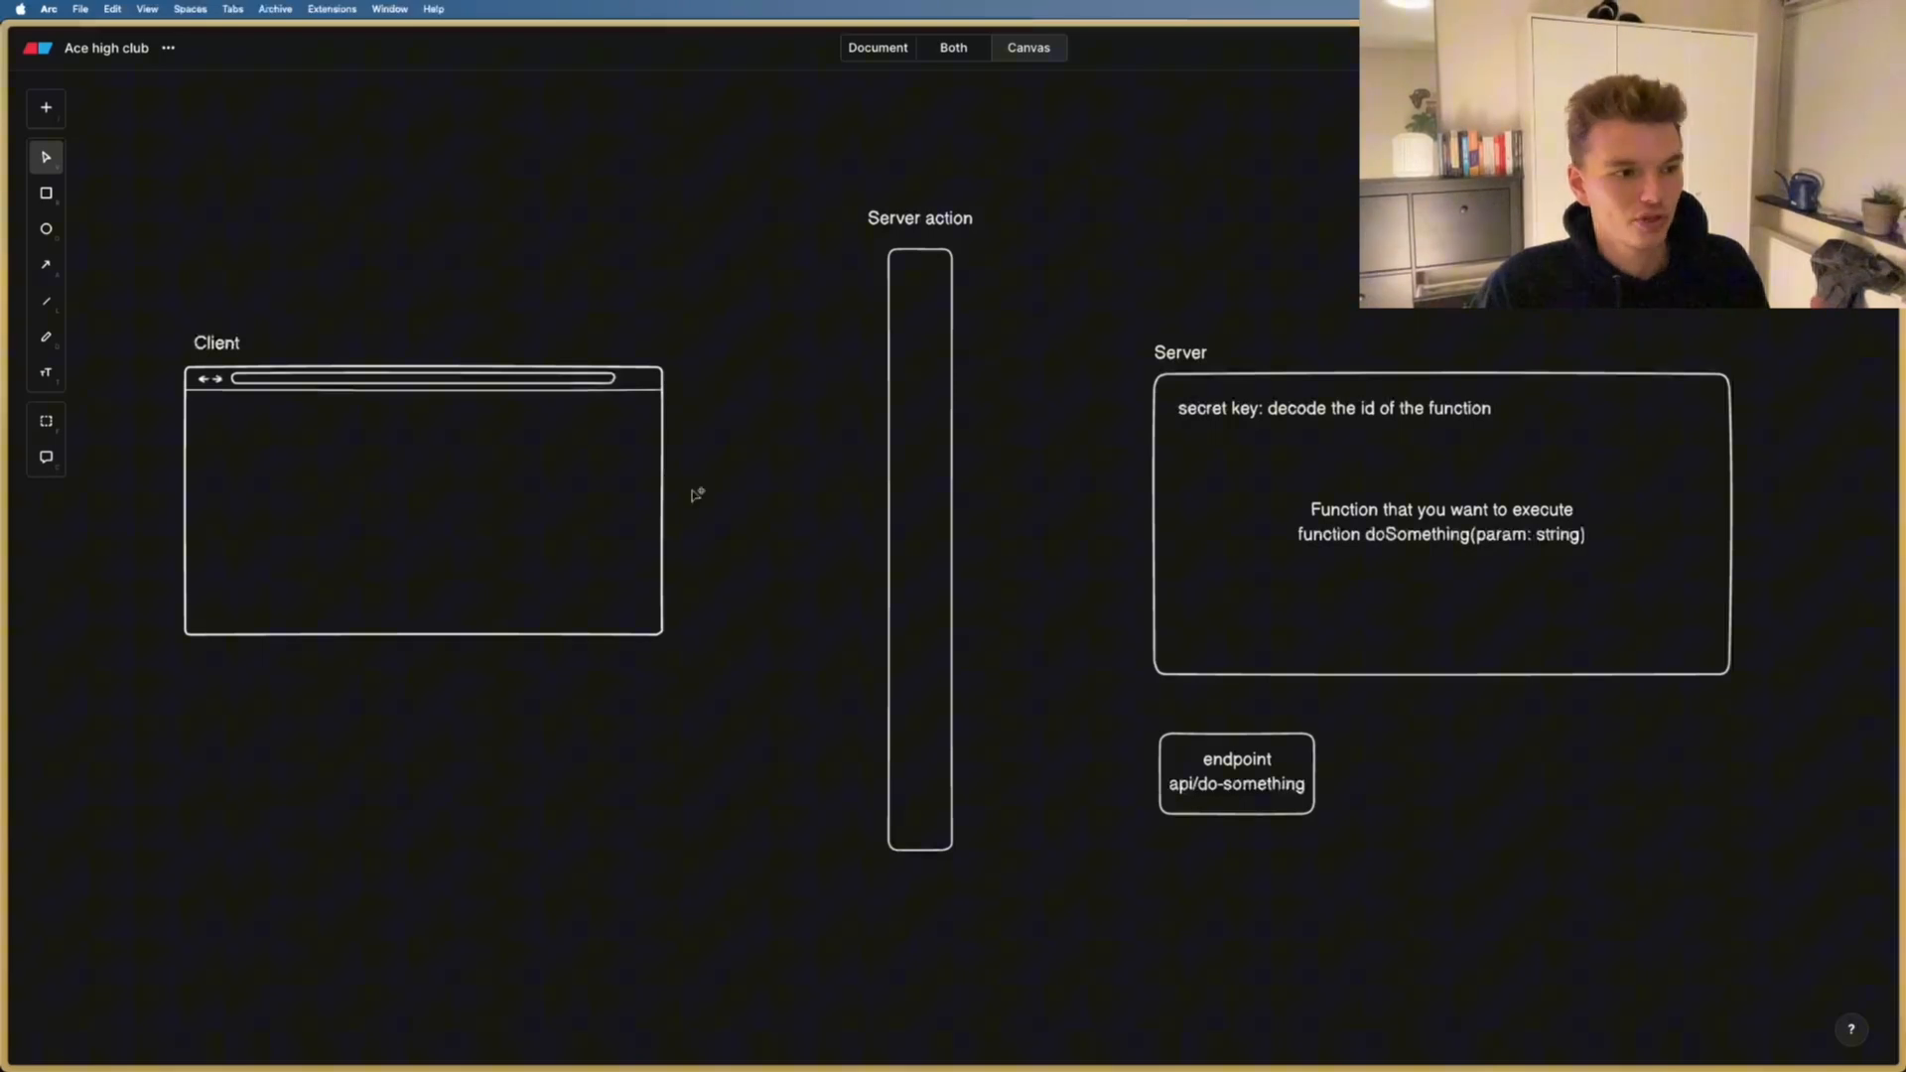
click(1235, 770)
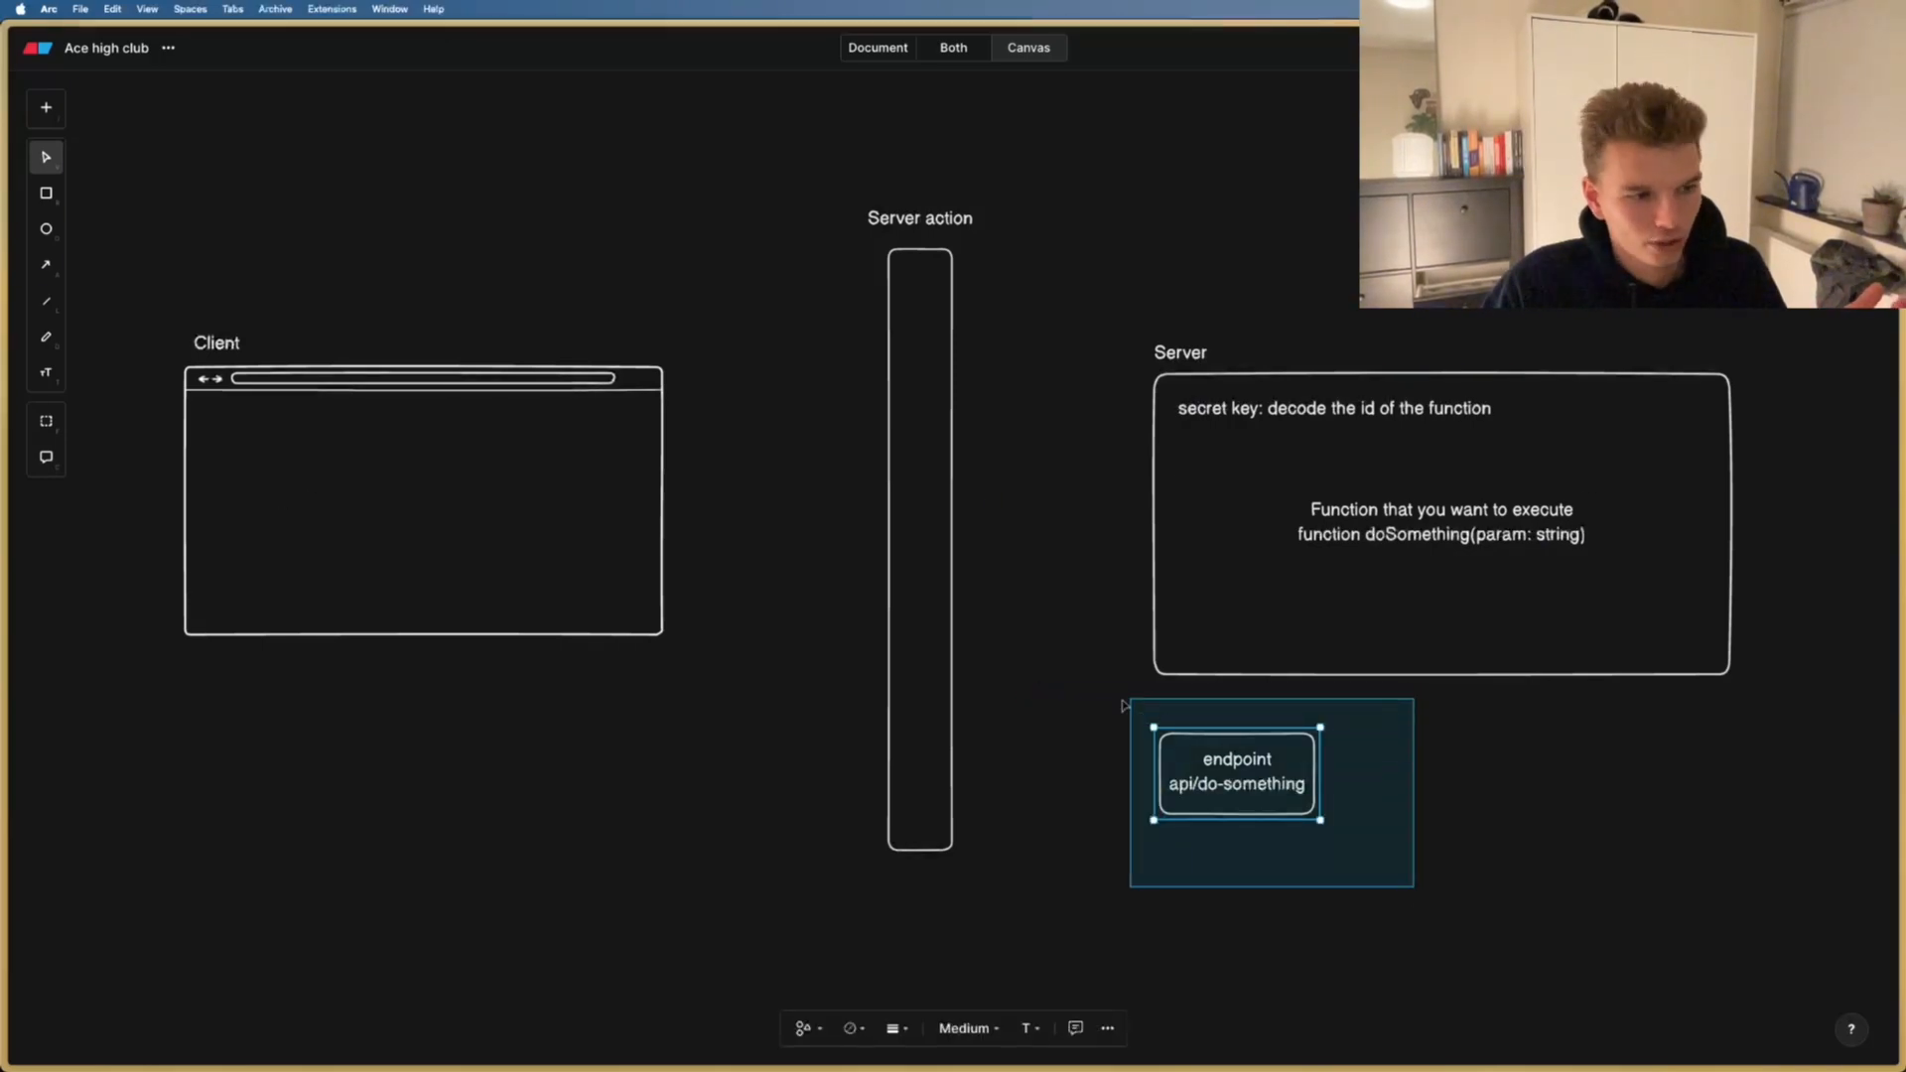
click(1458, 727)
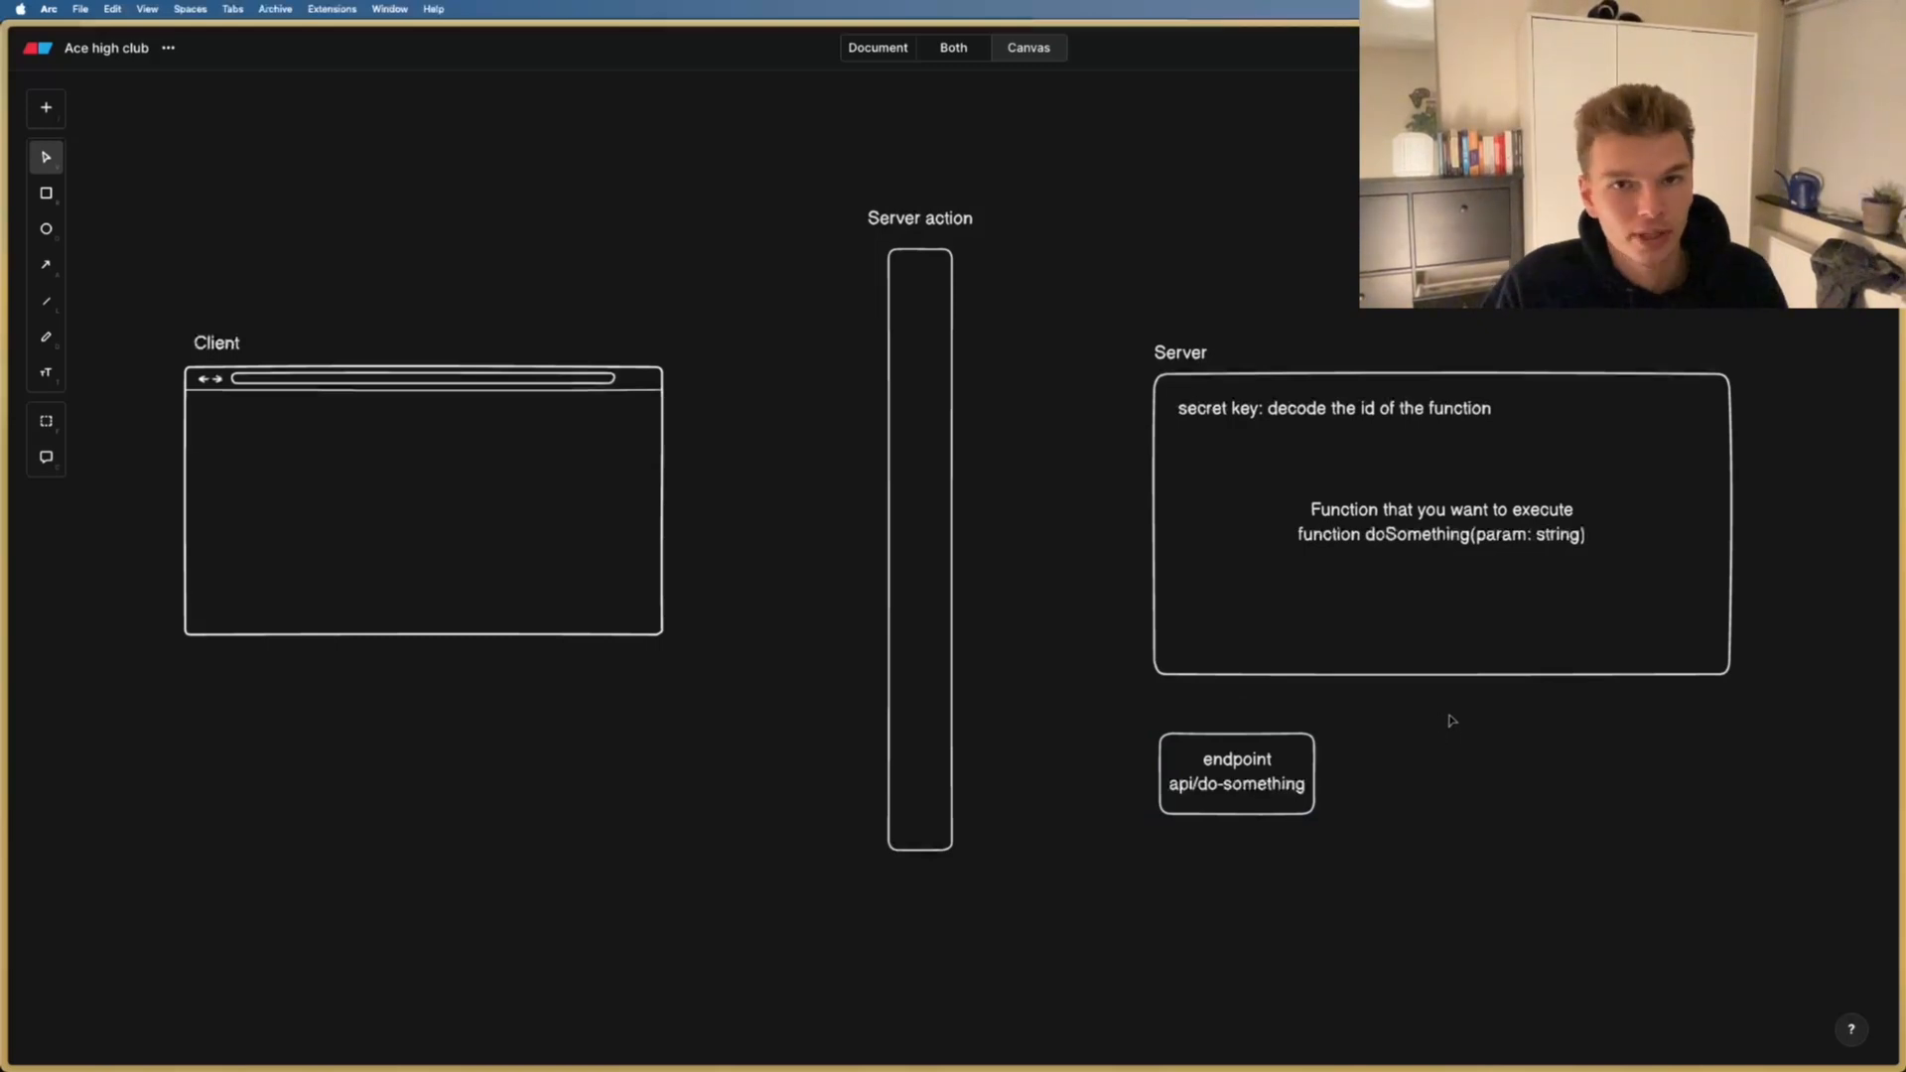
mouse_move(1072, 423)
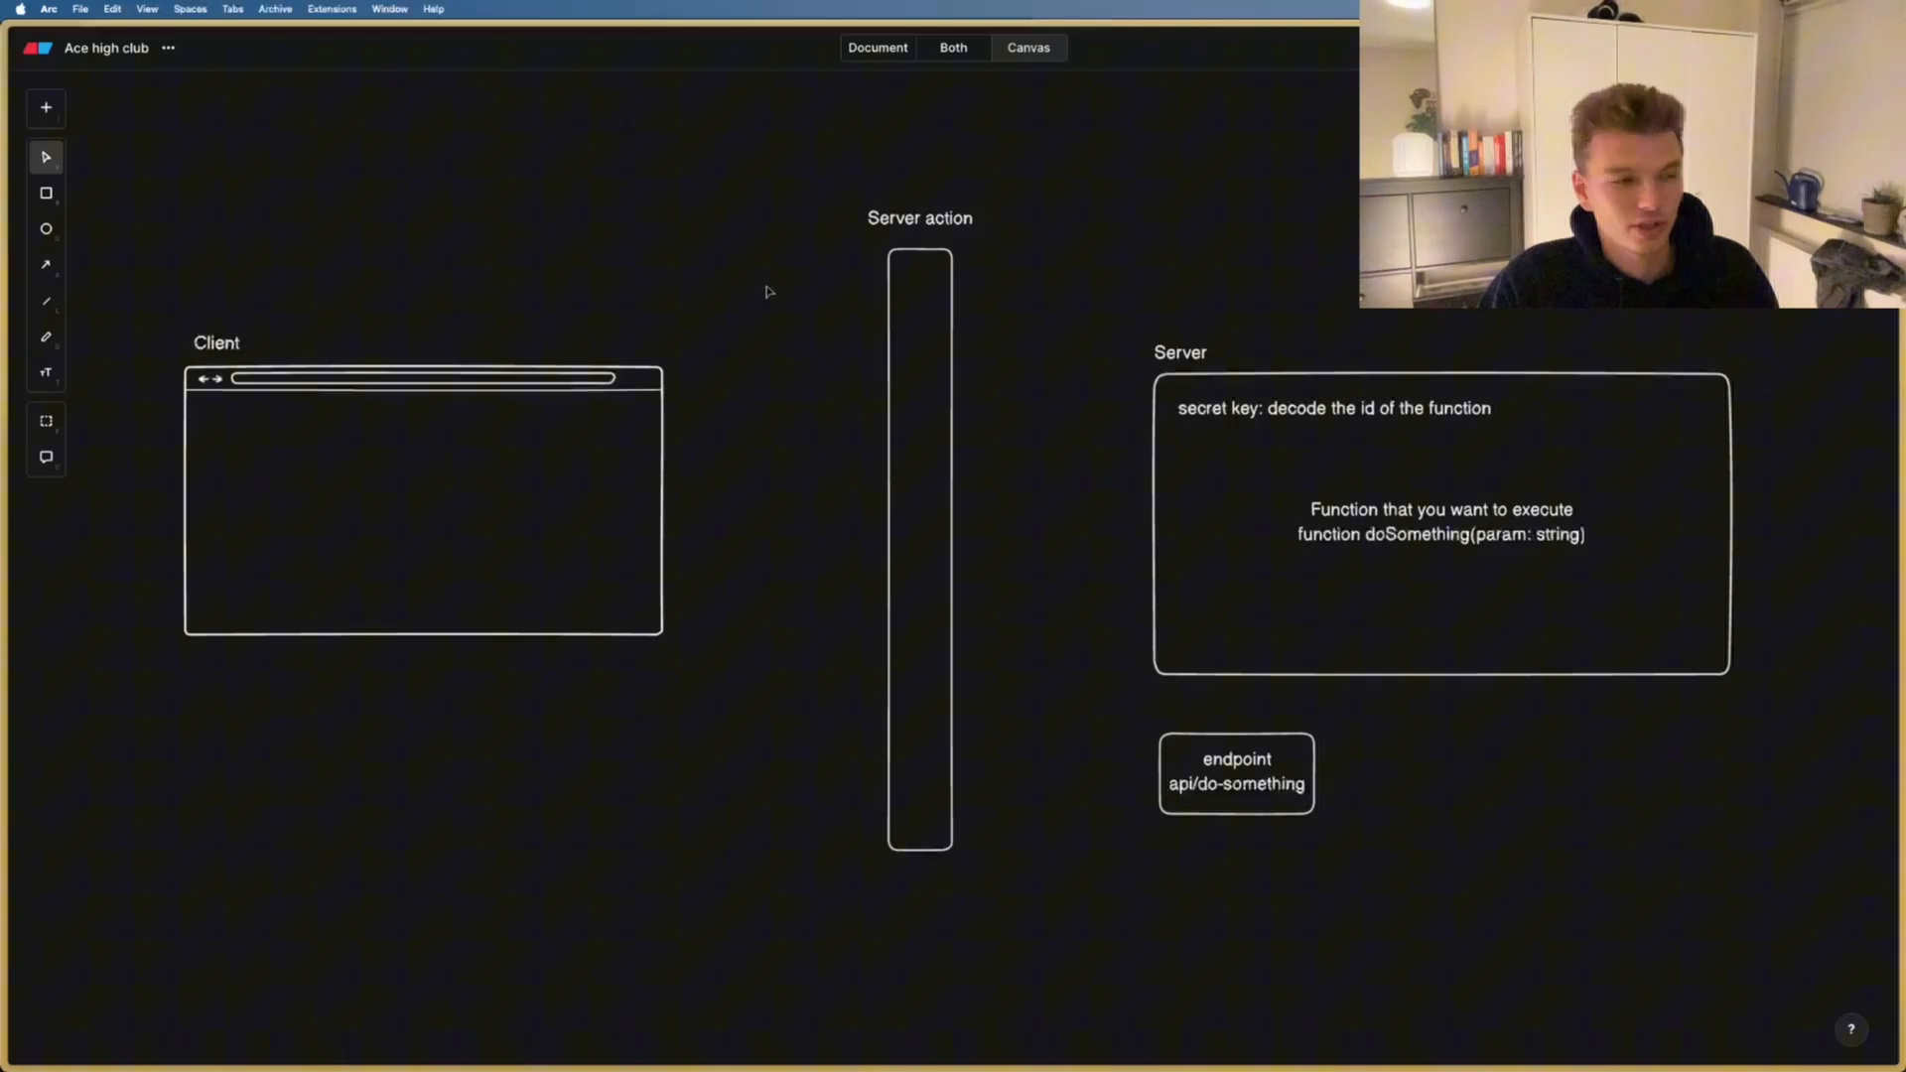
mouse_move(320, 717)
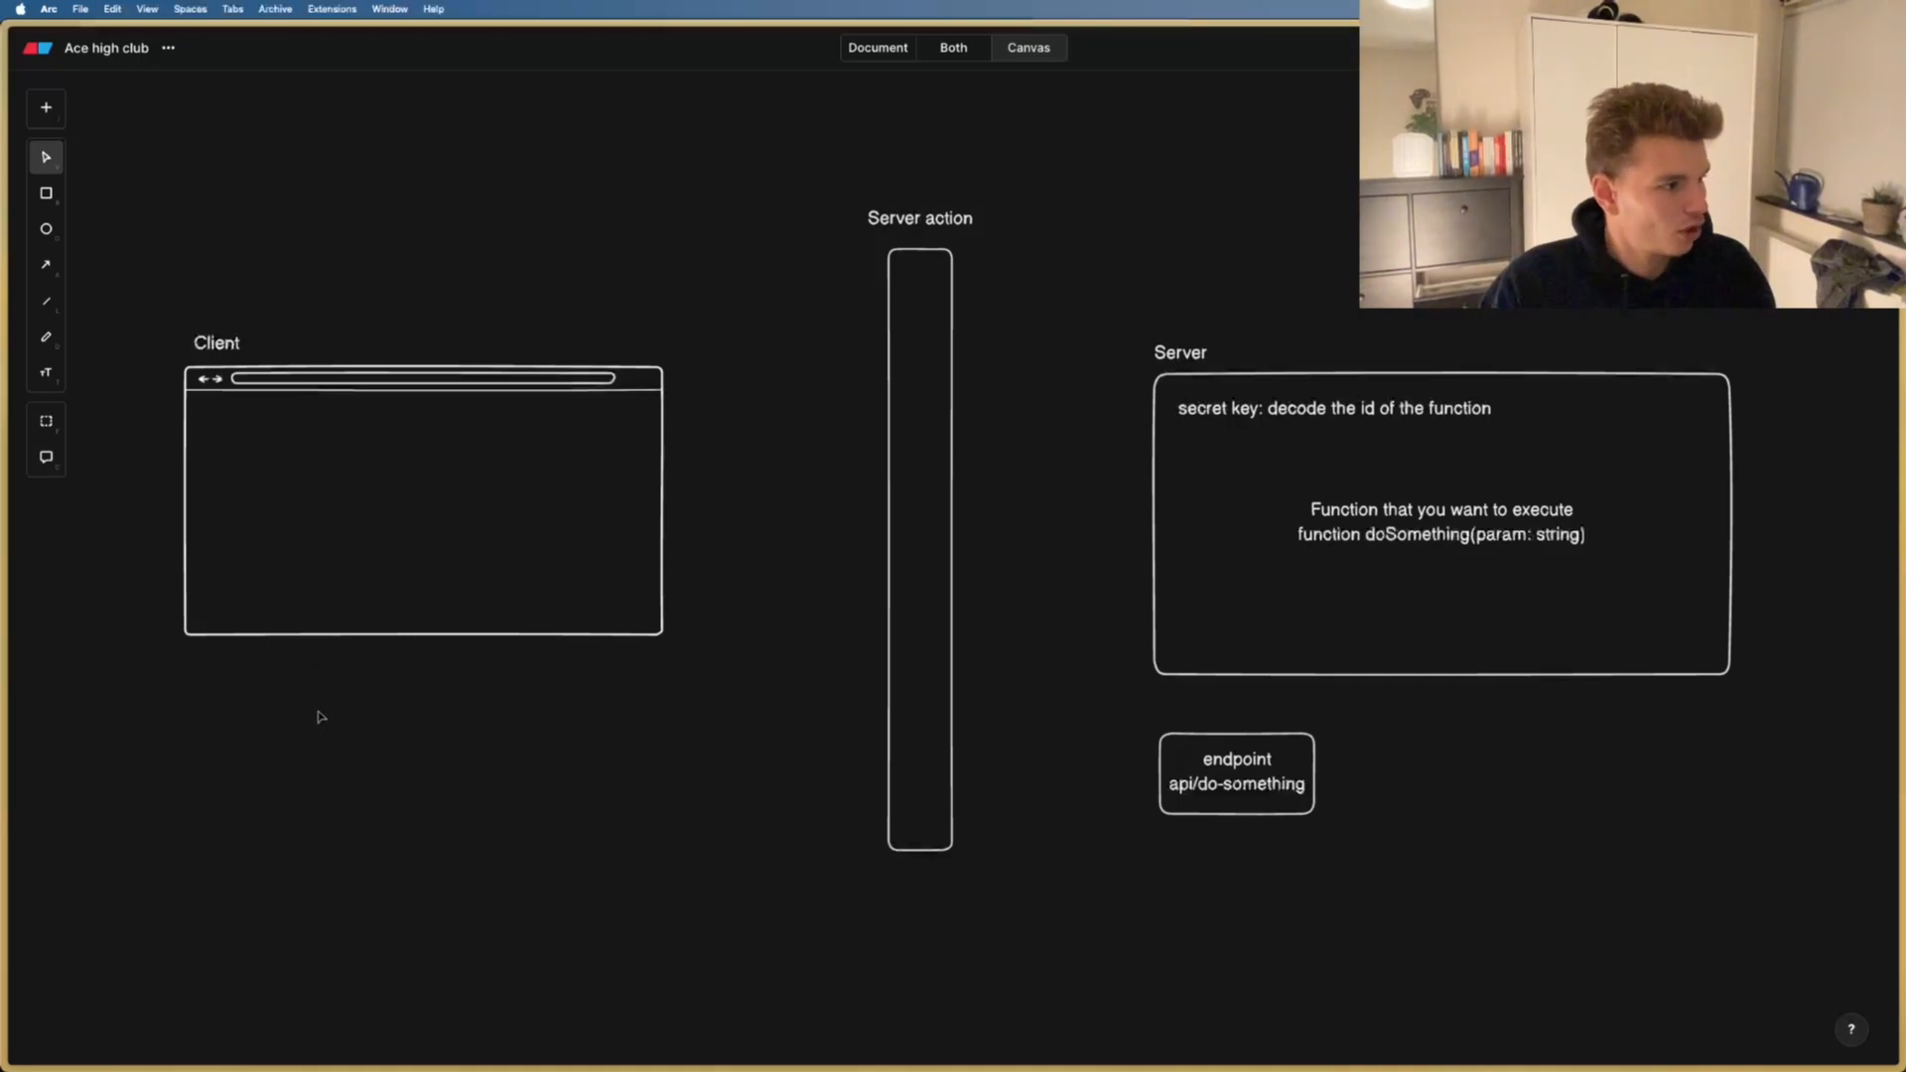
mouse_move(397, 259)
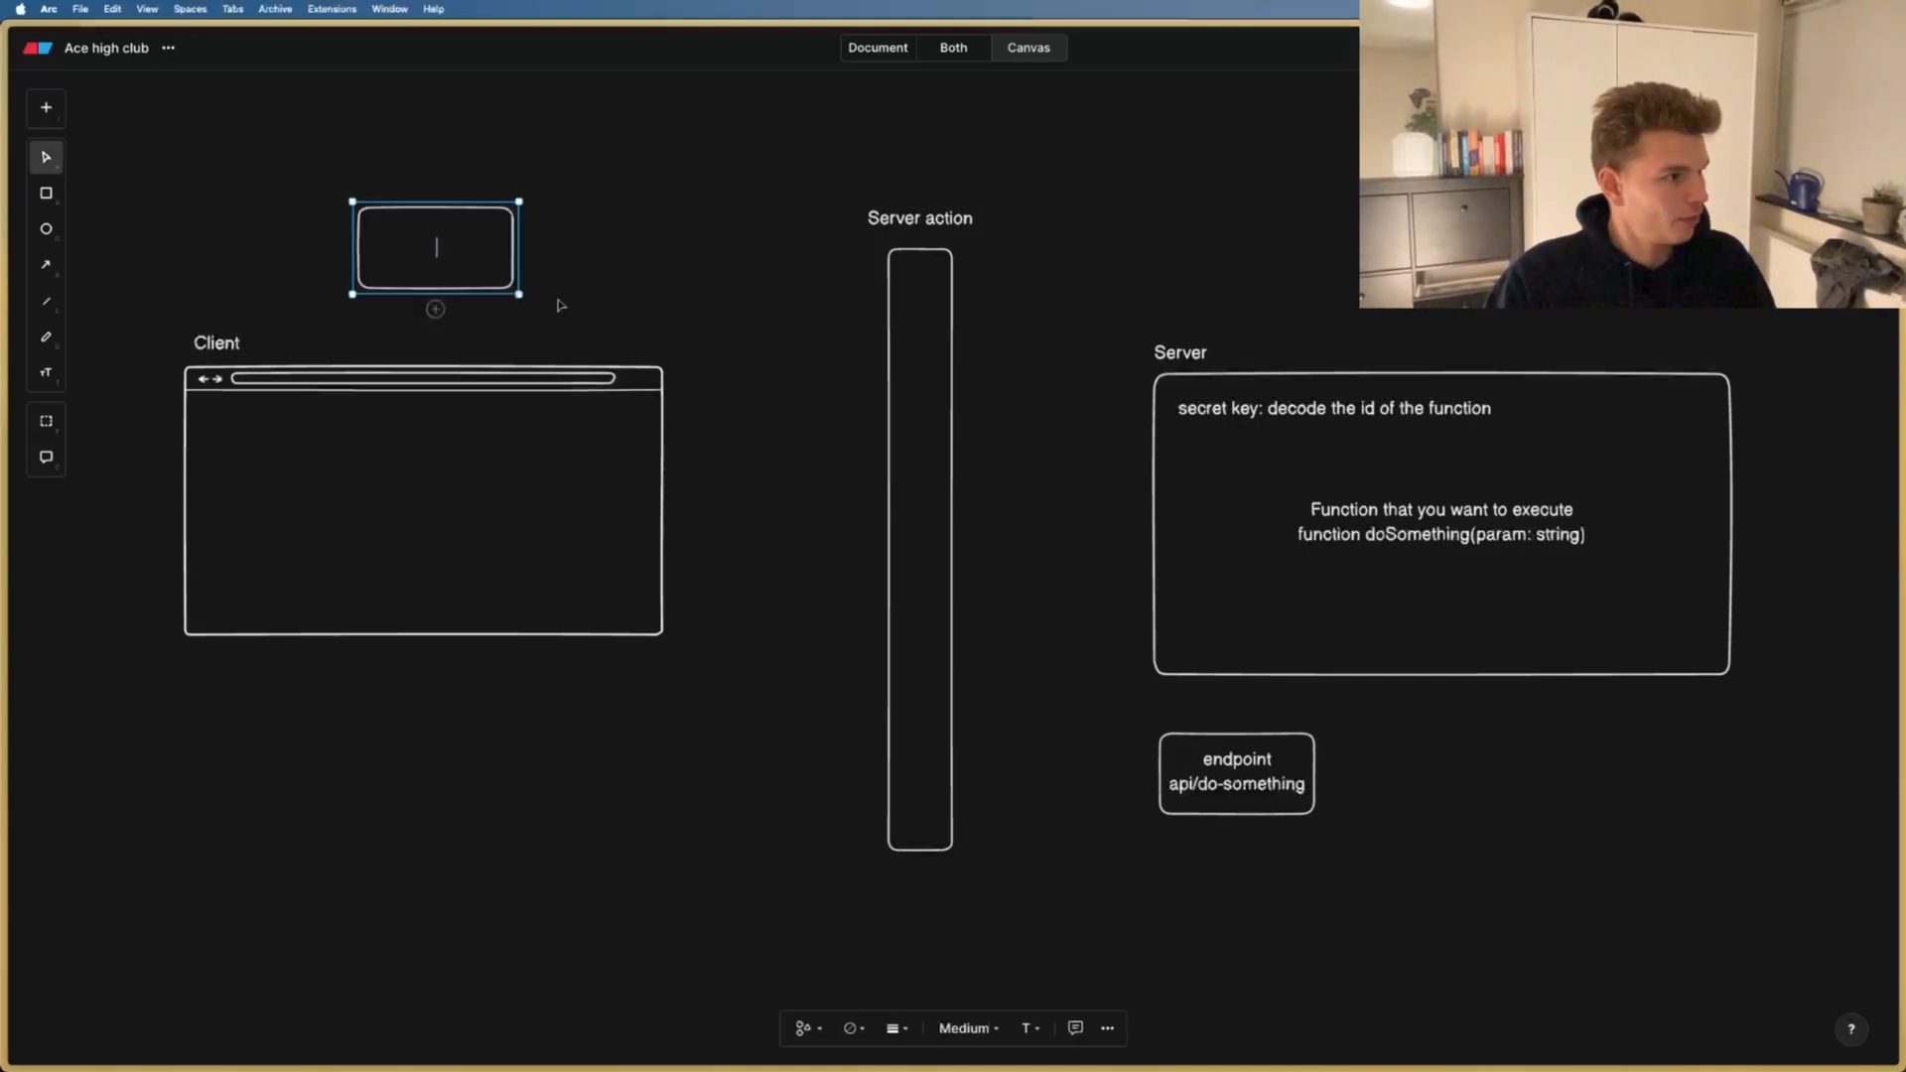
Step: Add a 'nextjs runtime' box above the Client window and draw an arrow up to it
text(nextjs runtime)
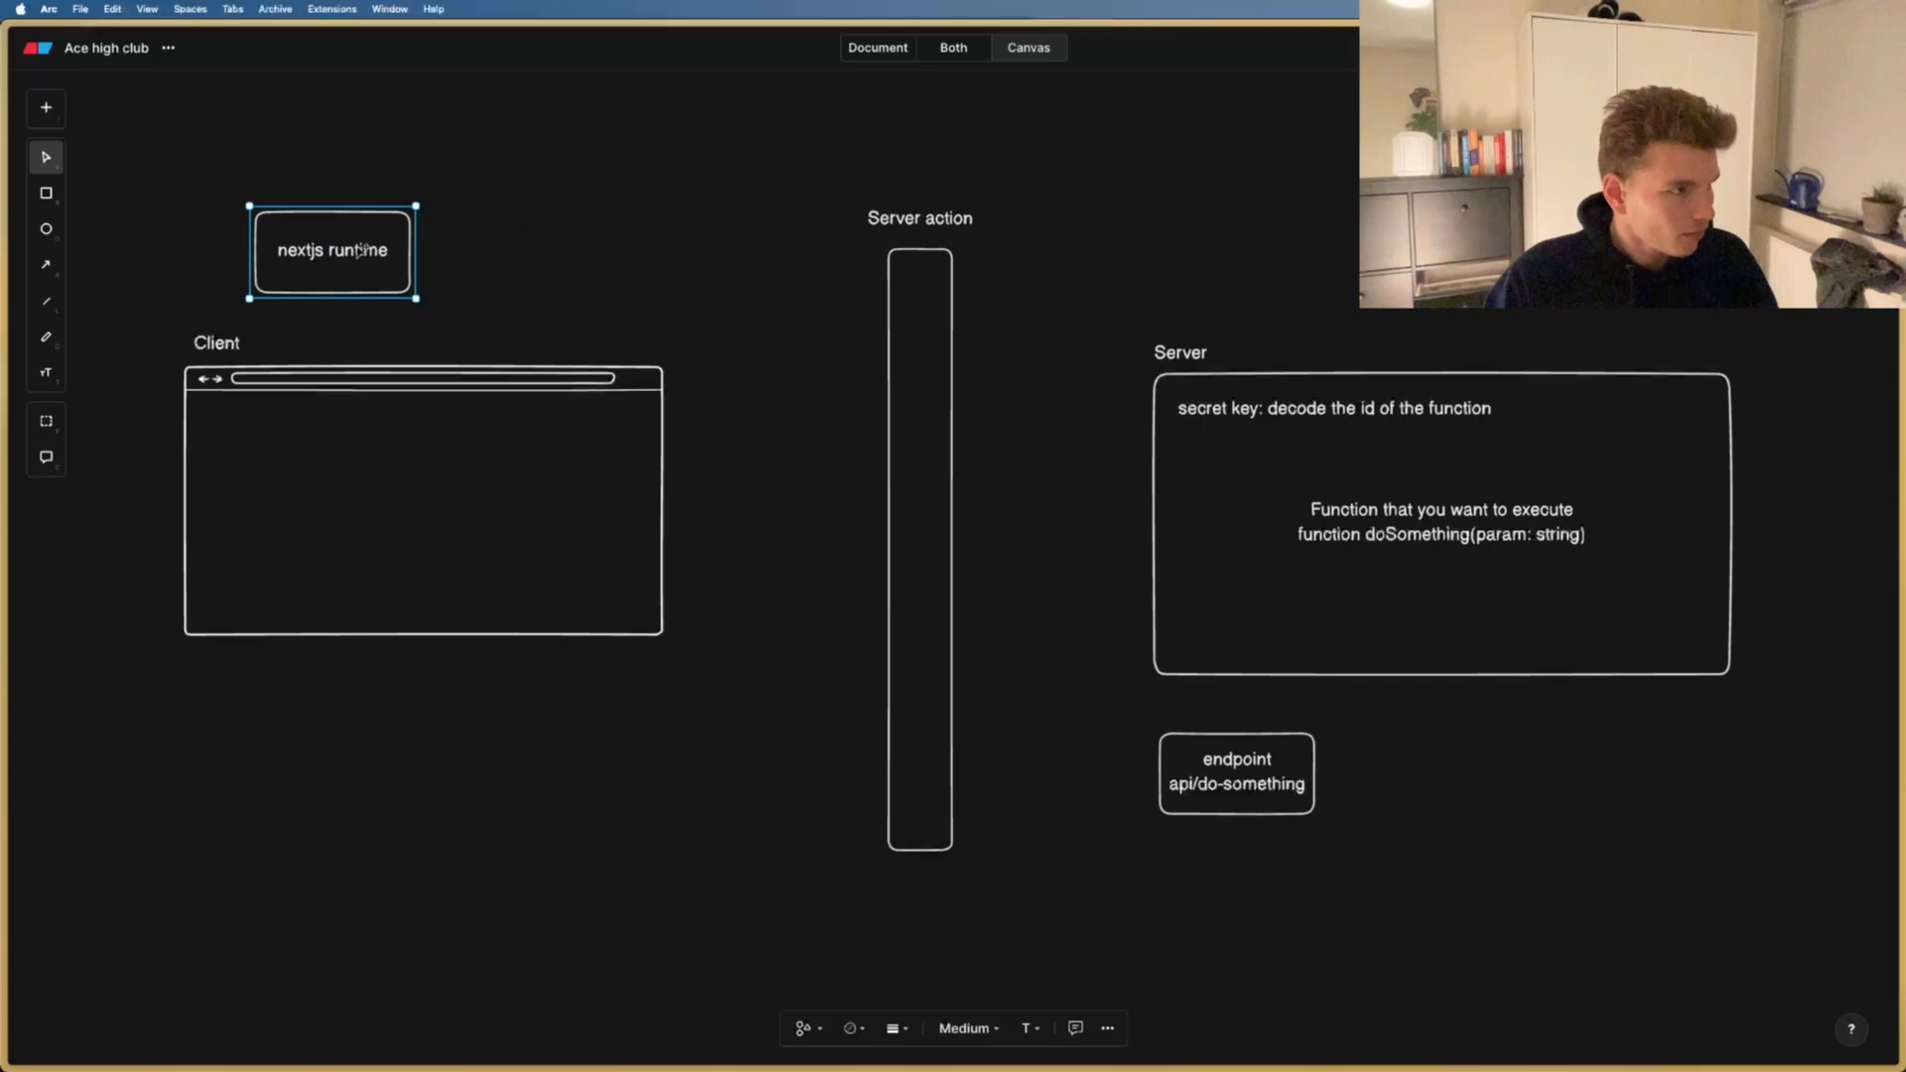
drag(331, 251, 418, 190)
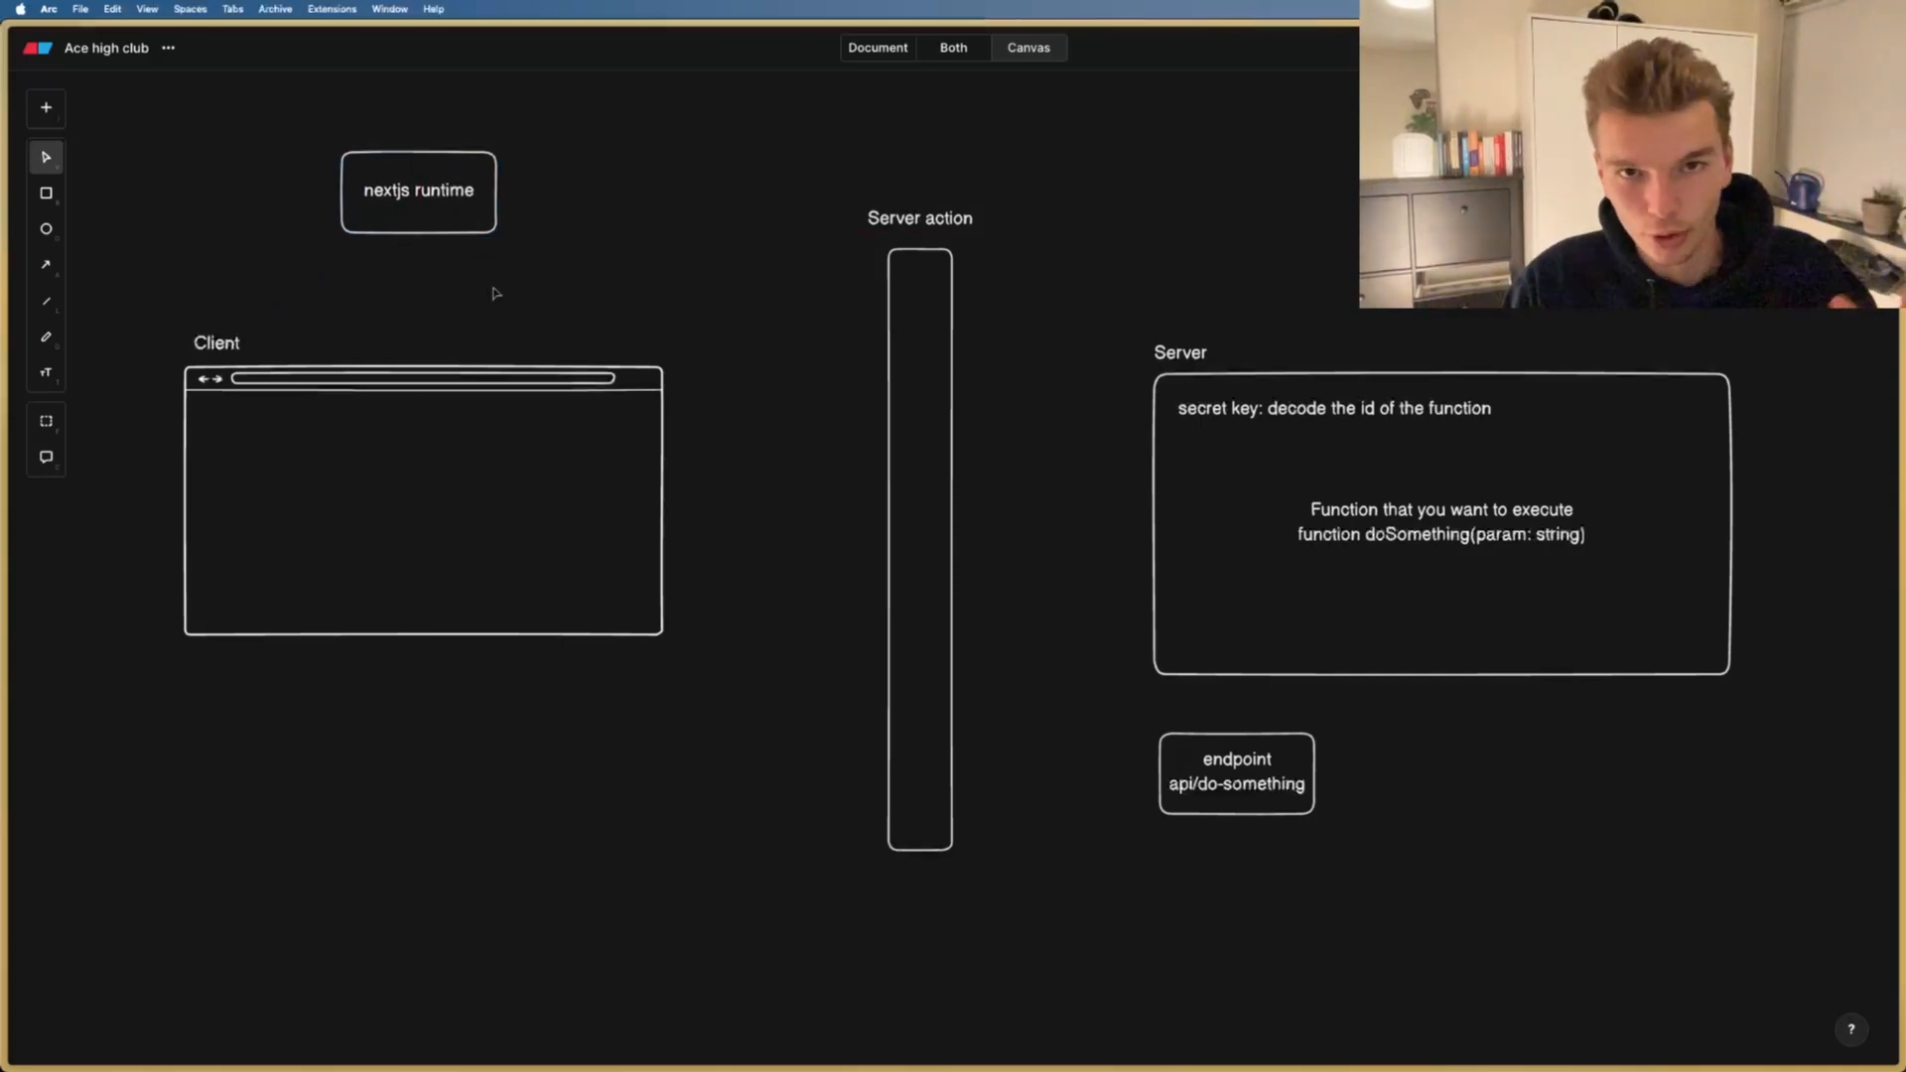
mouse_move(502, 298)
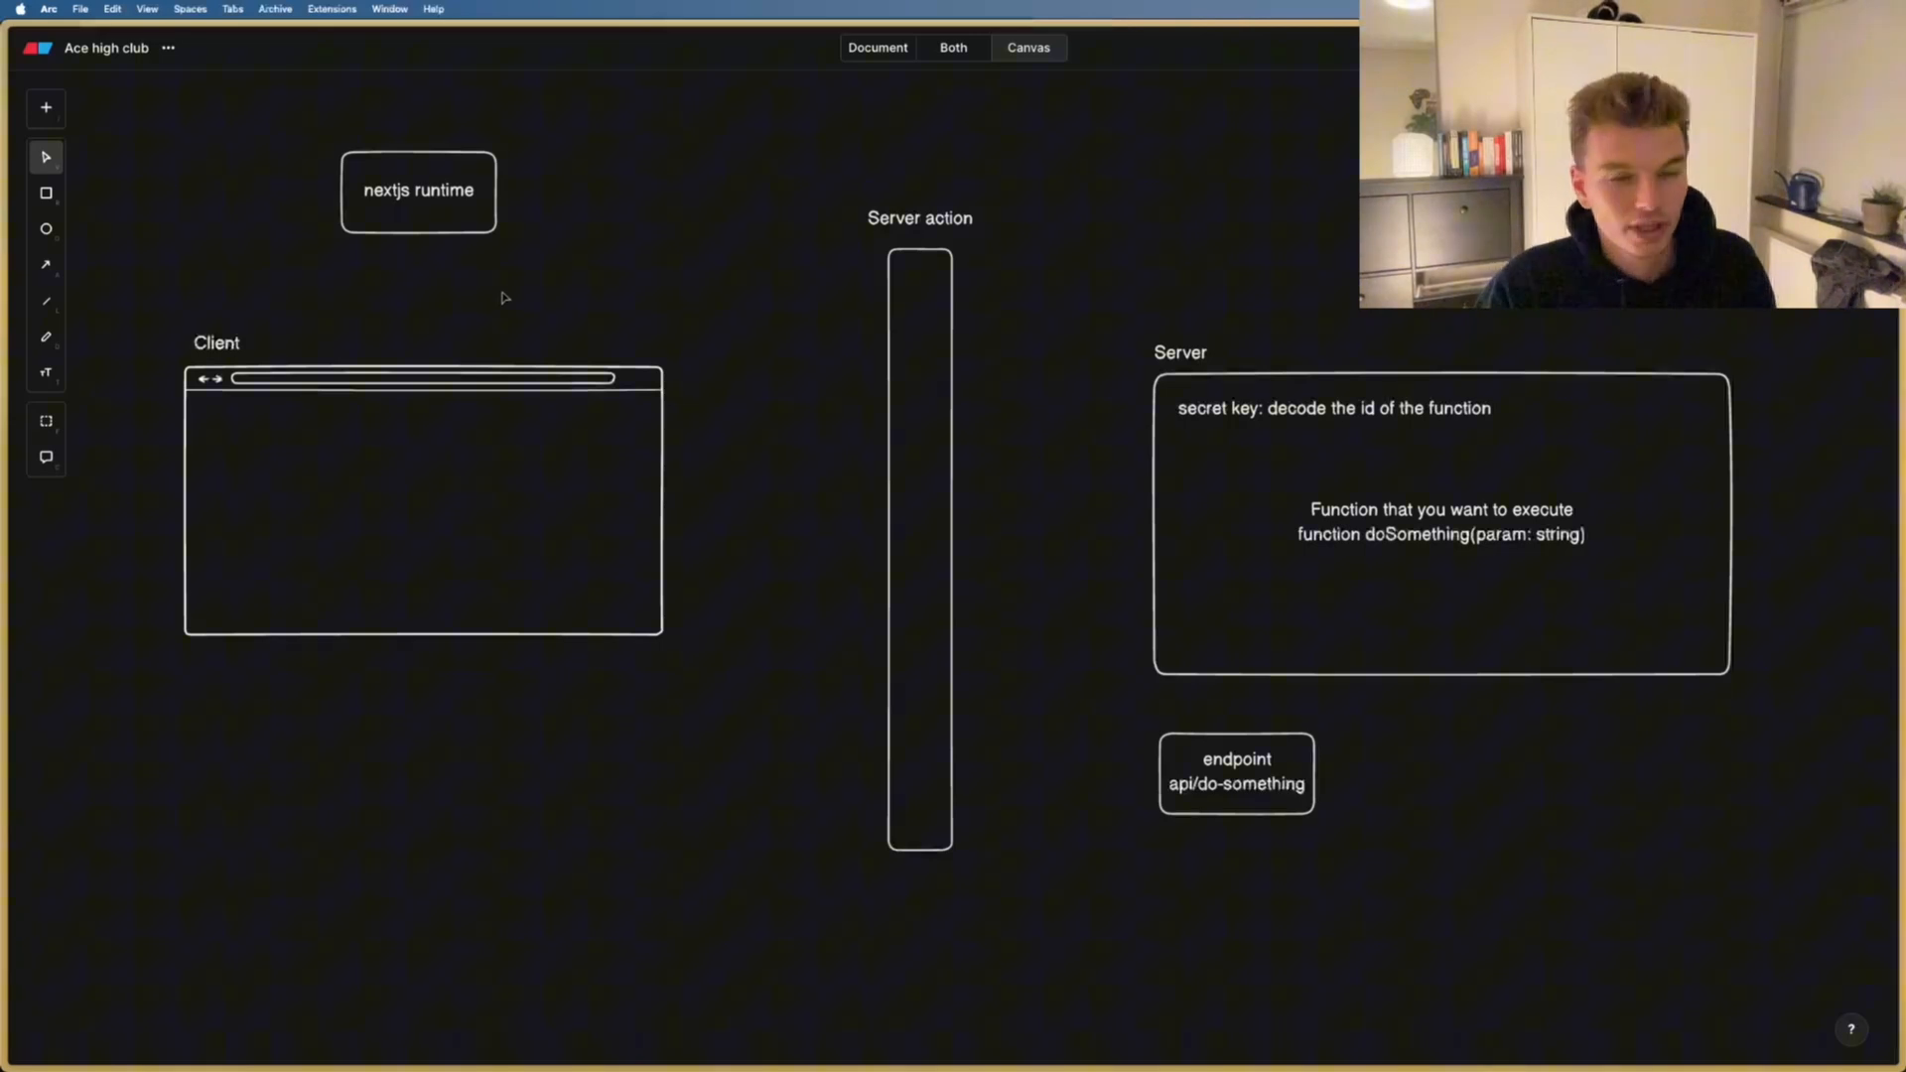
click(417, 190)
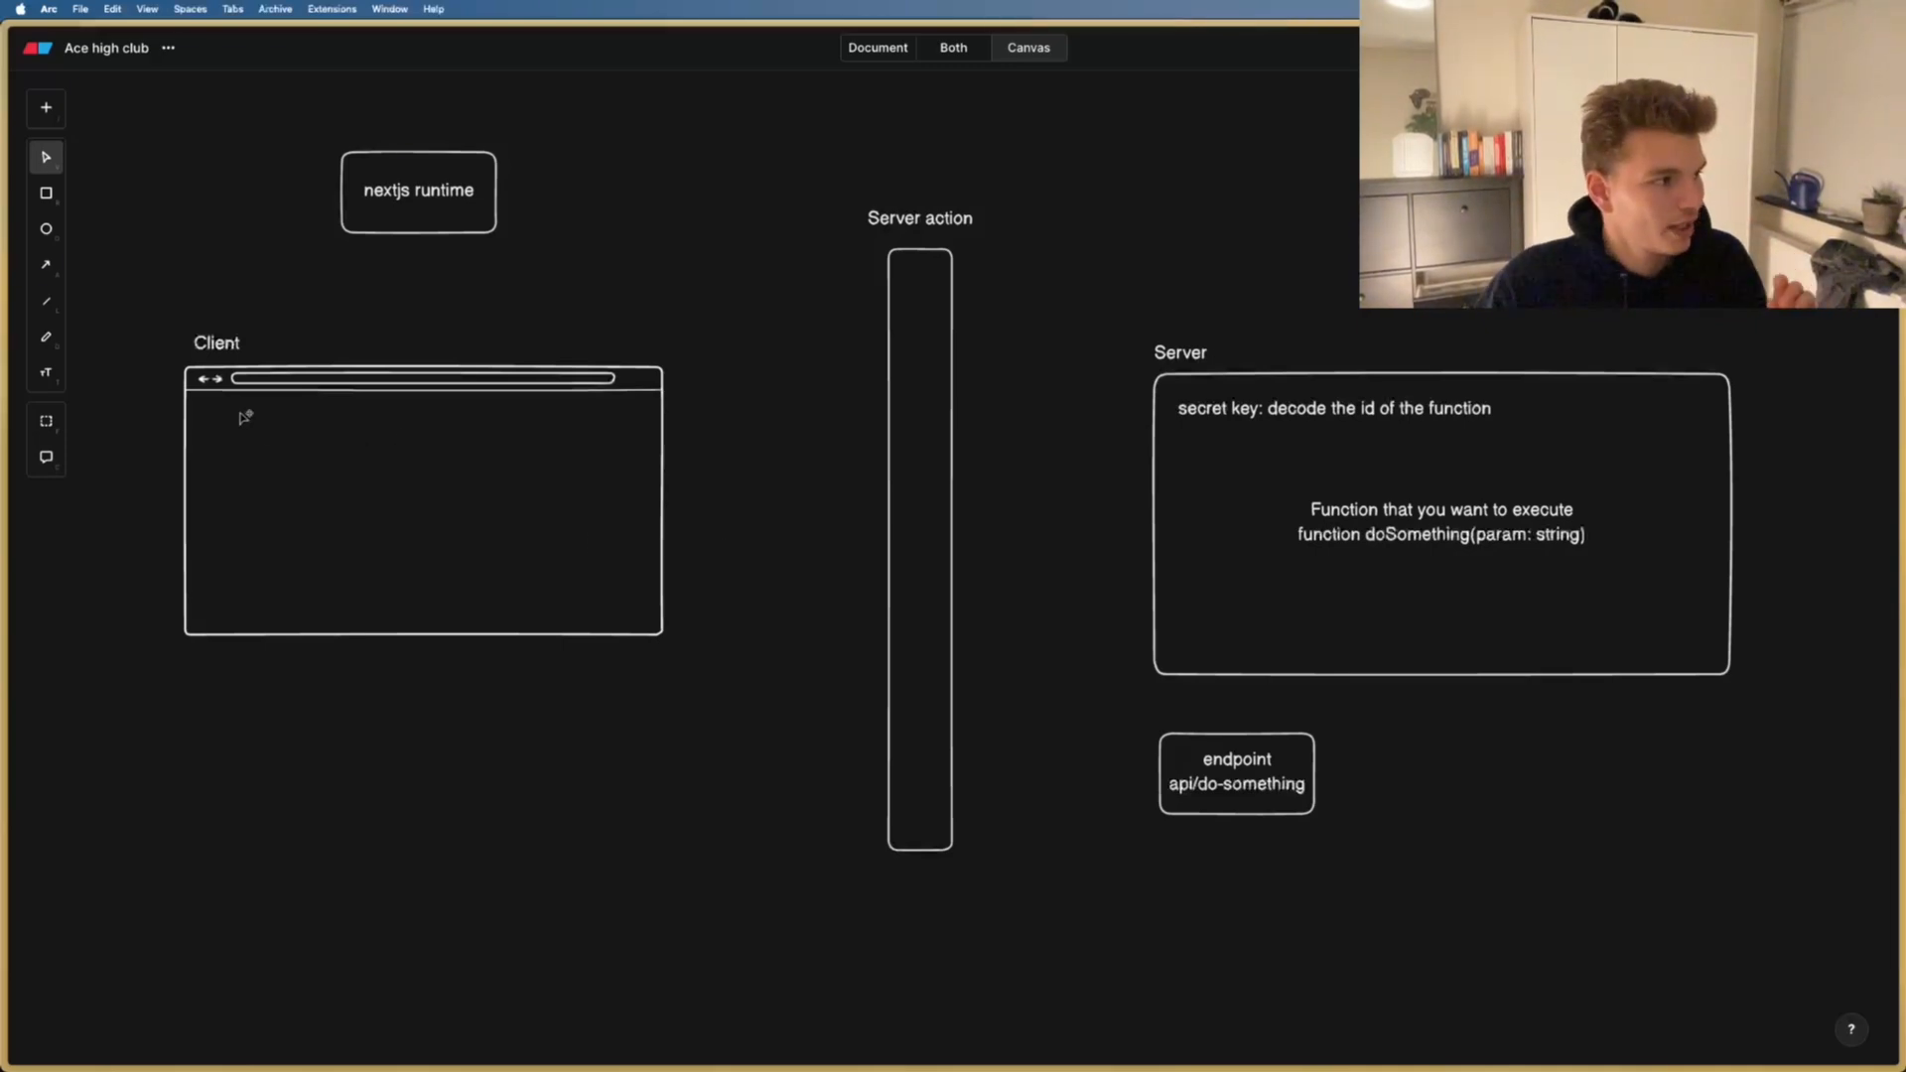
click(1441, 524)
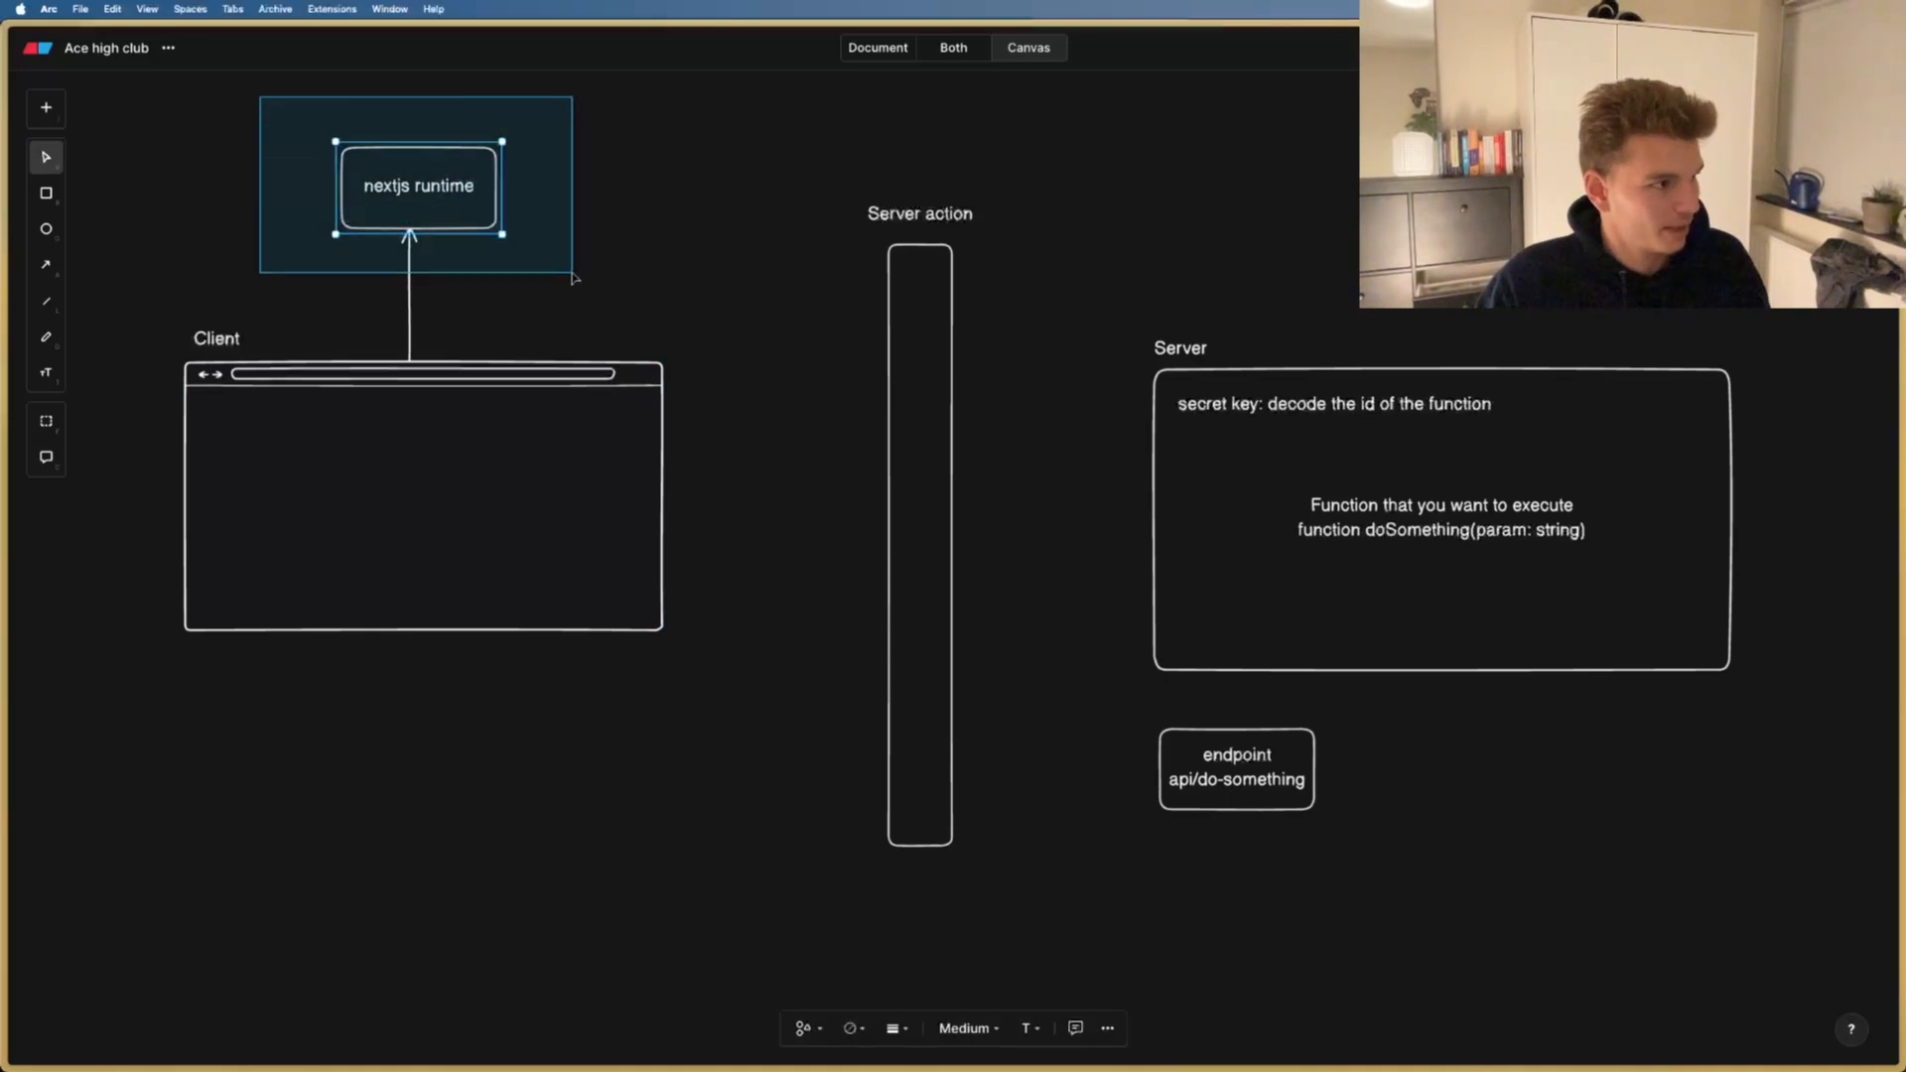
Step: Add the two-line label 'id' and 'params' beside the Client-to-runtime arrow
click(497, 311)
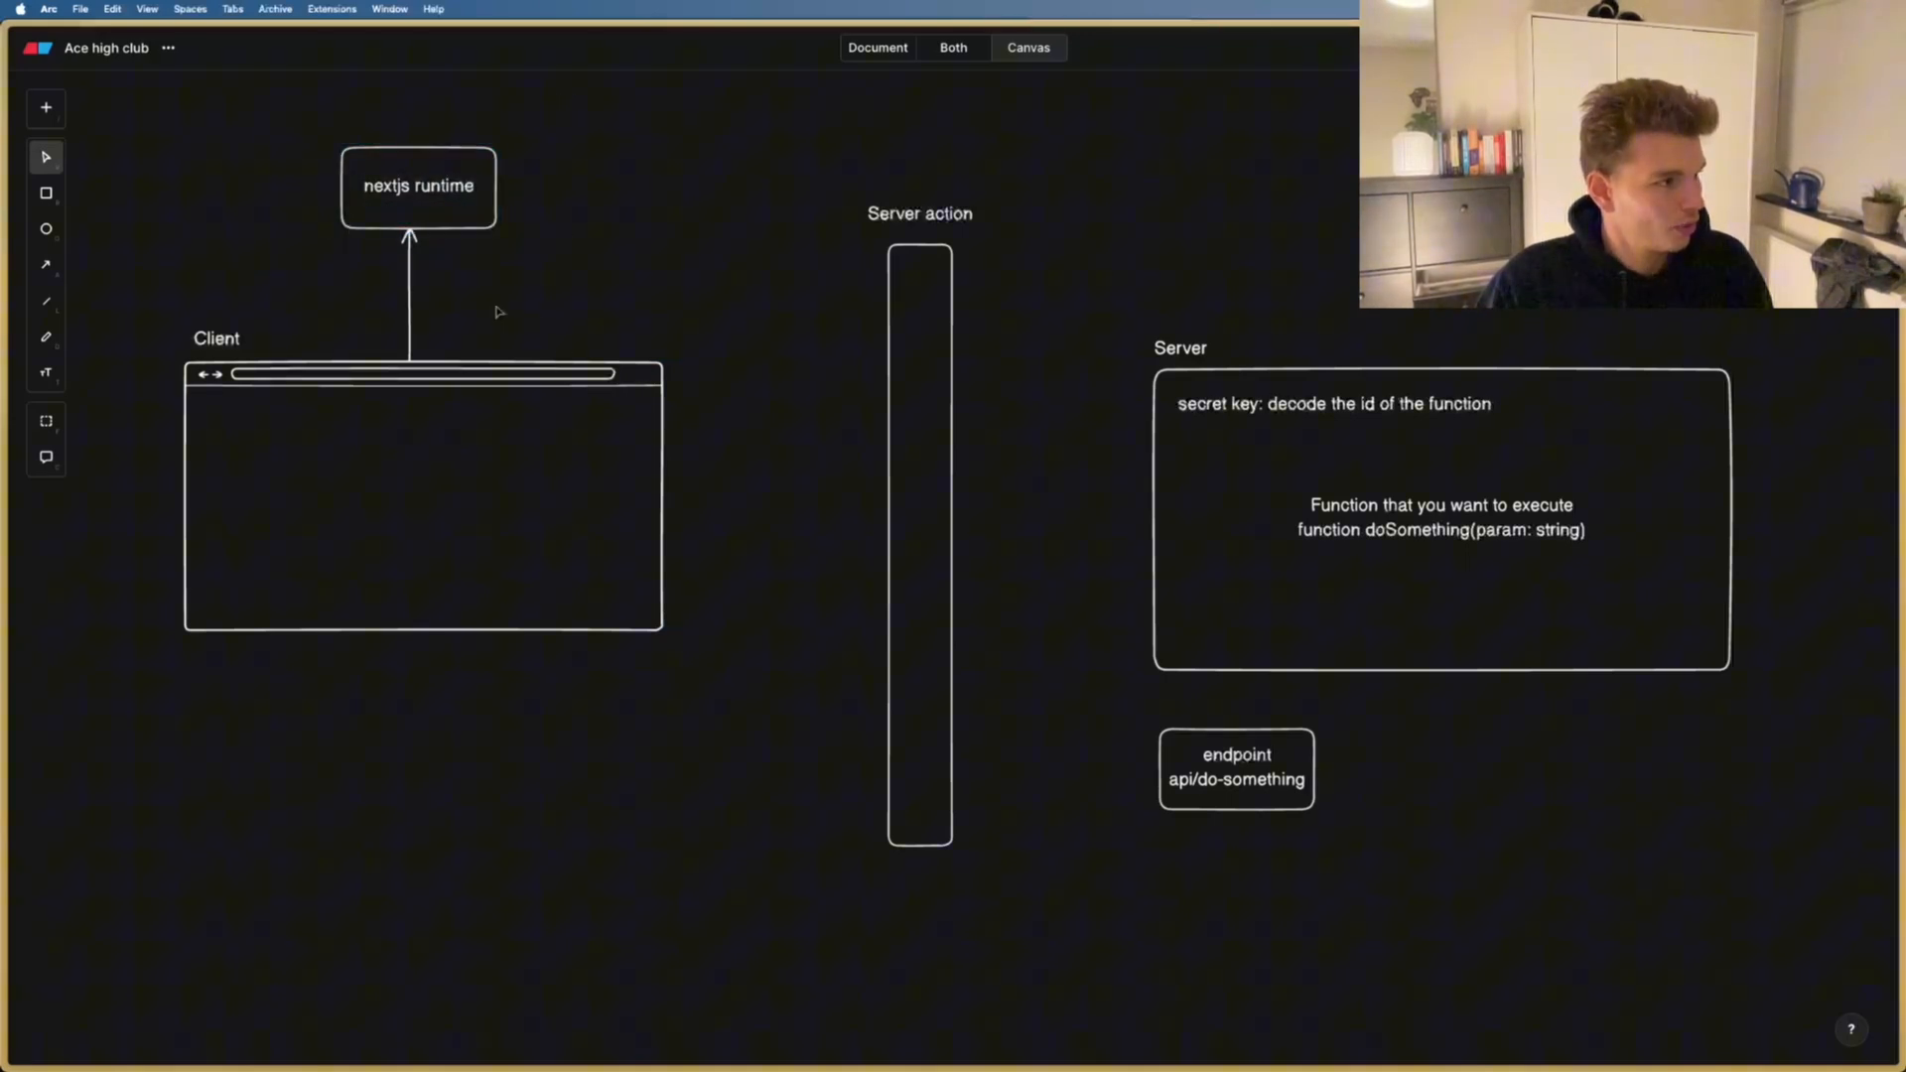
text(id)
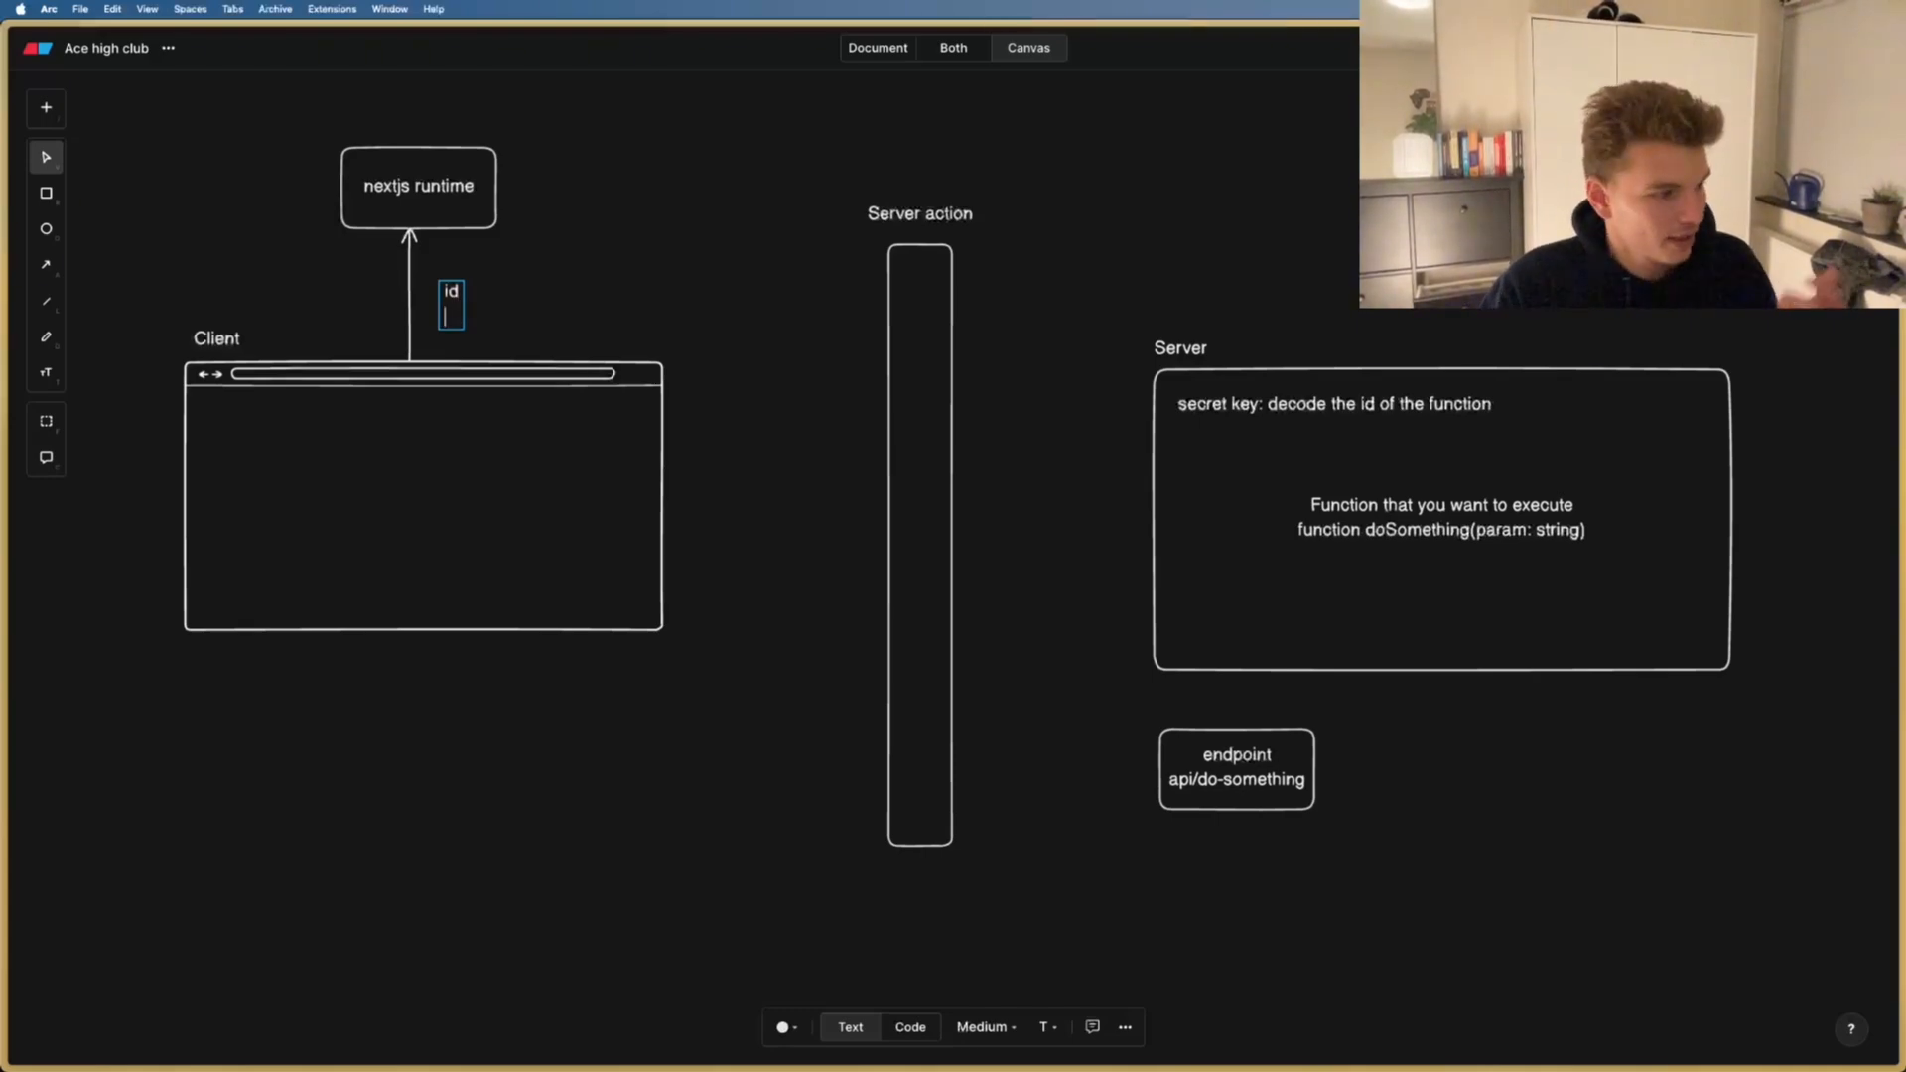
text(params)
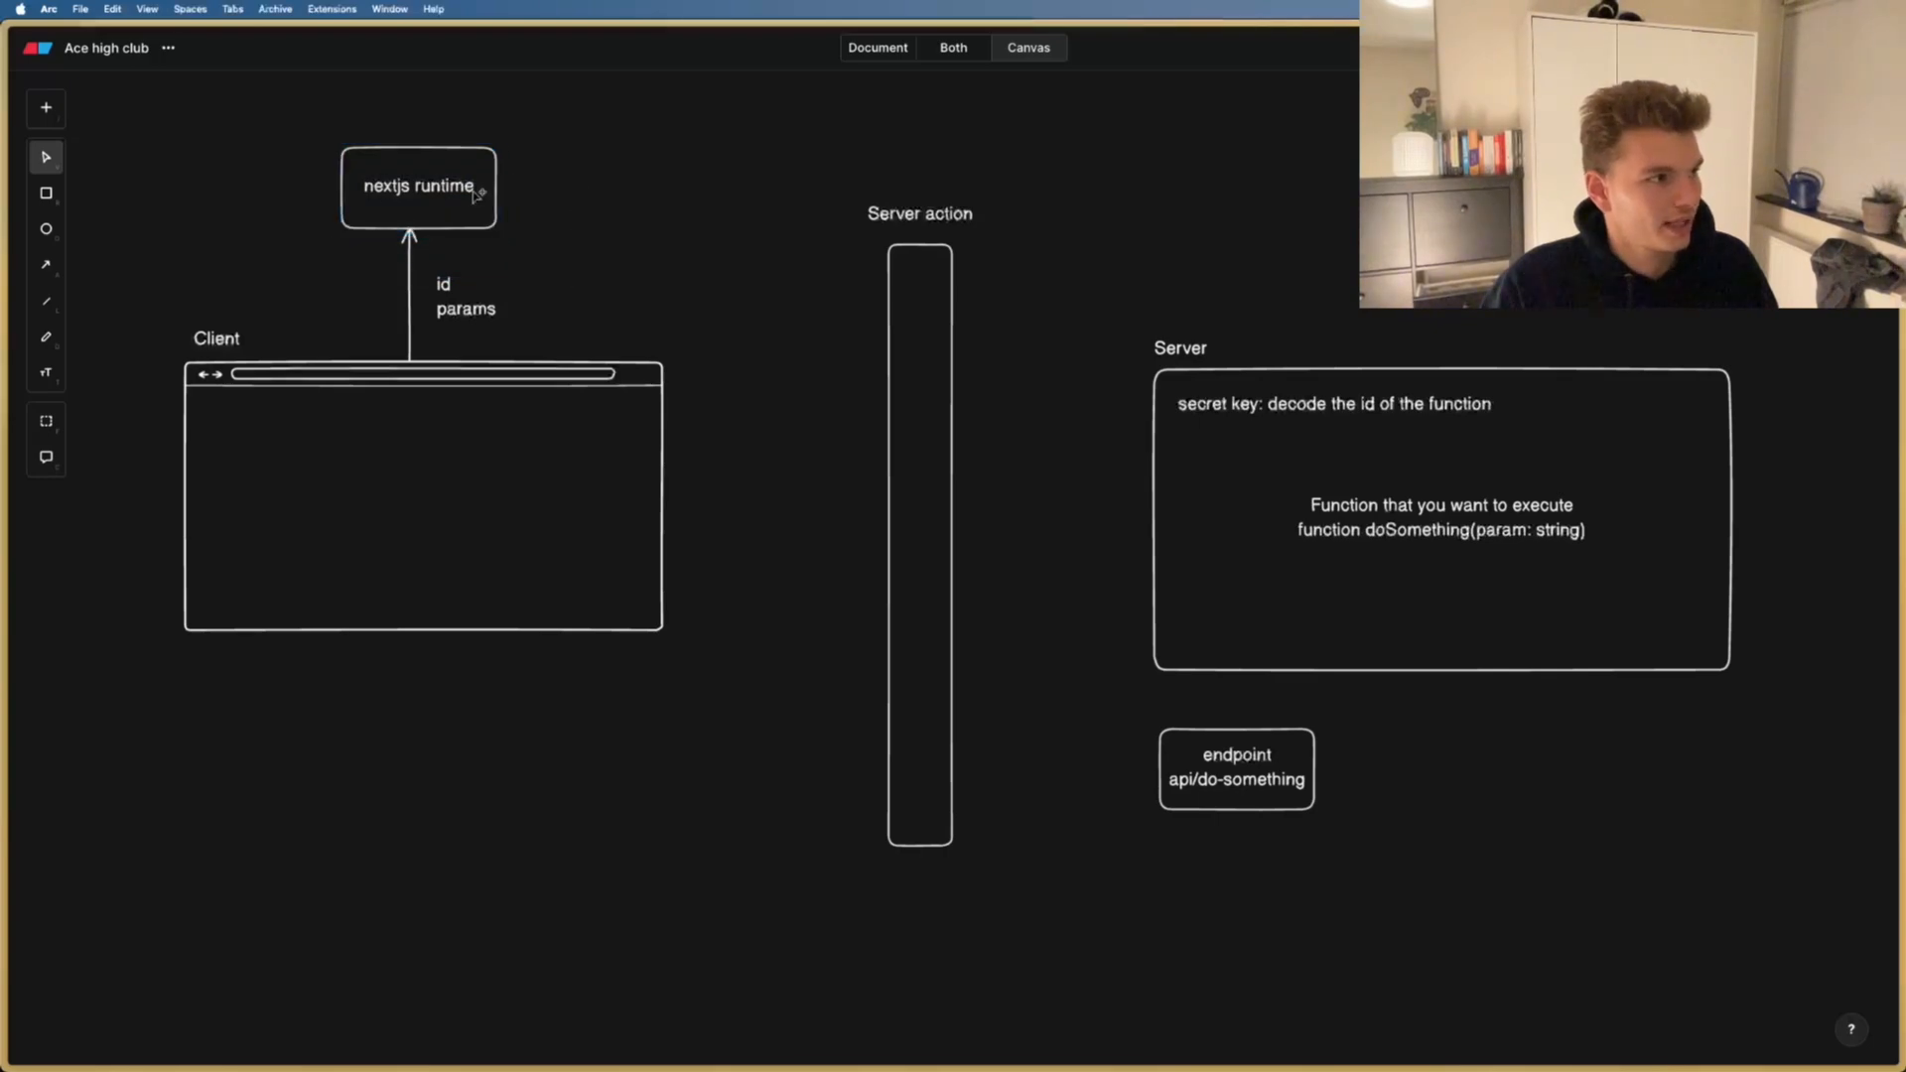
click(466, 296)
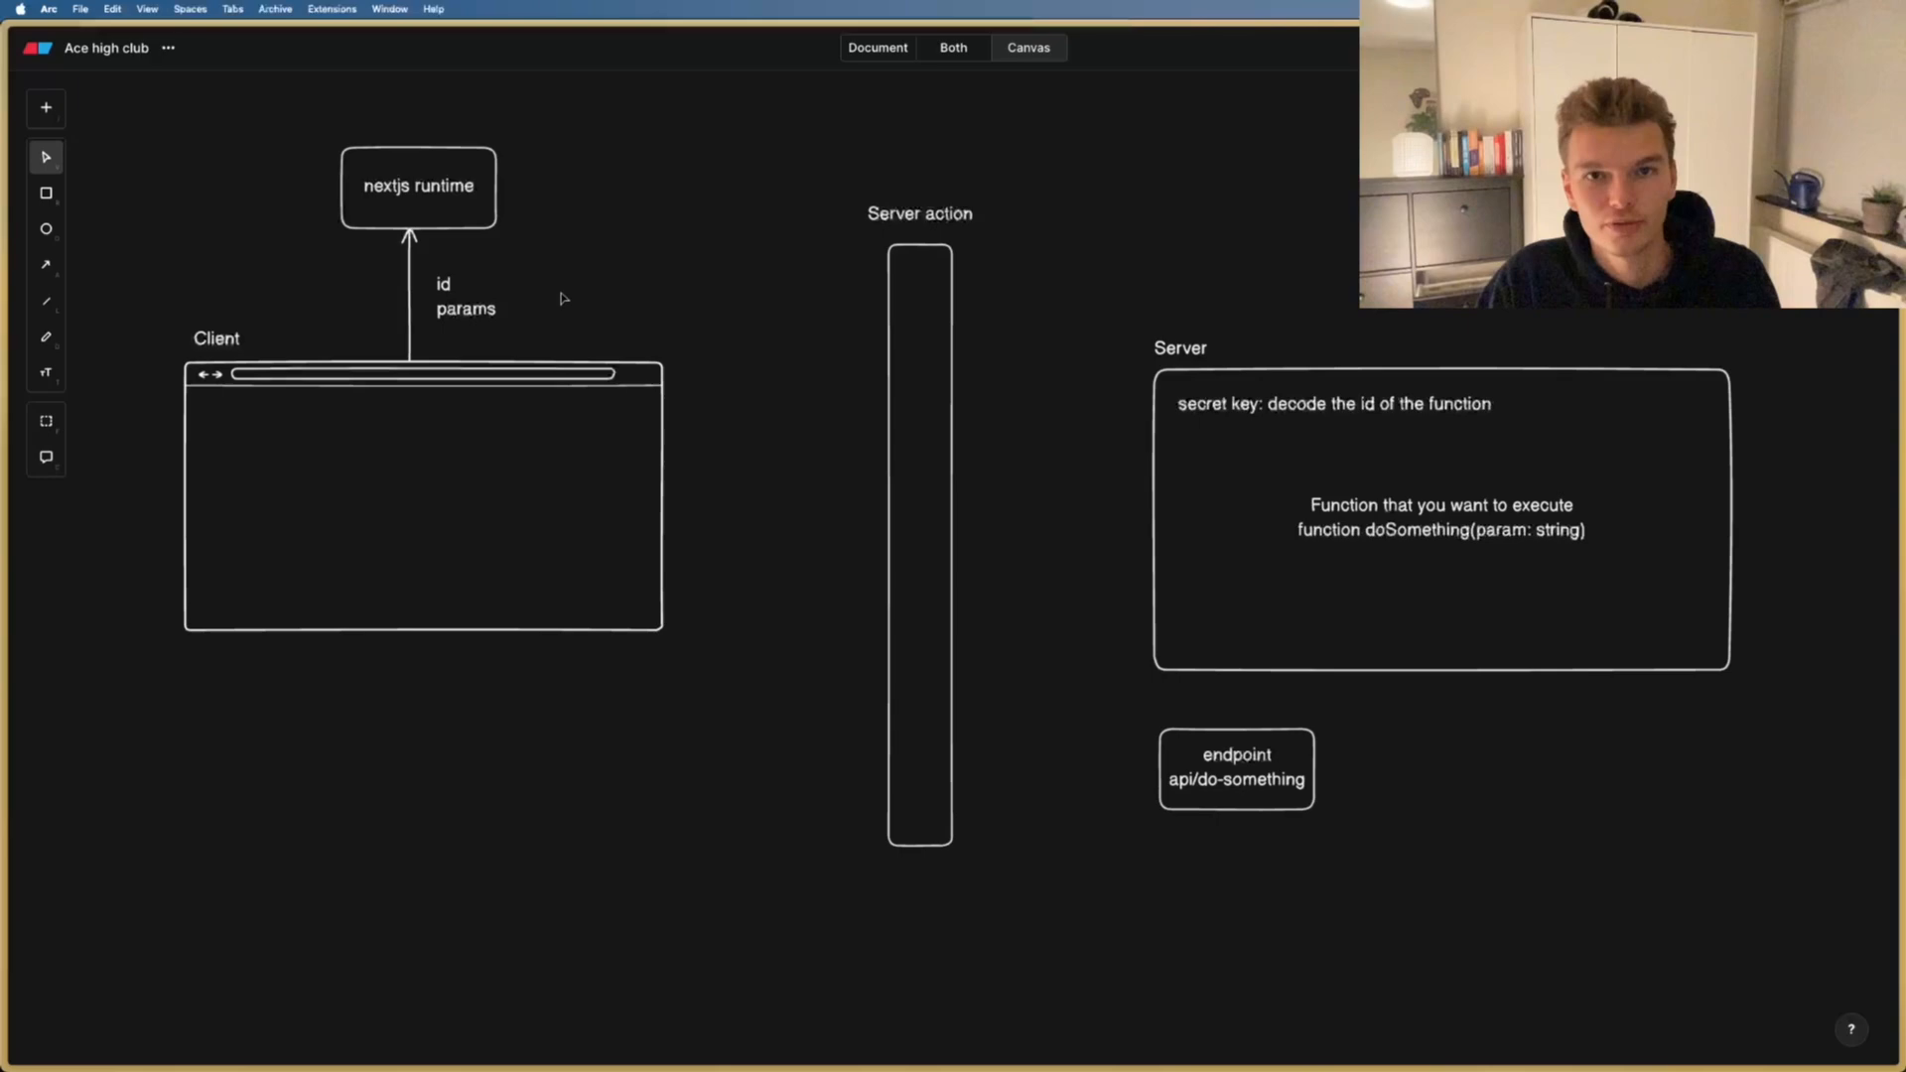
mouse_move(543, 219)
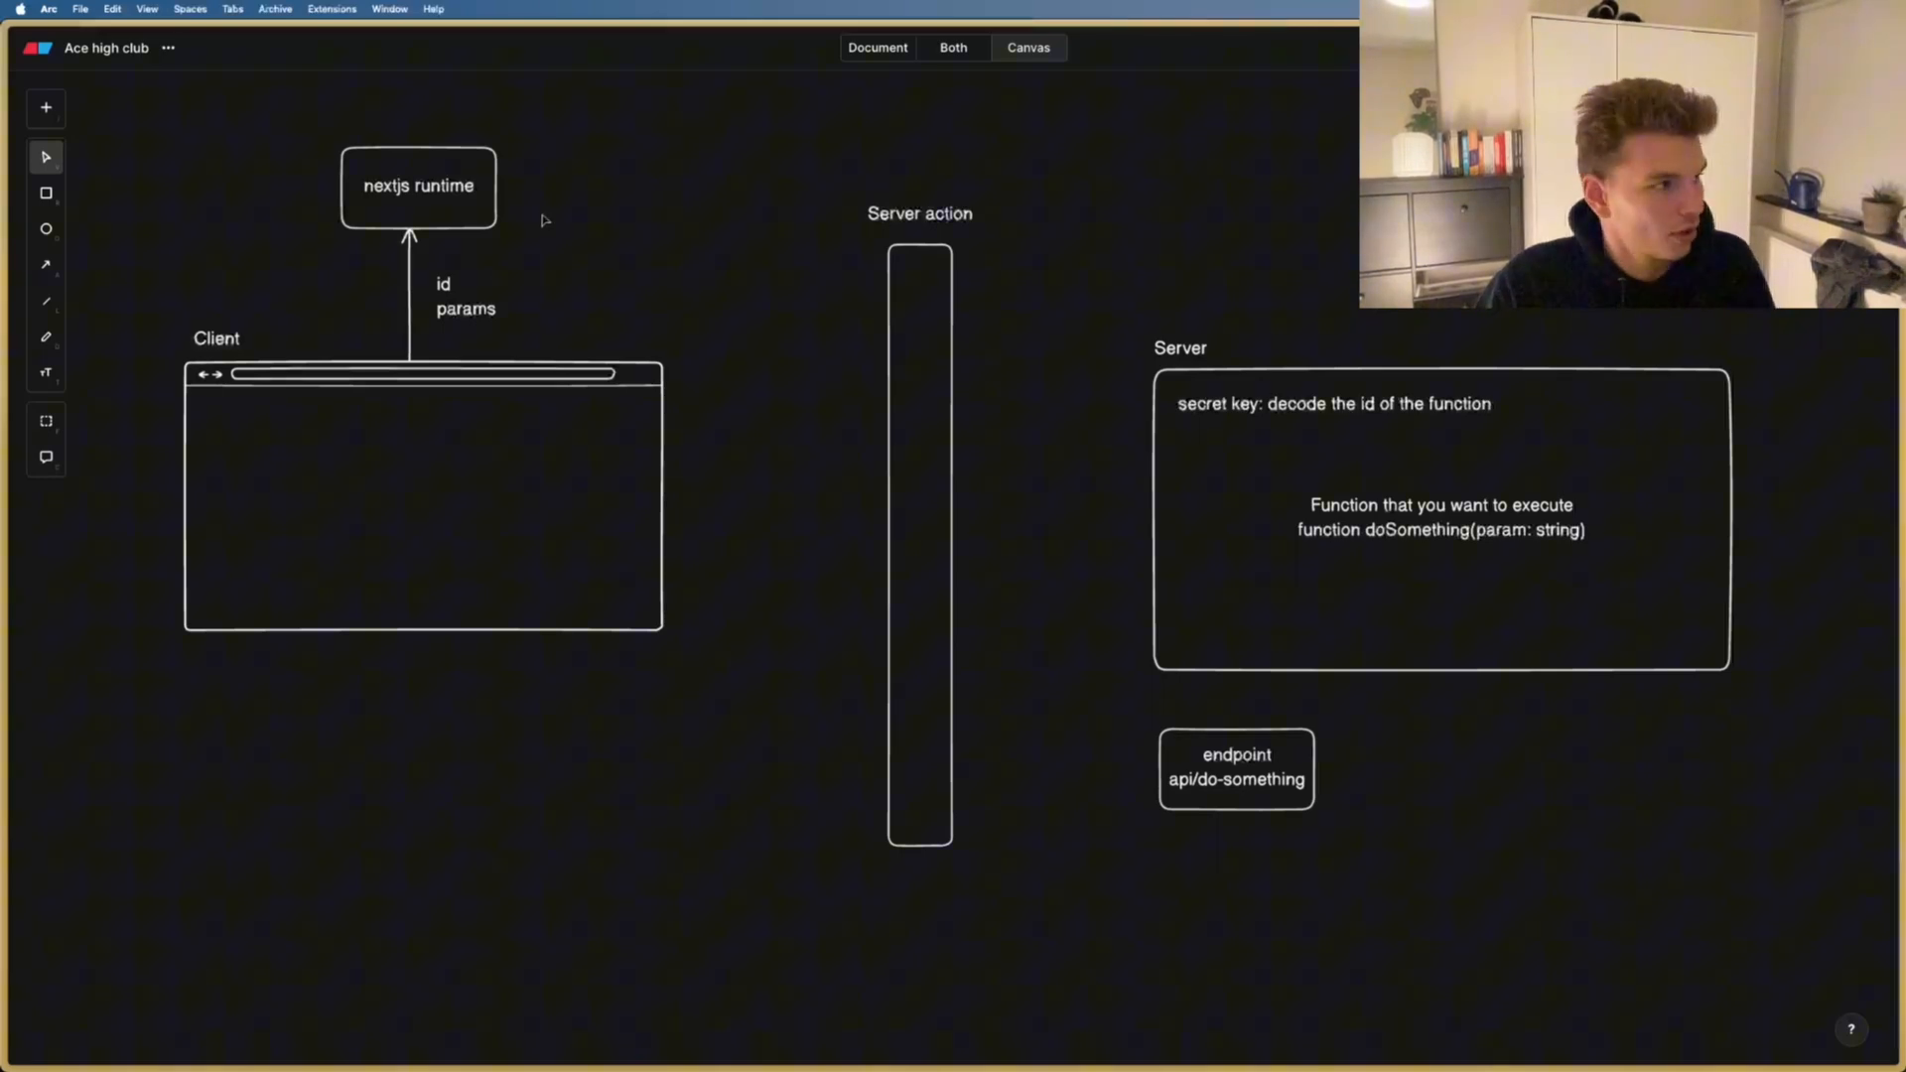
Step: Draw an arrow from the nextjs runtime box across the canvas
click(45, 264)
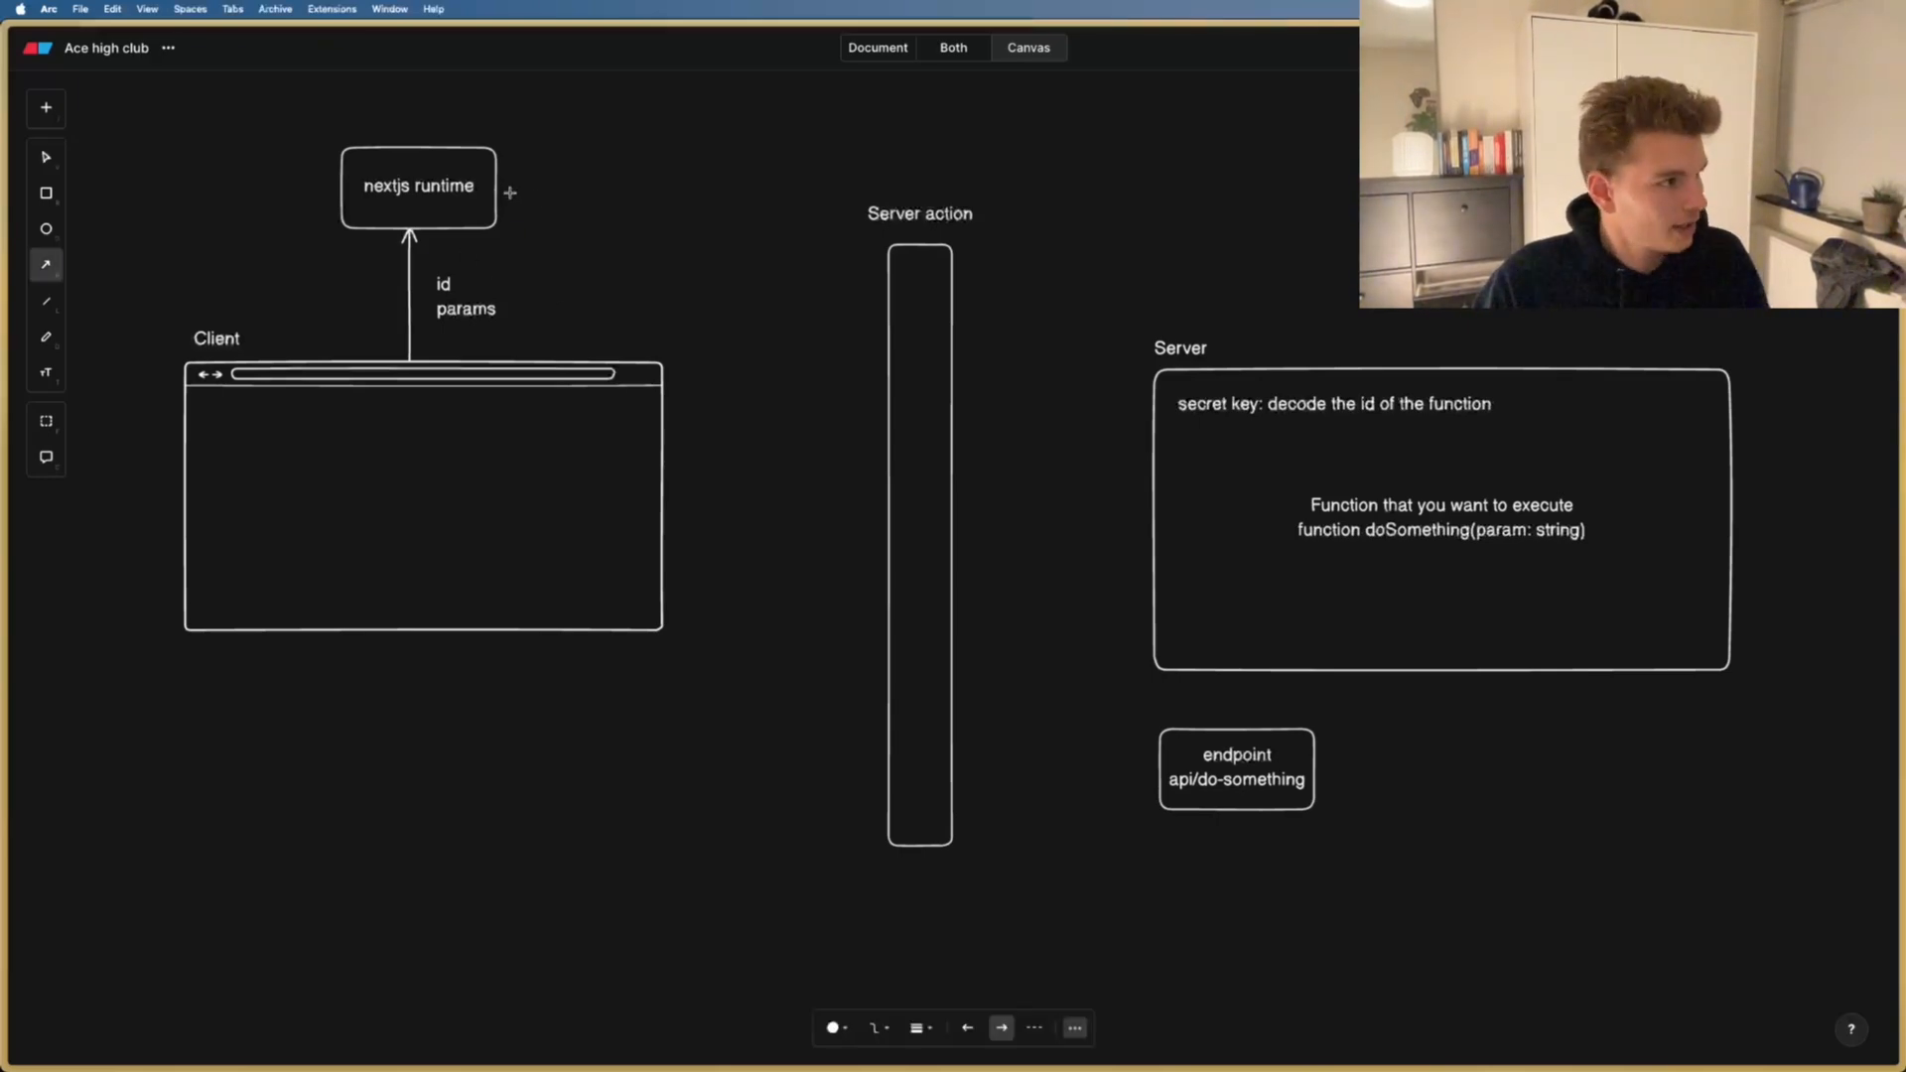
drag(498, 188, 882, 434)
text(POST /_next/server-actions)
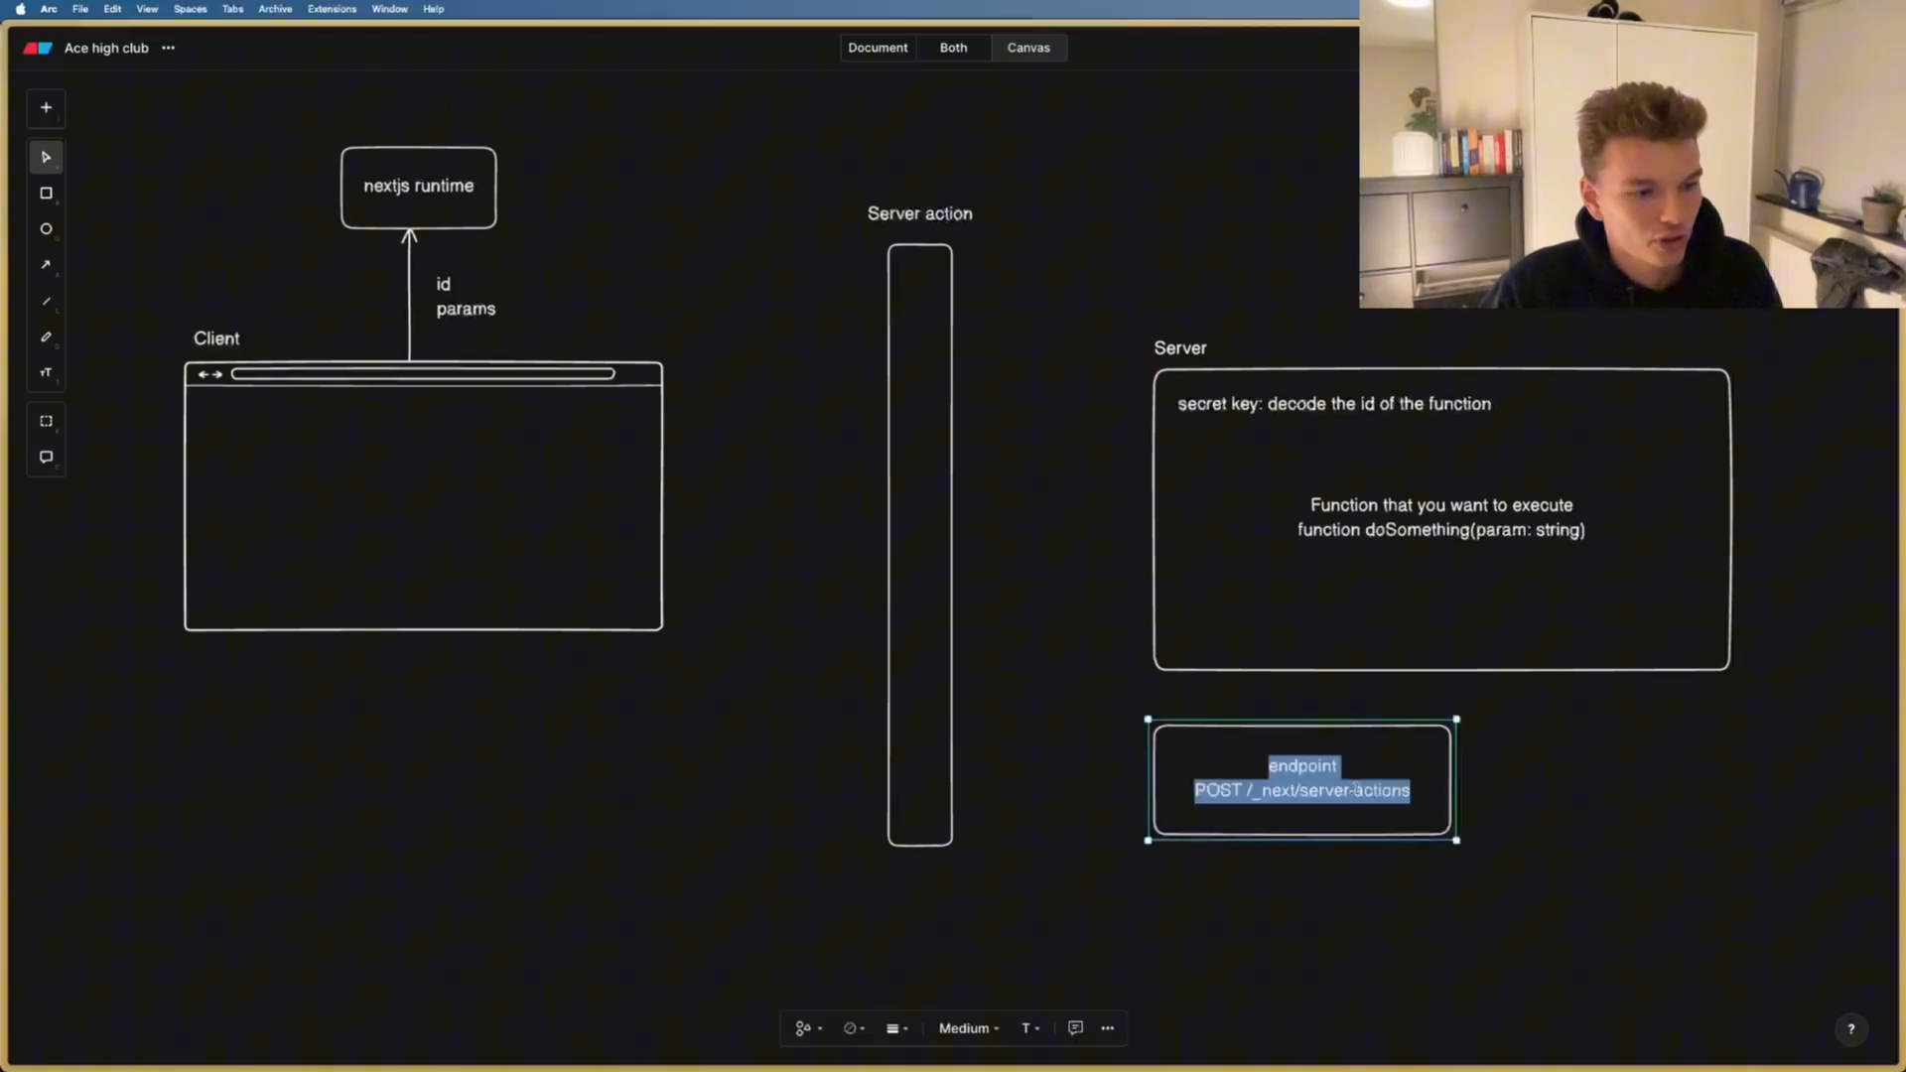
click(418, 186)
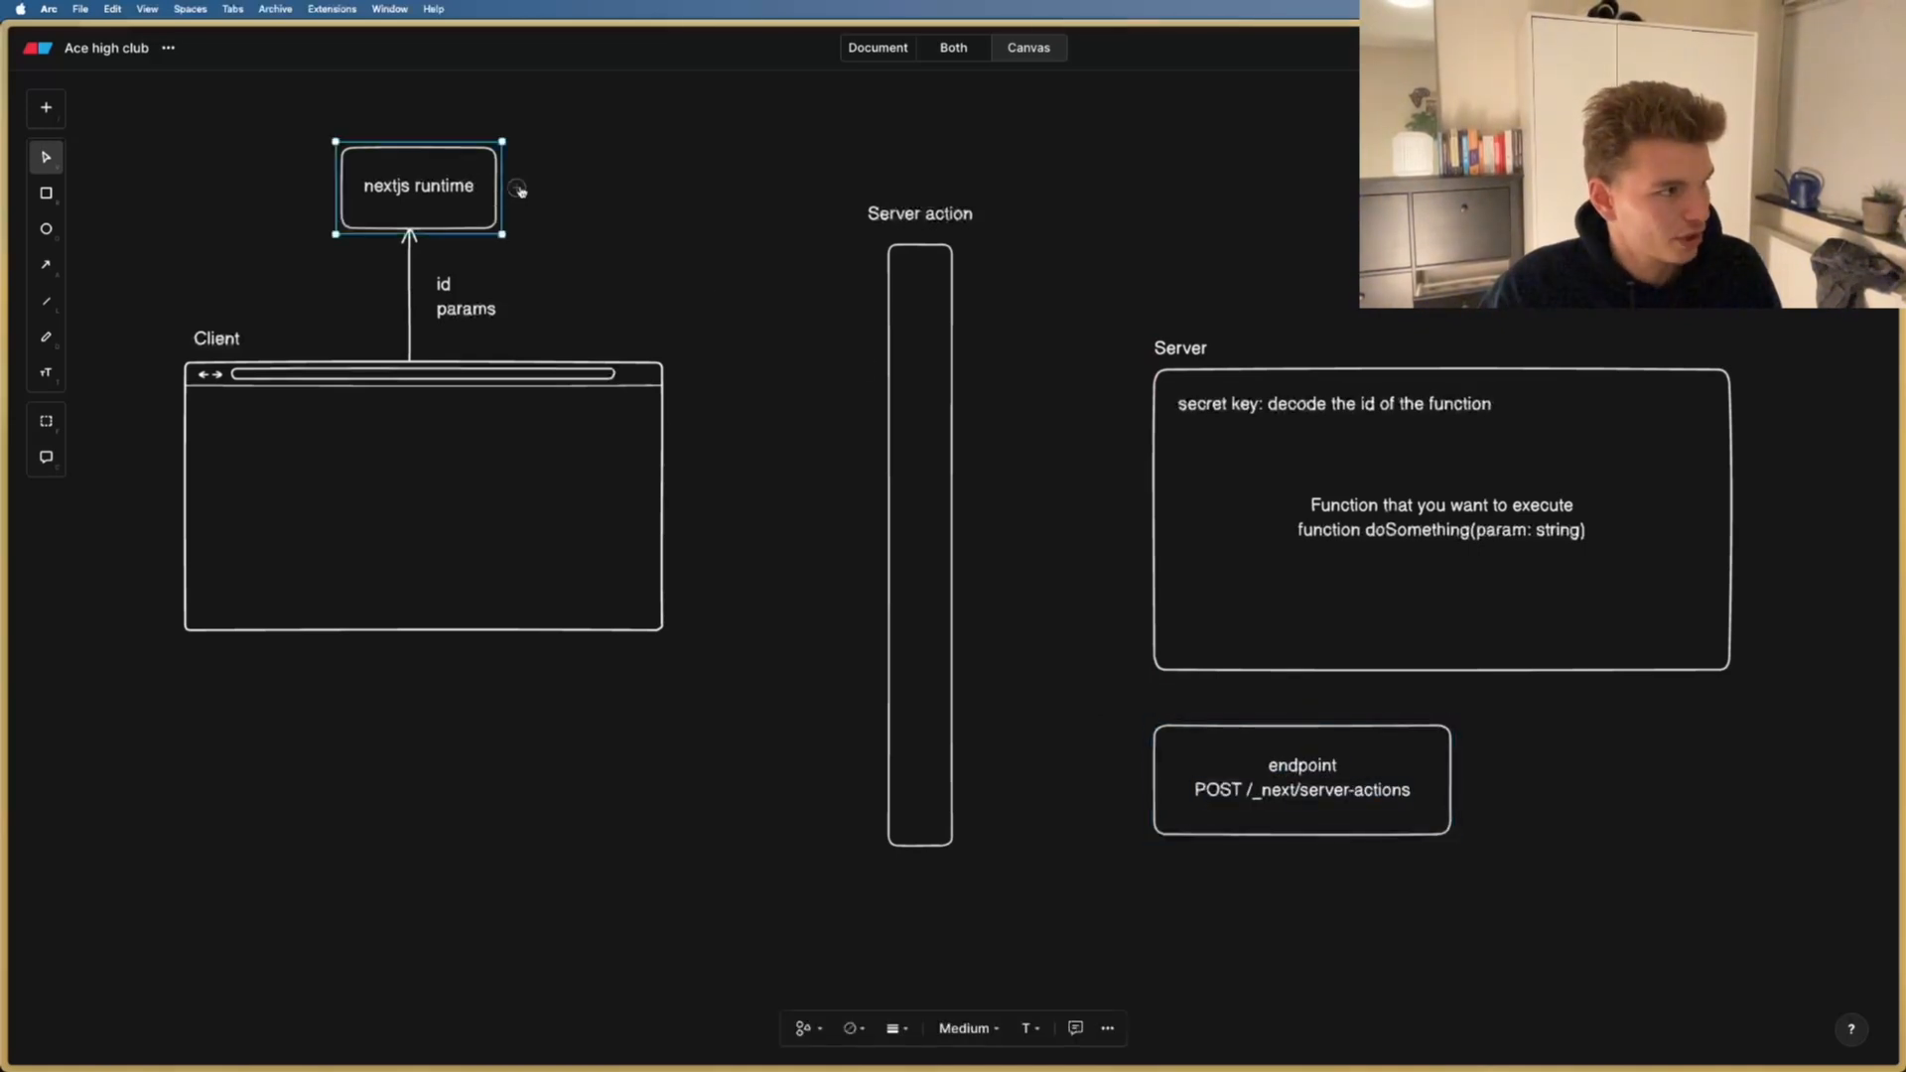
click(466, 296)
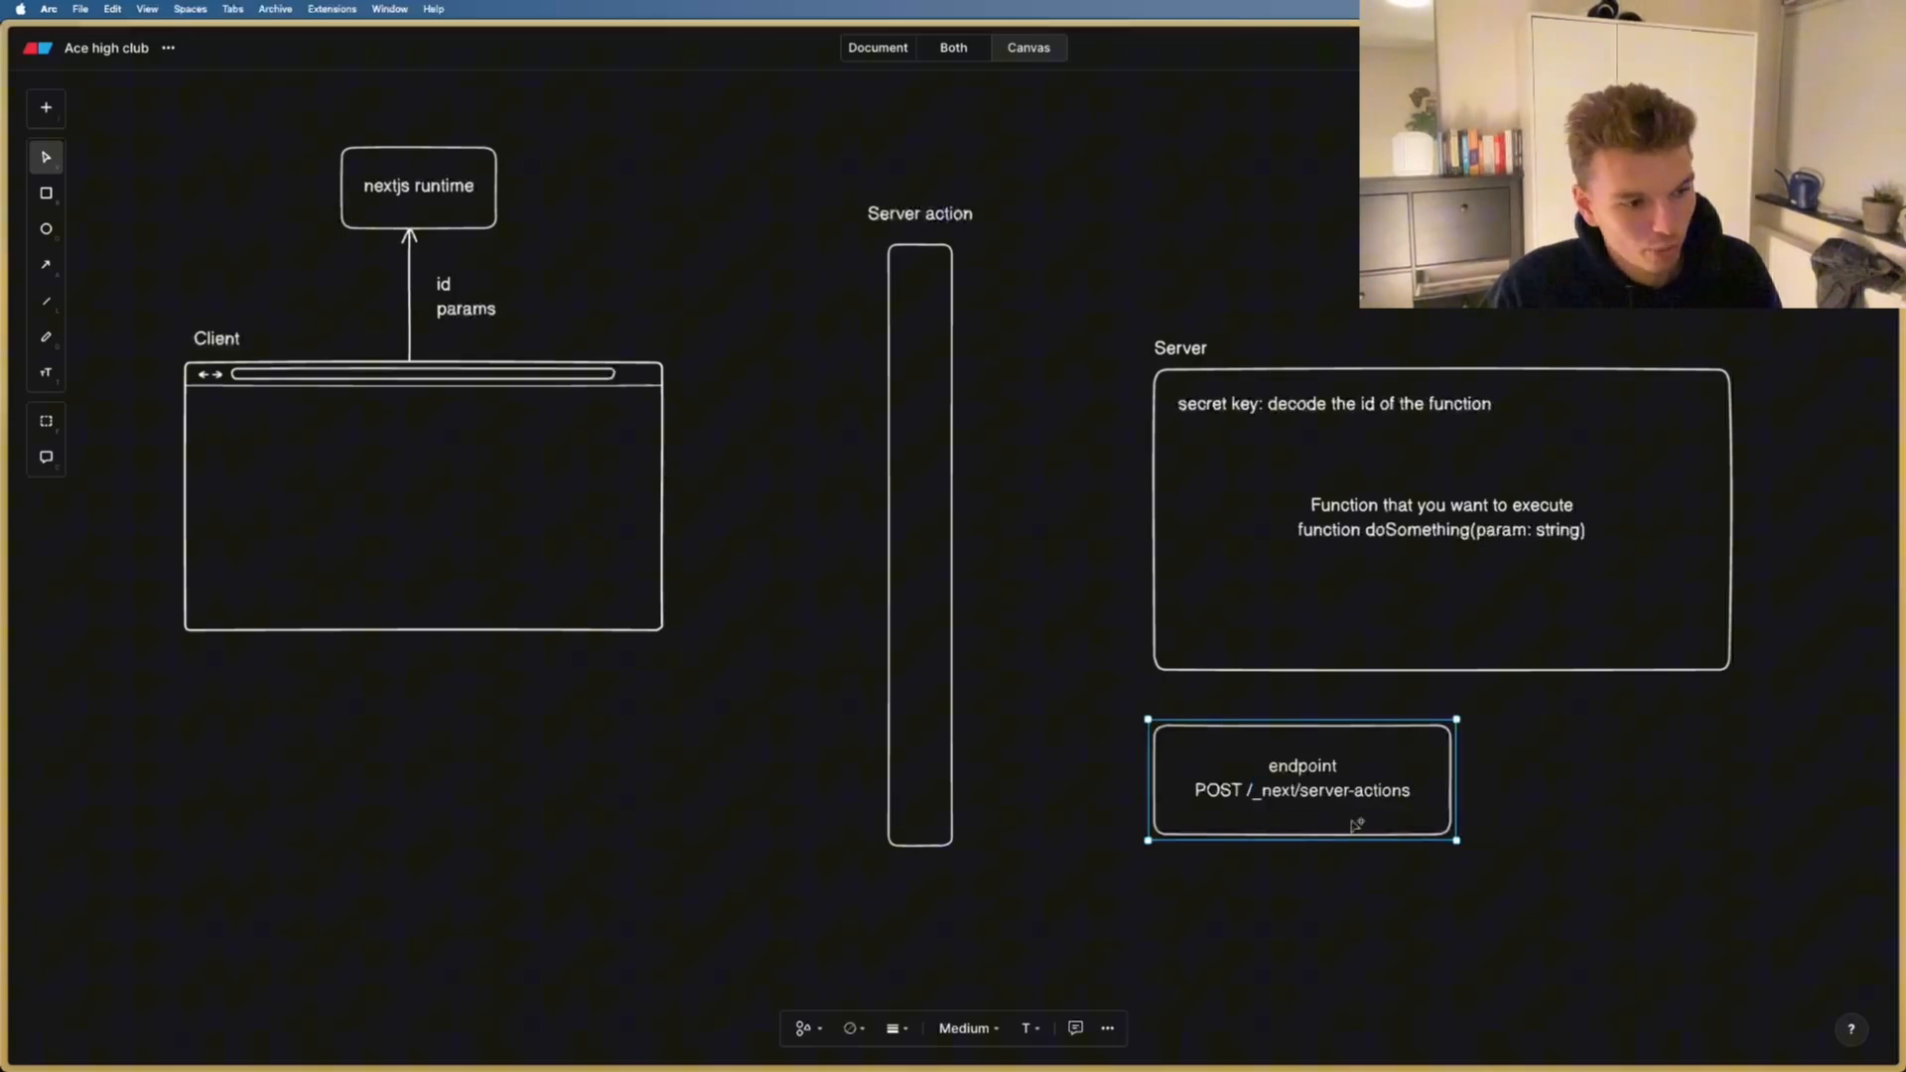
click(1333, 404)
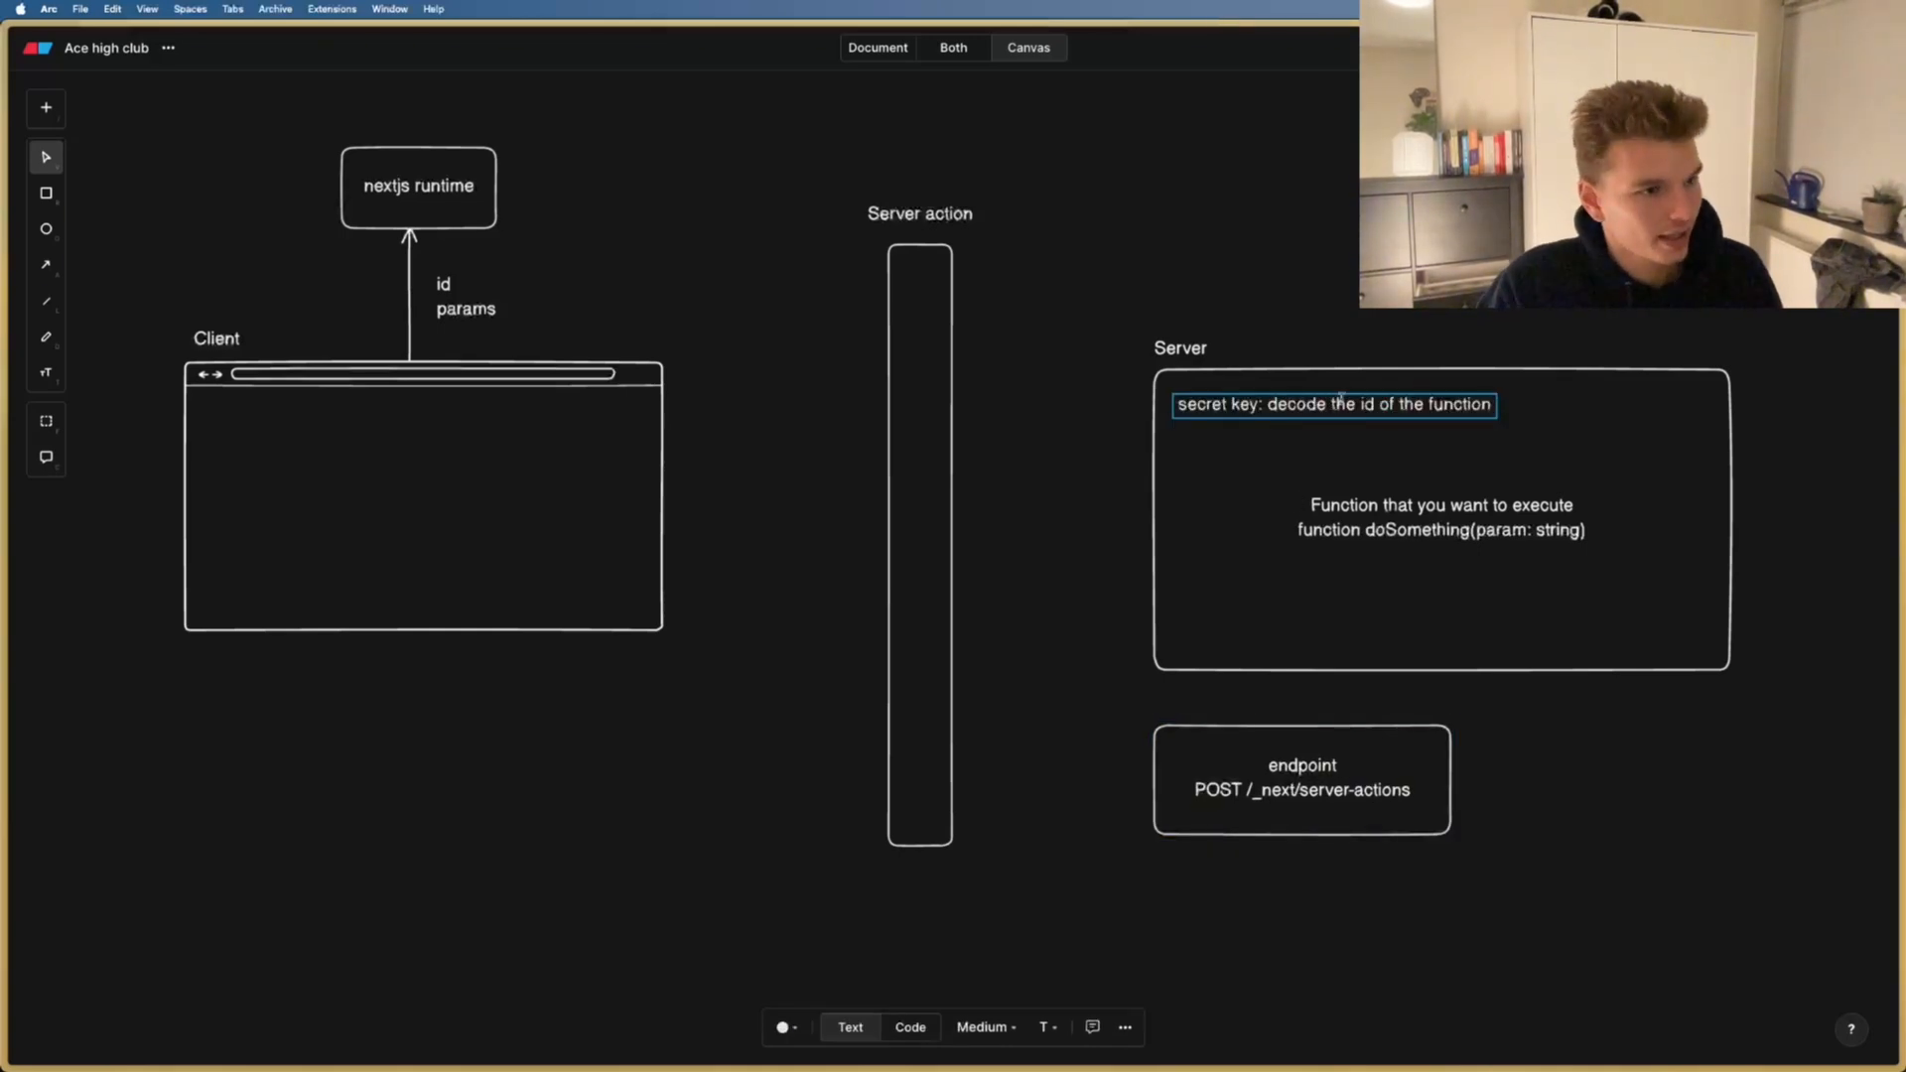
click(465, 296)
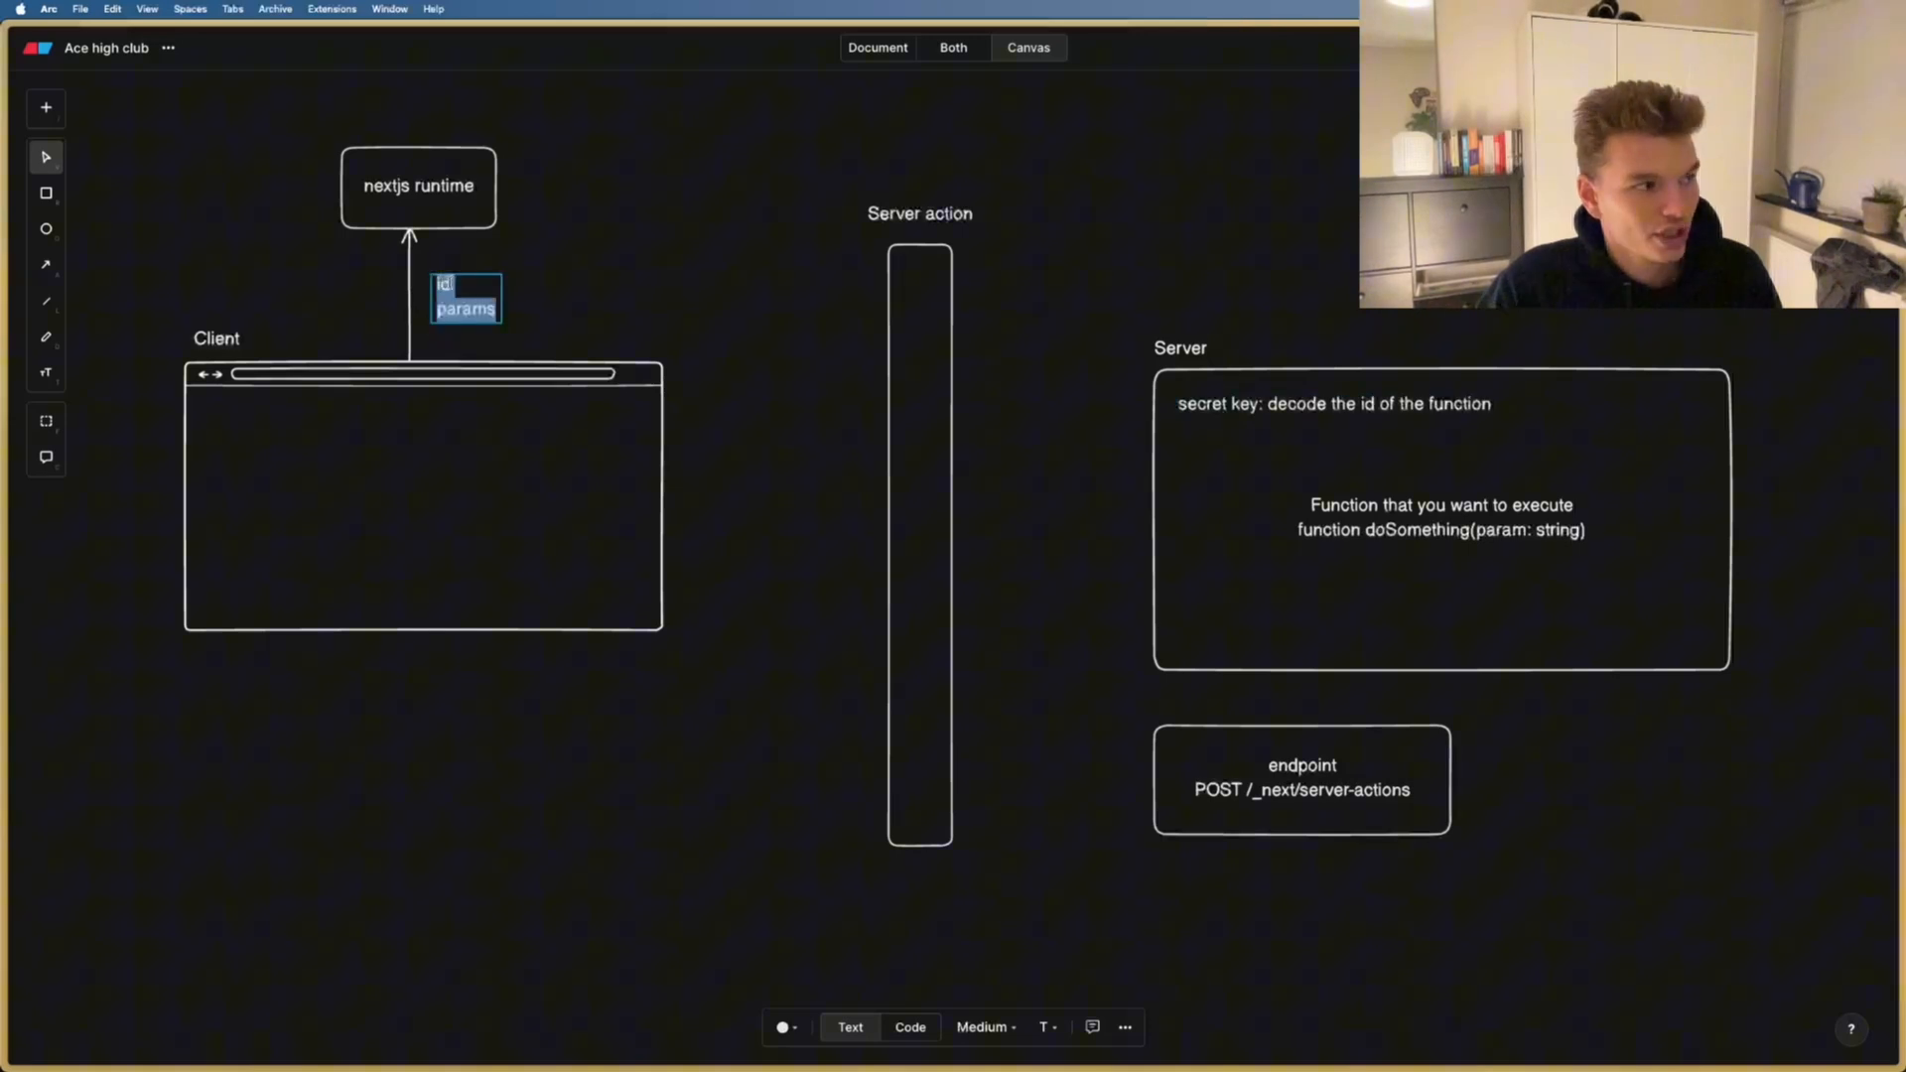
click(455, 285)
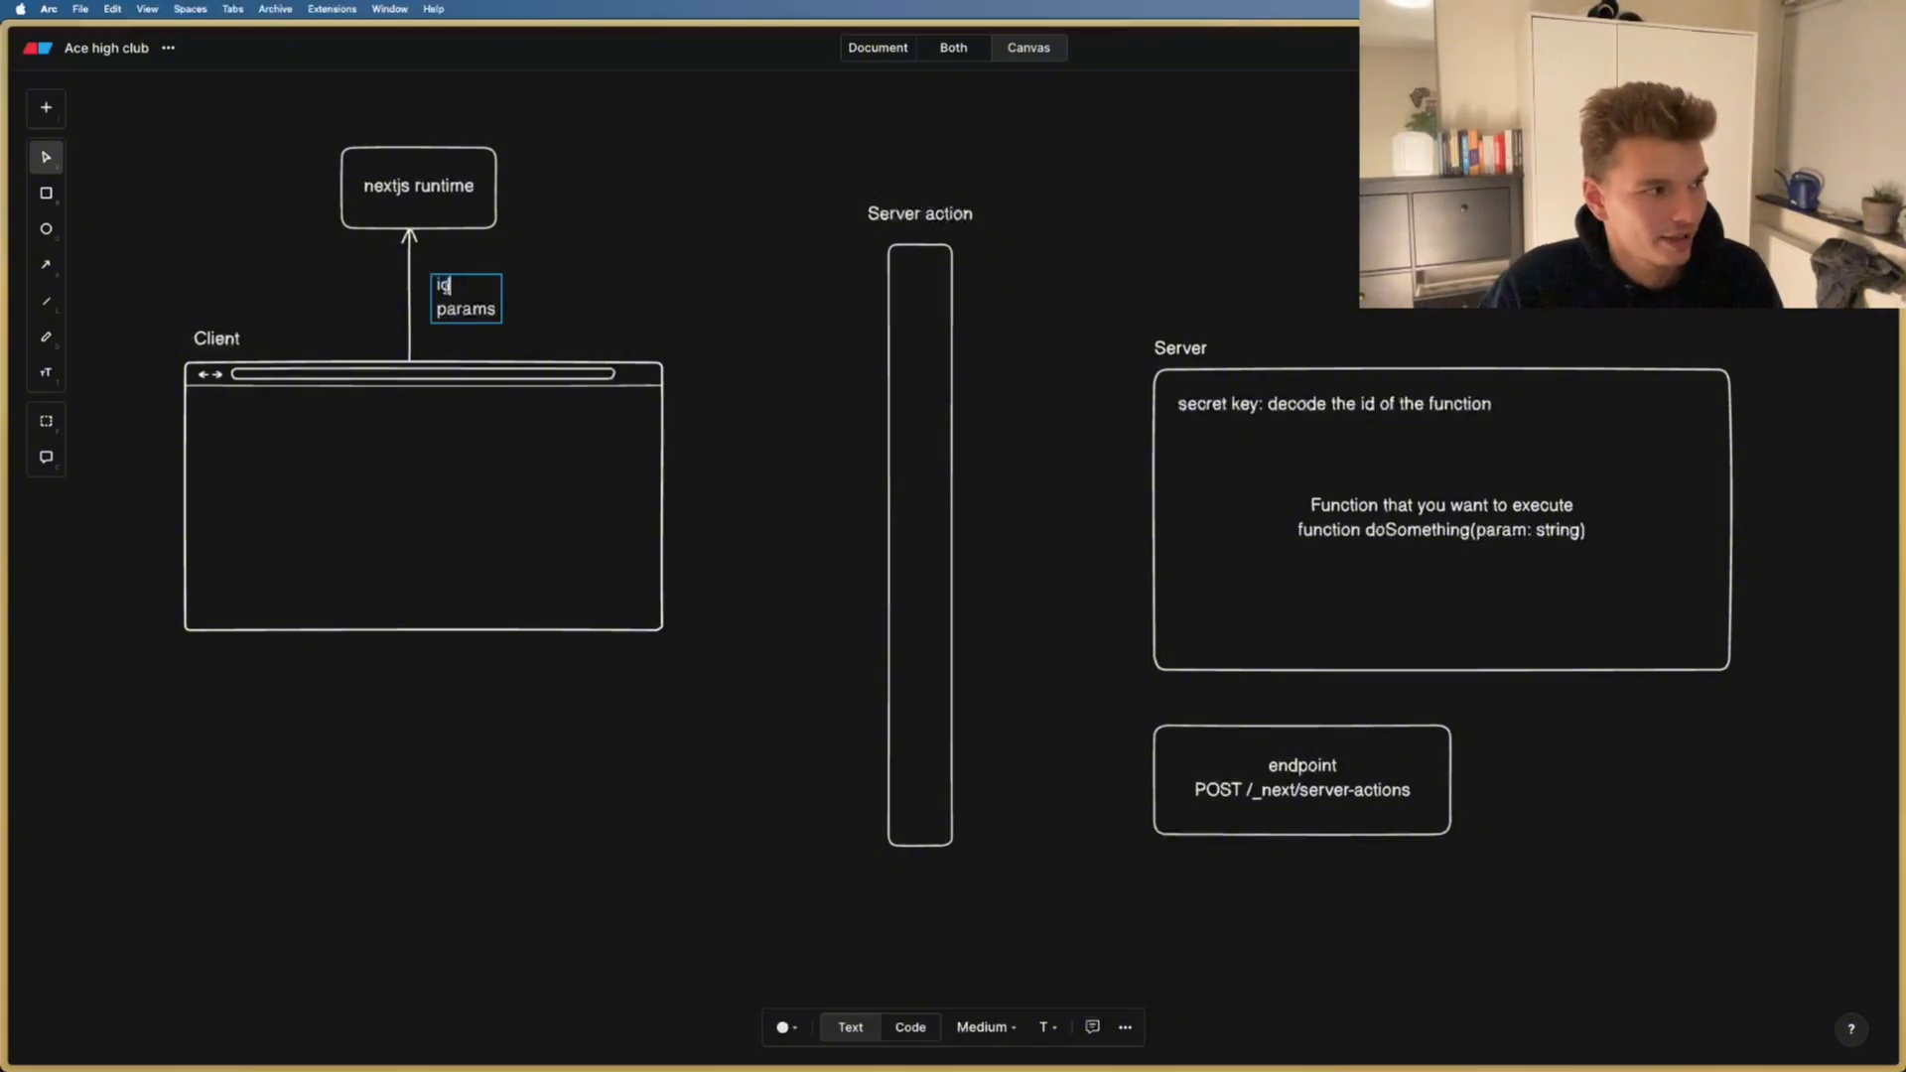
click(1440, 516)
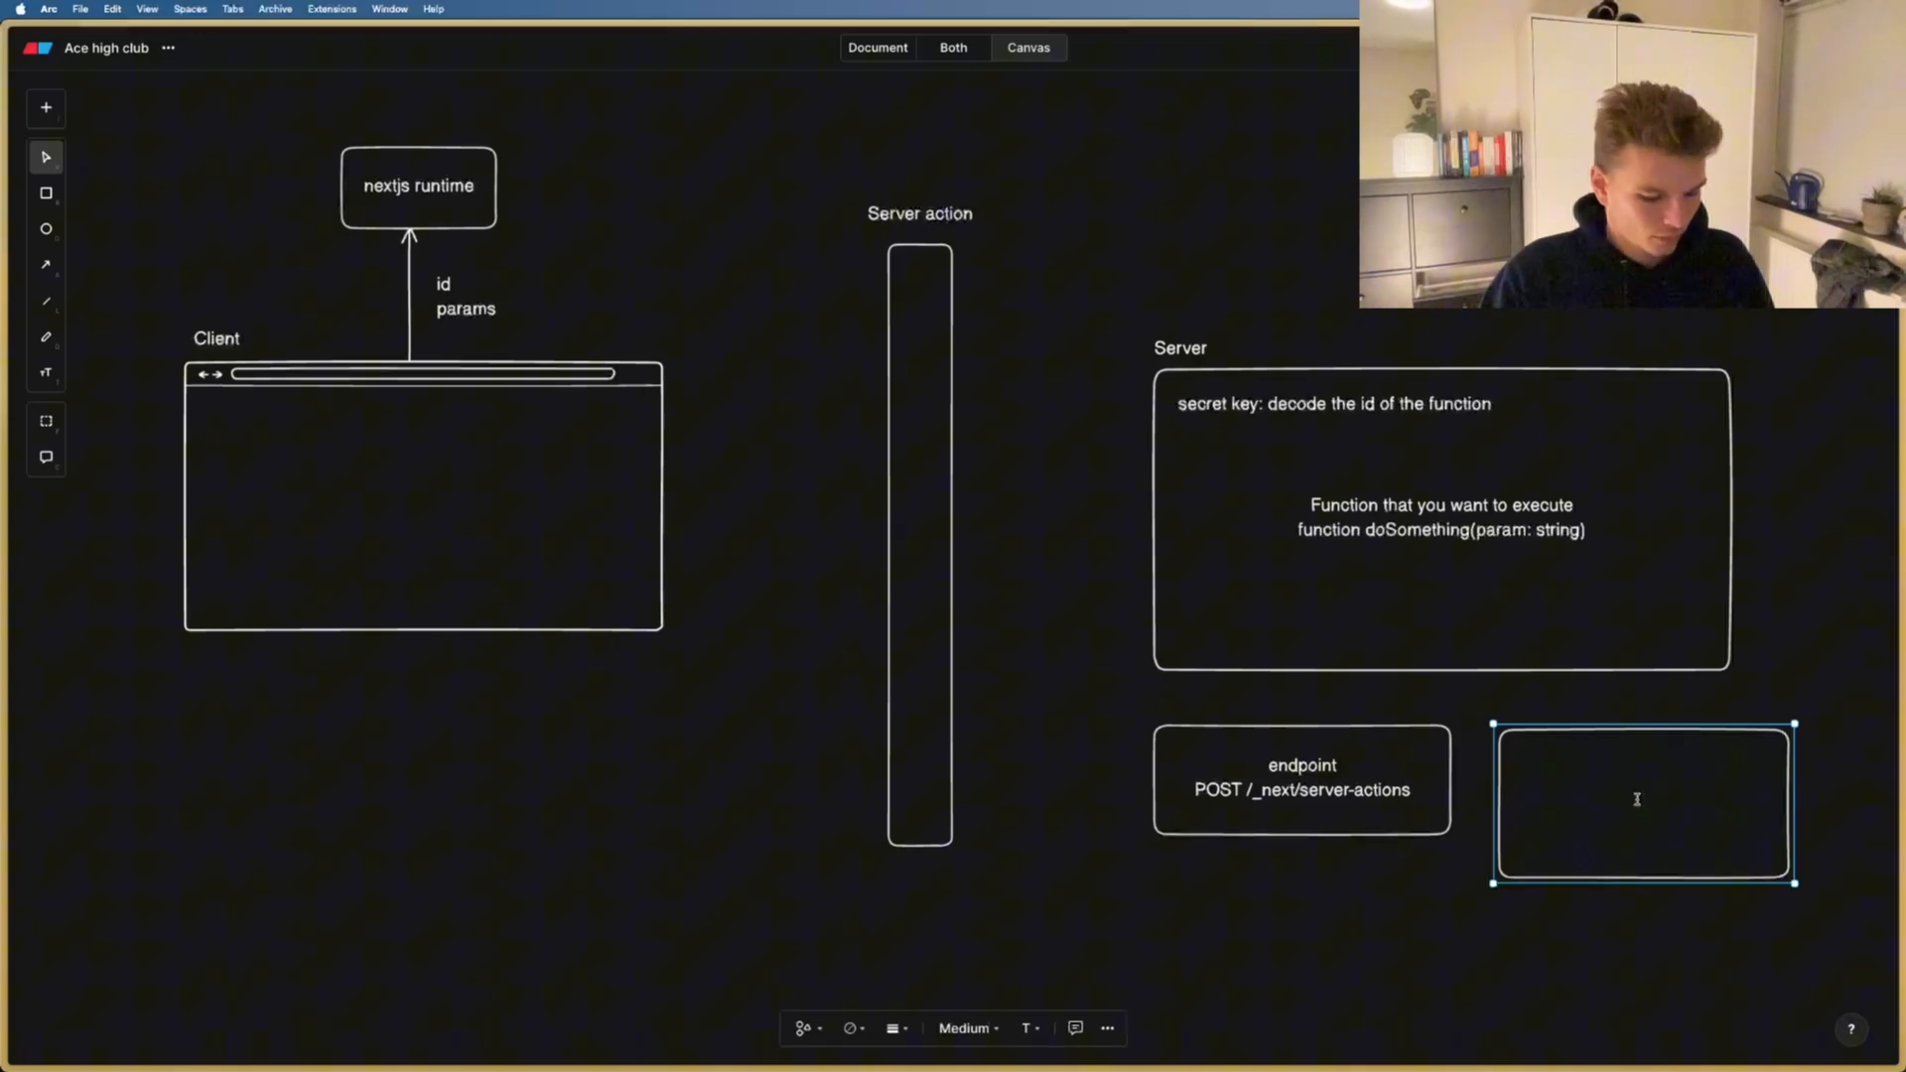
Step: Type 'Catalogue' and 'id : functions' into the box beside the endpoint box
text(Catalogue)
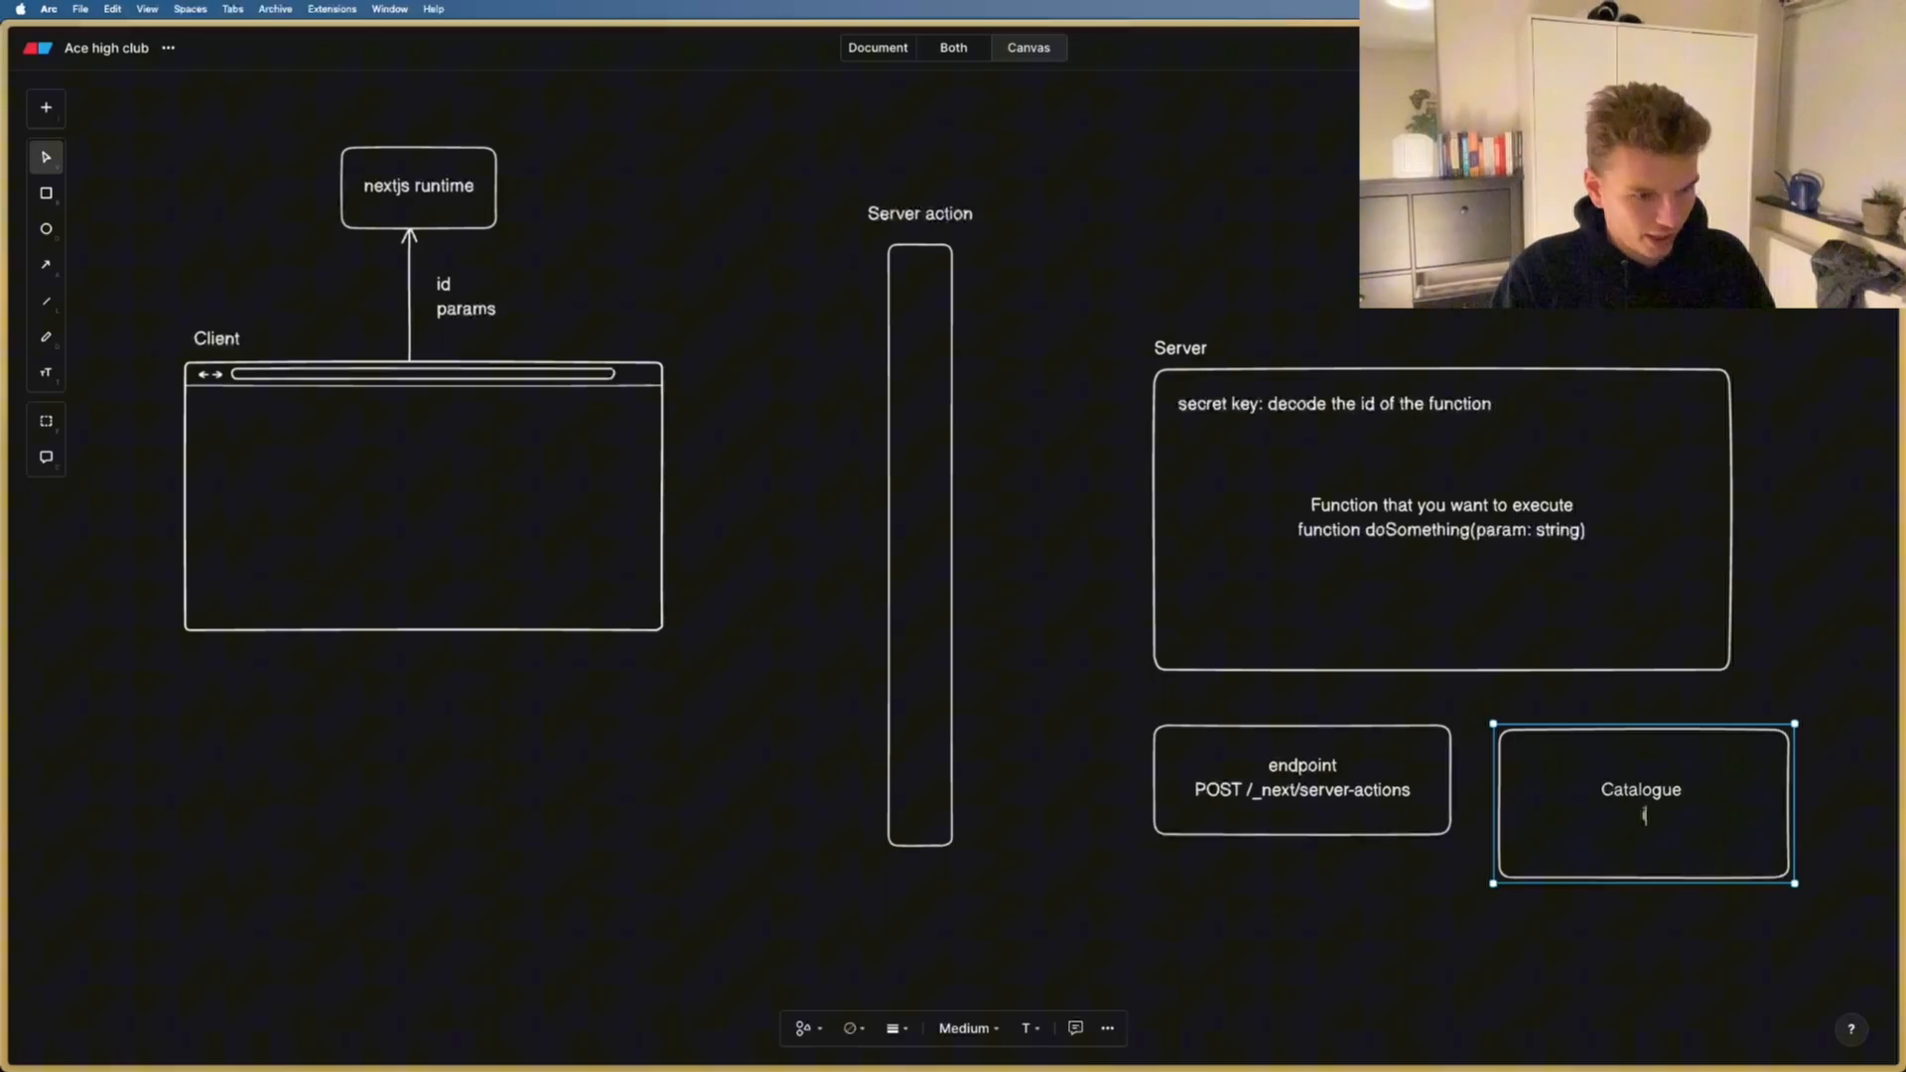
text(id : functions)
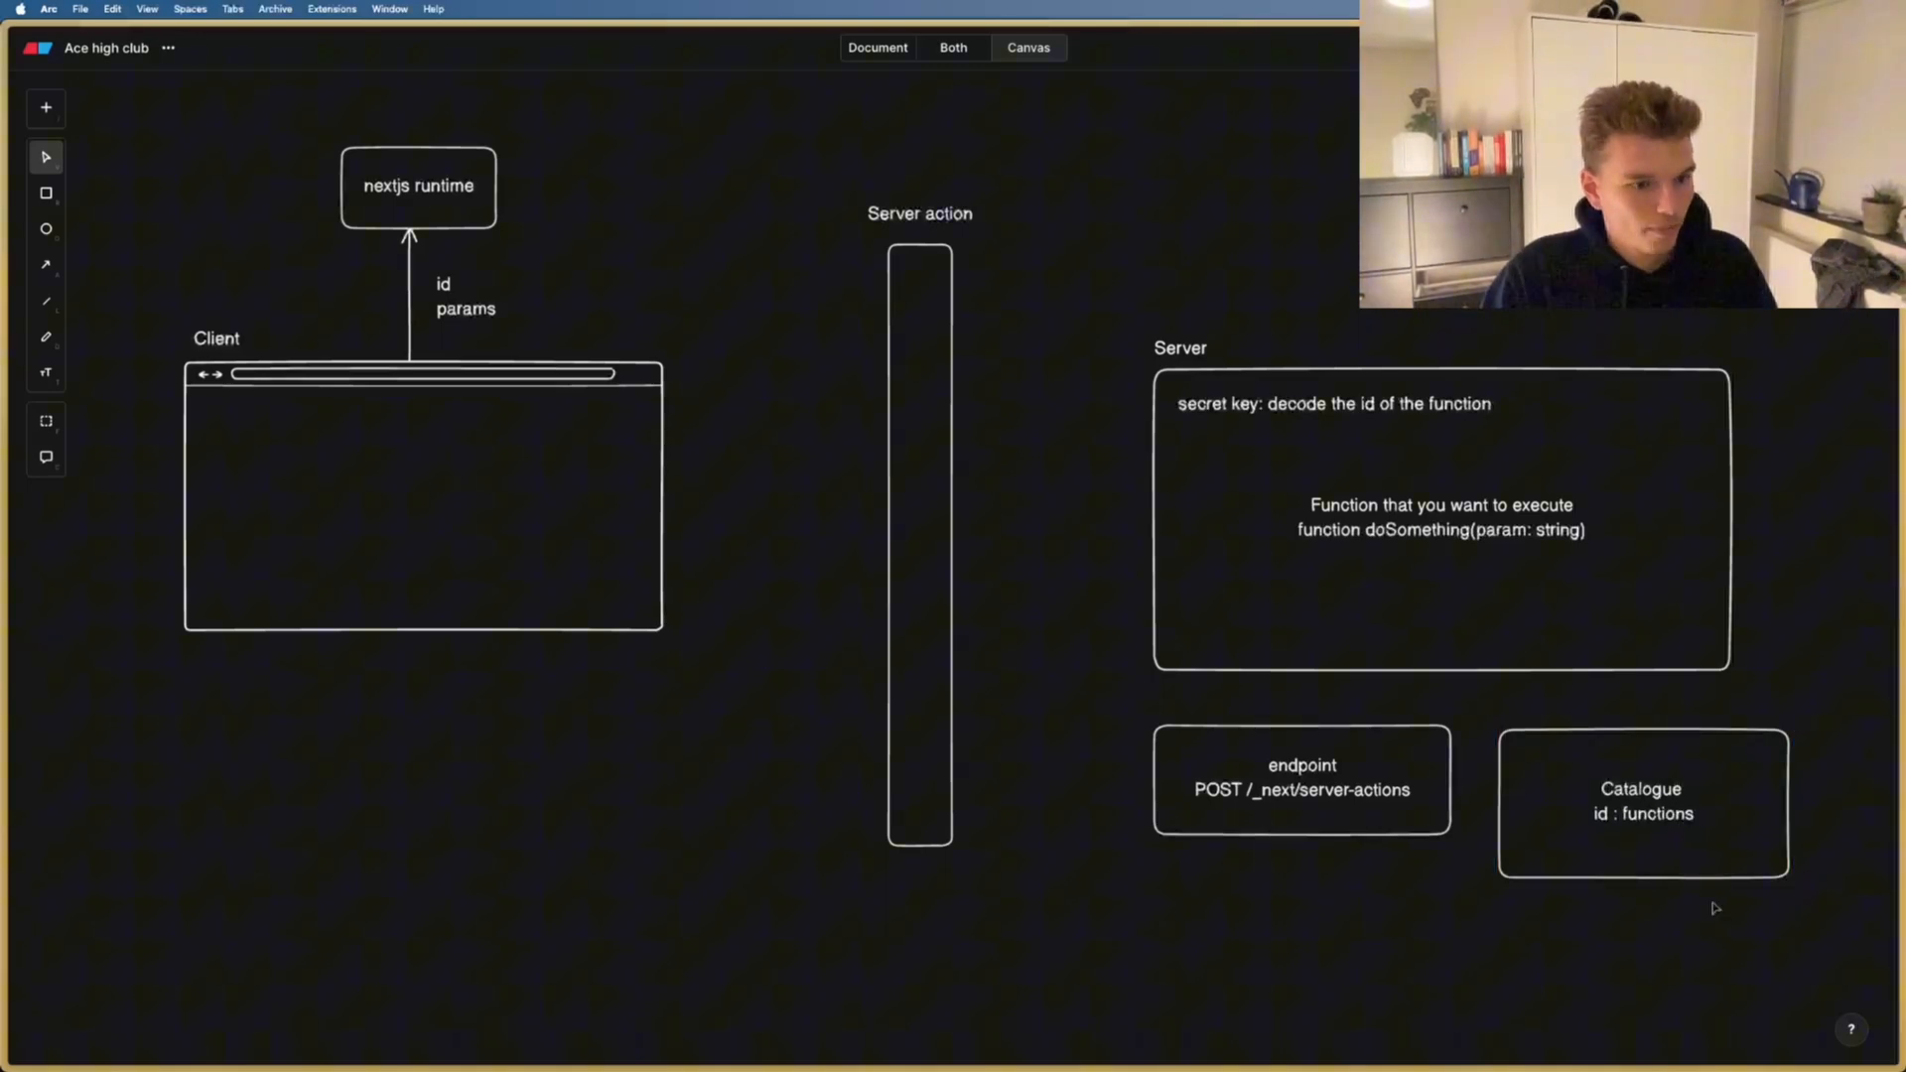
click(1642, 802)
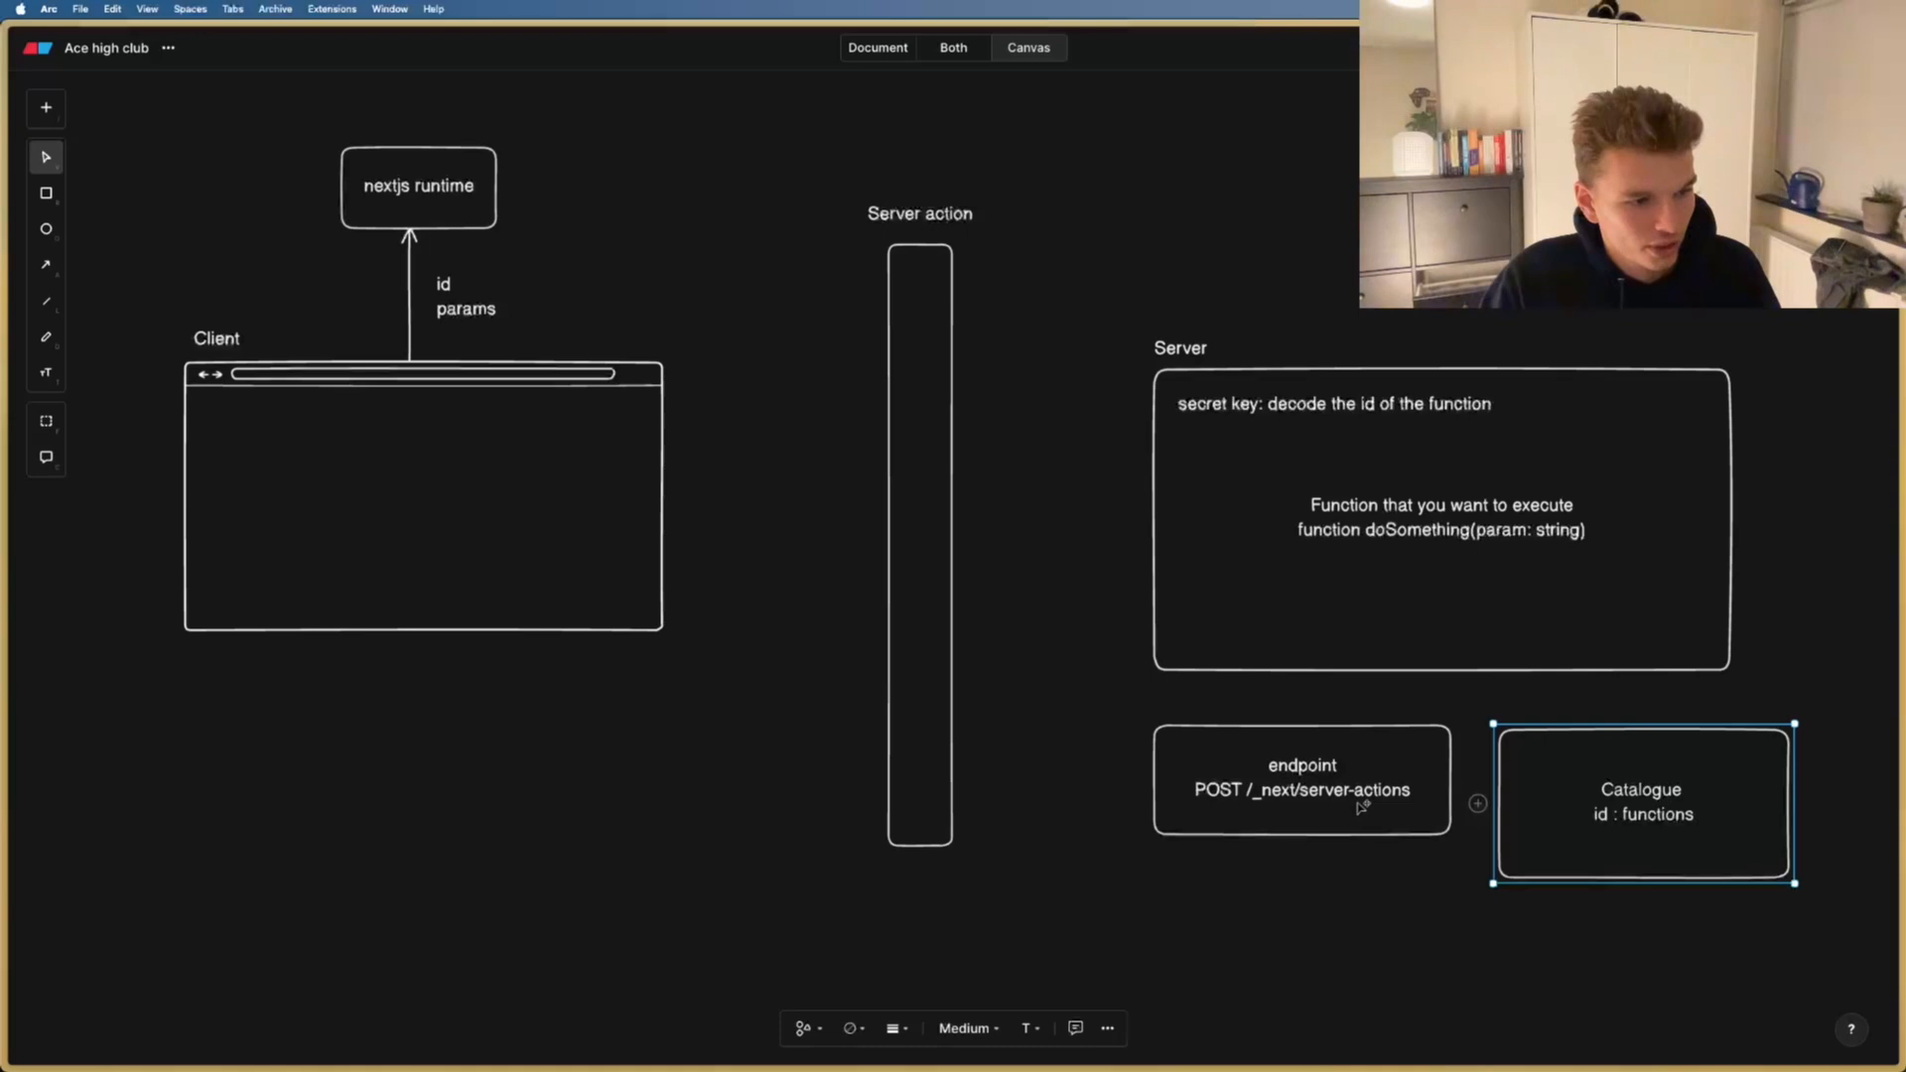
click(1302, 779)
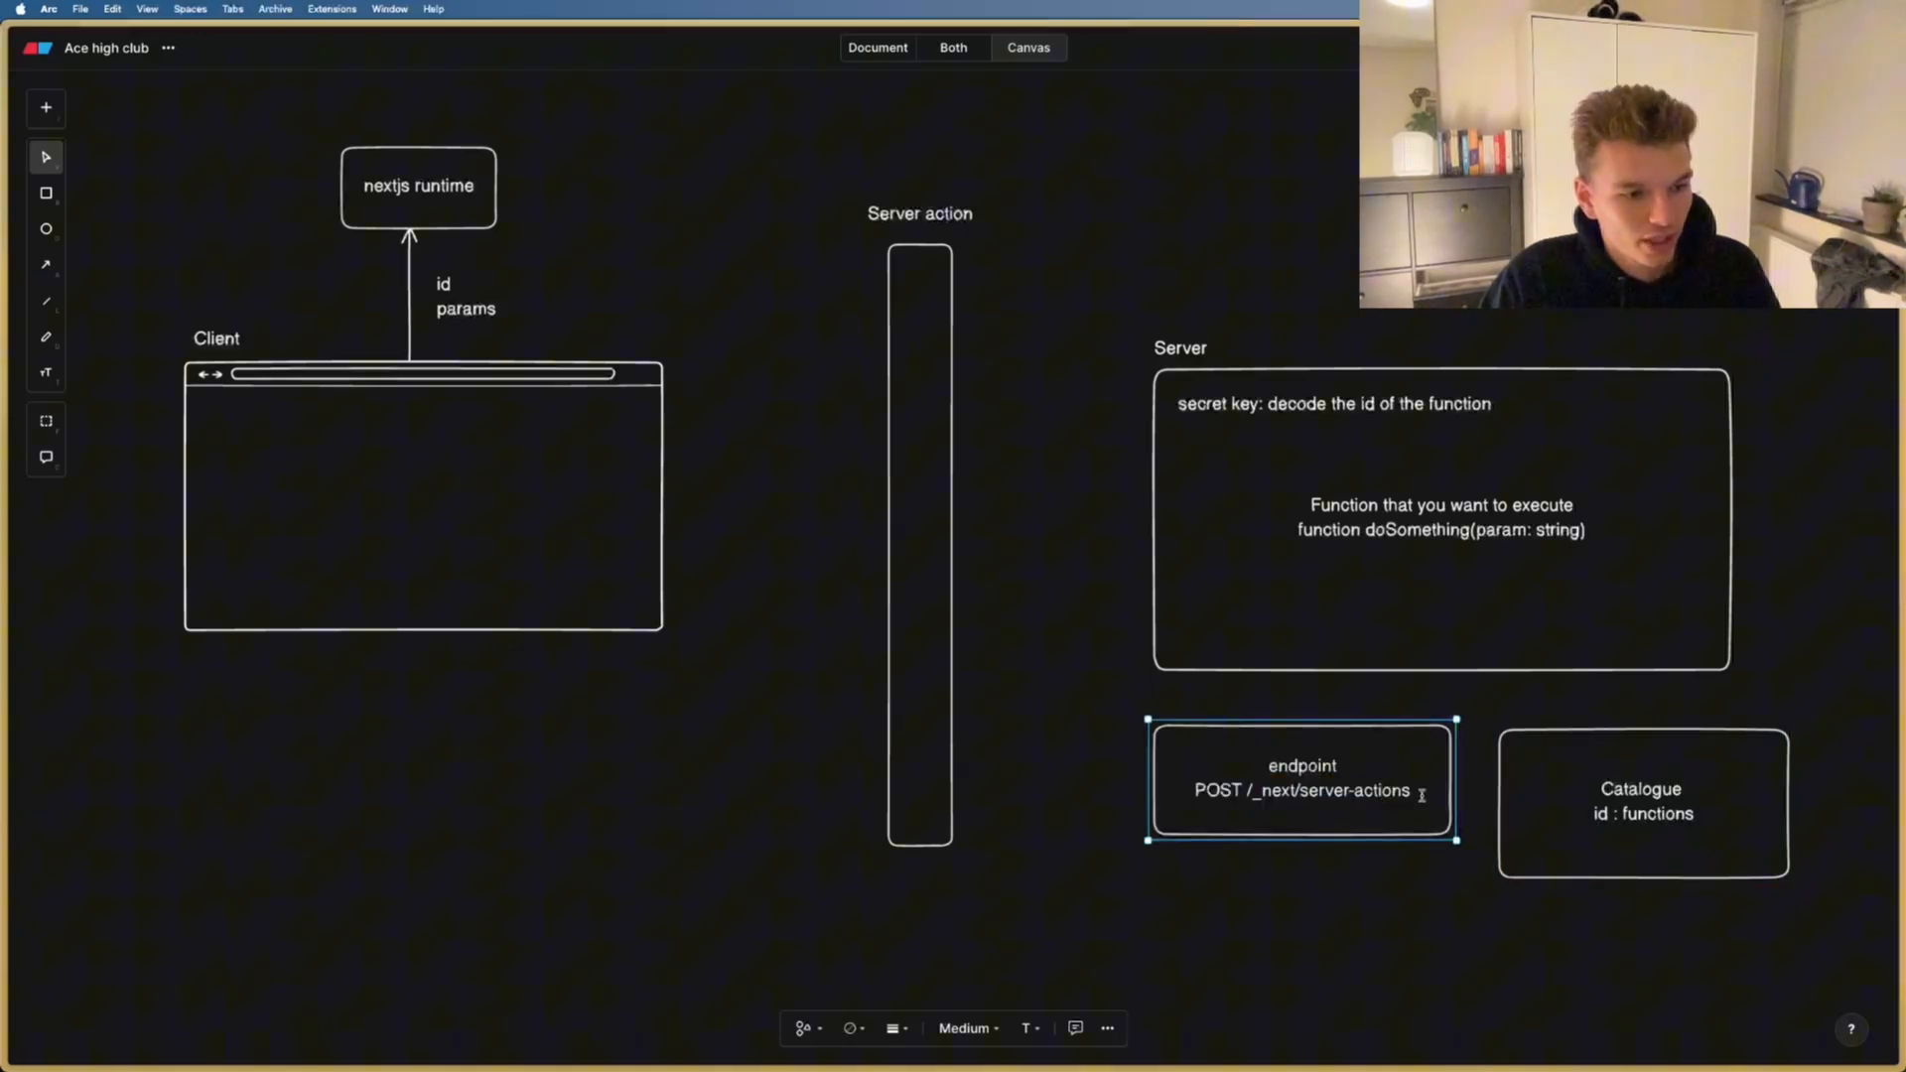
double_click(1331, 790)
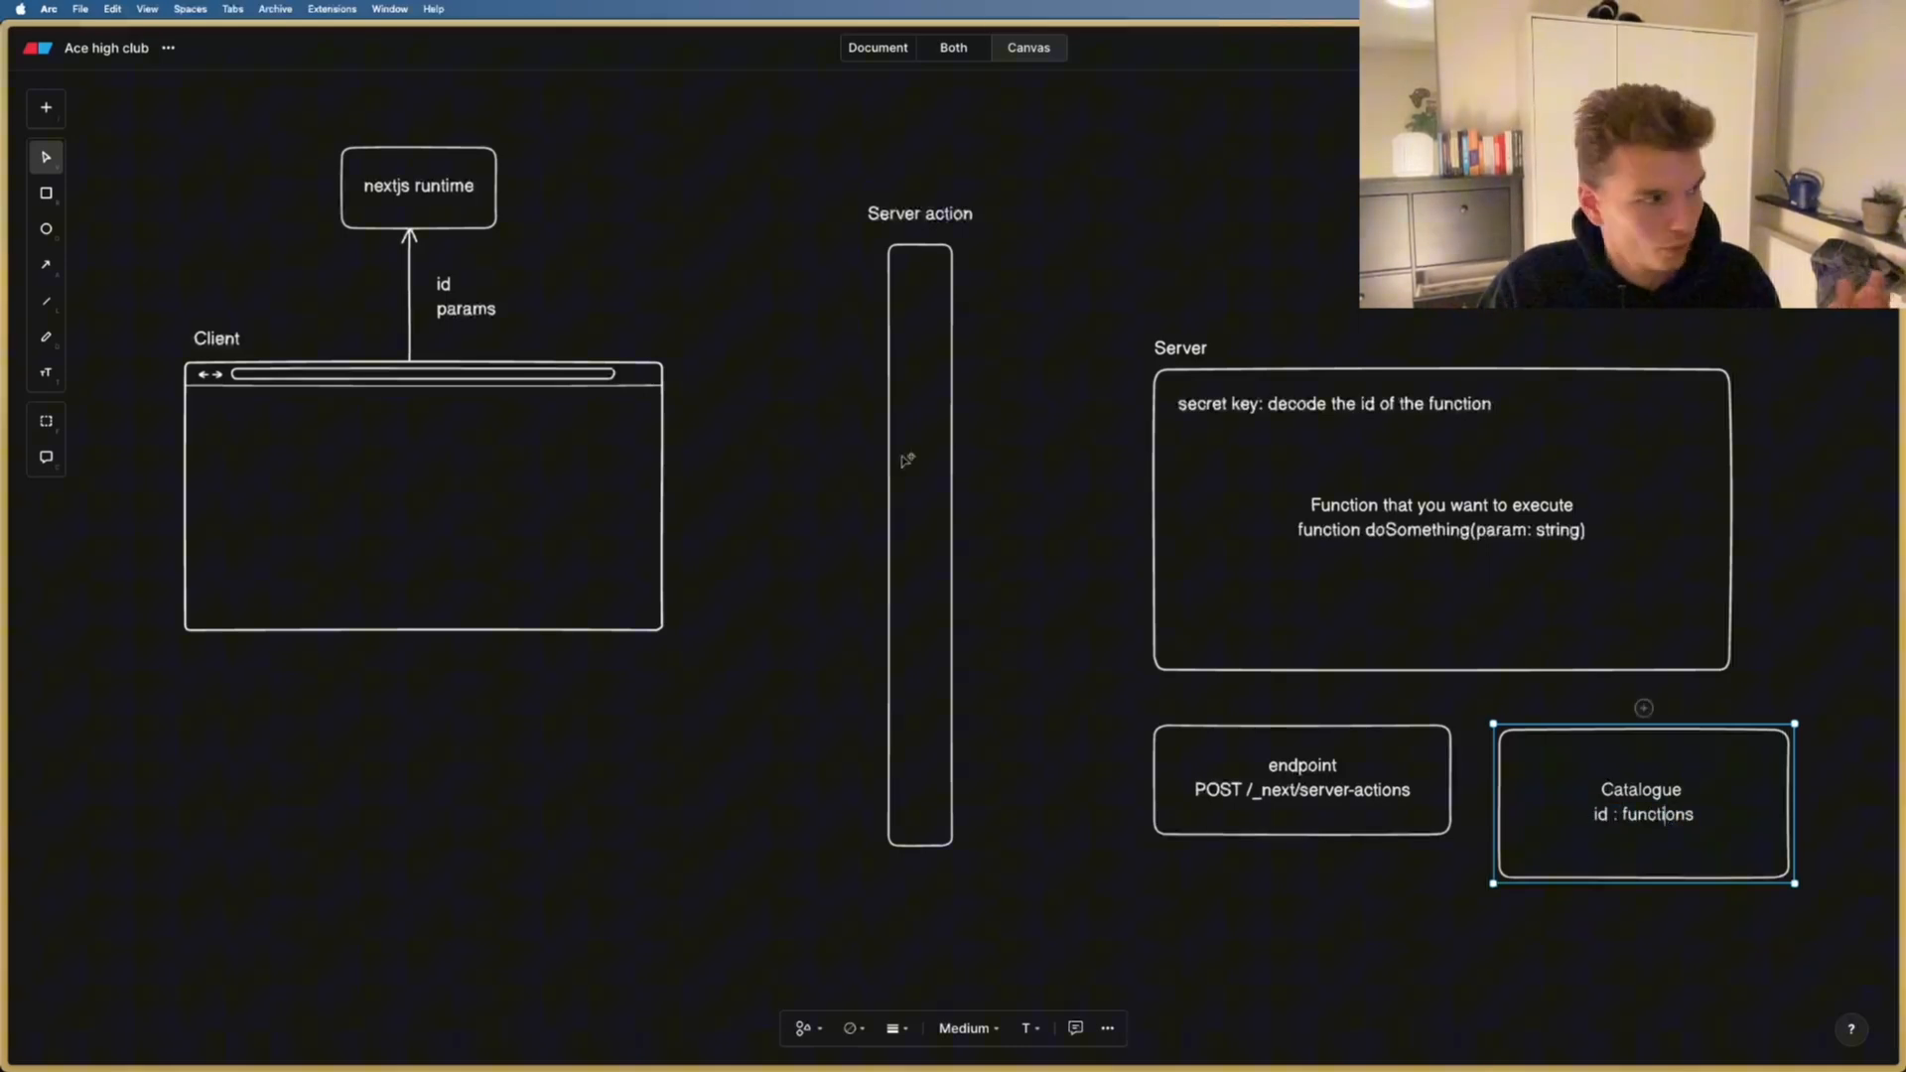
click(261, 108)
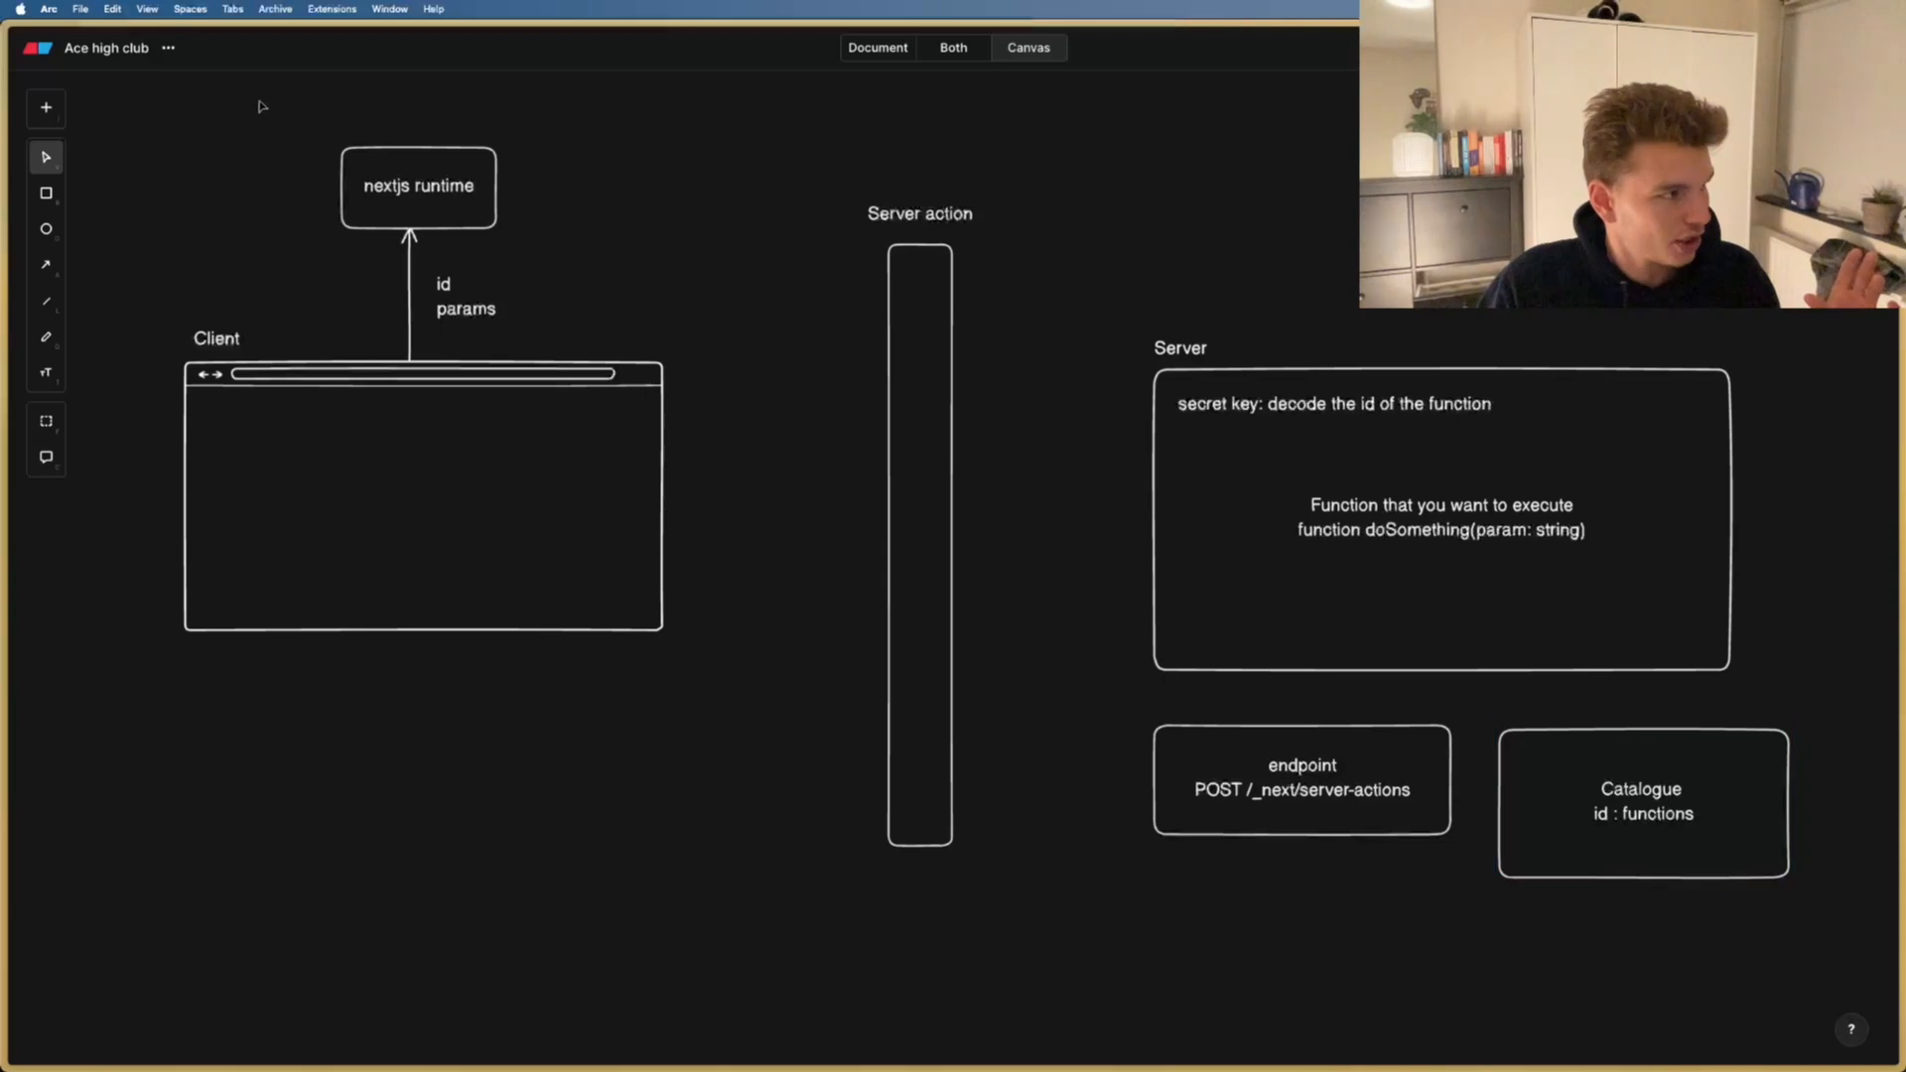
Step: Change the Catalogue text to 'hash(id) : functions' and check the secret-key note, Catalogue and endpoint boxes
click(466, 297)
text(hash(id))
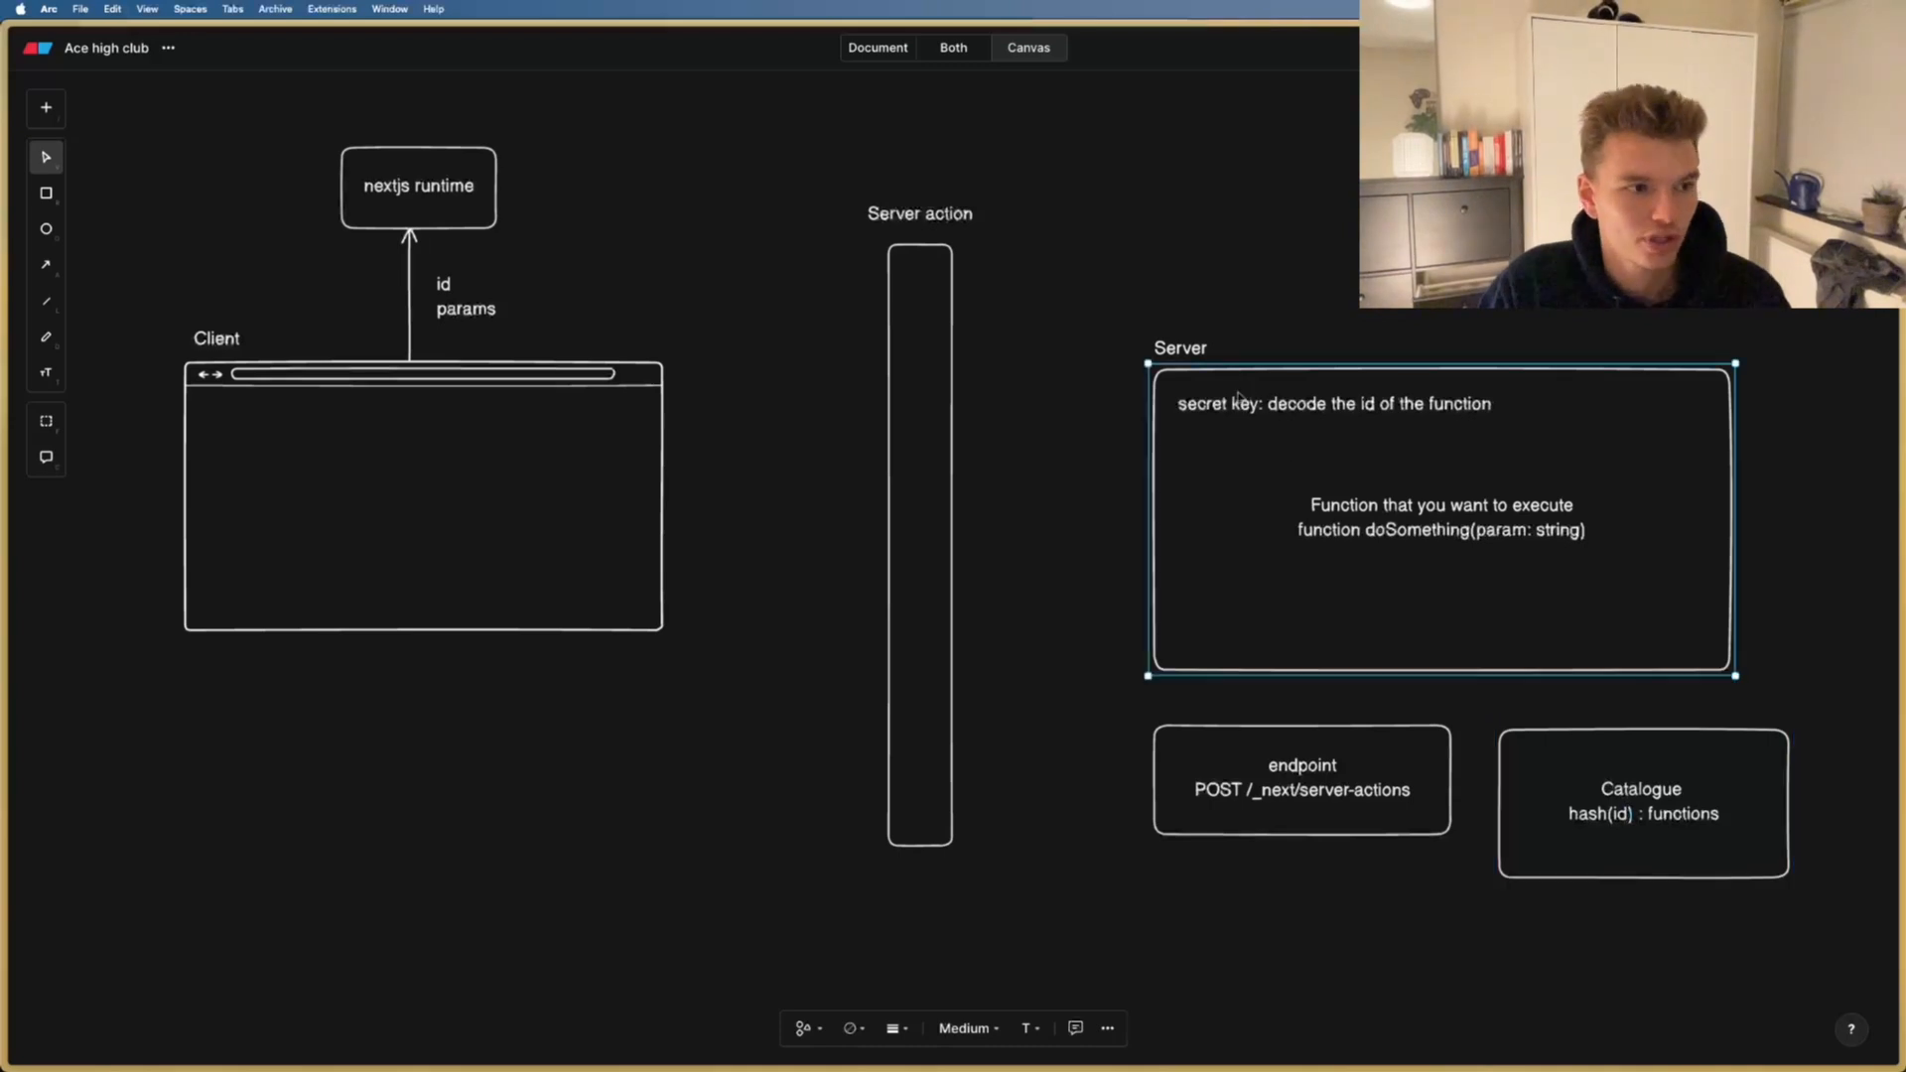
double_click(1333, 404)
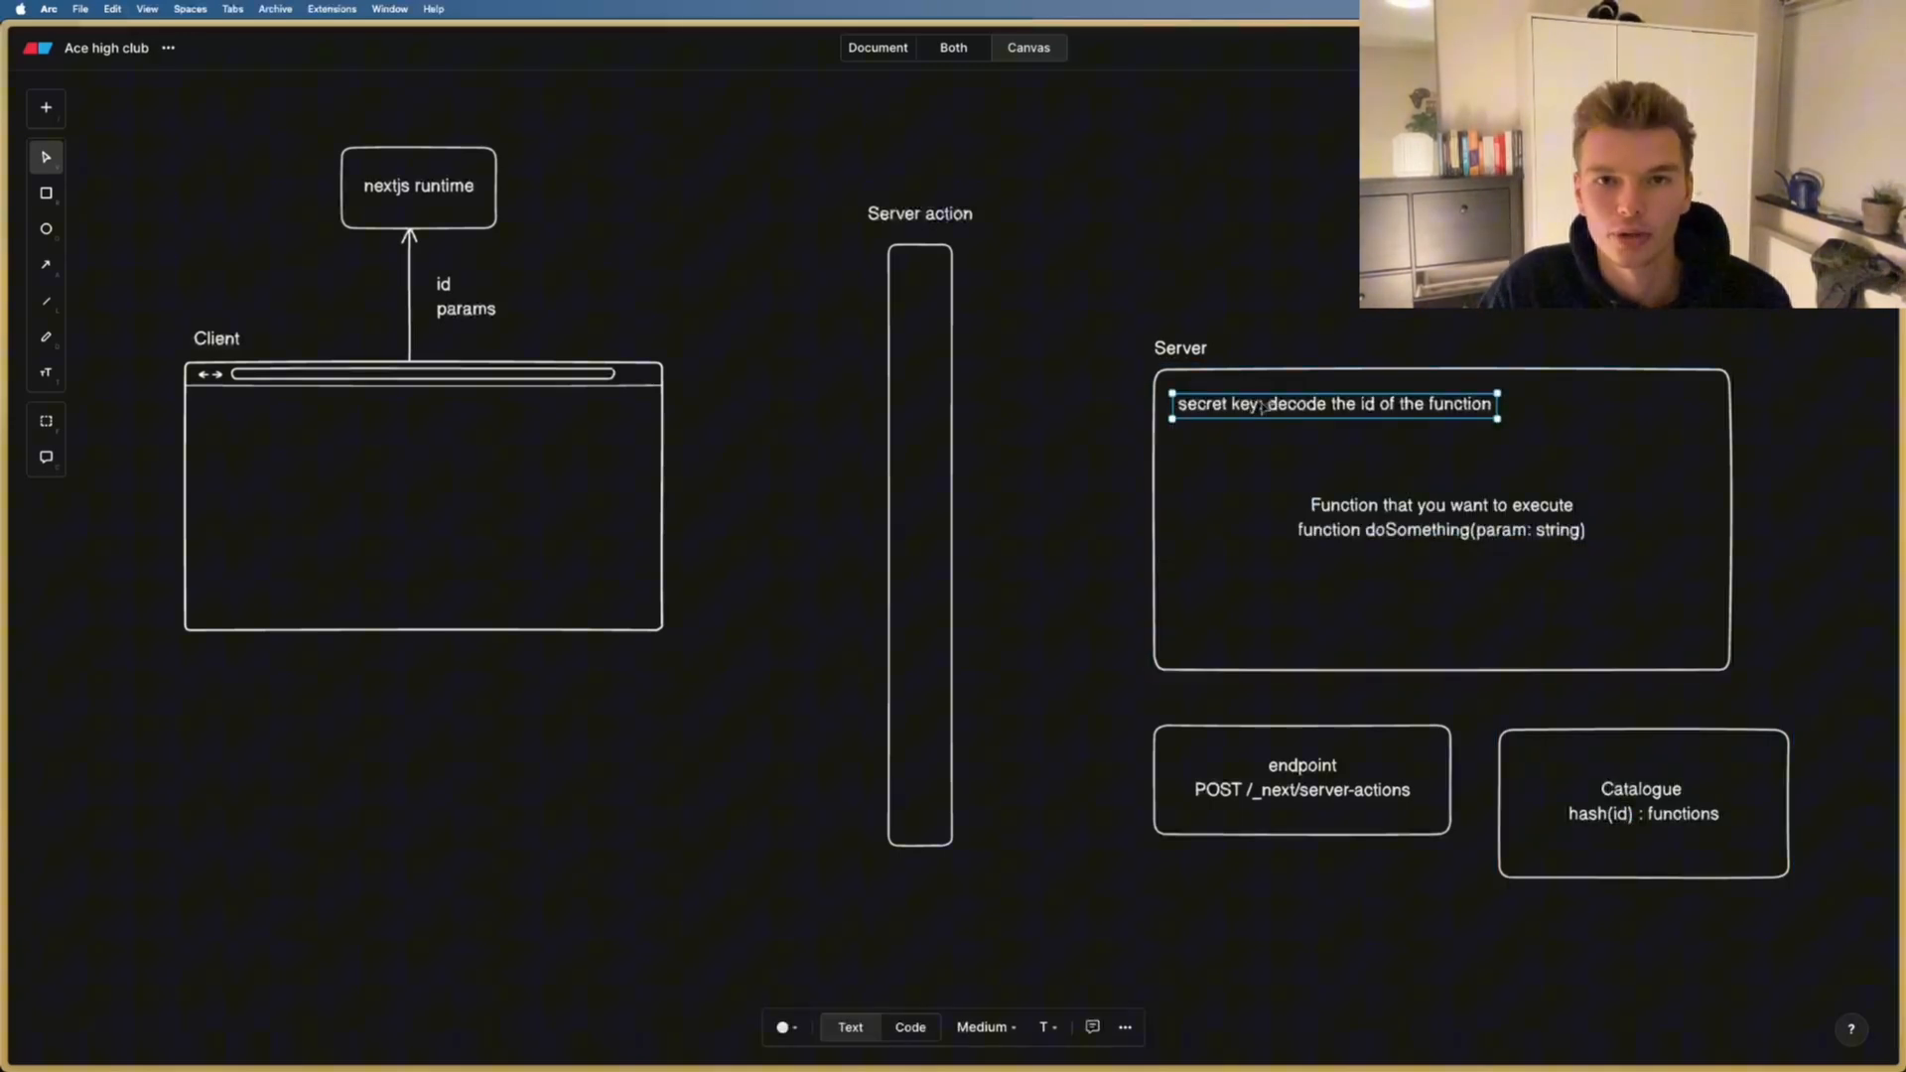
click(1349, 373)
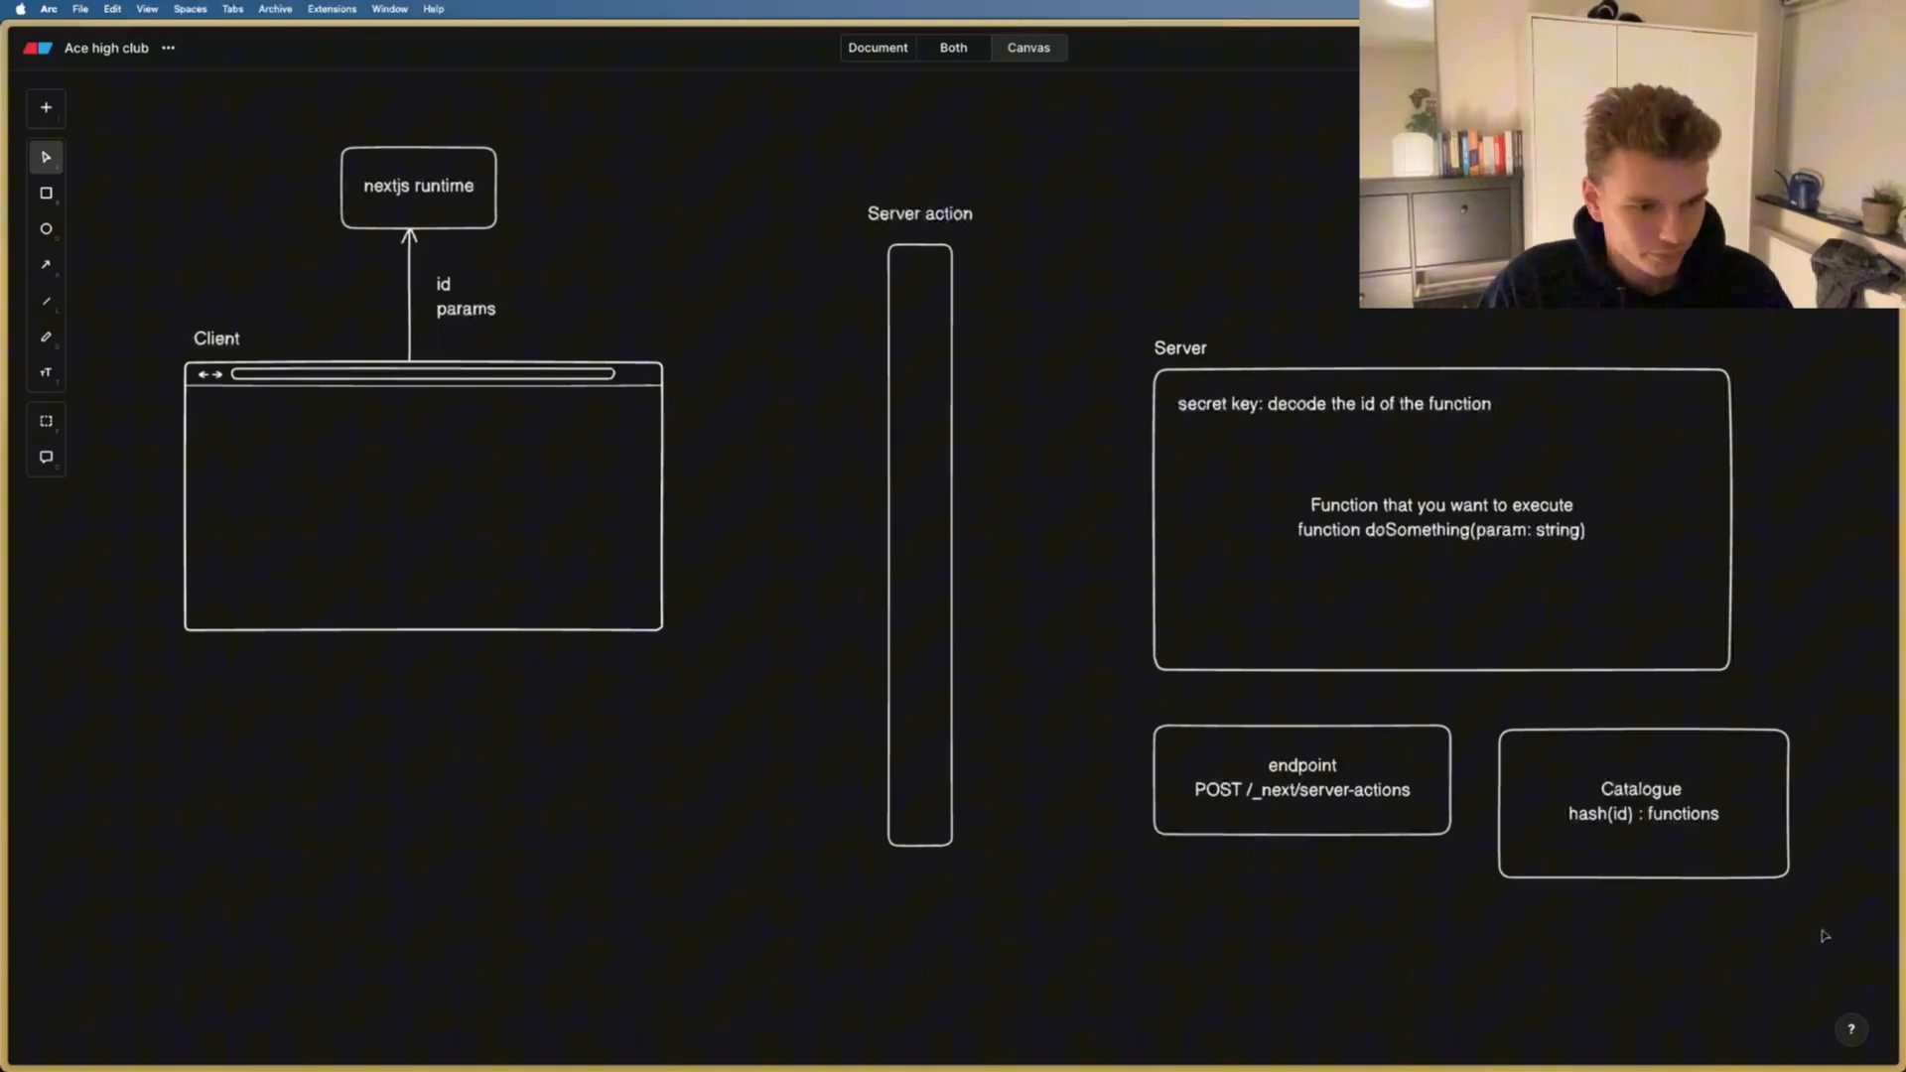
click(1641, 802)
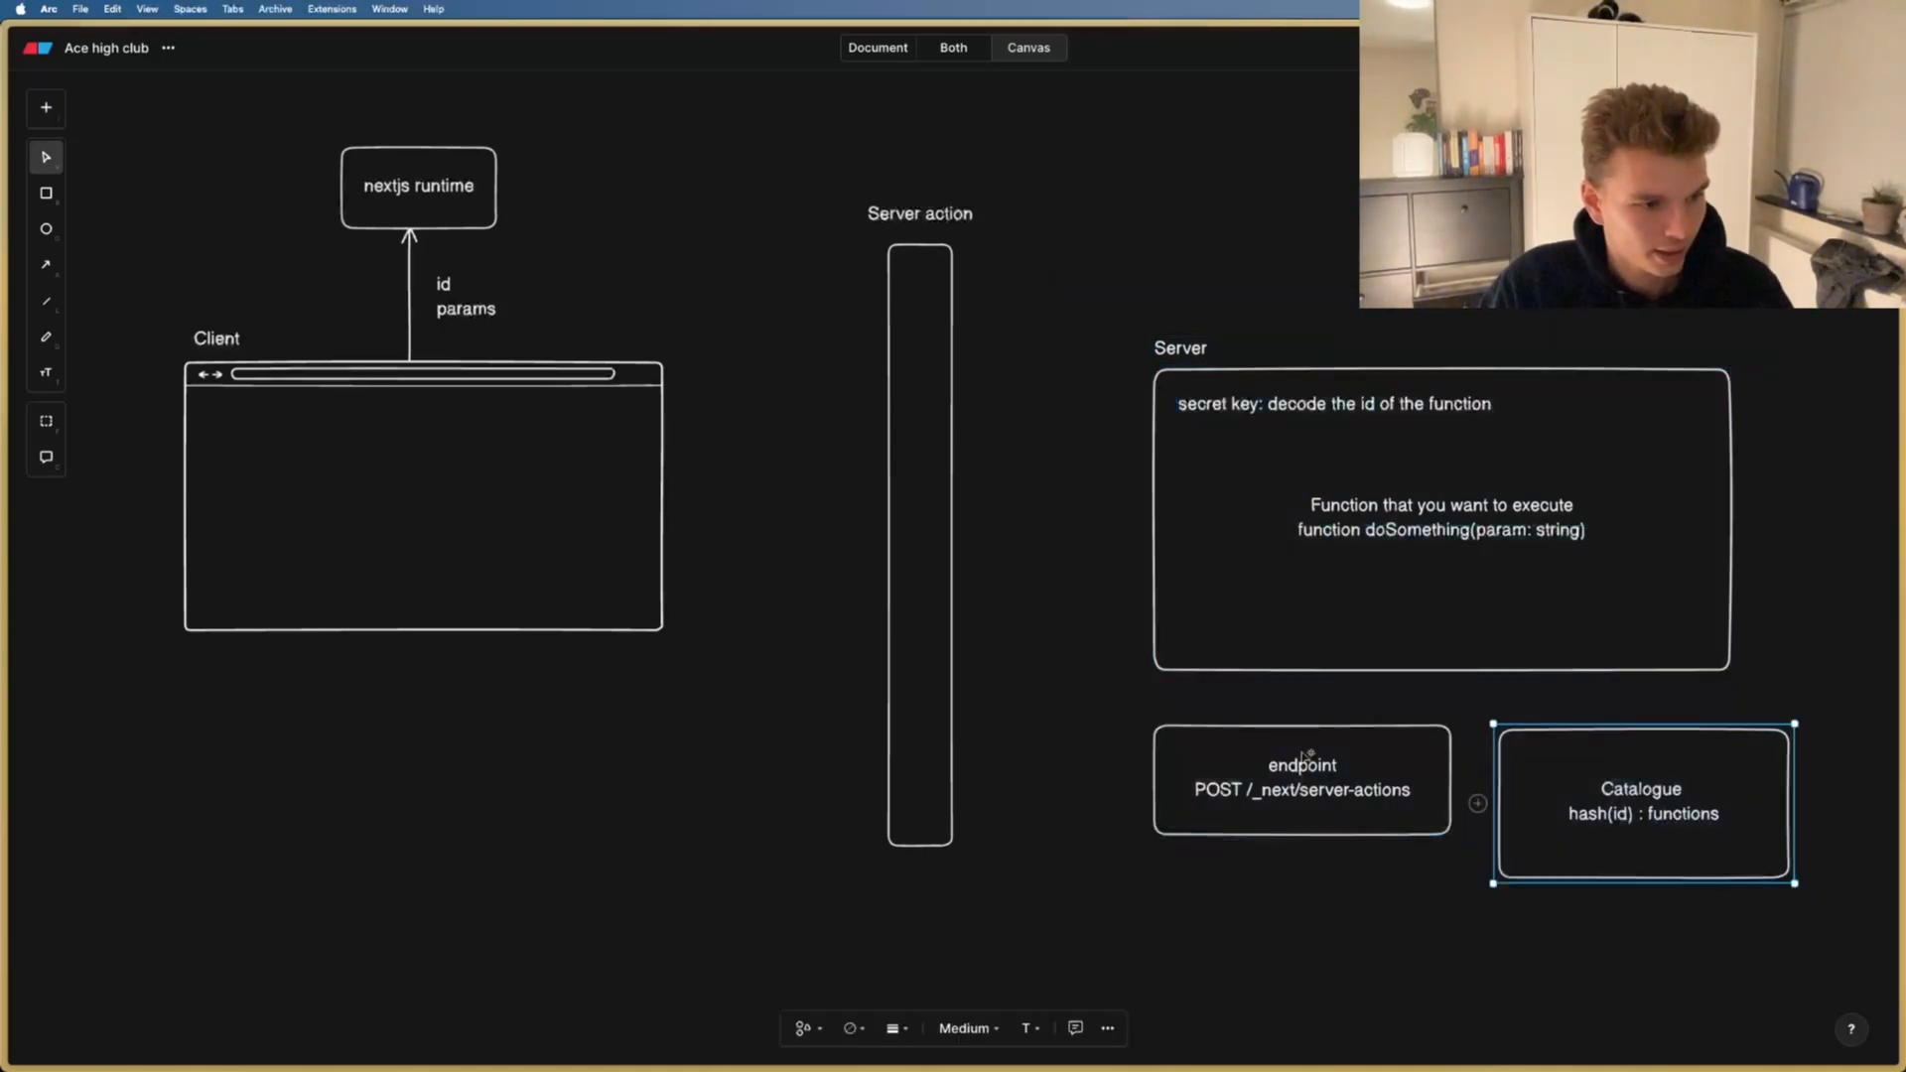
click(1300, 779)
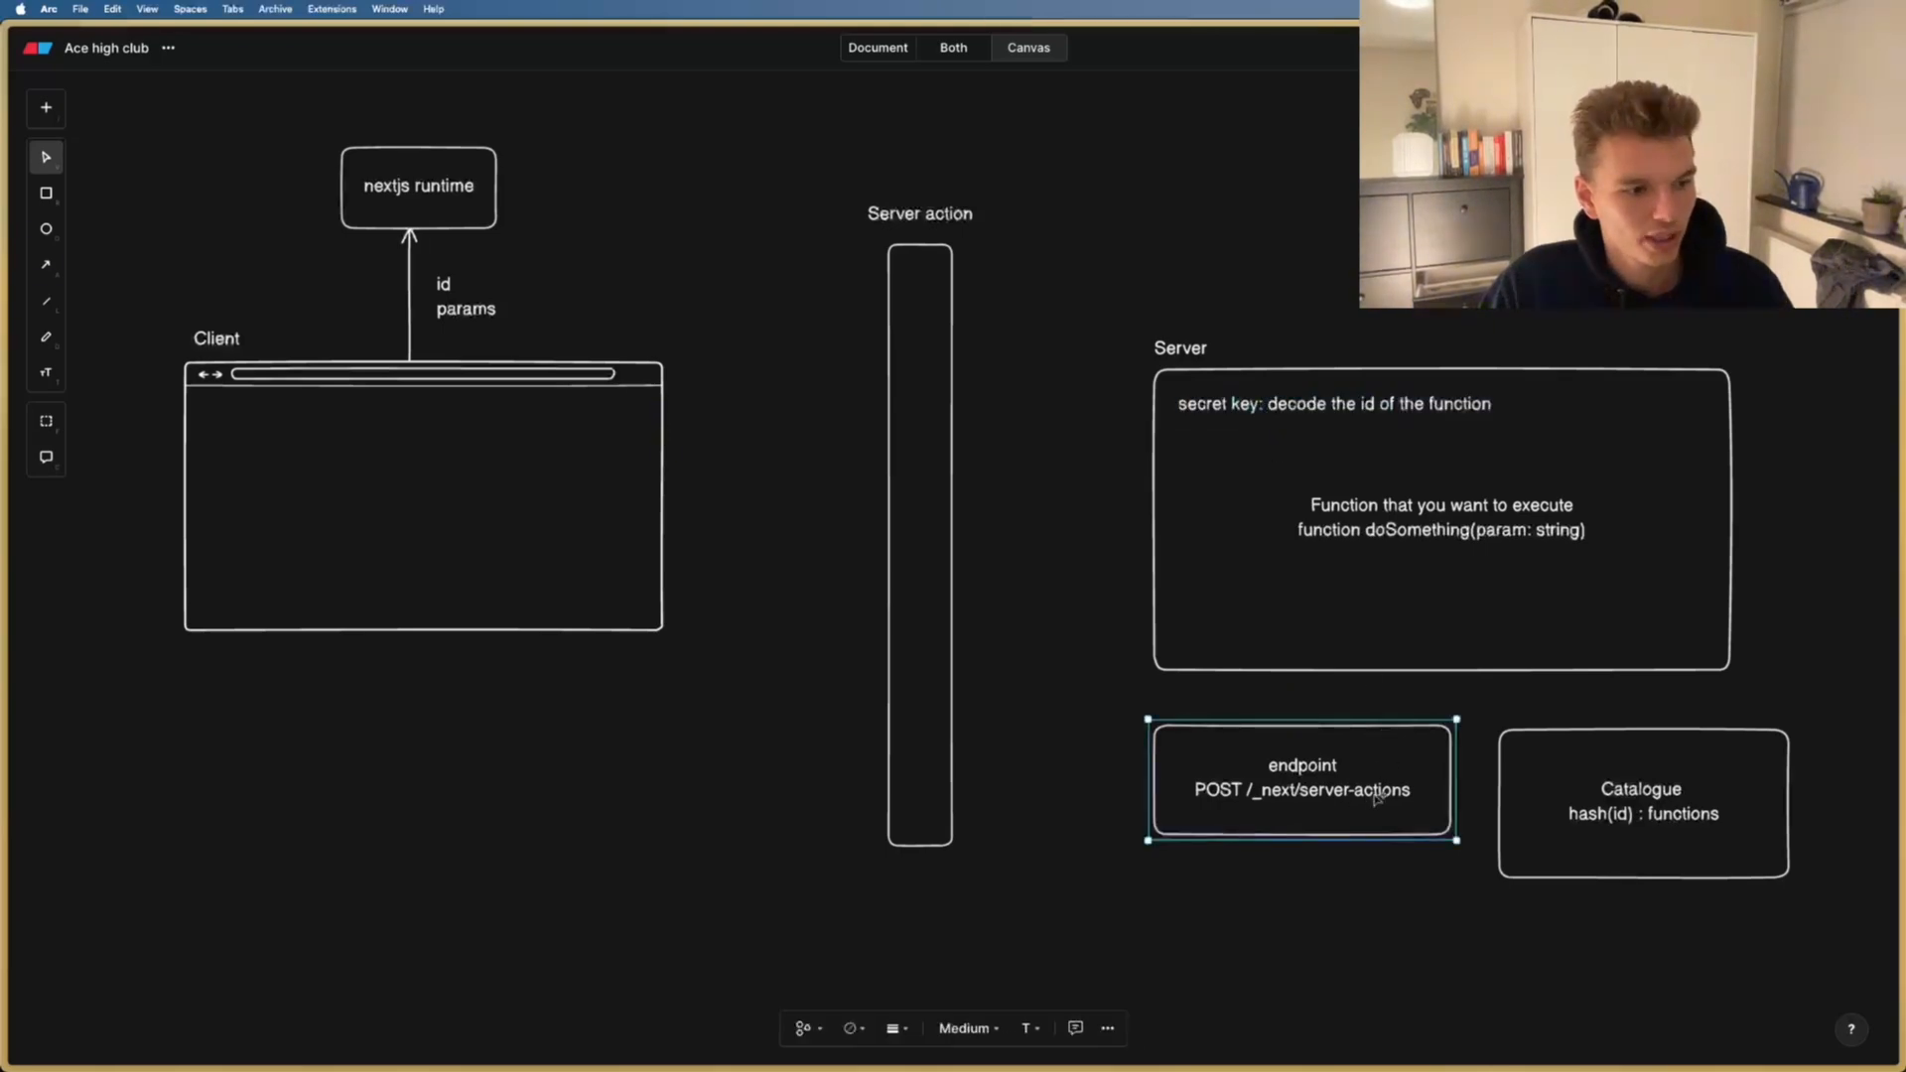
click(1640, 802)
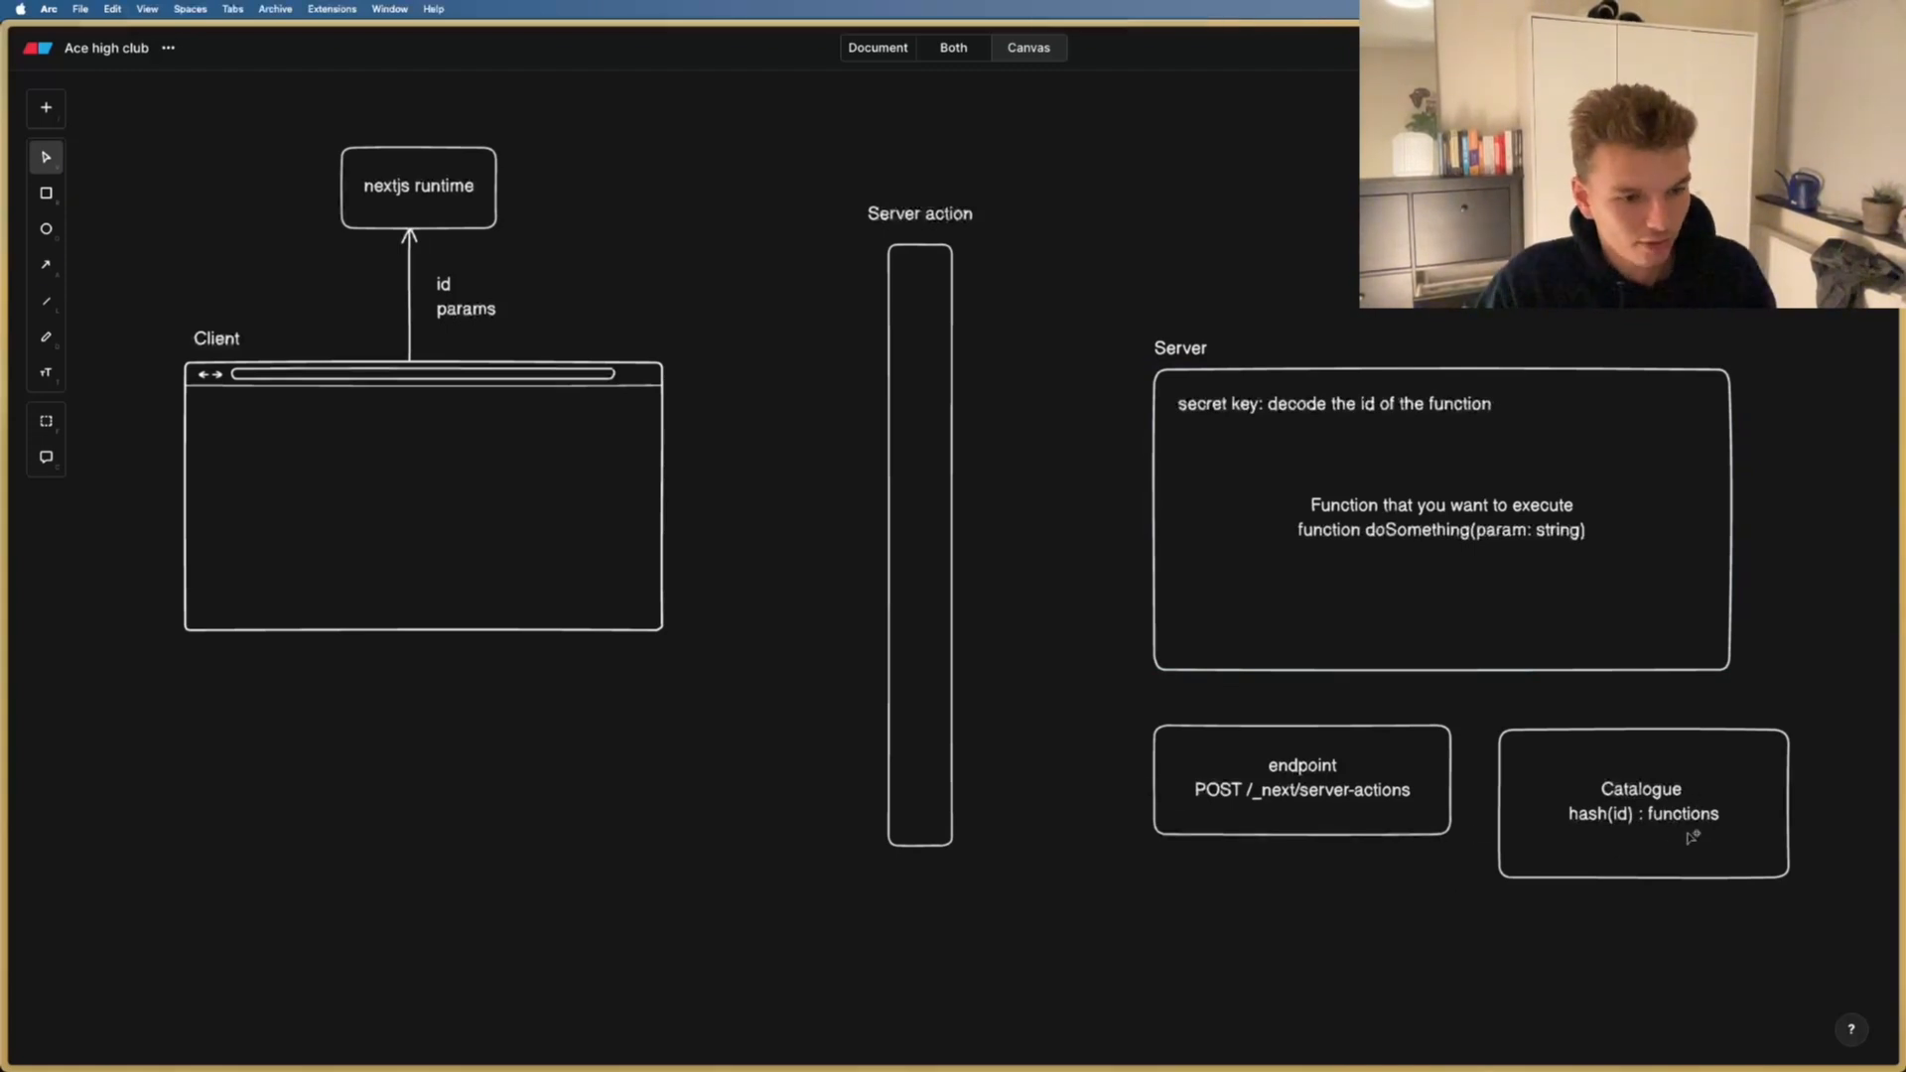
mouse_move(746, 159)
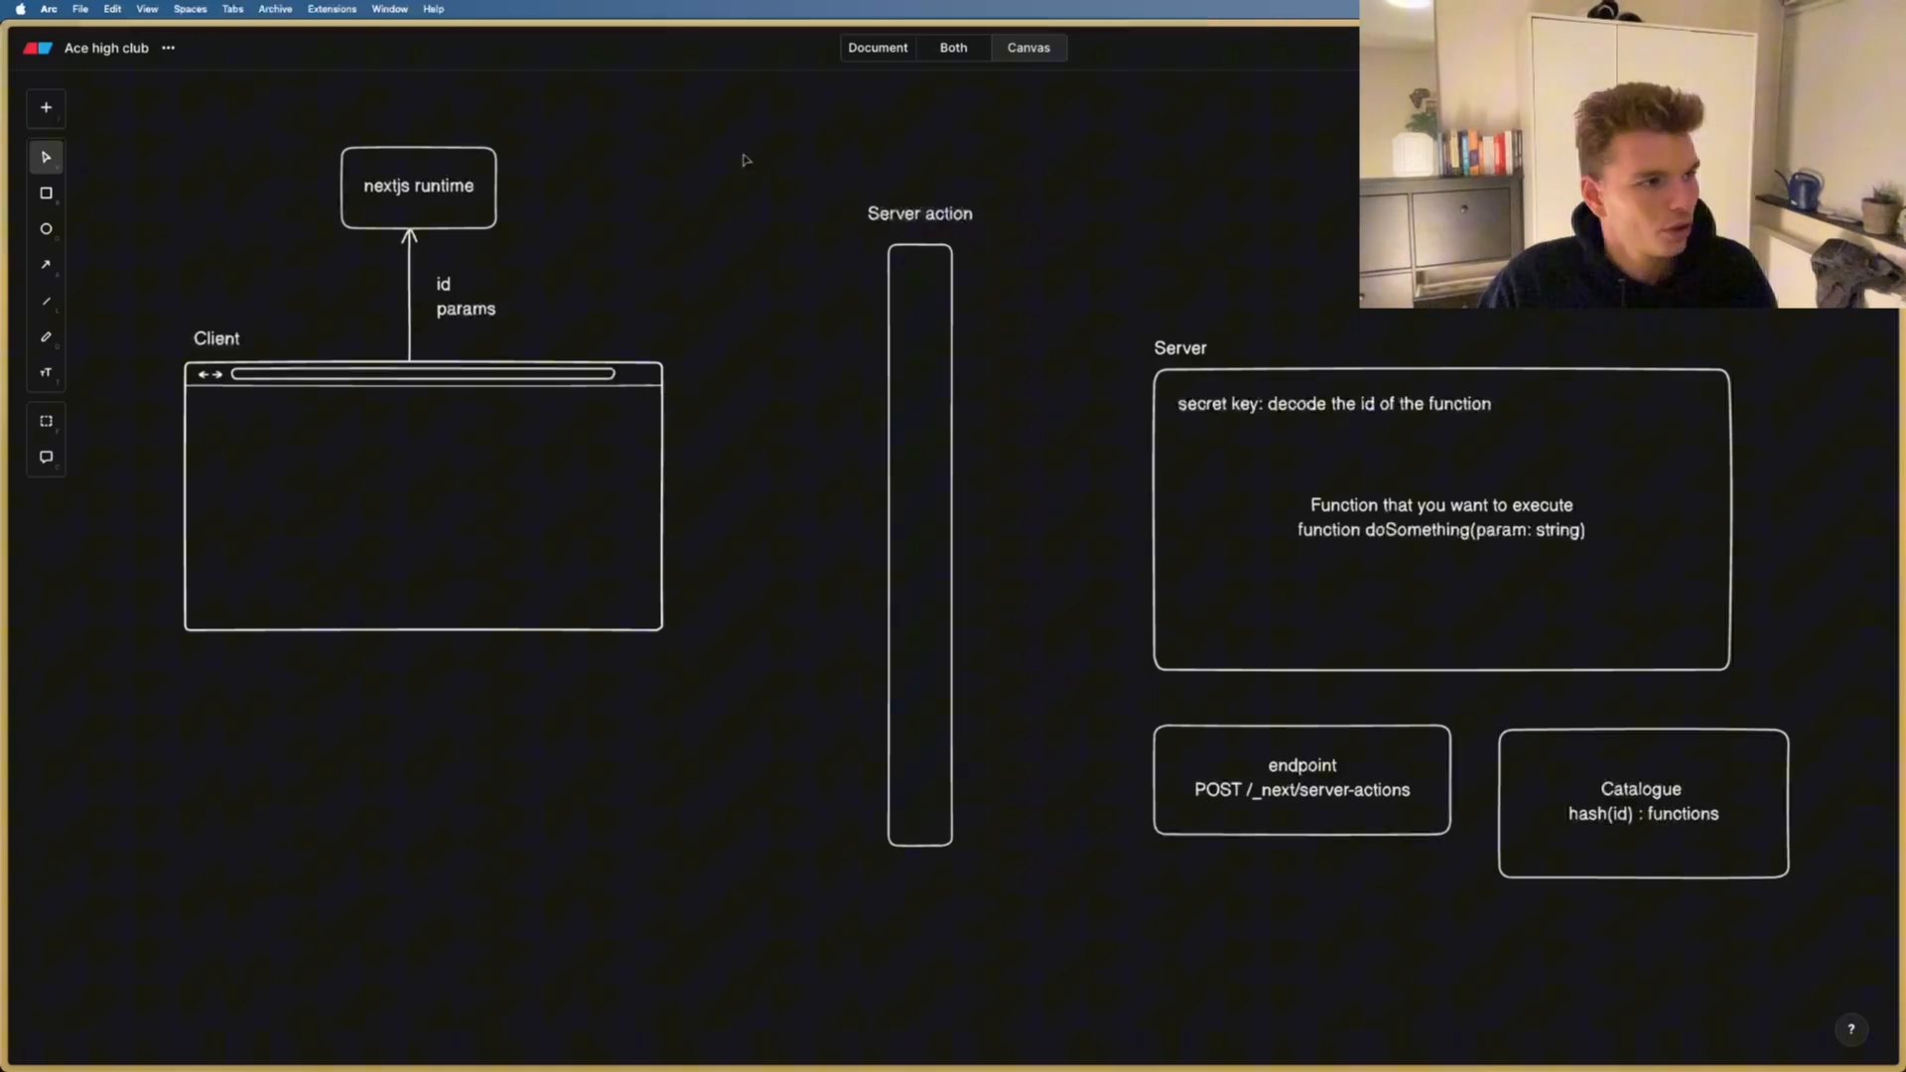